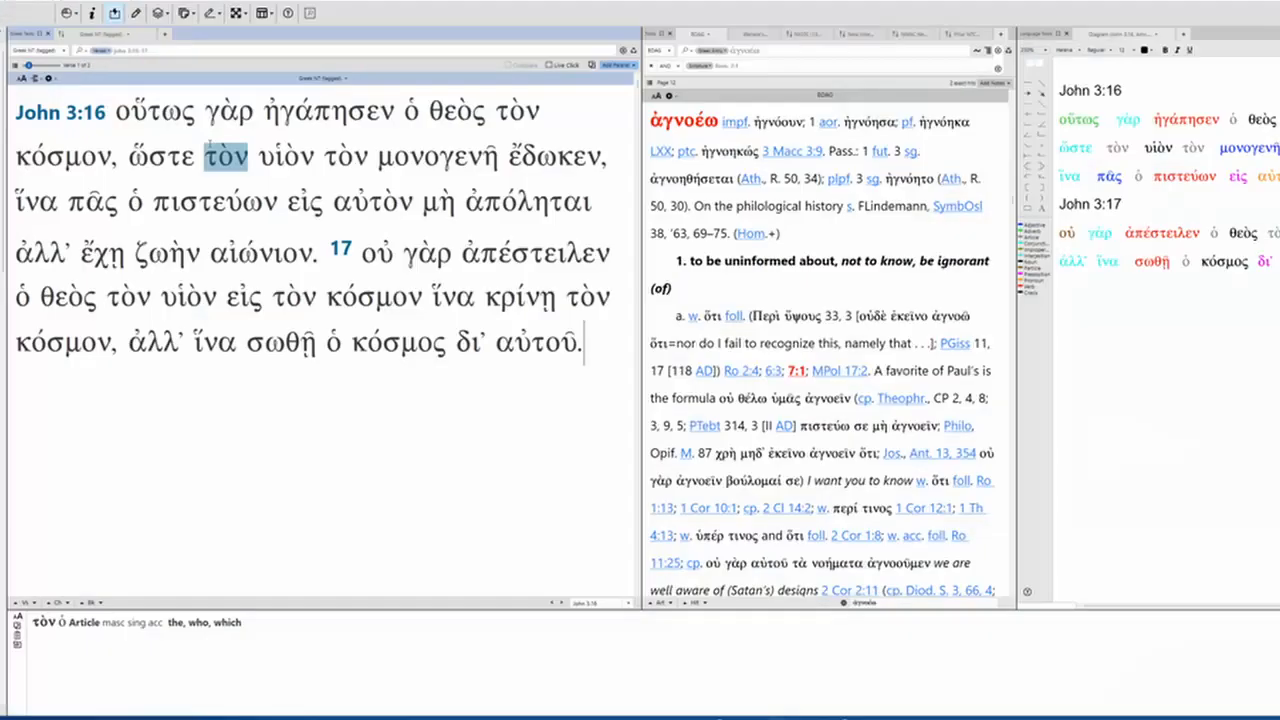
Review the parsing of John 3:16 words from ἠγάπησεν and κόσμον through αἰώνιον, γὰρ and ζωὴν
left_click(326, 111)
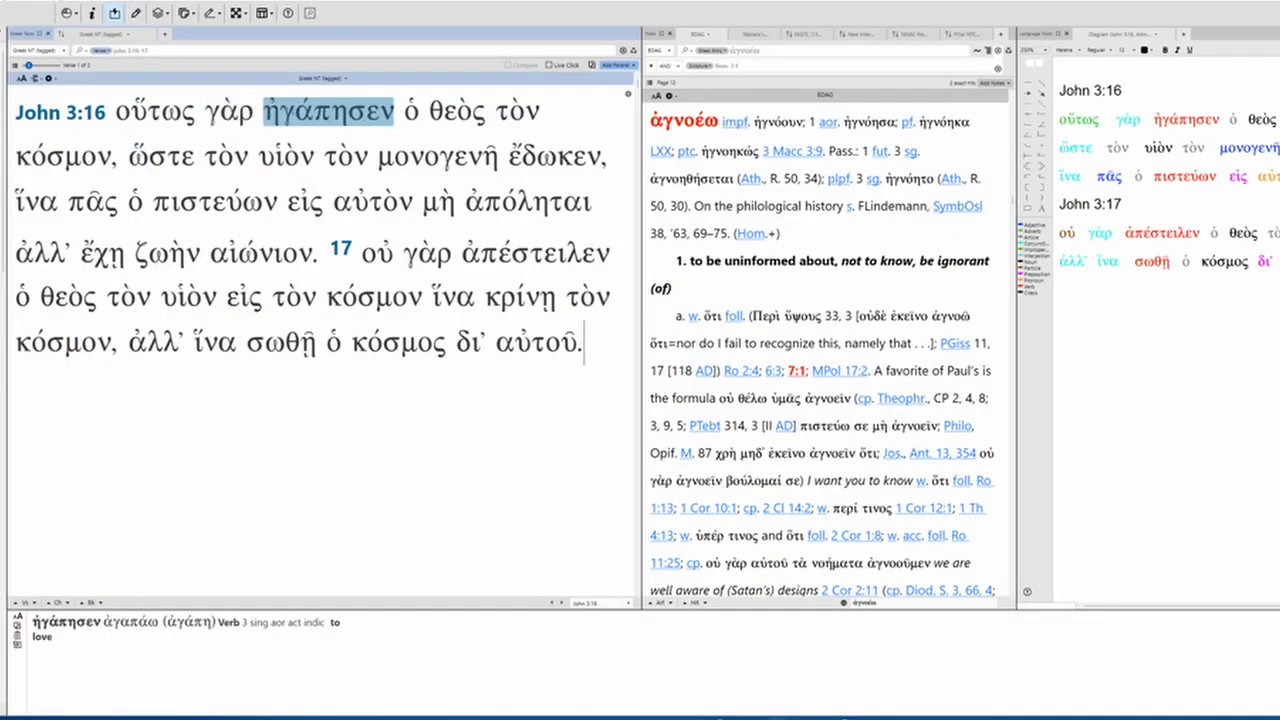
left_click(65, 157)
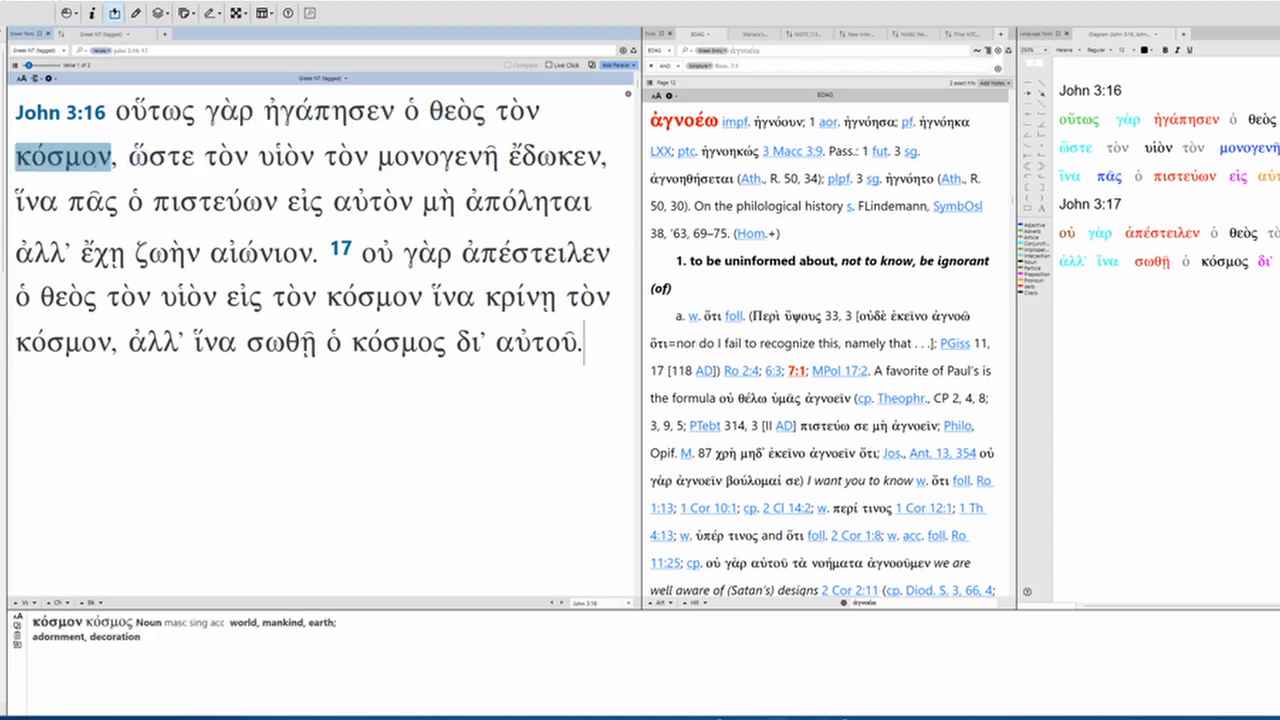
left_click(228, 156)
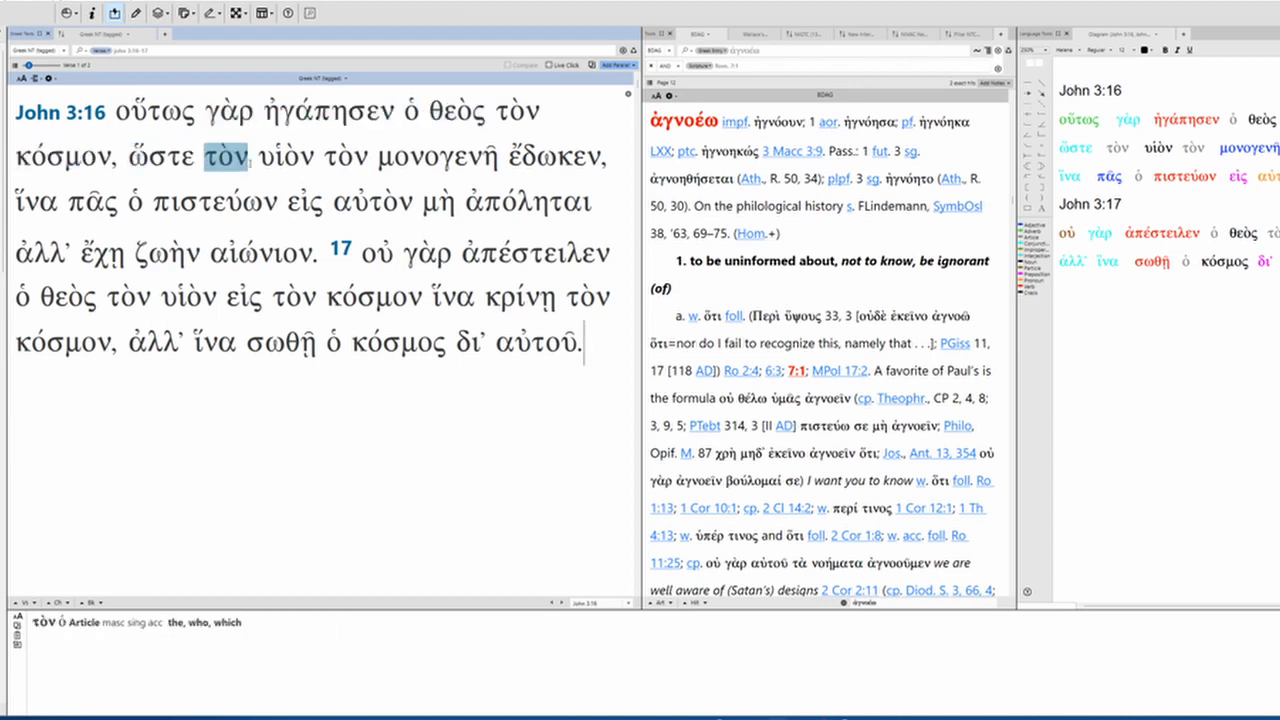
left_click(554, 157)
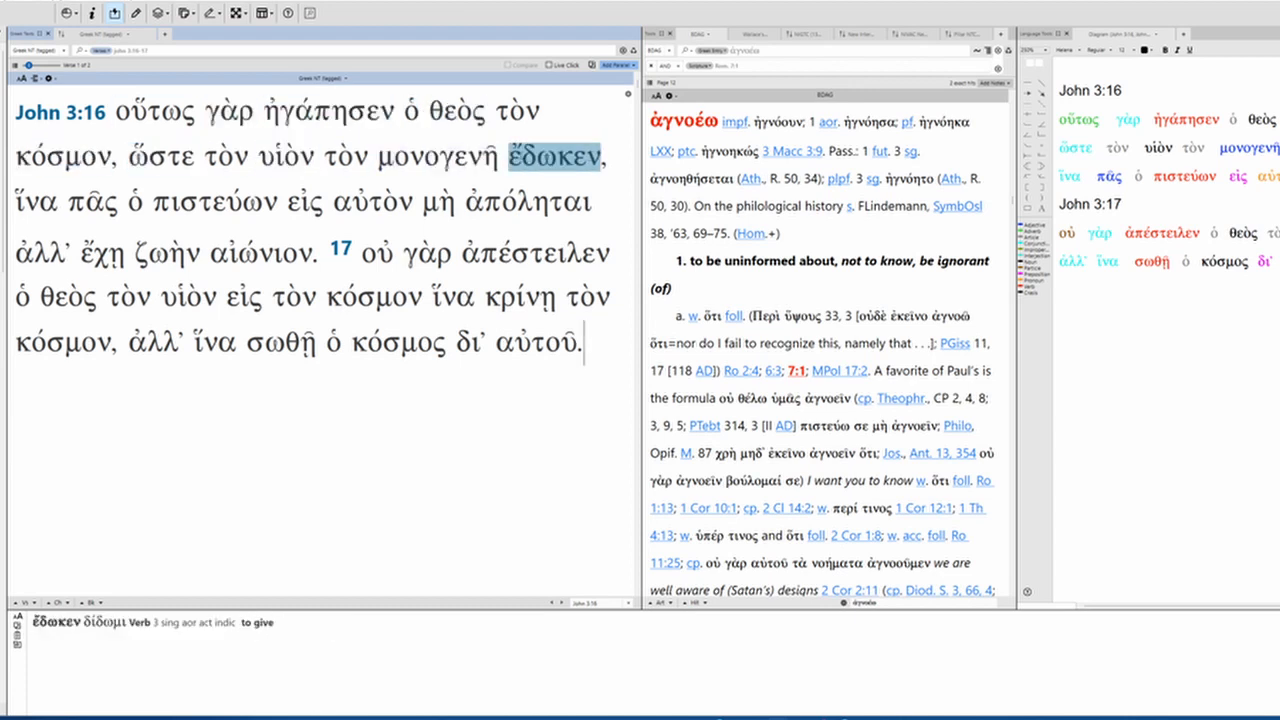
left_click(91, 202)
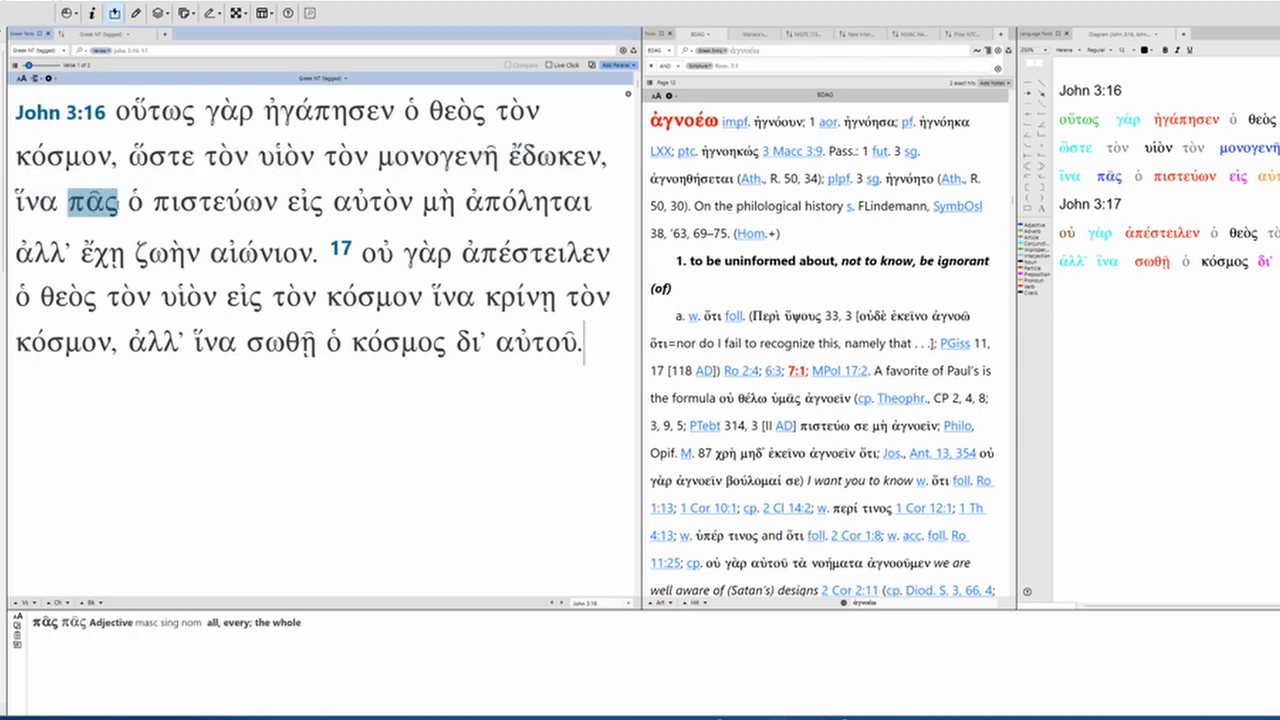
left_click(372, 202)
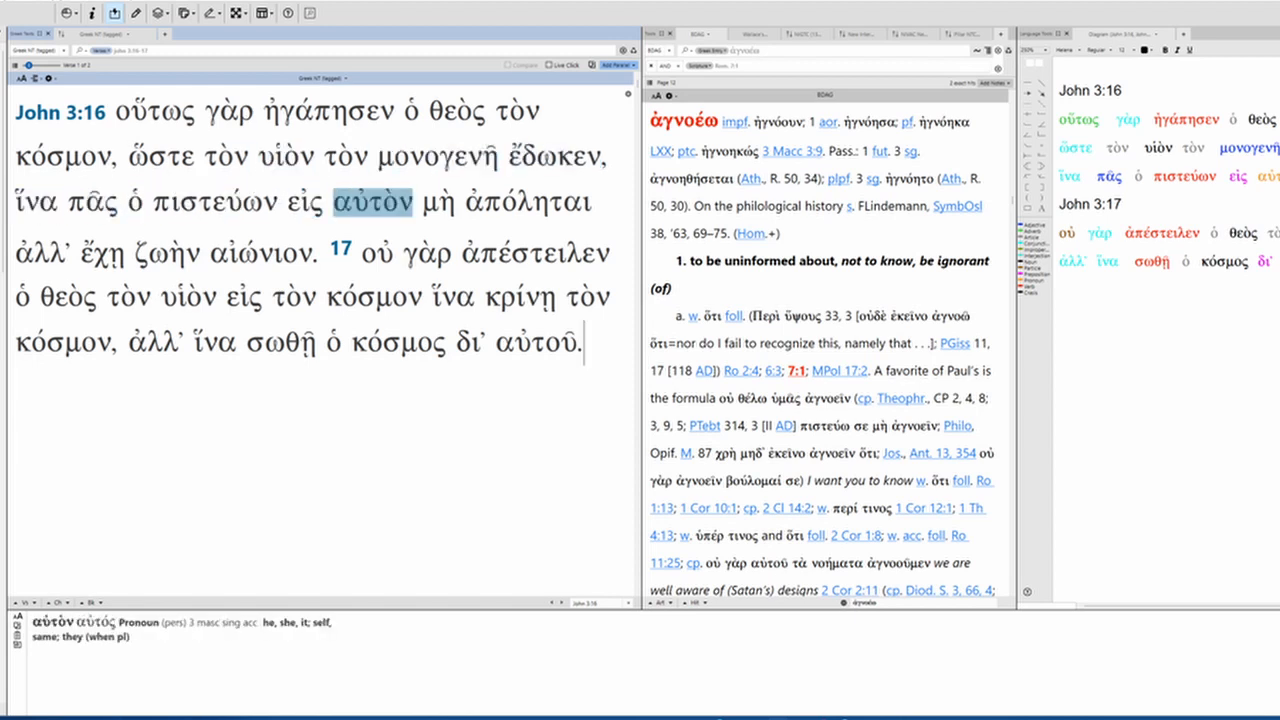
left_click(40, 252)
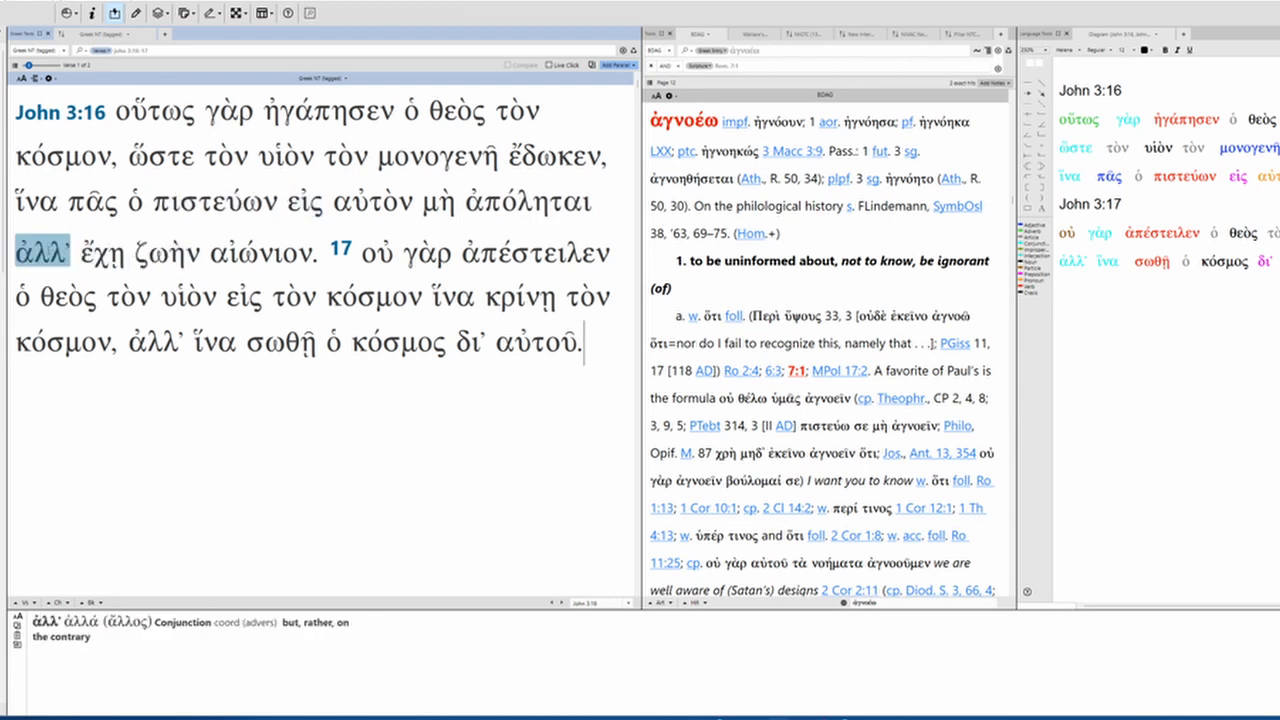
left_click(263, 252)
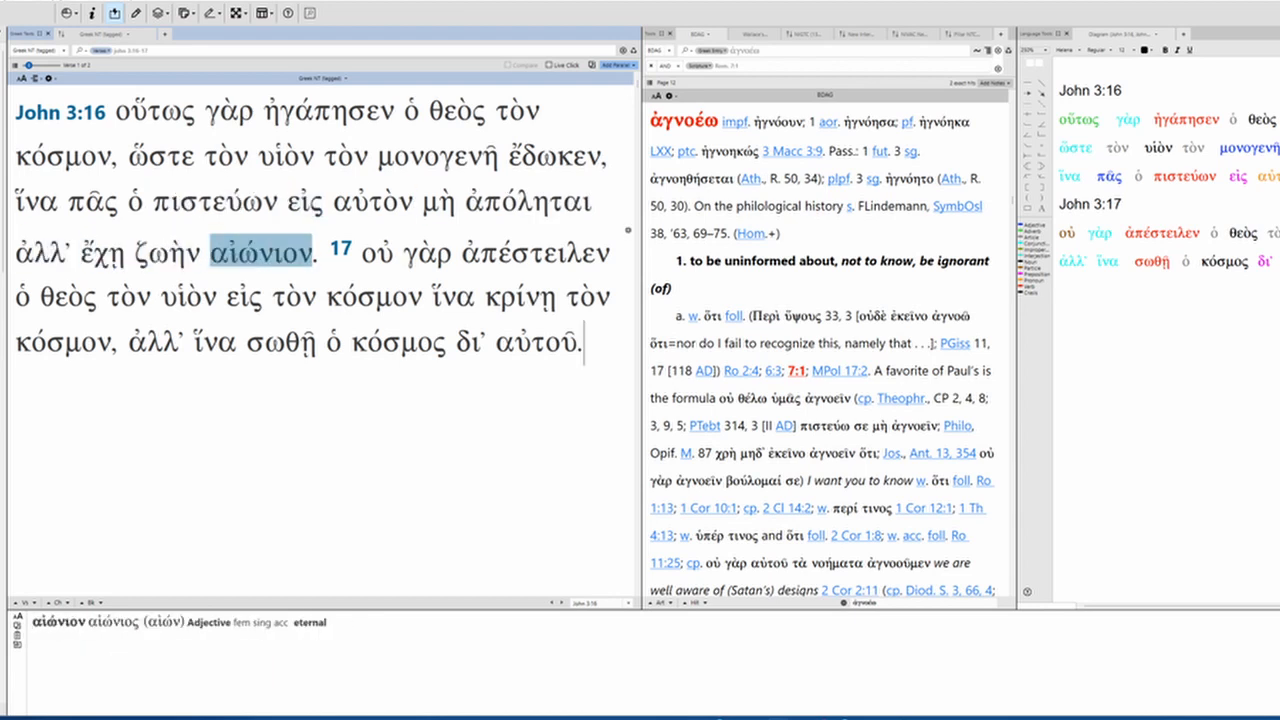
left_click(430, 251)
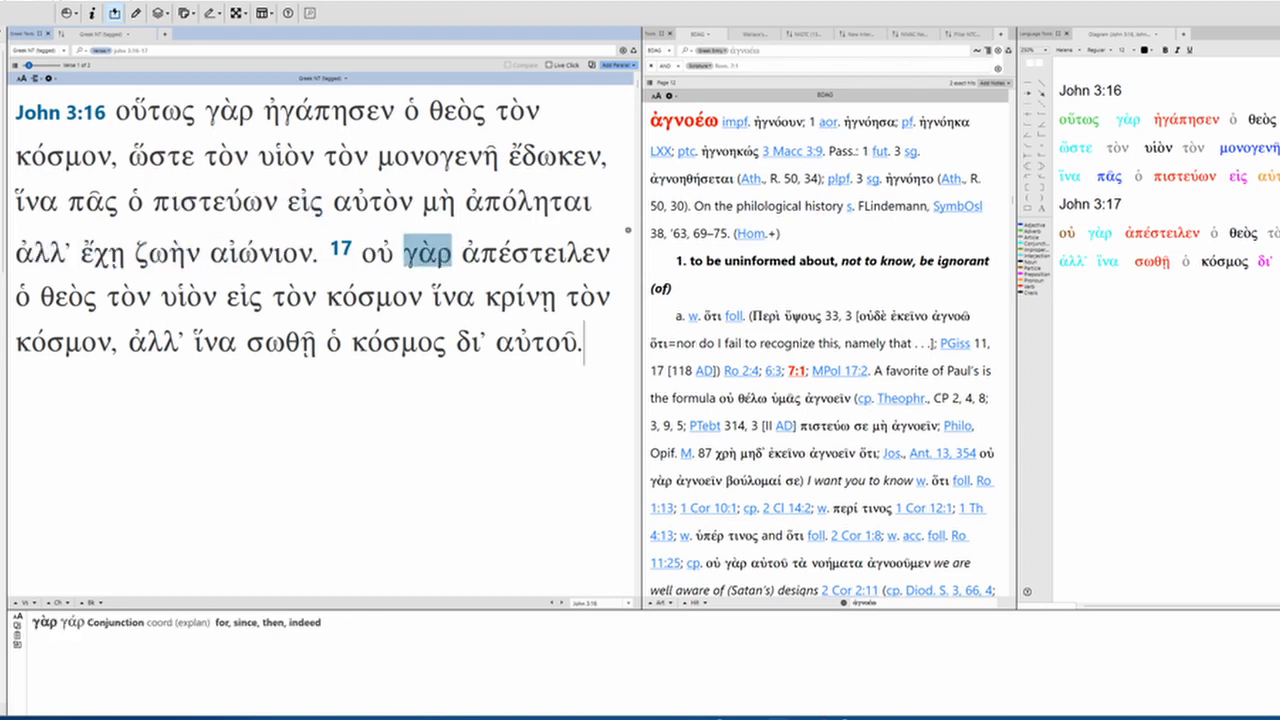
left_click(168, 251)
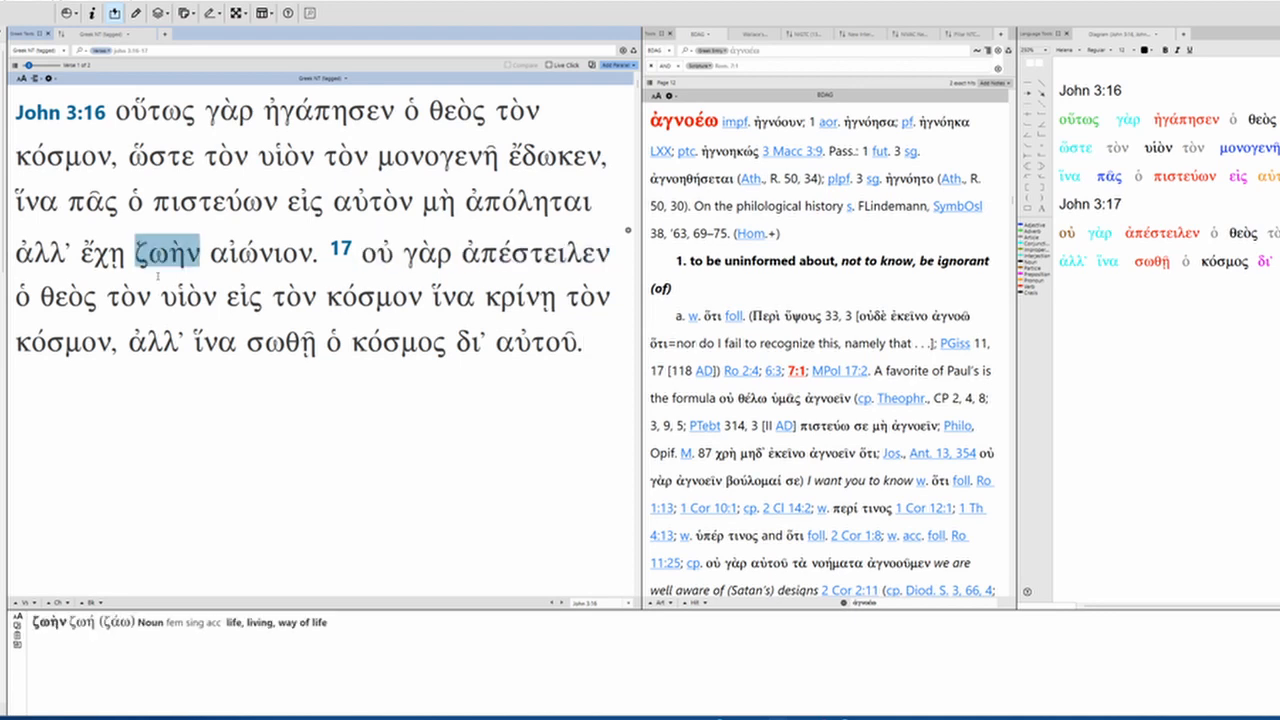
Review the parsing of εἰς, ἵνα, κόσμον, σωθῇ and αὐτοῦ in John 3:17
left_click(243, 297)
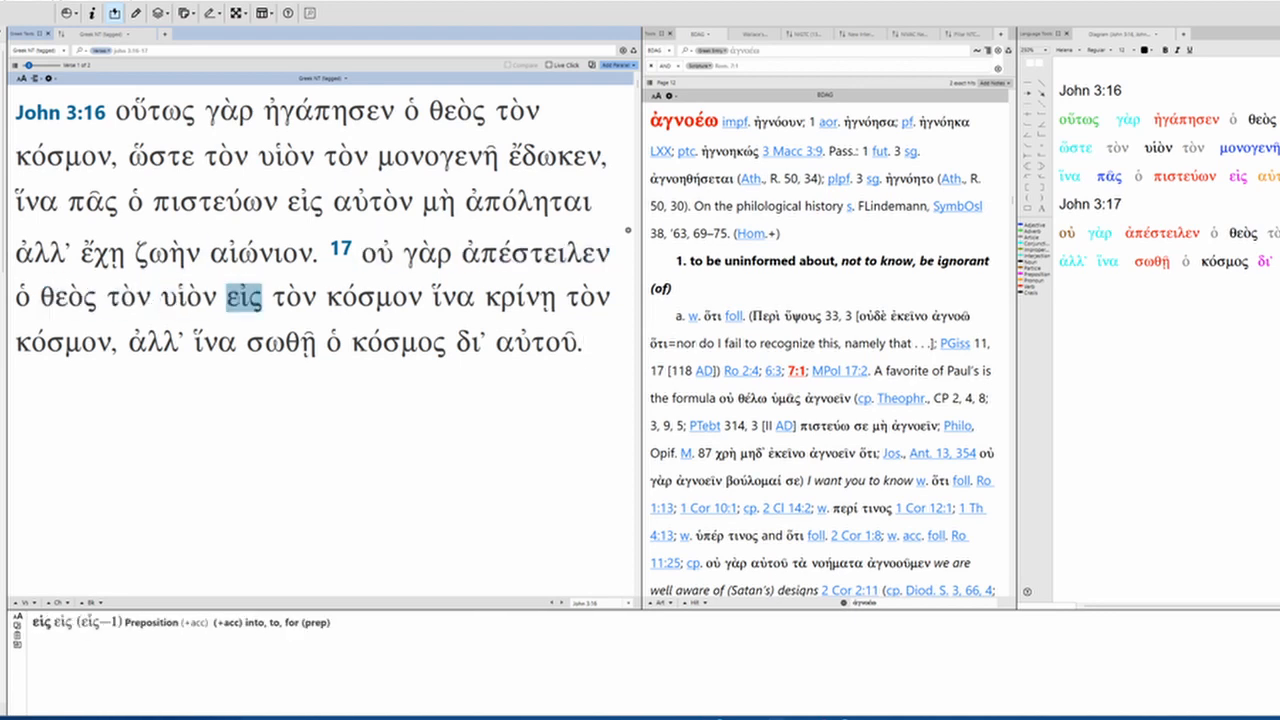
left_click(453, 296)
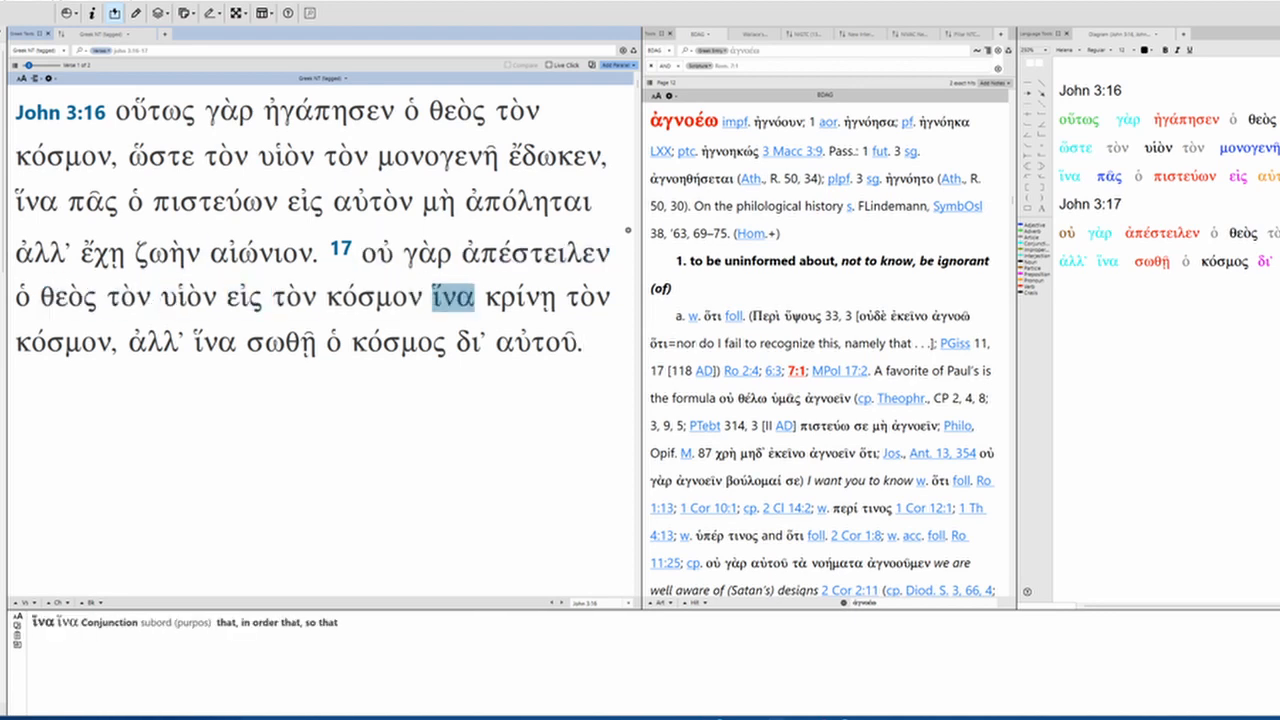
left_click(62, 340)
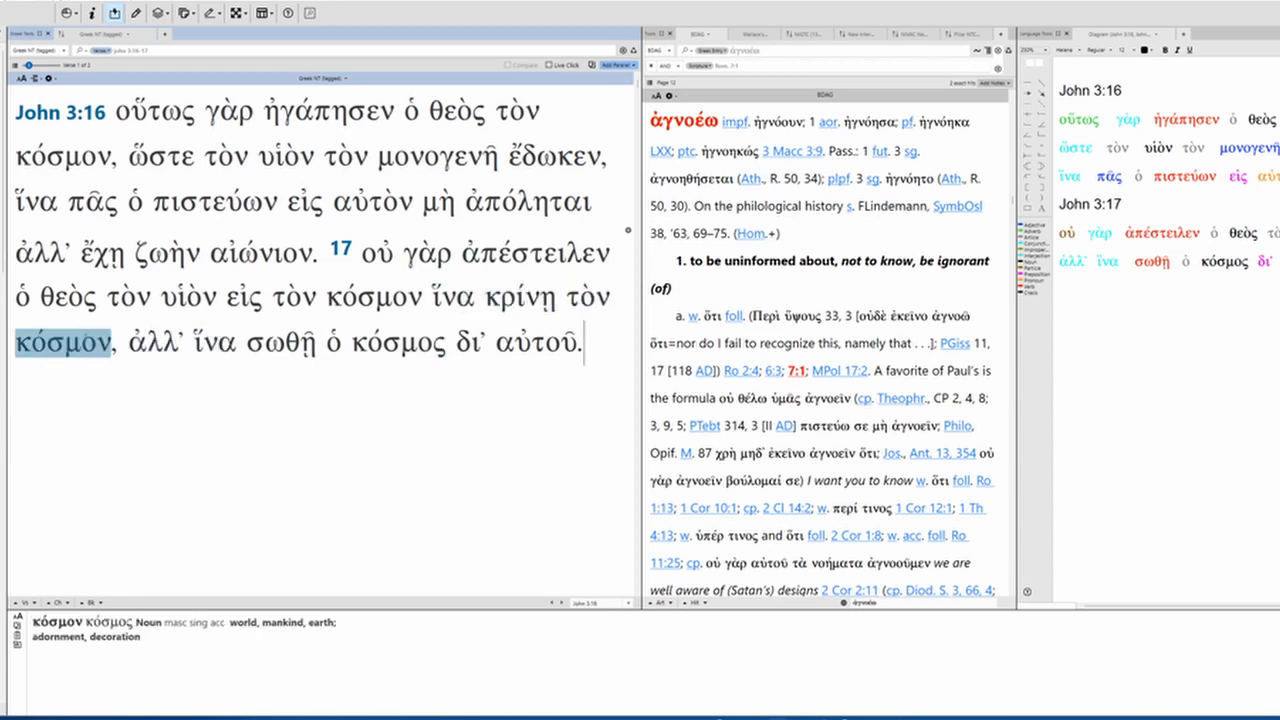
left_click(281, 343)
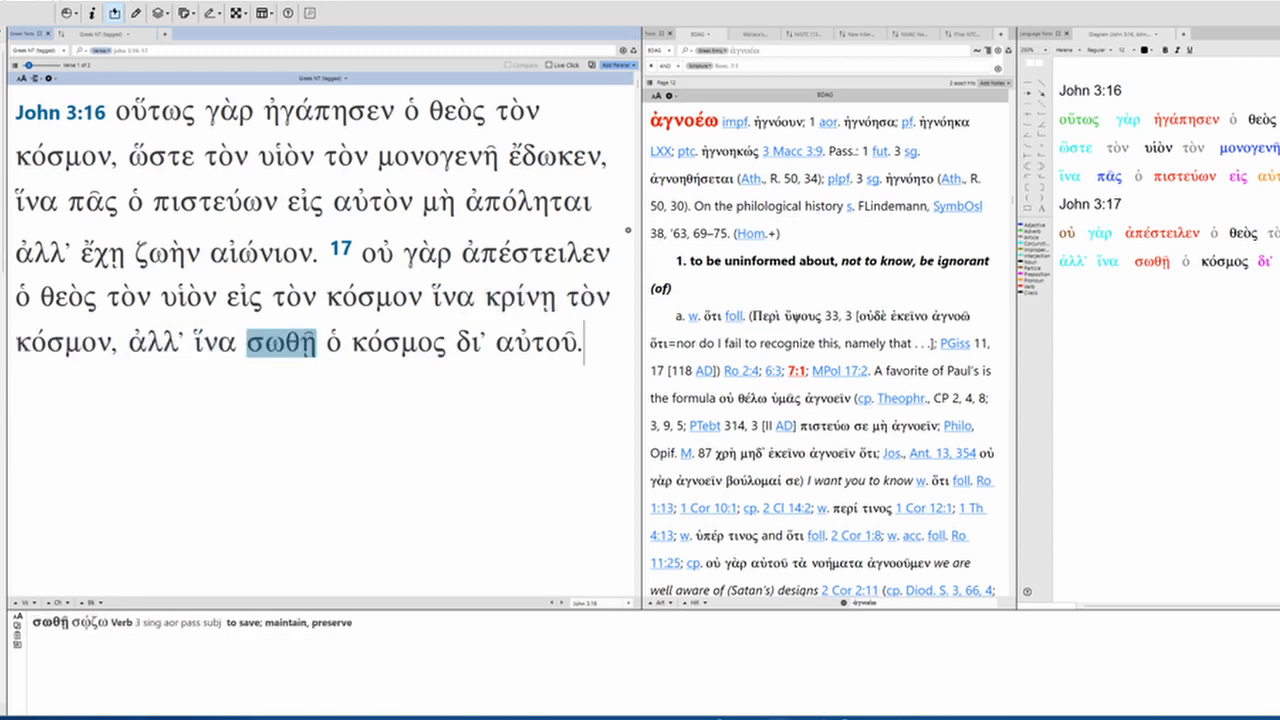
left_click(536, 344)
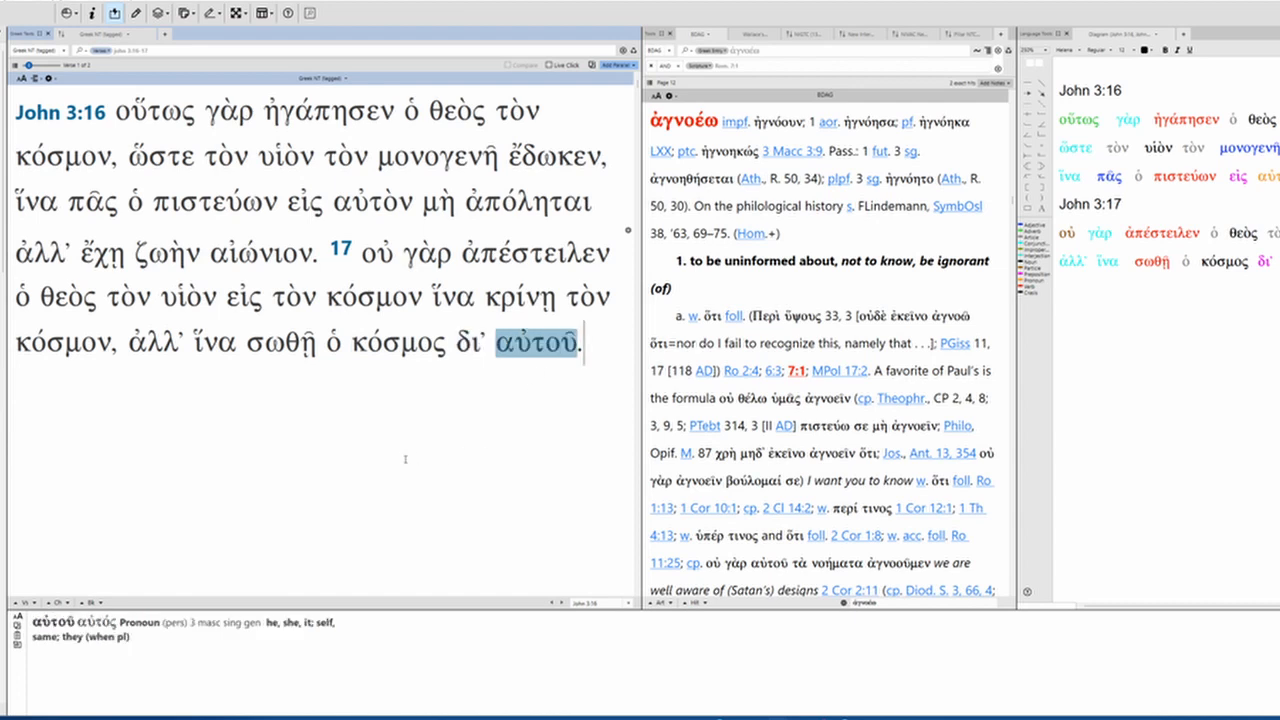
Parse οὕτως, ἠγάπησεν, κόσμον, μονογενῆ and τὸν in John 3:16
left_click(155, 112)
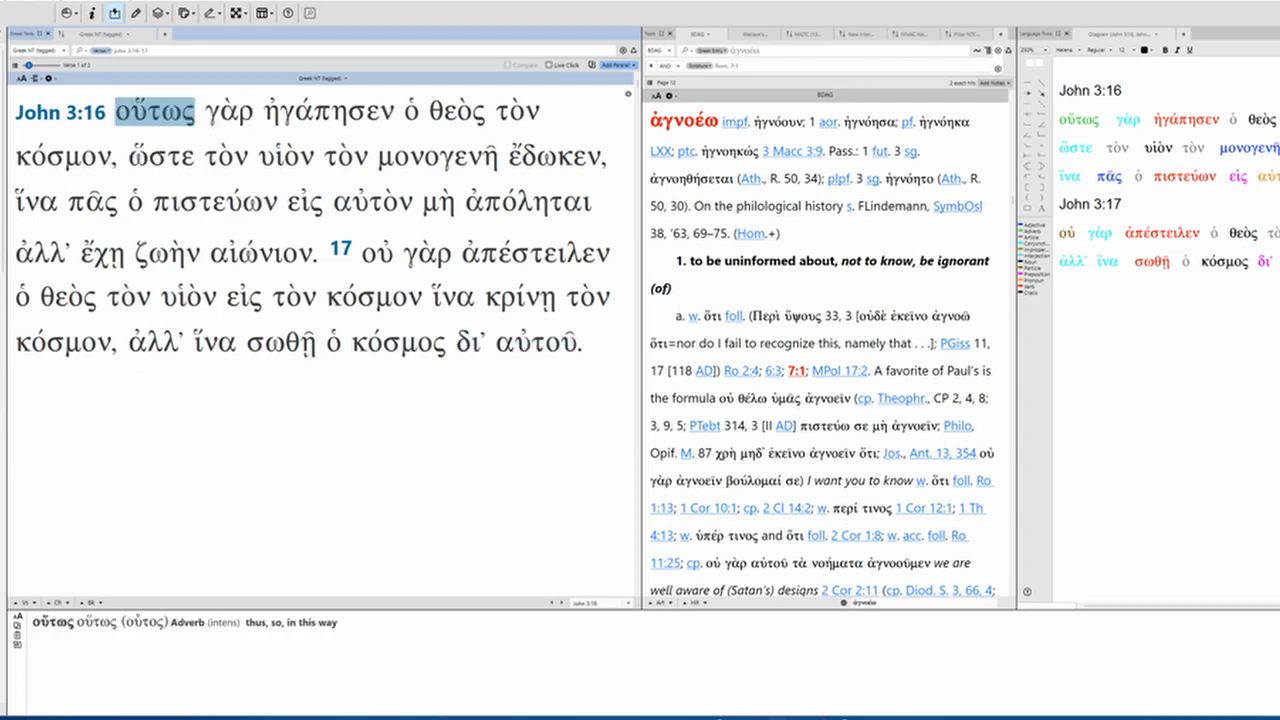
left_click(326, 112)
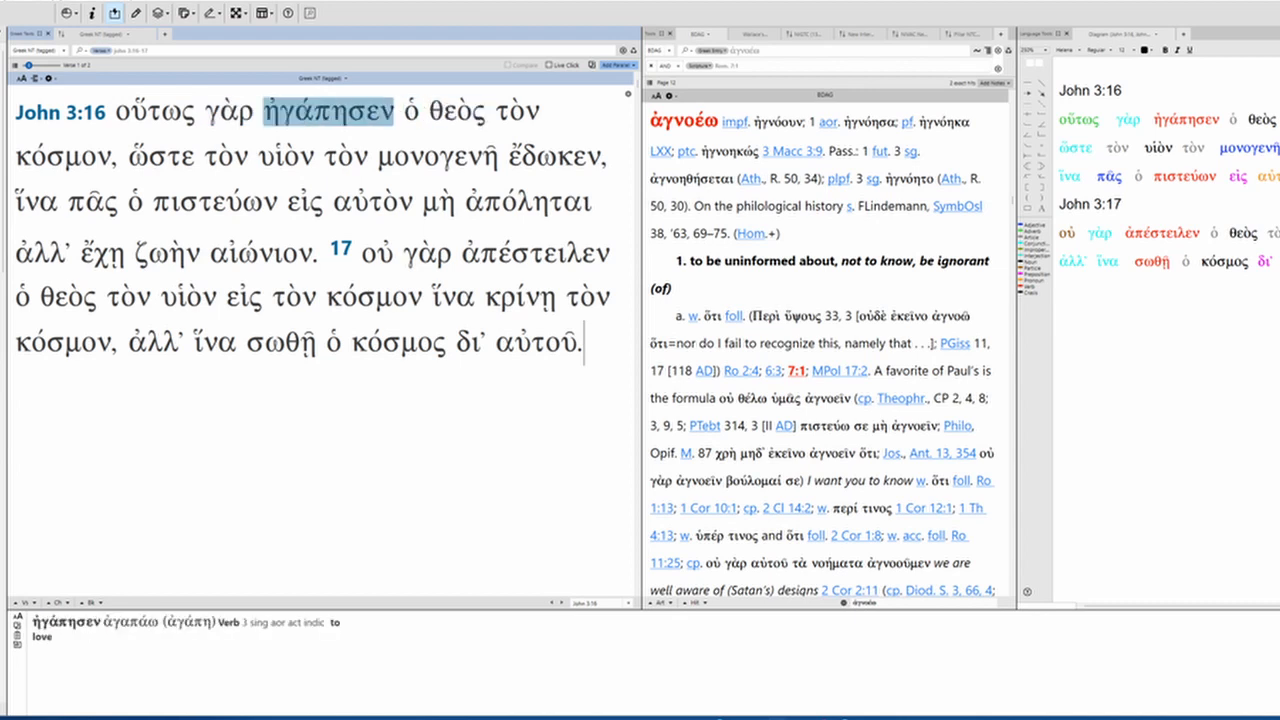
left_click(64, 158)
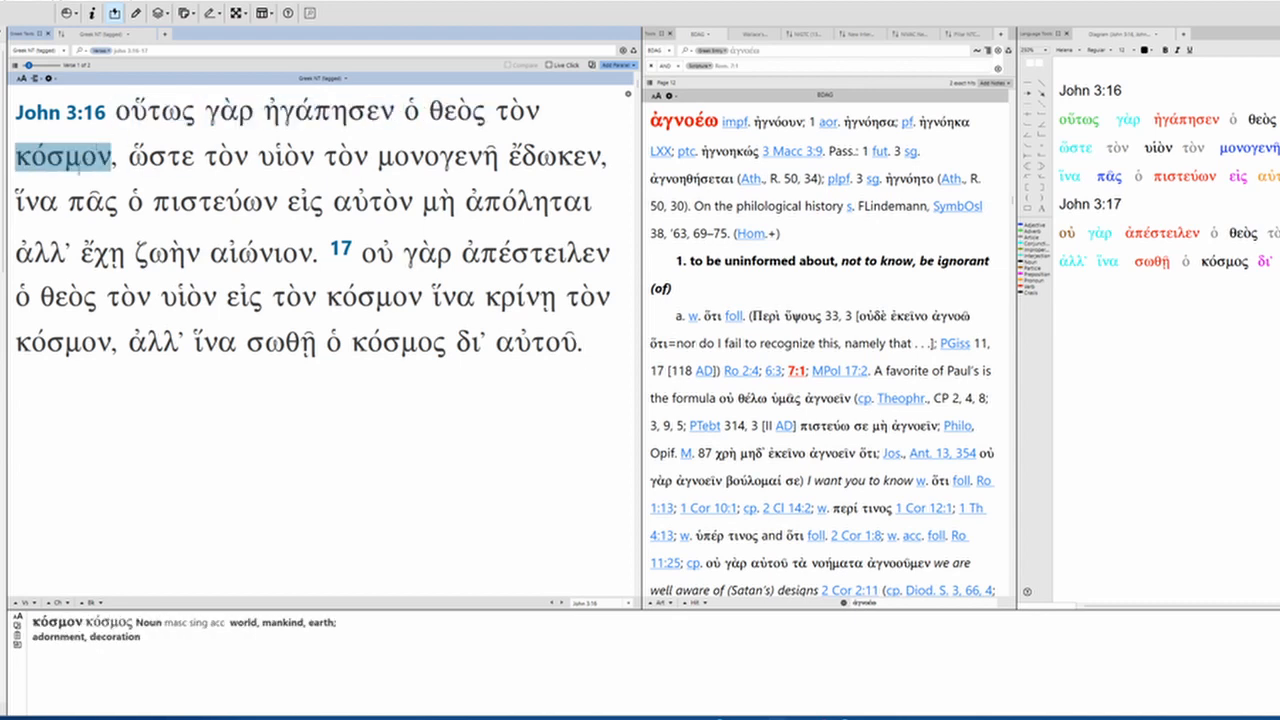
left_click(434, 157)
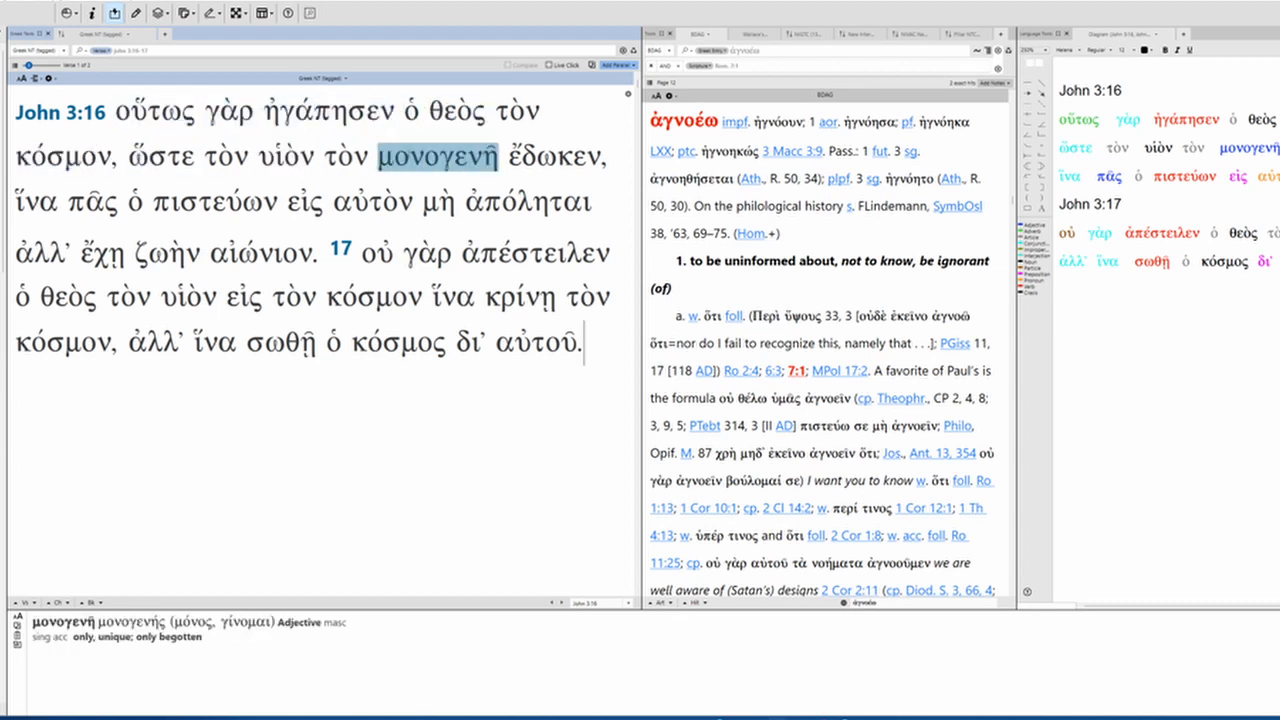
left_click(224, 157)
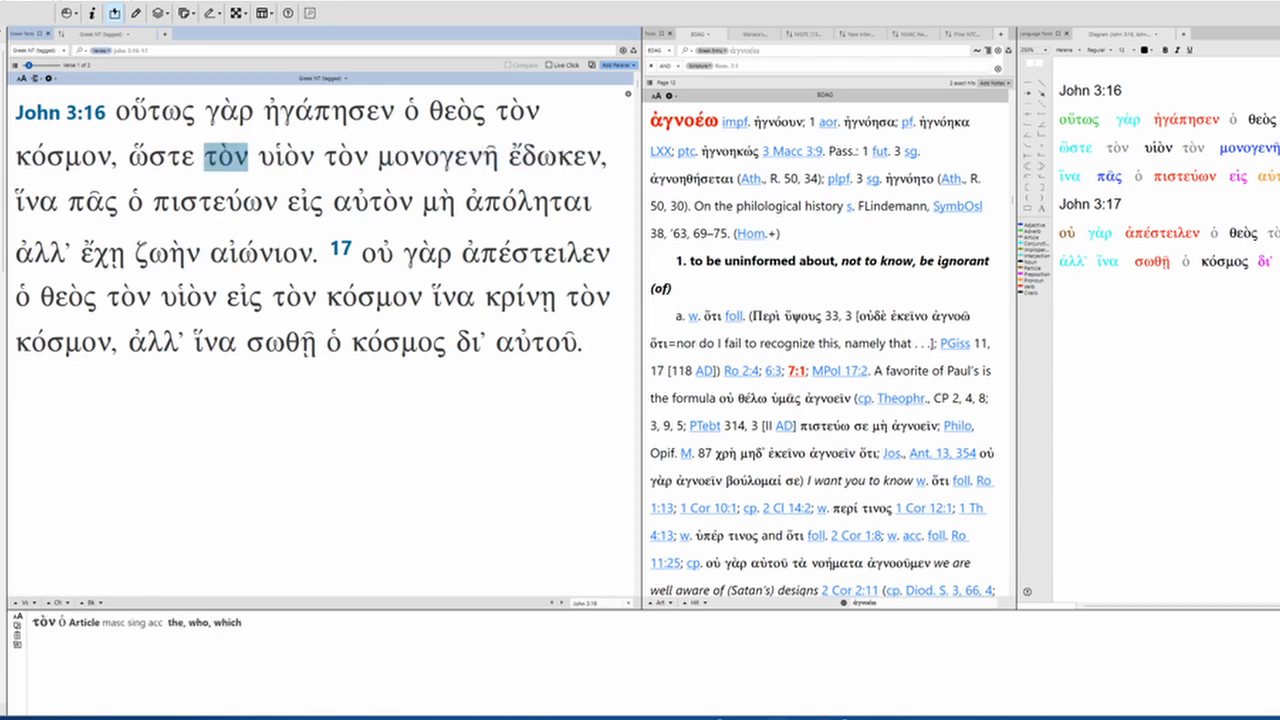
left_click(434, 157)
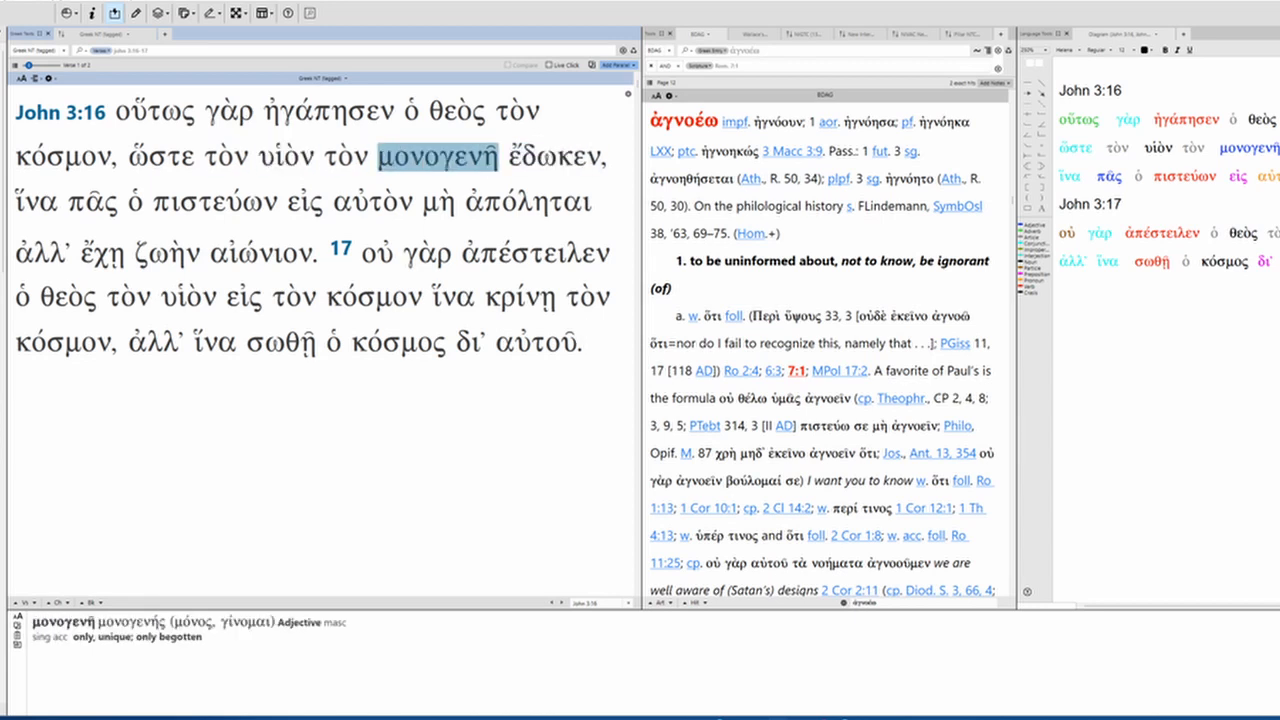
Parse ἵνα, πᾶς, εἰς, ἀπόληται, οὐ, ἔχῃ and αἰώνιον in John 3:16
left_click(35, 202)
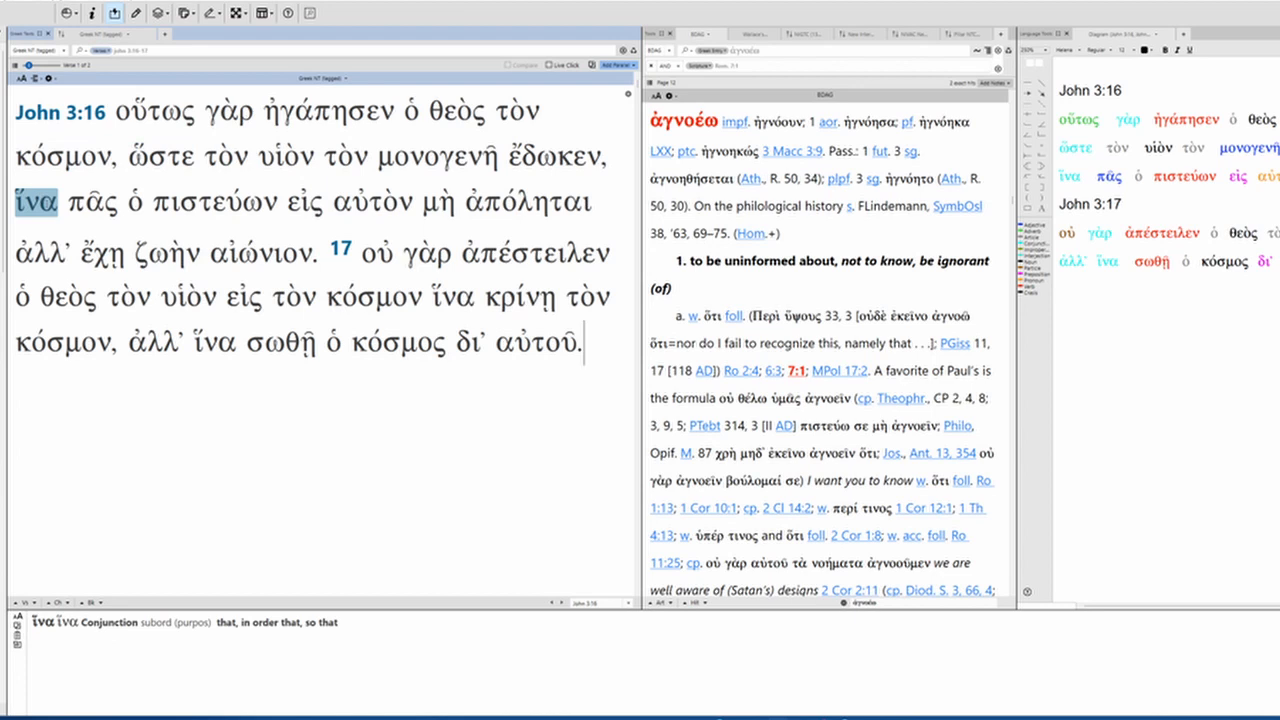
left_click(92, 202)
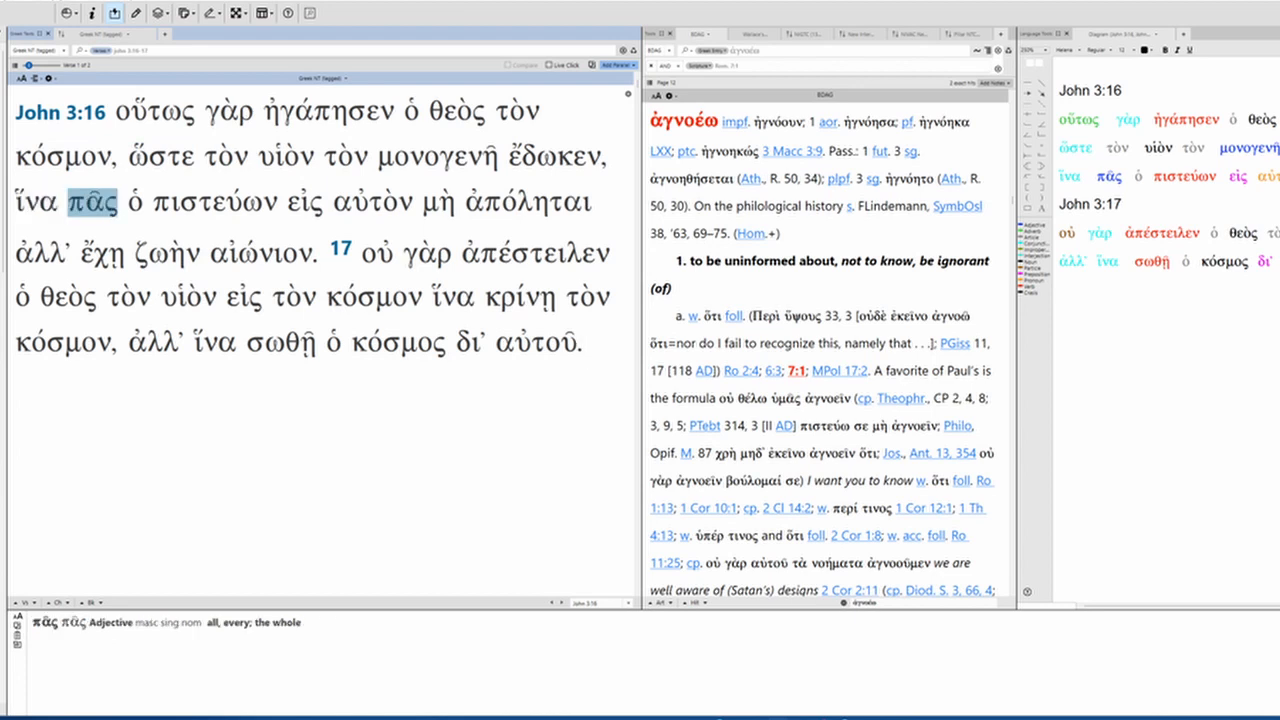
left_click(304, 202)
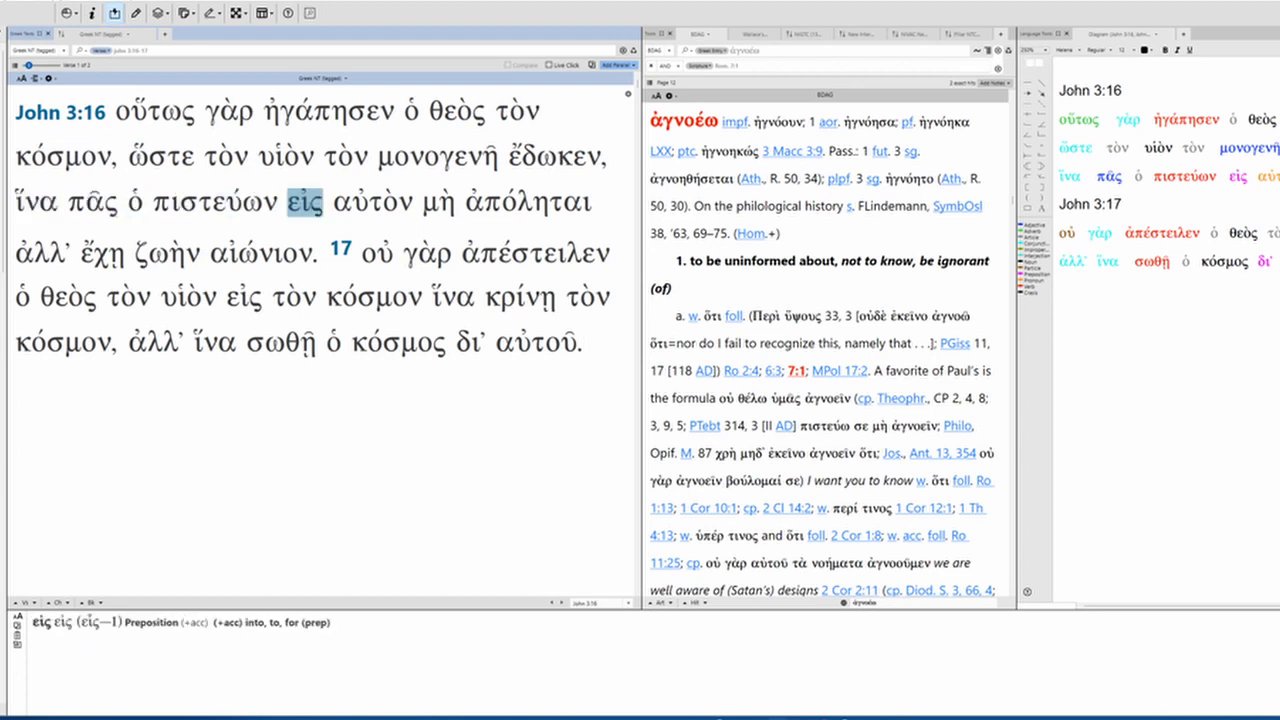
left_click(534, 202)
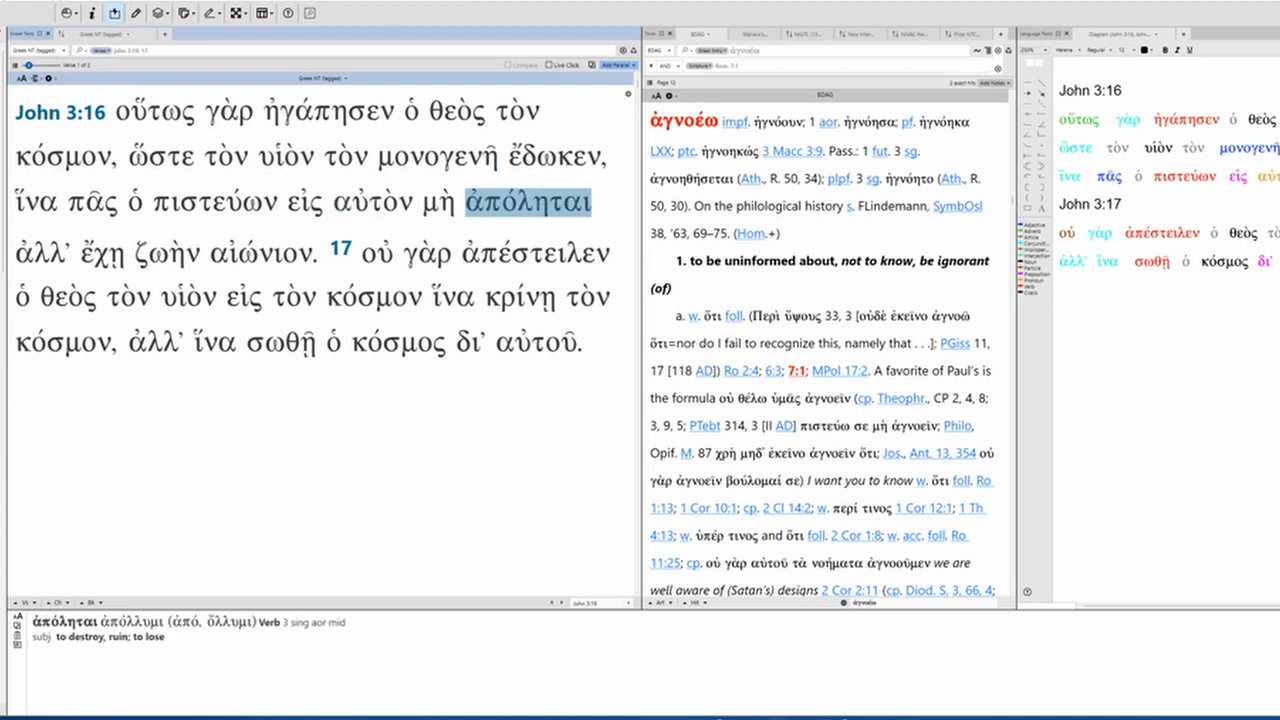
left_click(375, 251)
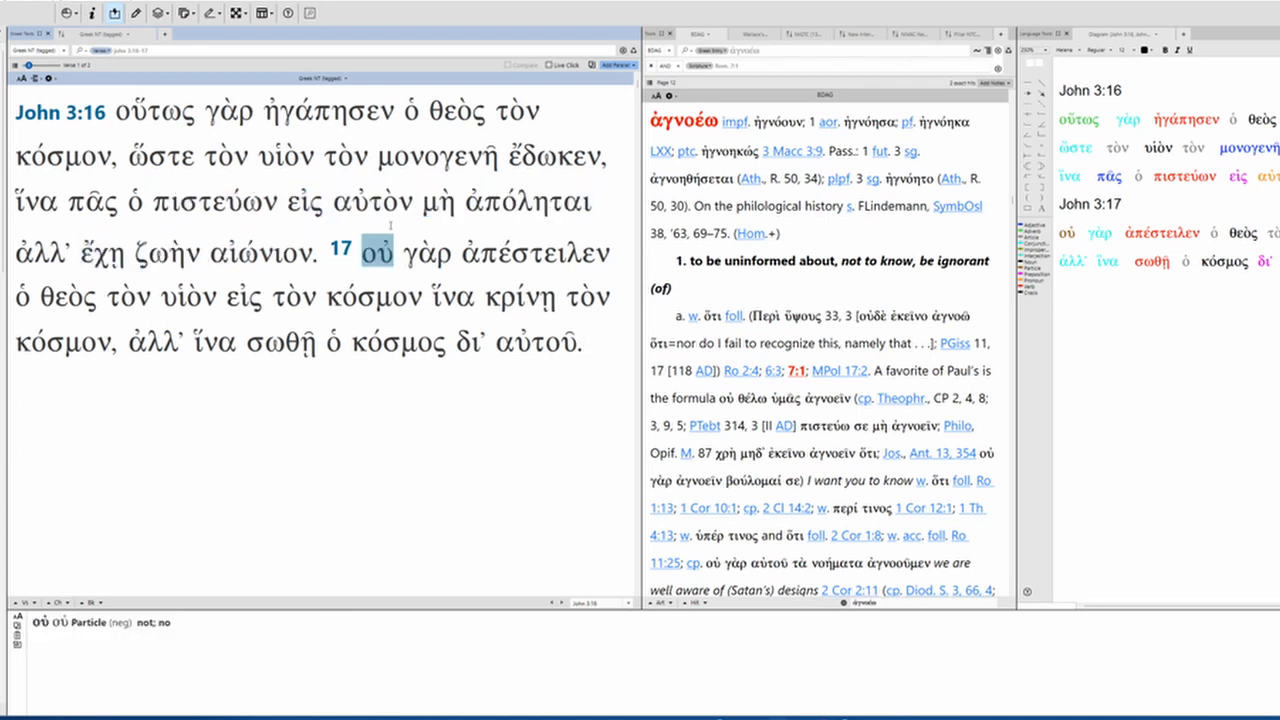
left_click(101, 252)
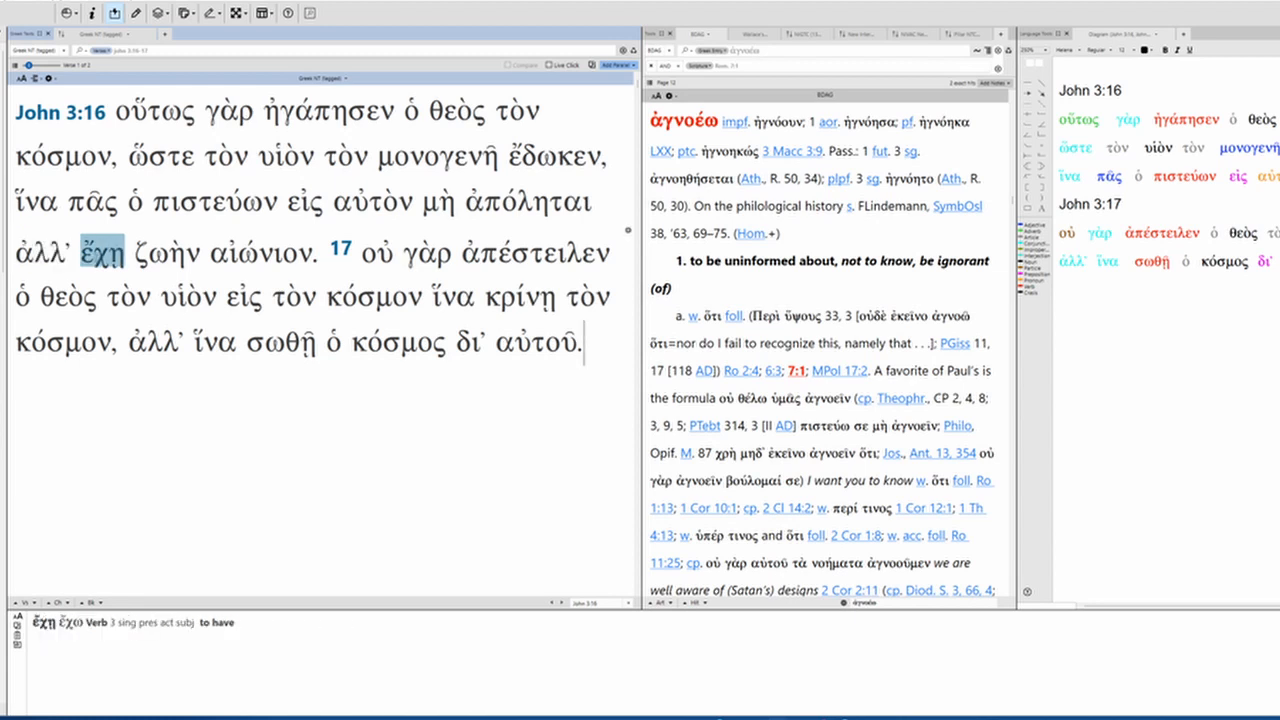
left_click(258, 252)
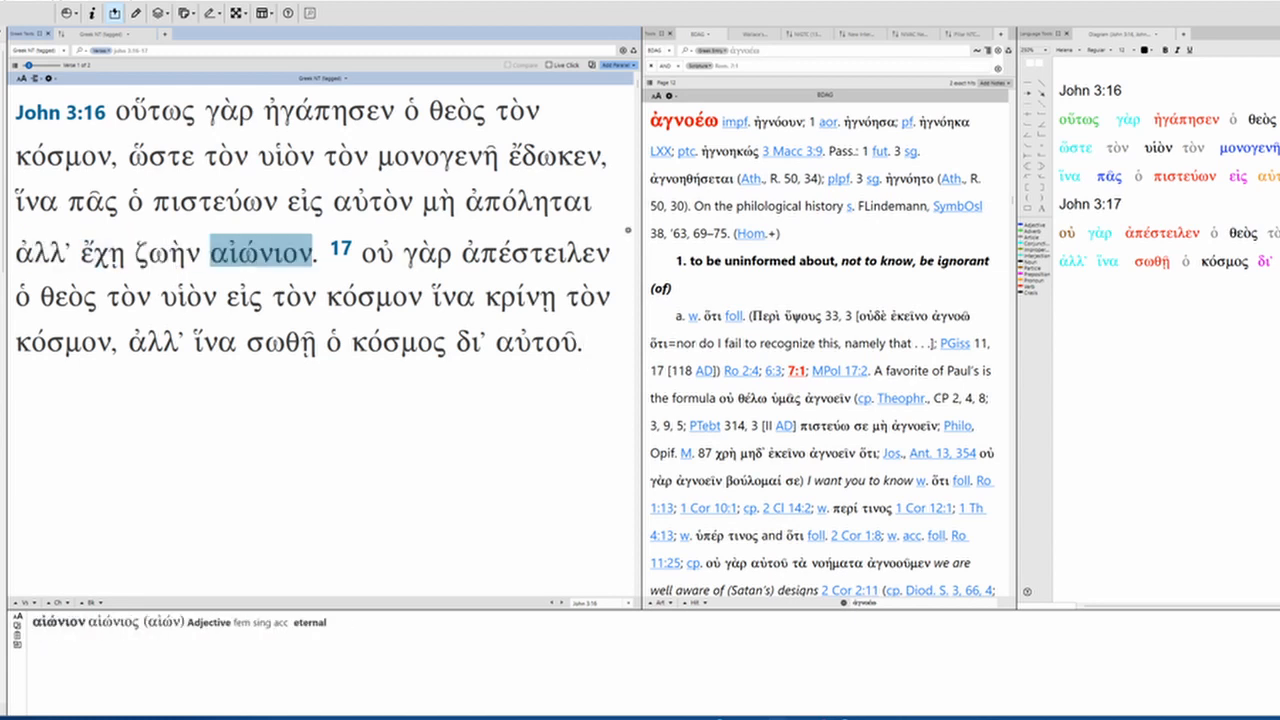
left_click(376, 252)
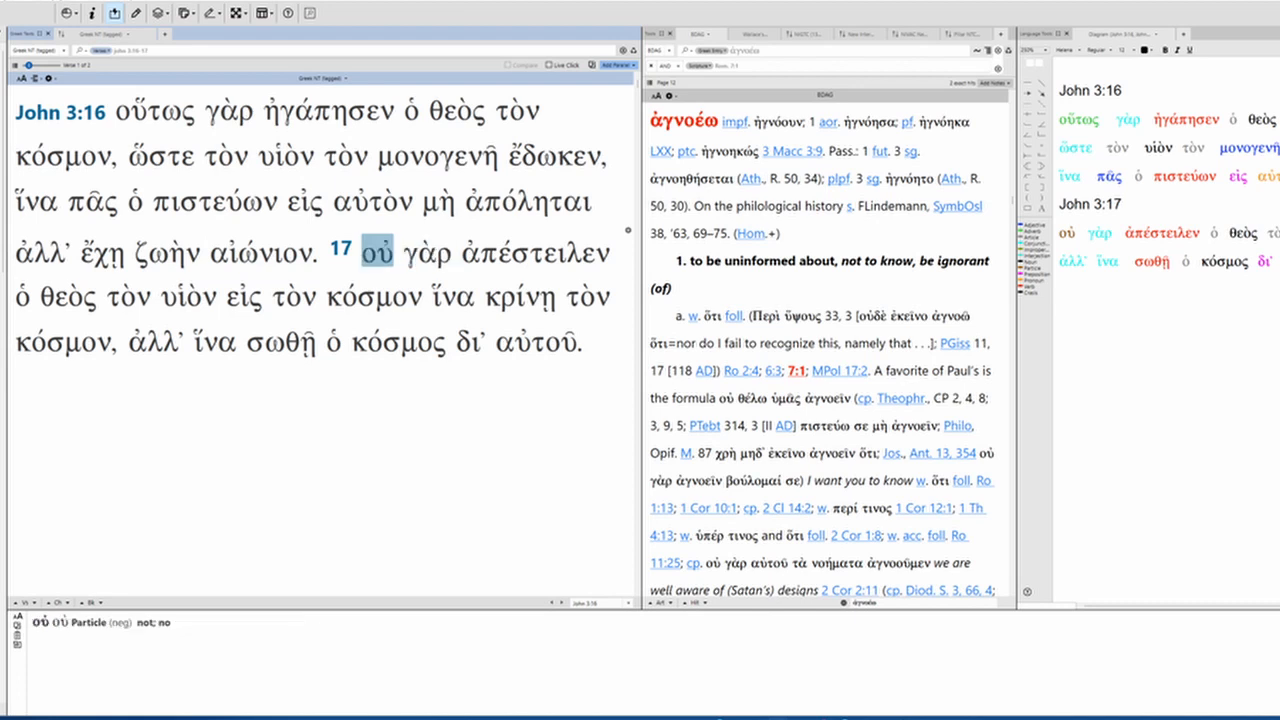
Parse θεὸς, υἱὸν, τὸν, κόσμον, κρίνη, ἀλλ᾽, κόσμος and σωθῆ in John 3:17
left_click(64, 296)
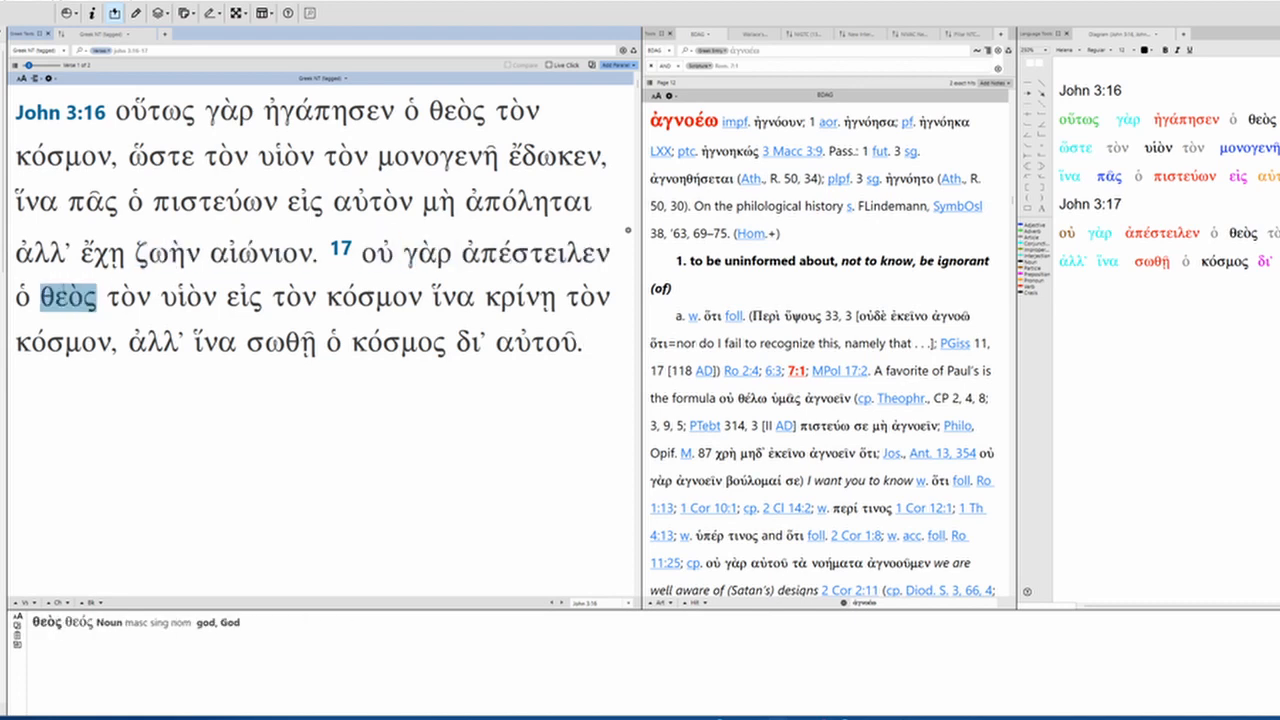
left_click(377, 252)
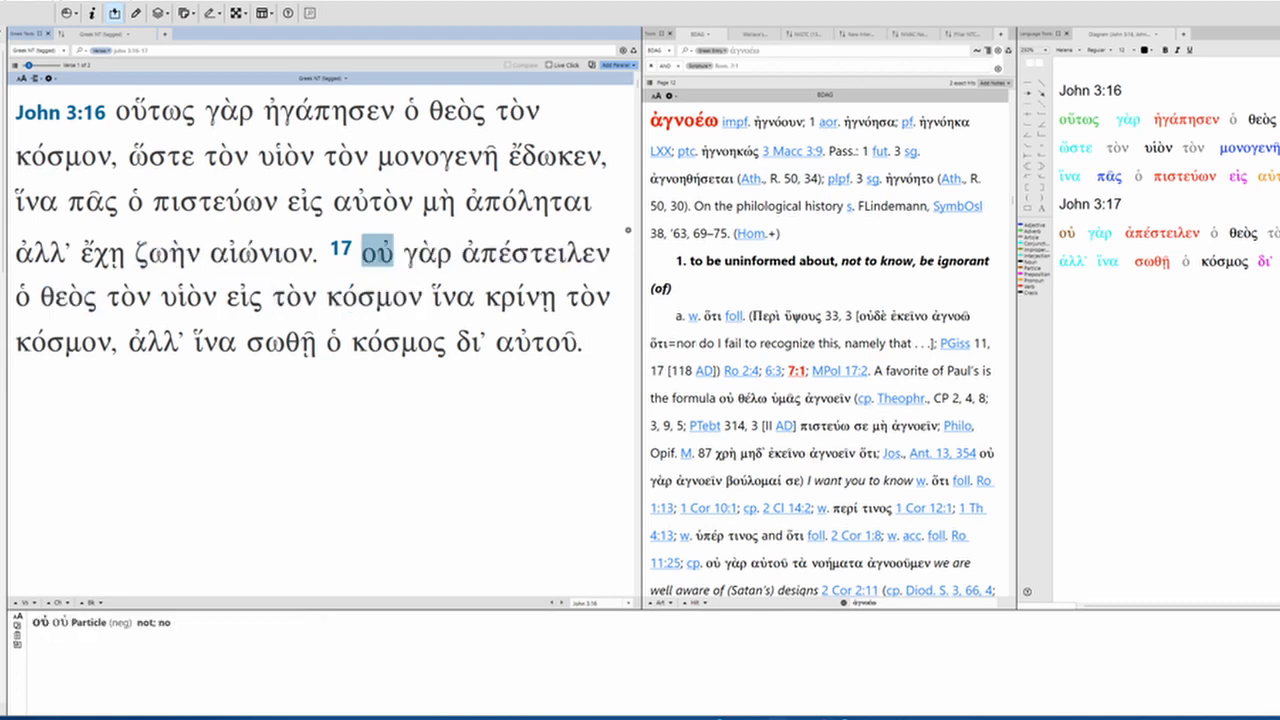
left_click(188, 297)
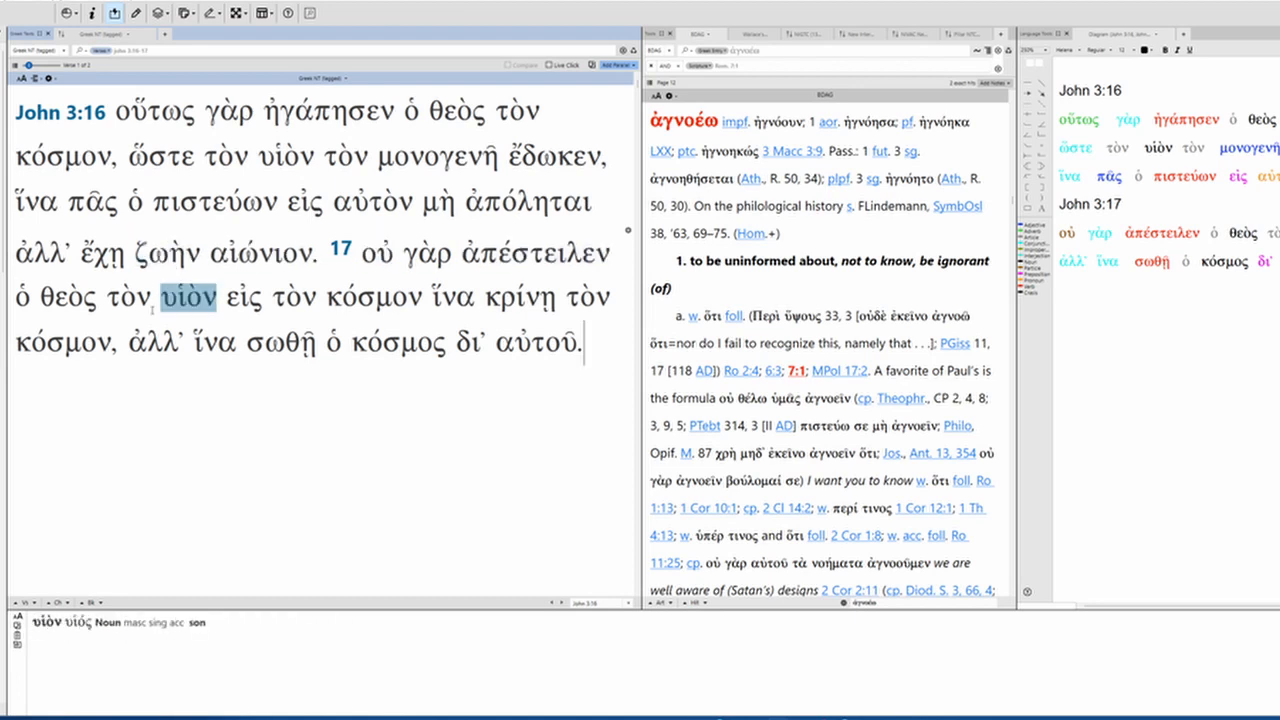
left_click(294, 297)
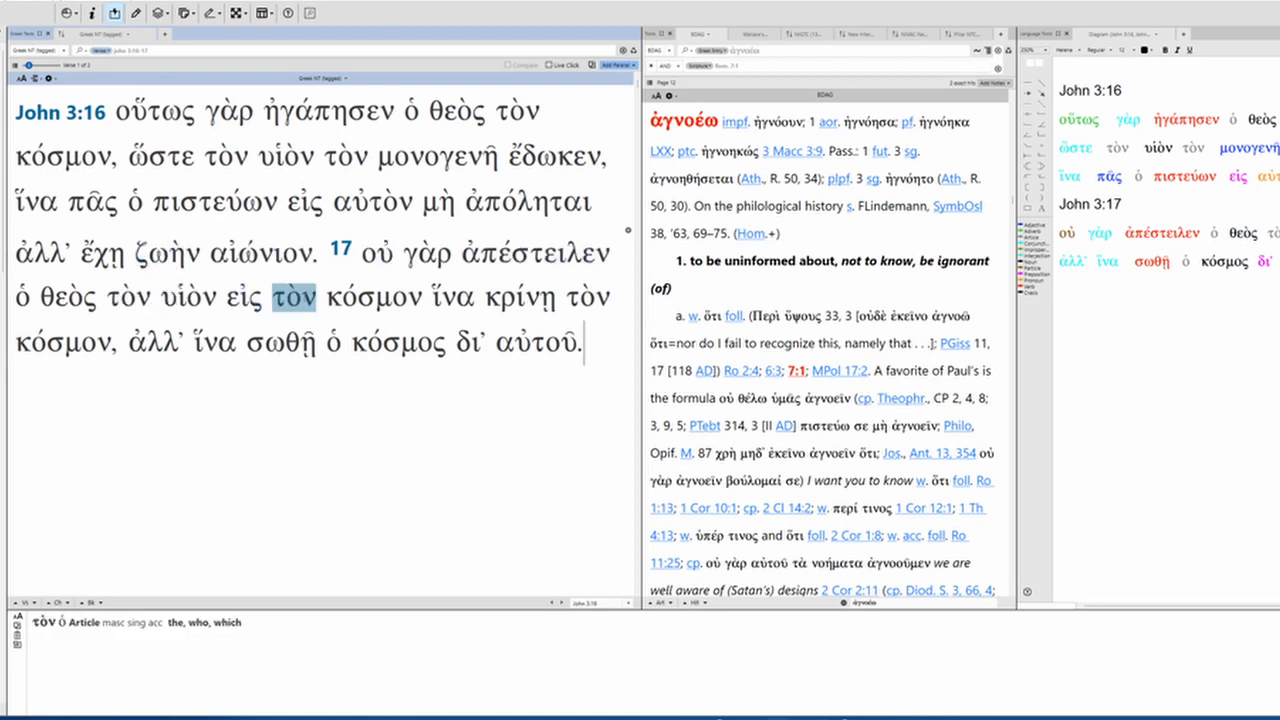
left_click(375, 297)
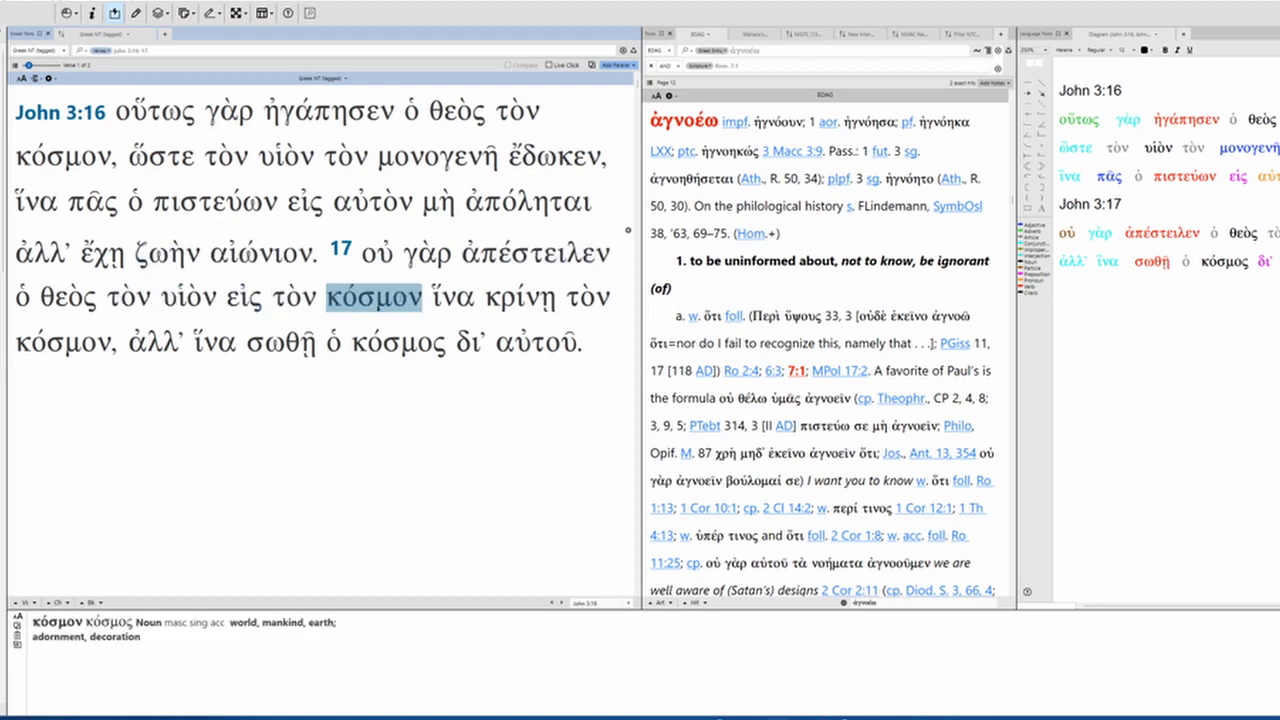
left_click(518, 297)
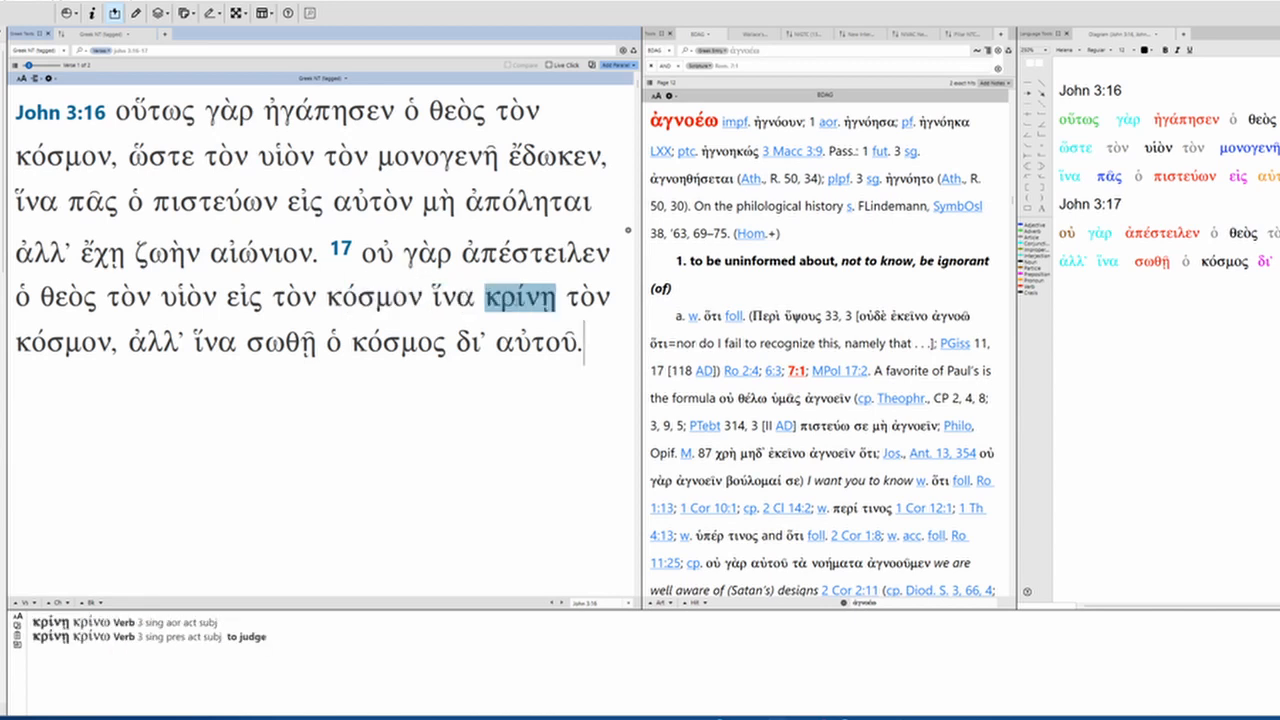
left_click(155, 342)
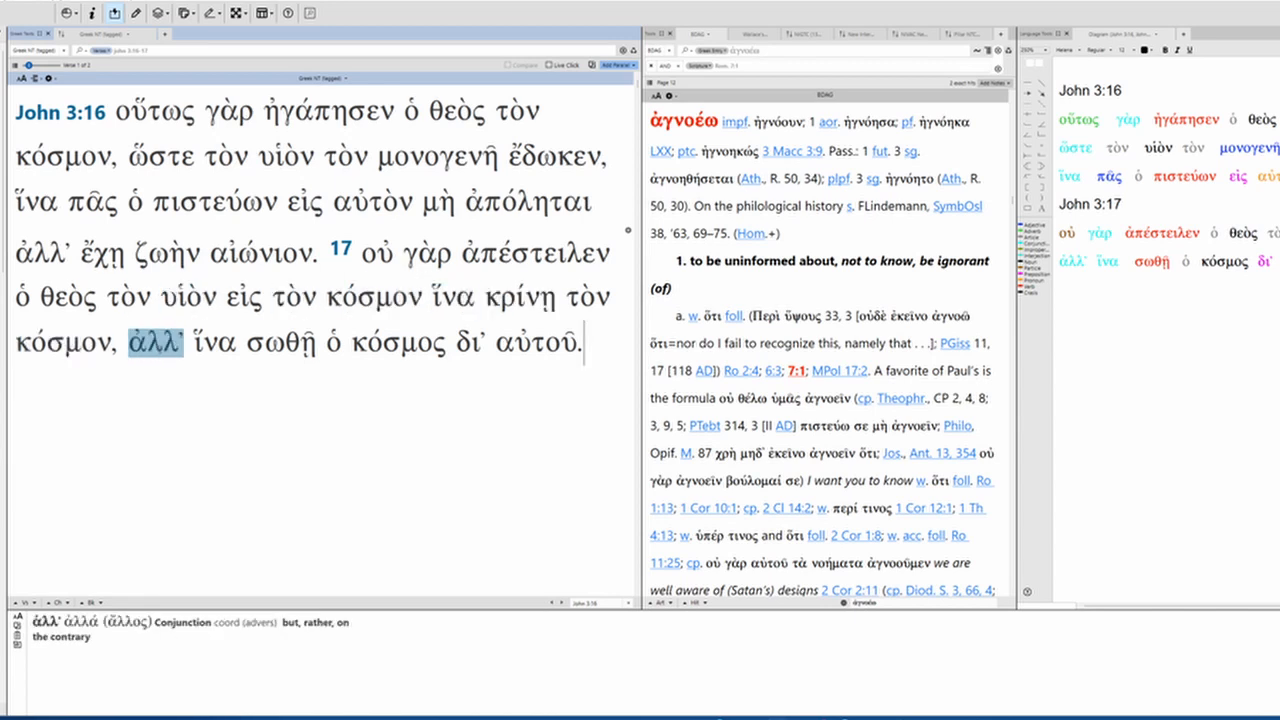
left_click(398, 343)
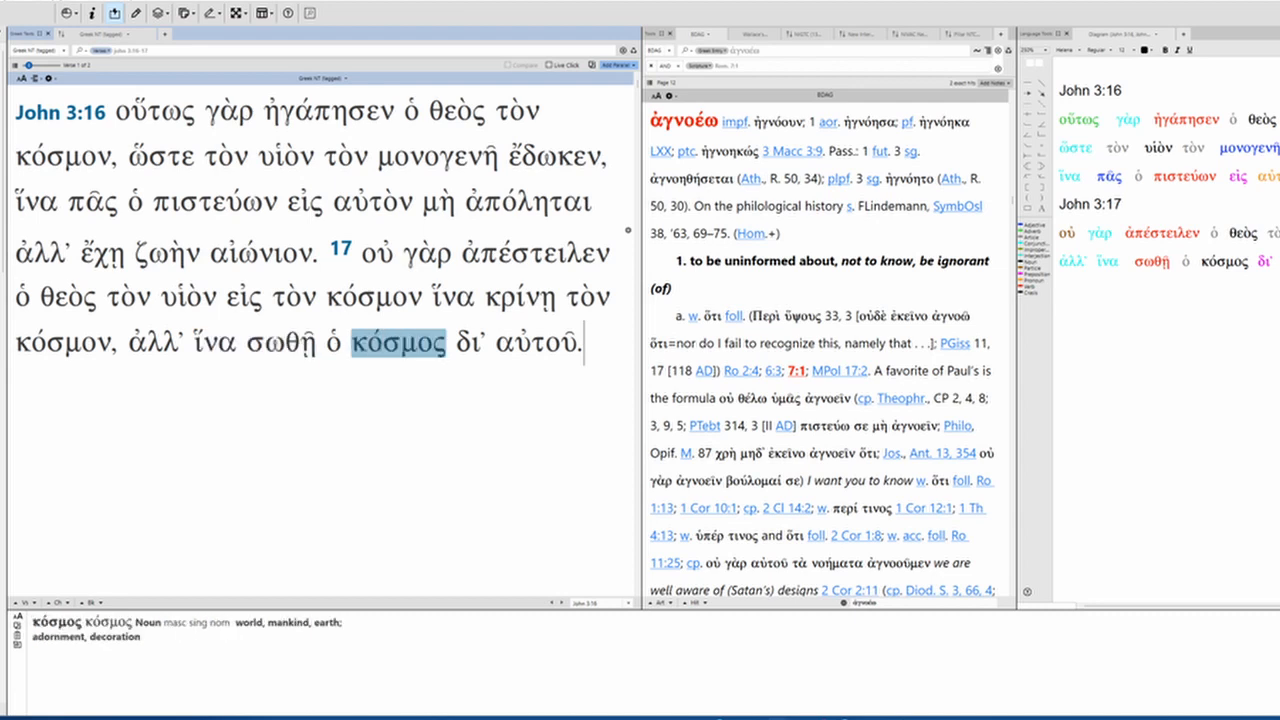
left_click(281, 343)
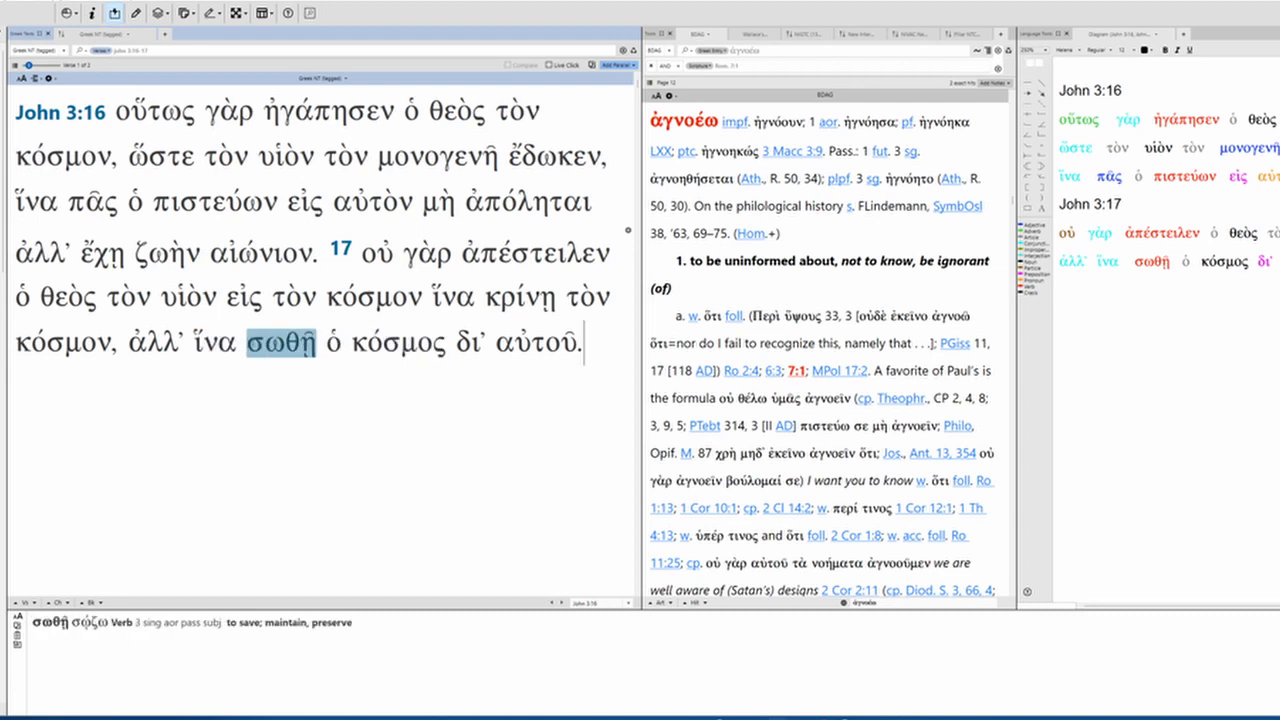
left_click(469, 344)
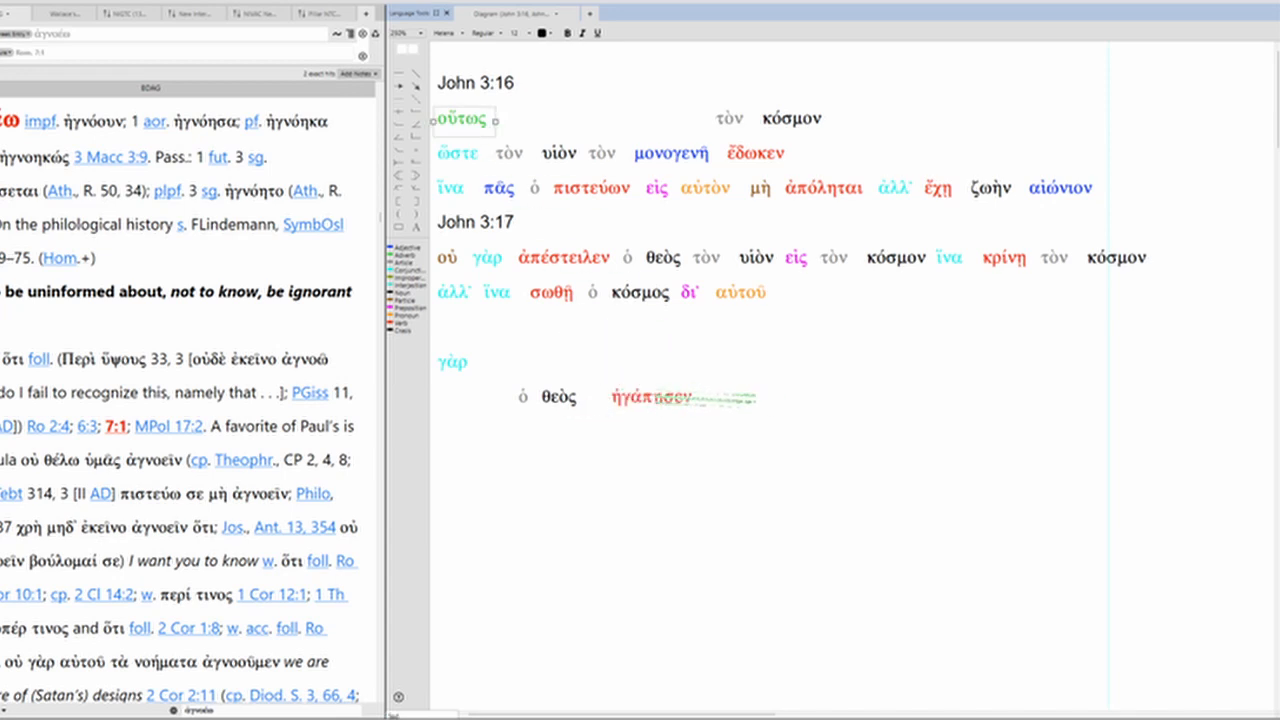
Add οὕτως τὸν κόσμον after ἠγάπησεν on the diagram line
left_click_drag(465, 120, 730, 398)
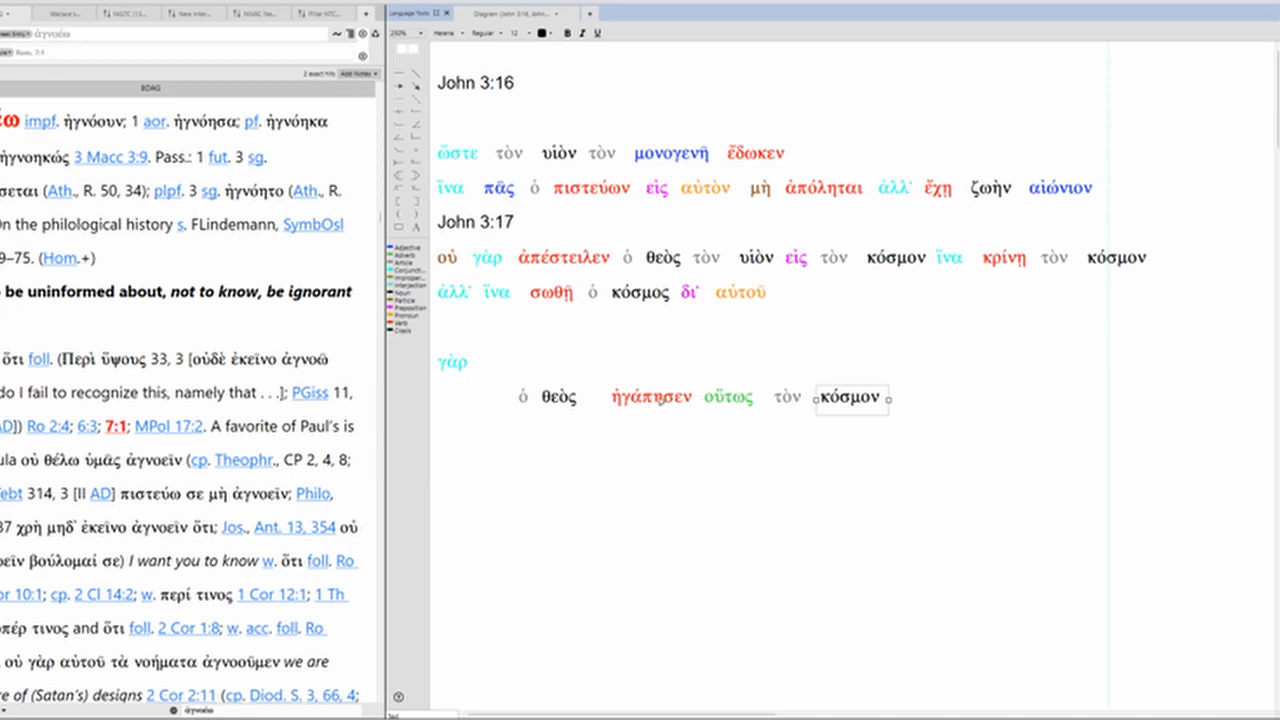
mouse_move(543, 198)
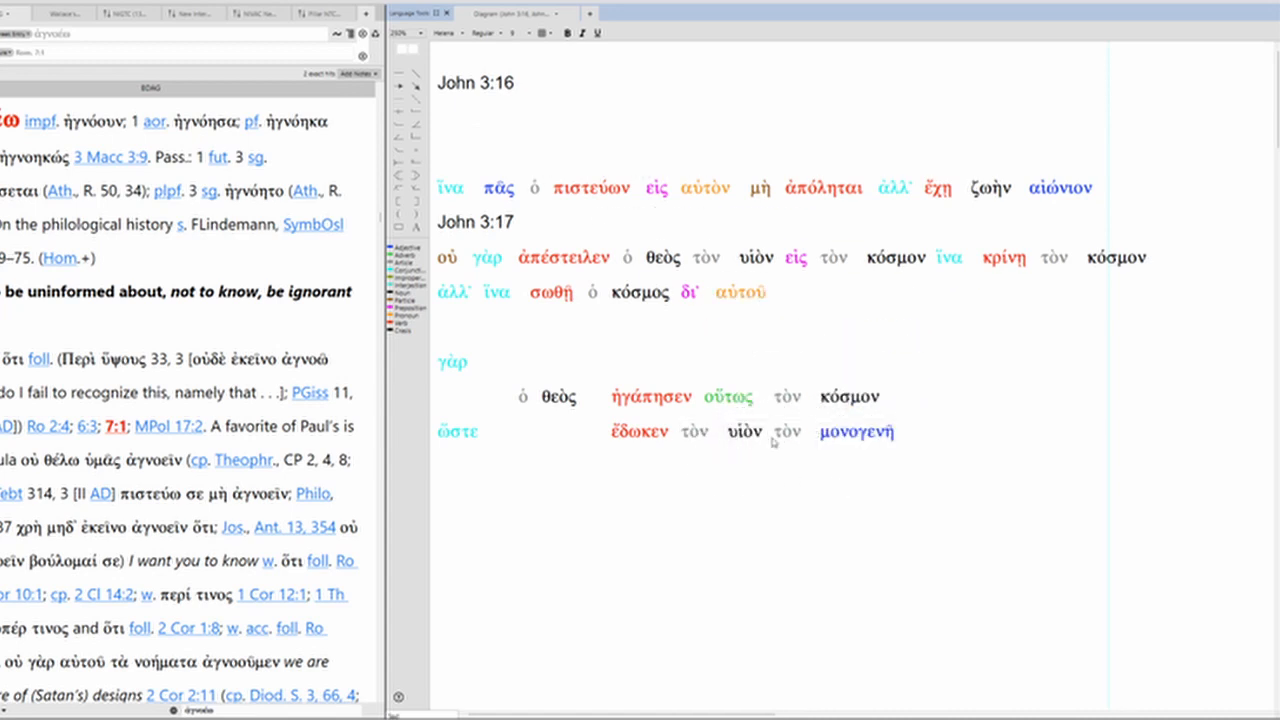
mouse_move(618, 417)
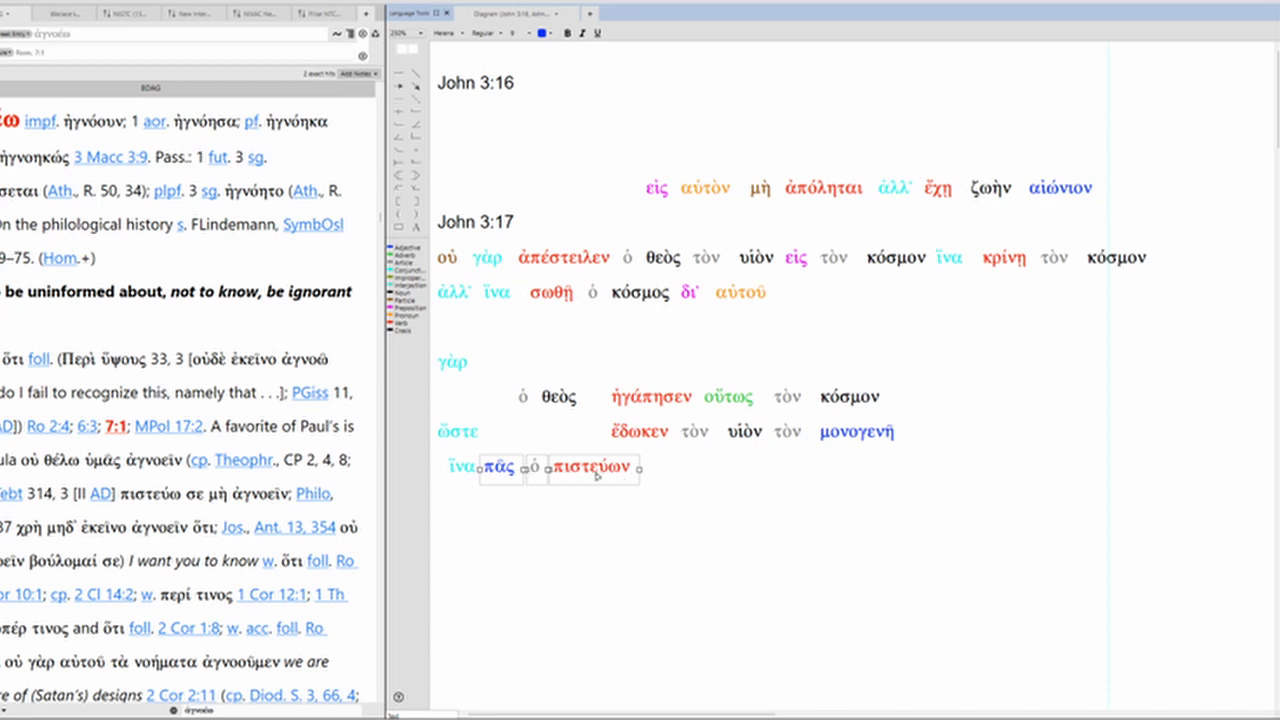
mouse_move(654, 224)
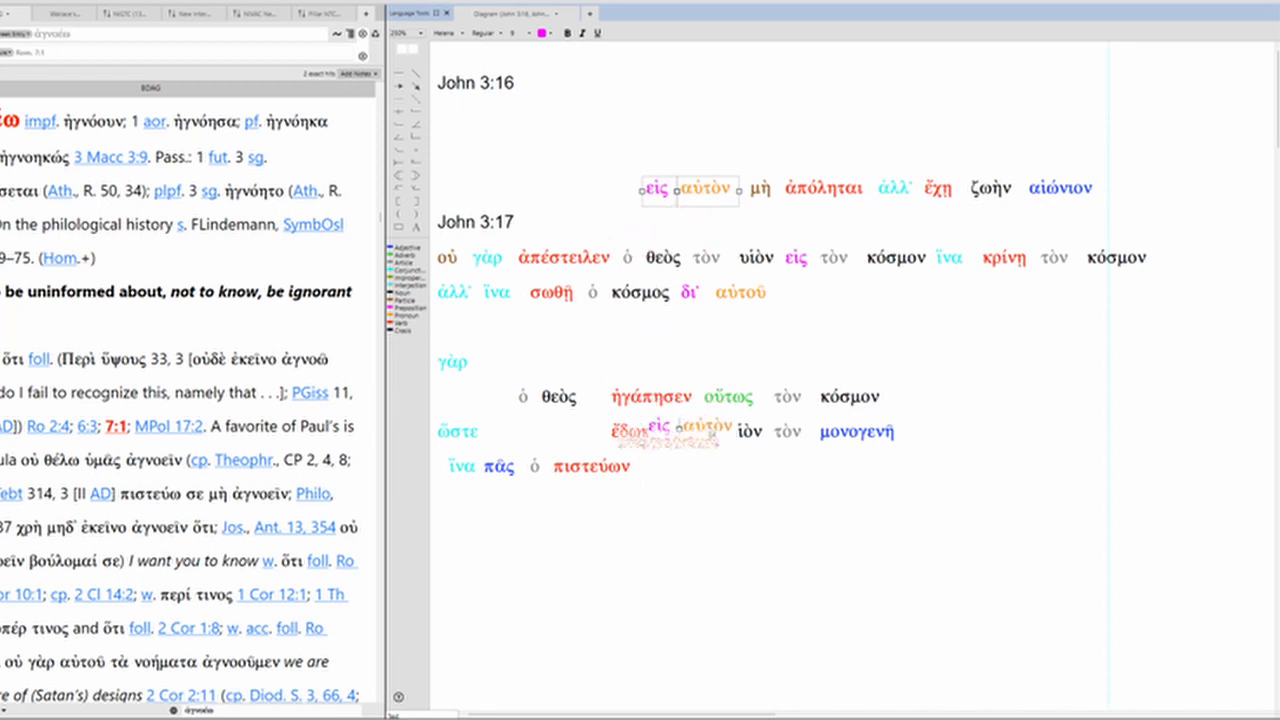
Extend the ἵνα line with εἰς αὐτὸν and μὴ ἀπόληται after πιστεύων
left_click_drag(691, 190, 683, 468)
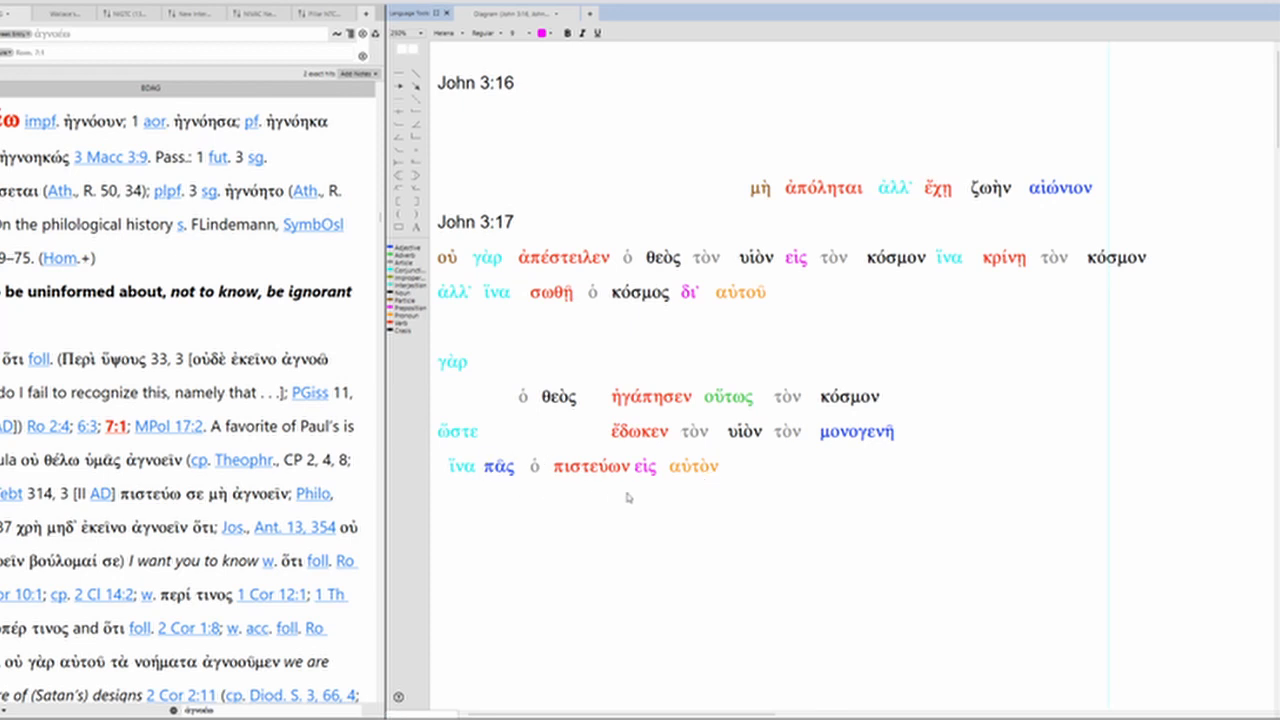
mouse_move(675, 501)
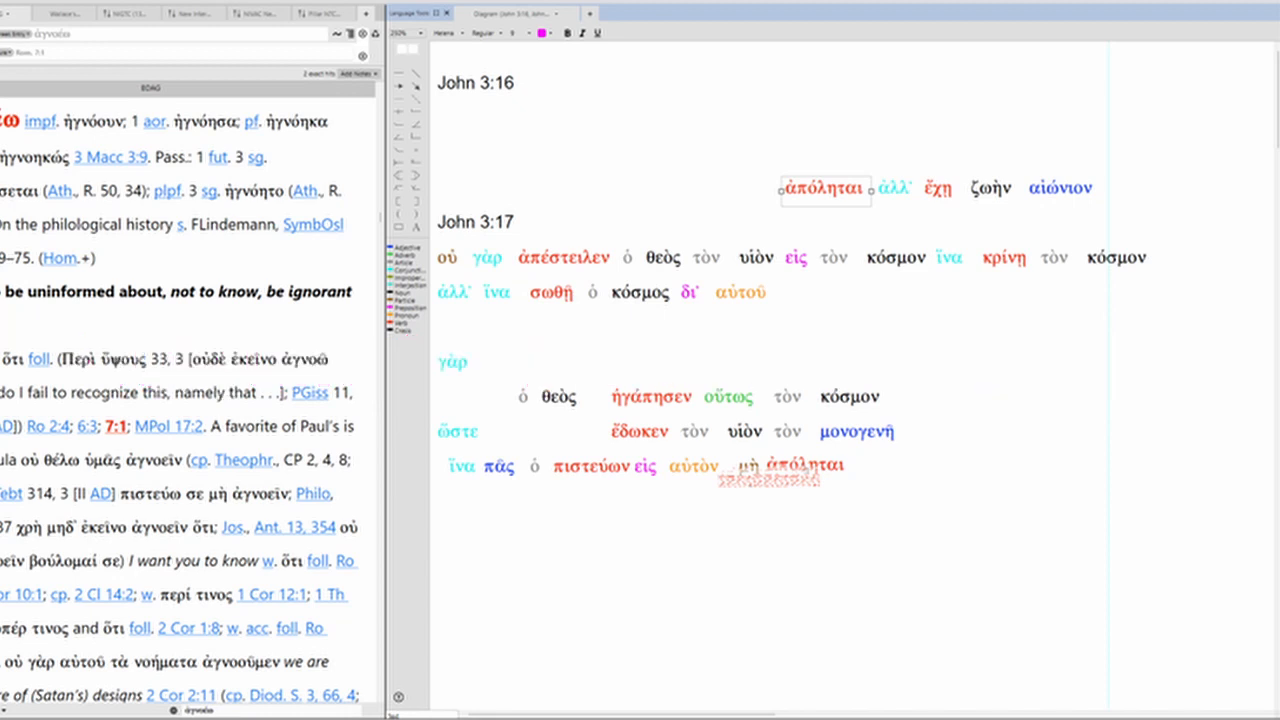
left_click_drag(823, 189, 790, 467)
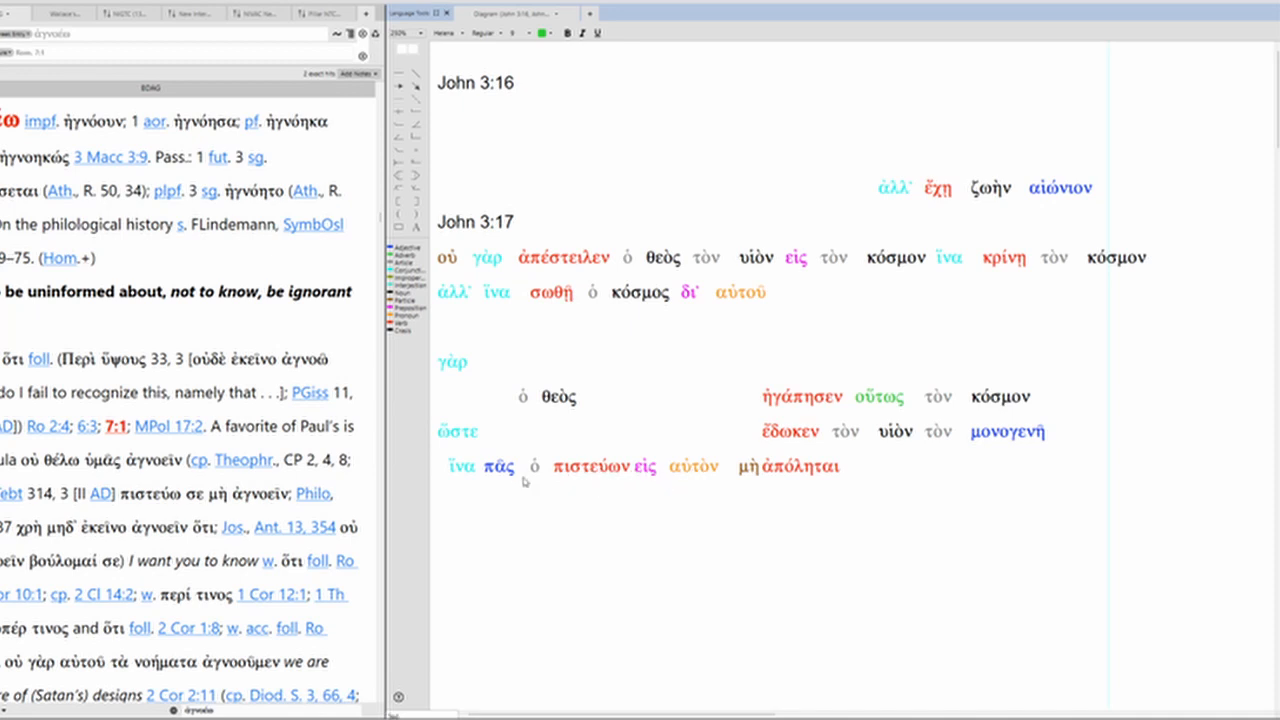
mouse_move(669, 502)
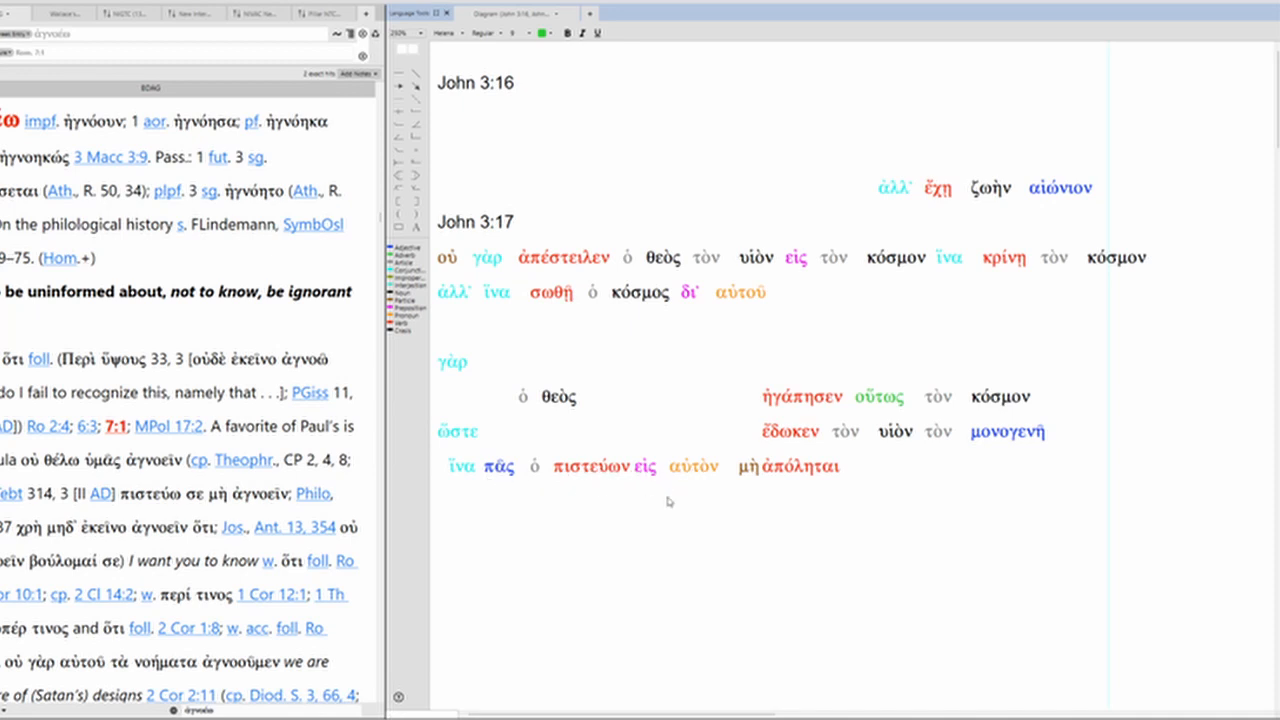
mouse_move(765, 520)
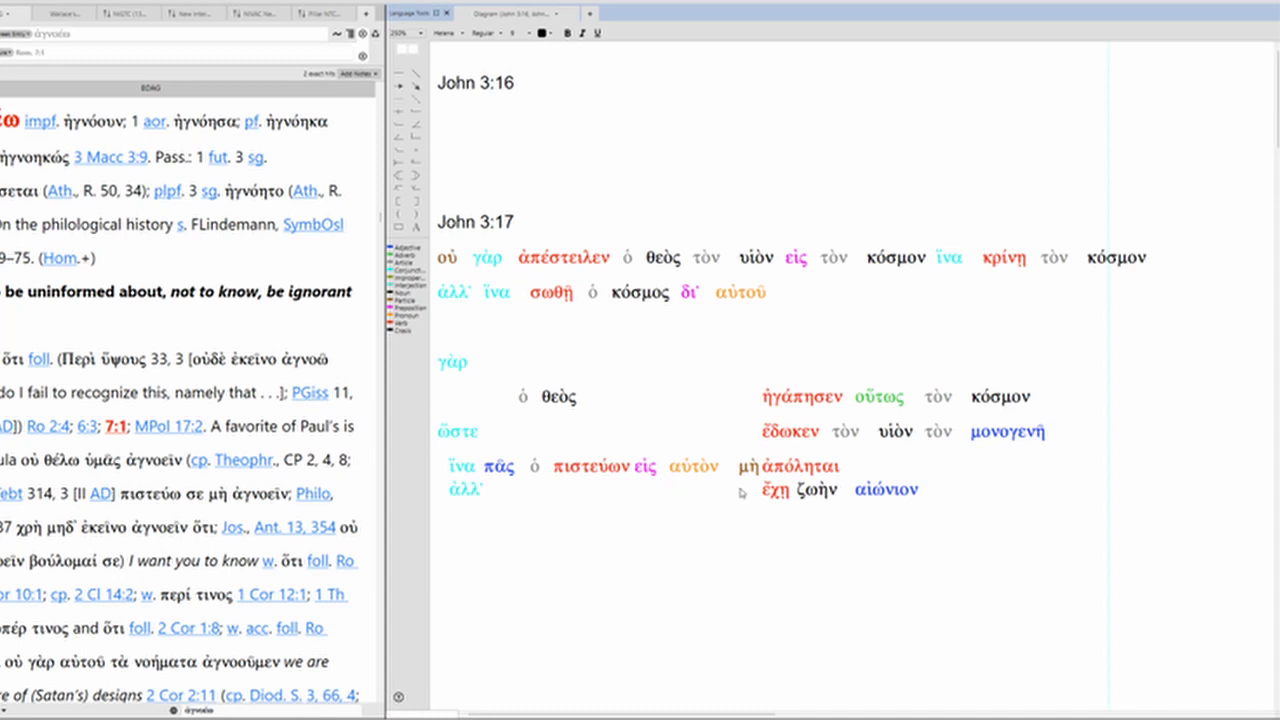
mouse_move(847, 497)
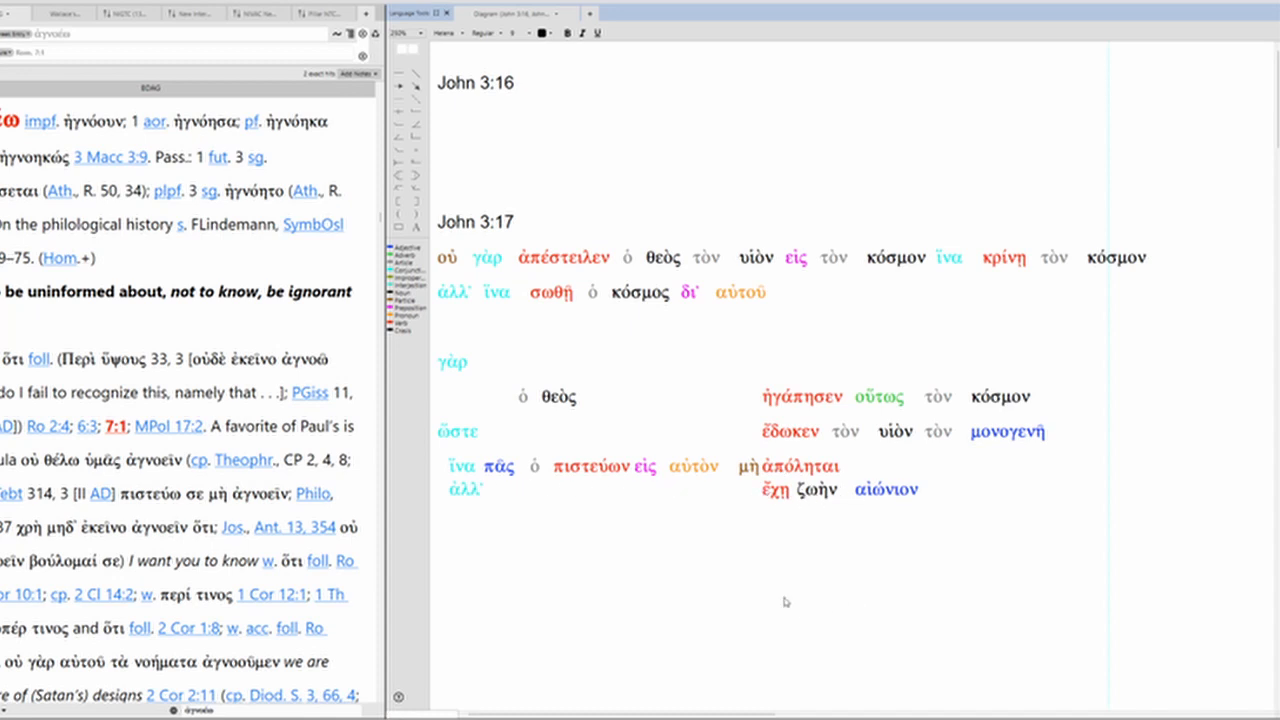
mouse_move(772, 561)
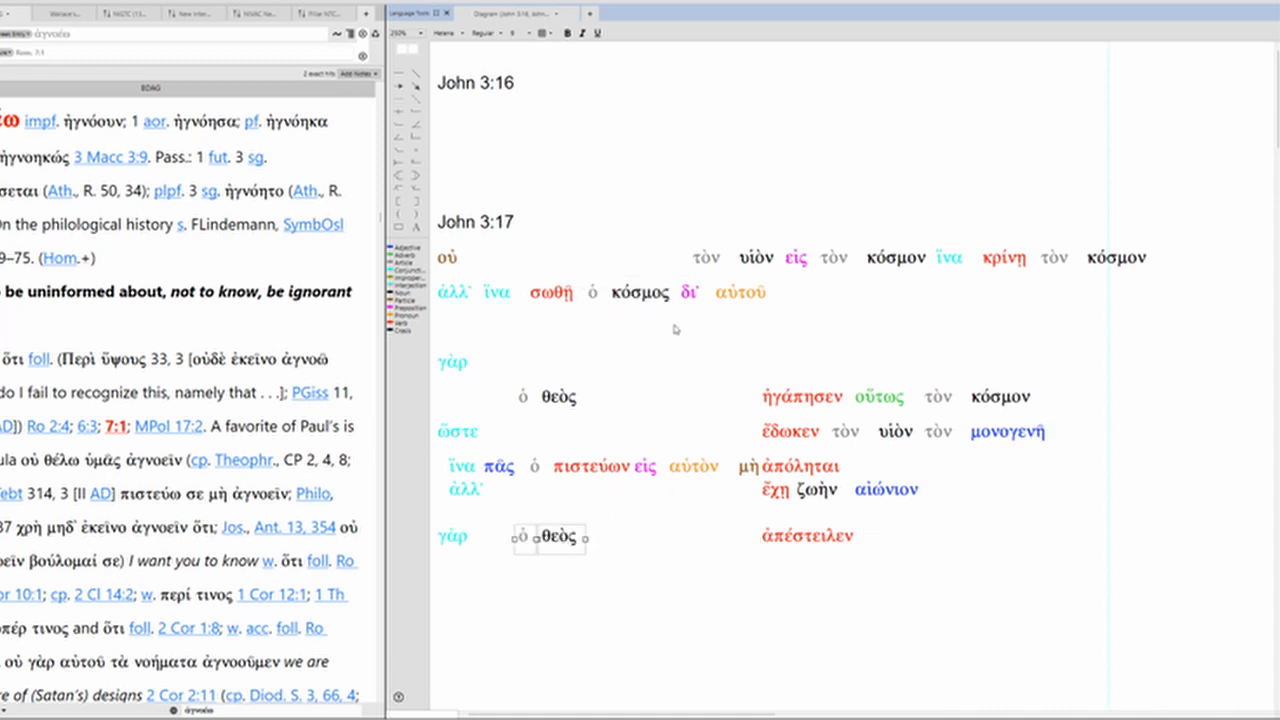
Move ἵνα to the start of the κρίνη τὸν κόσμον line
left_click(757, 257)
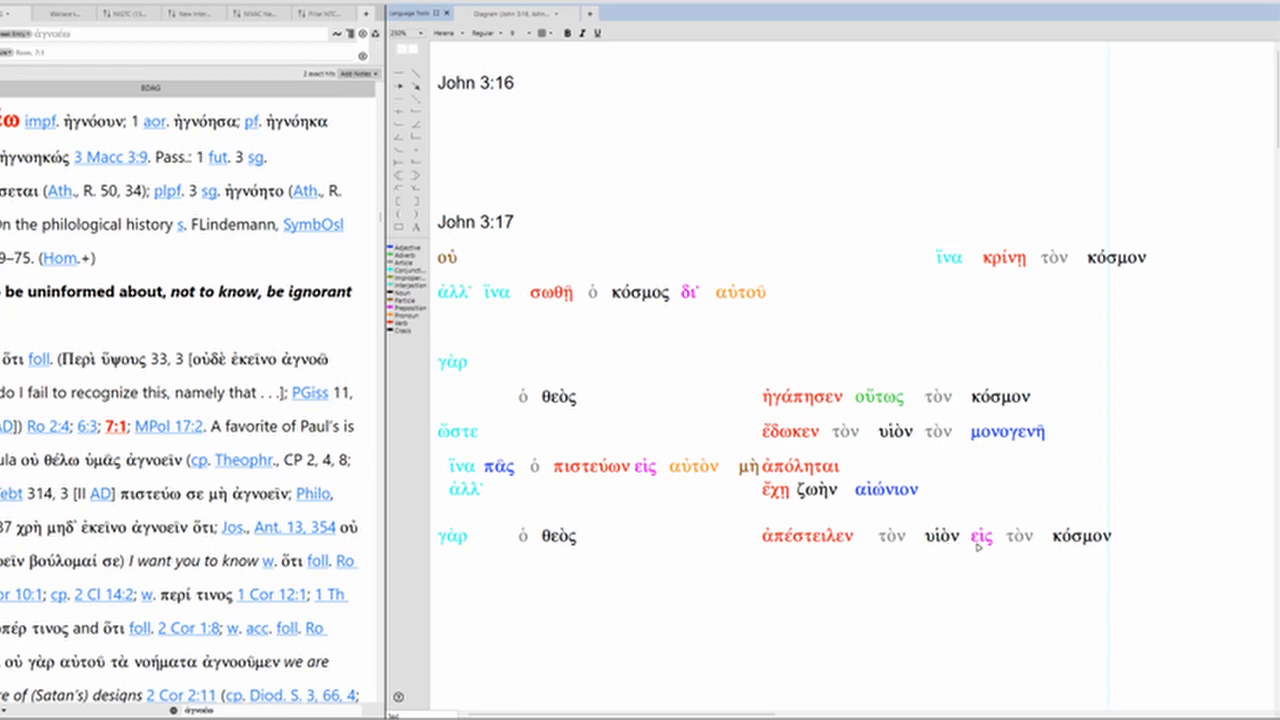
mouse_move(982, 547)
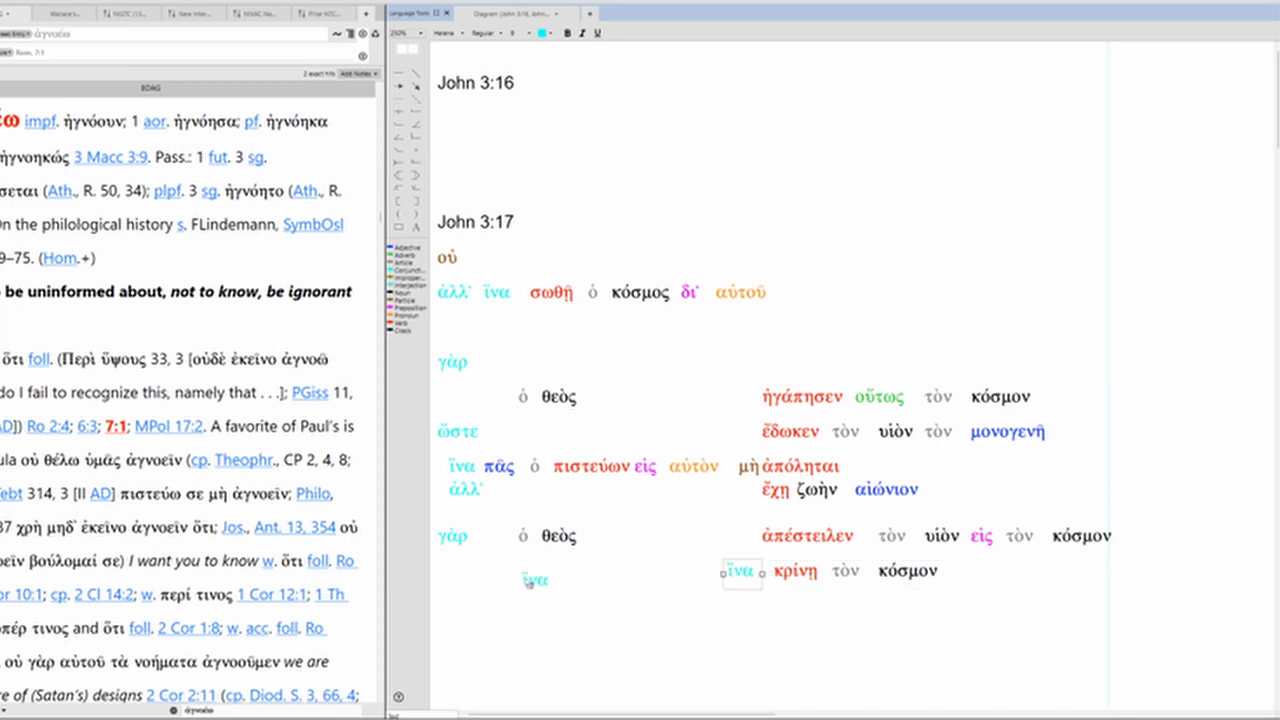
left_click_drag(535, 580, 463, 572)
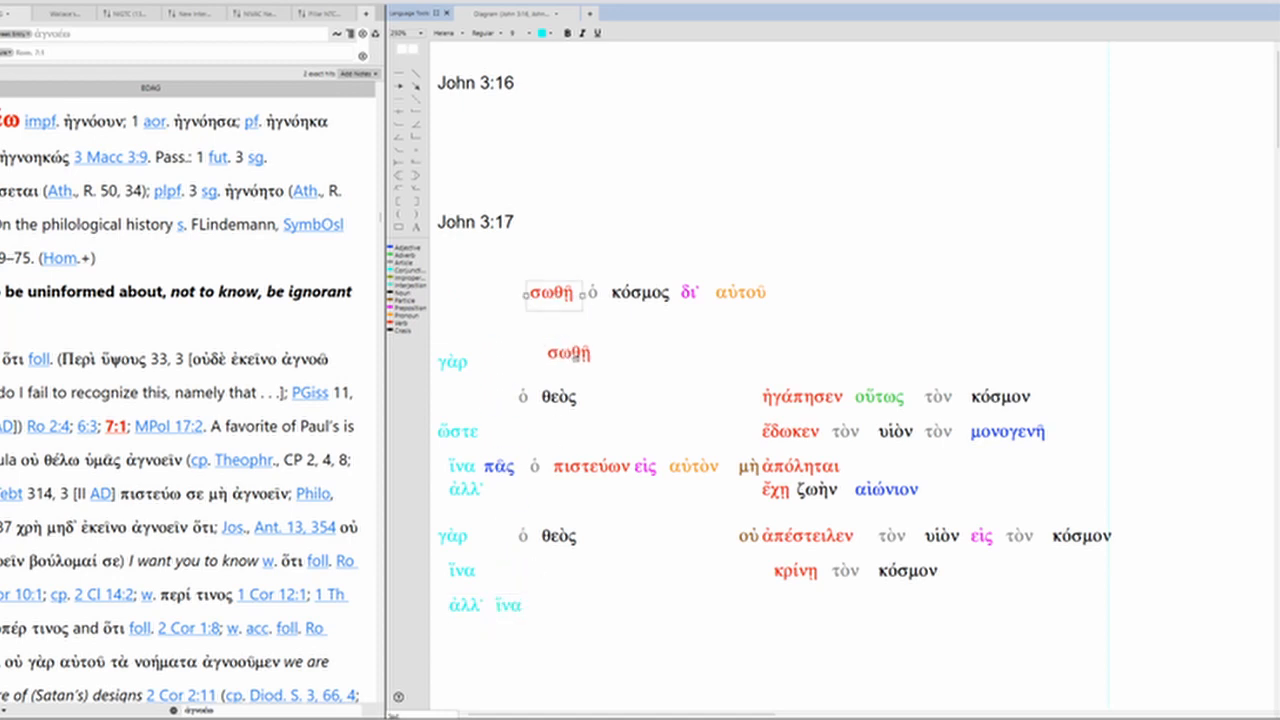
left_click_drag(568, 353, 798, 602)
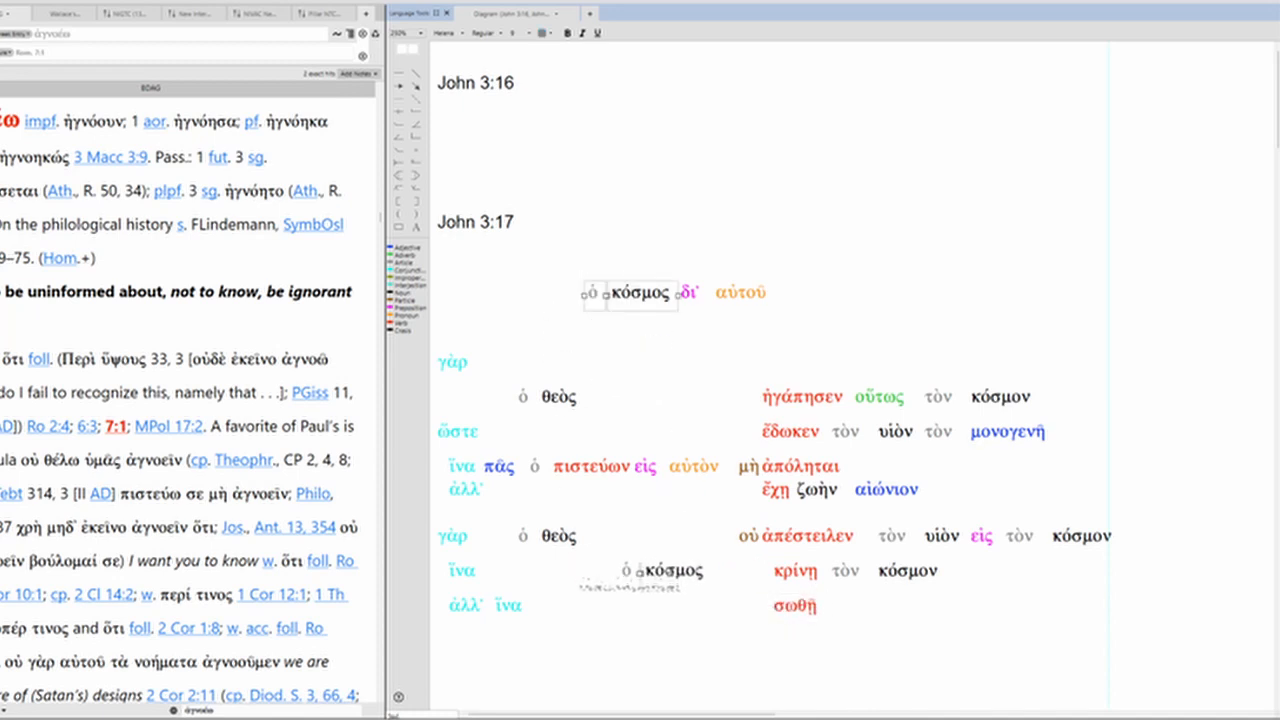
left_click_drag(630, 293, 573, 610)
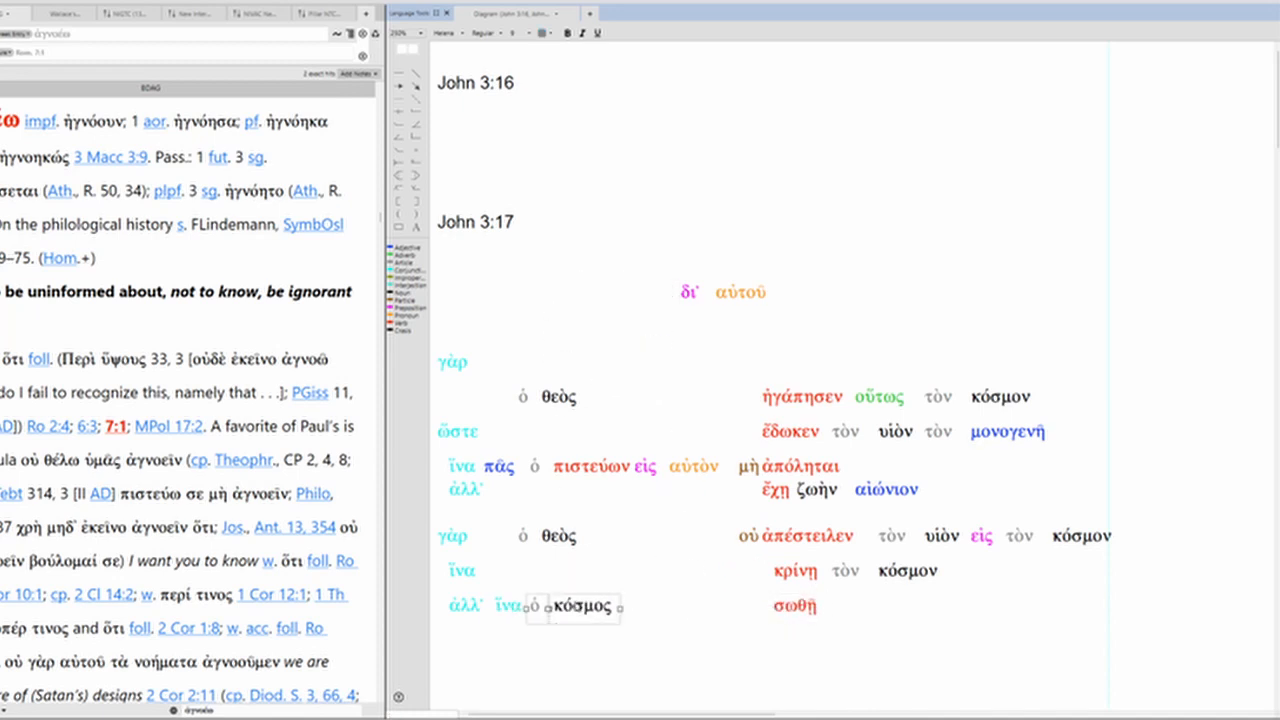
left_click(715, 292)
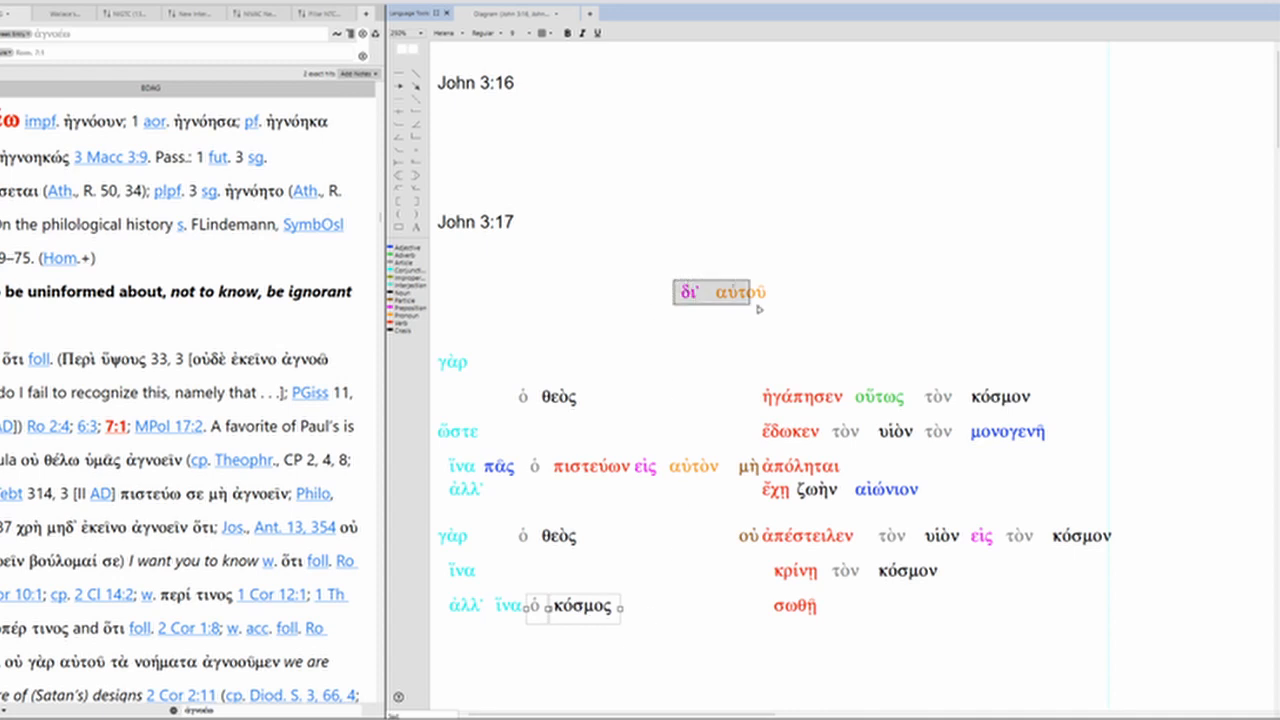
left_click_drag(718, 292, 843, 641)
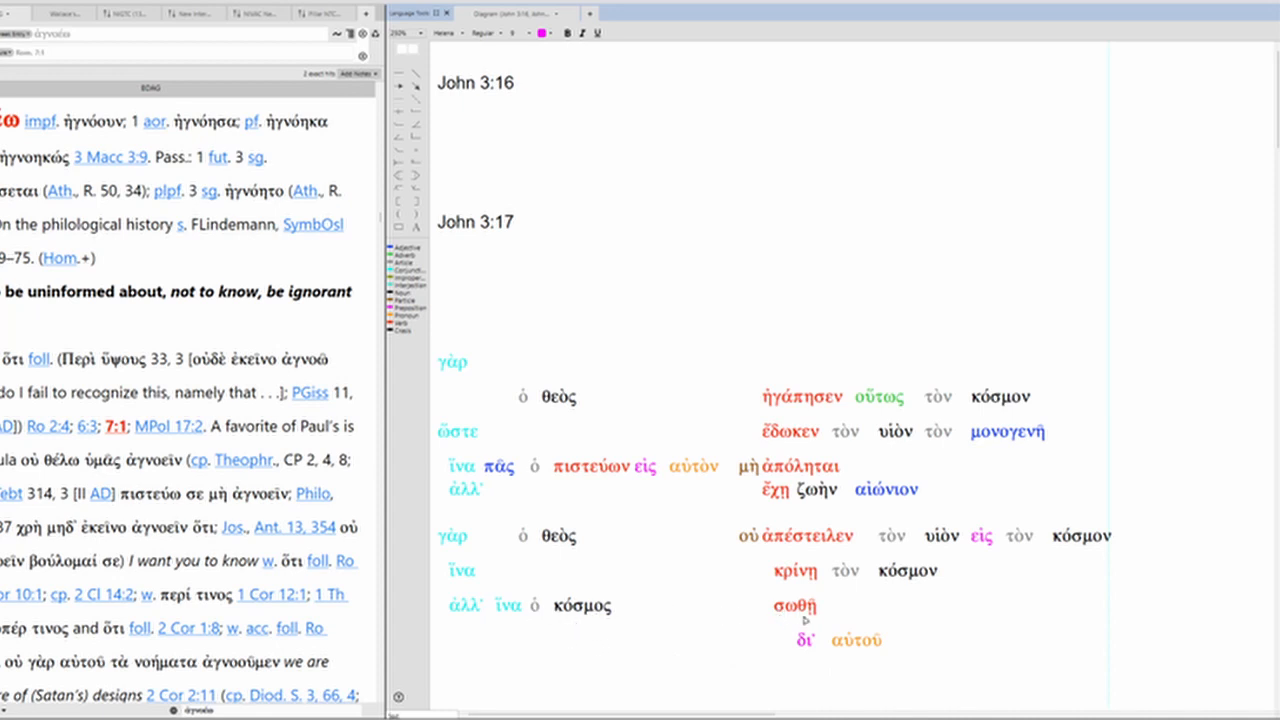
mouse_move(757, 612)
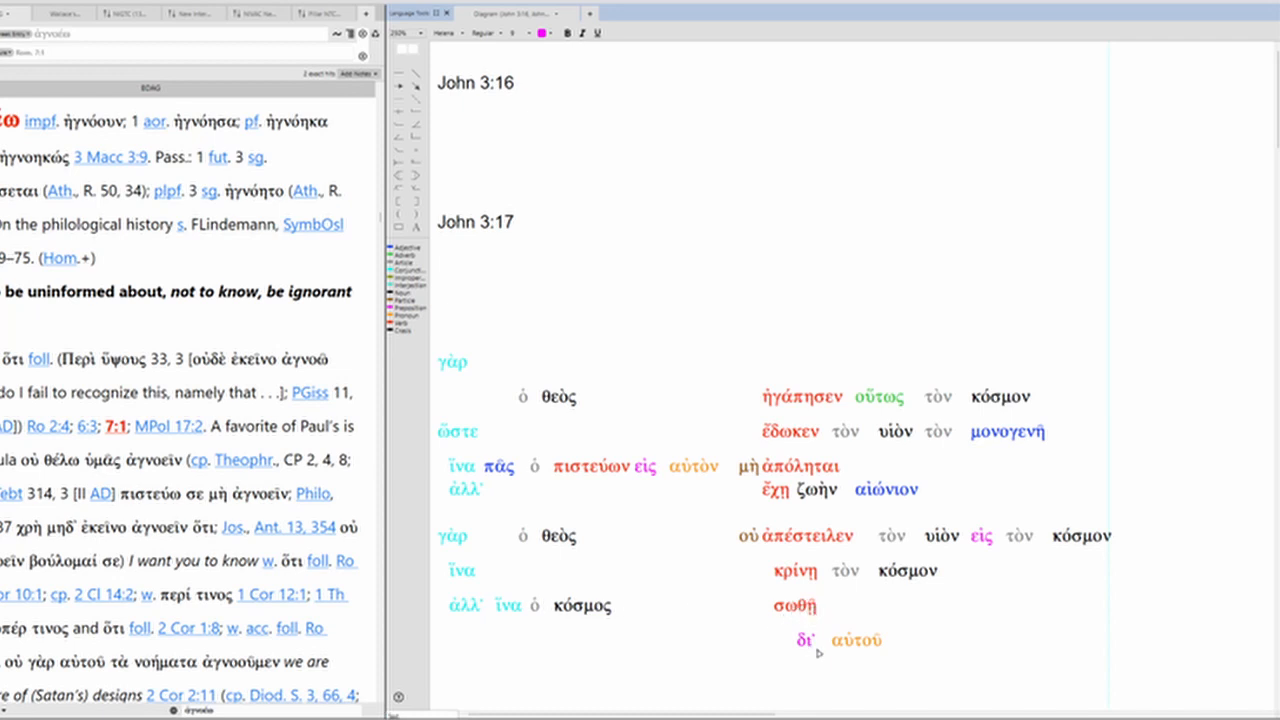
mouse_move(840, 668)
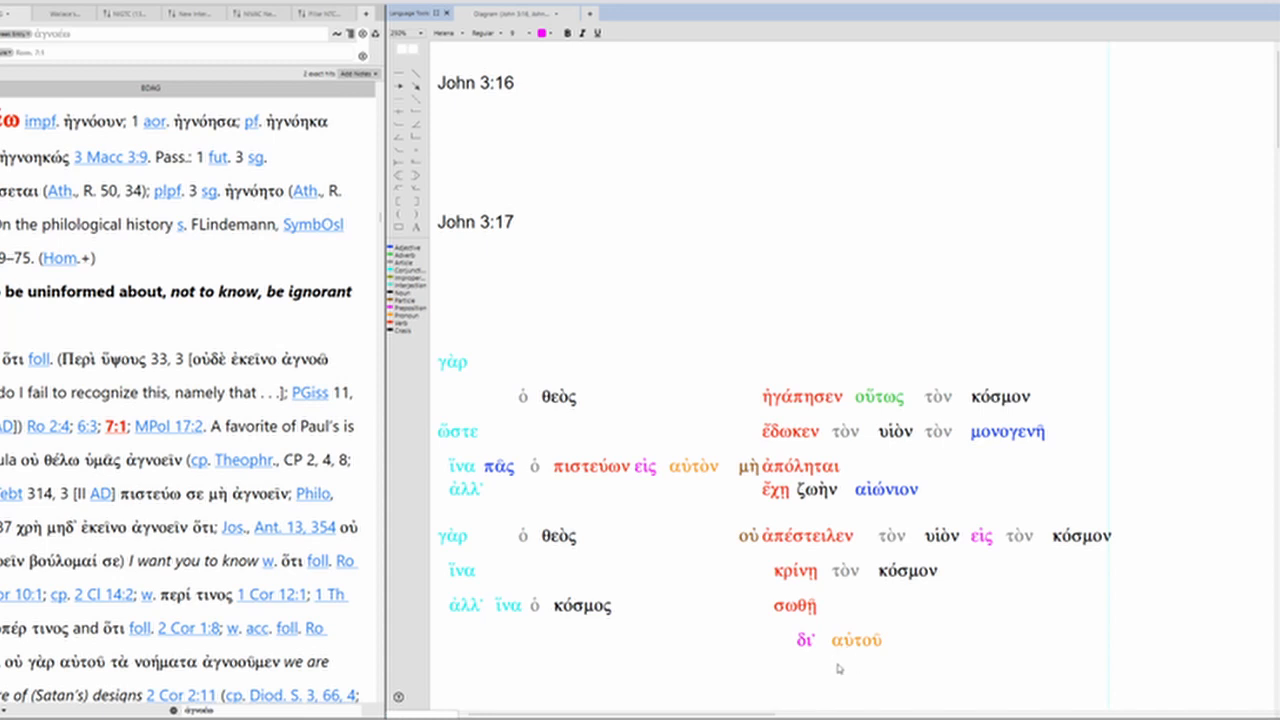
mouse_move(874, 546)
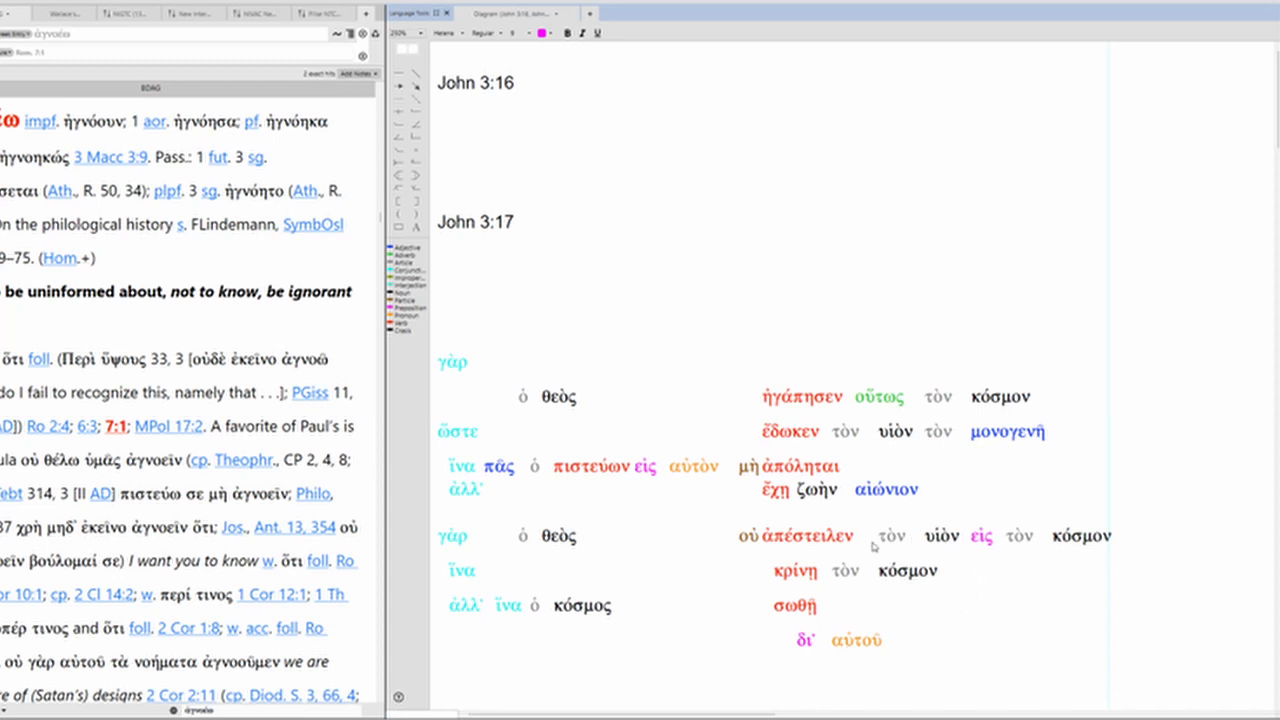
mouse_move(690, 650)
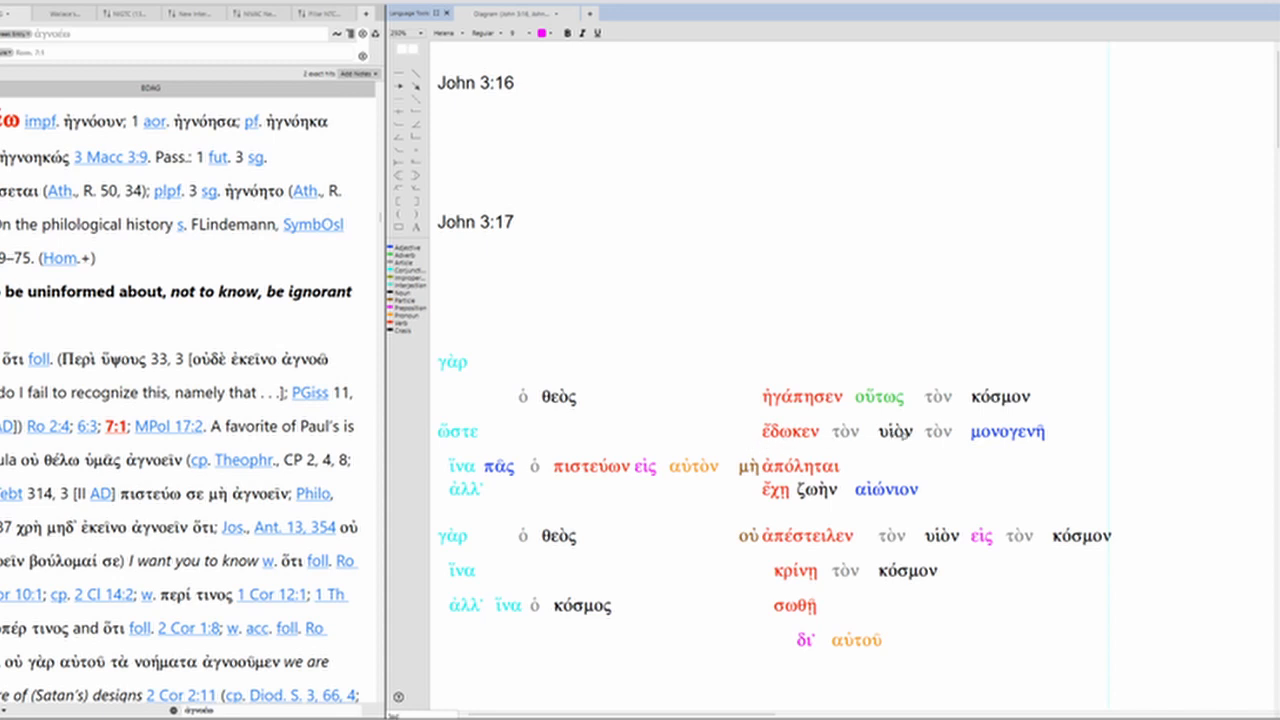
mouse_move(751, 446)
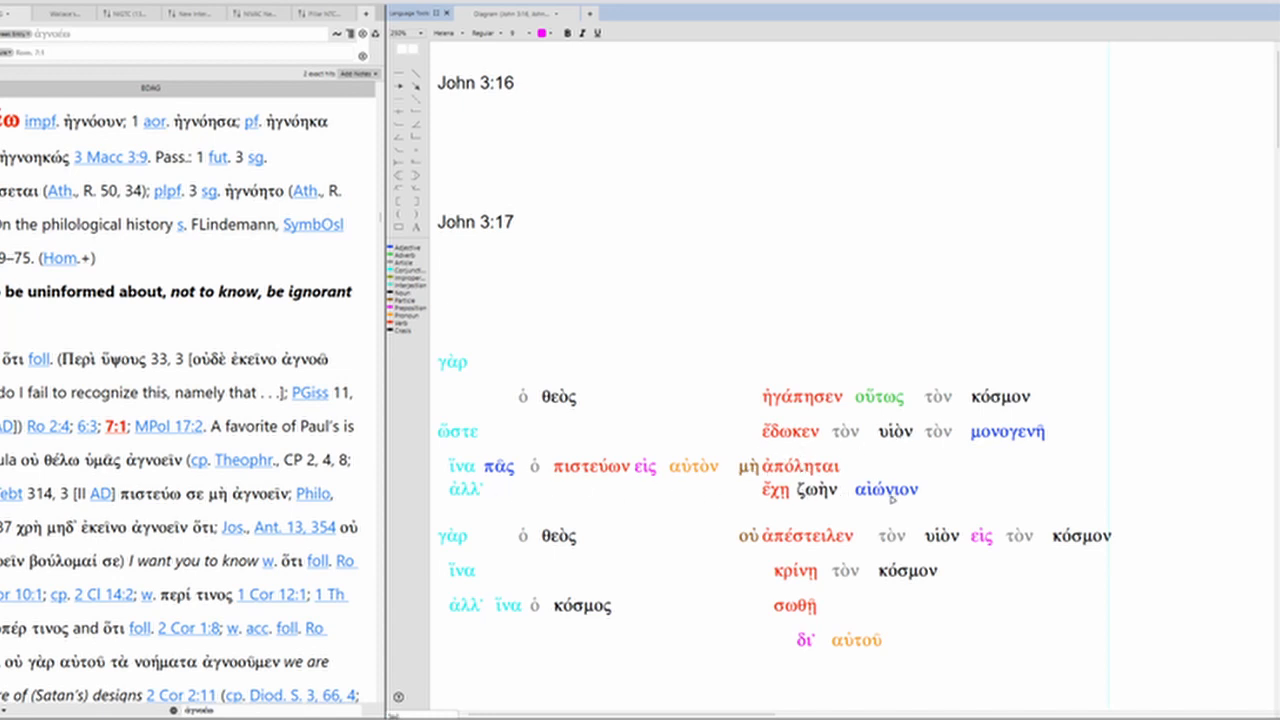
mouse_move(518, 538)
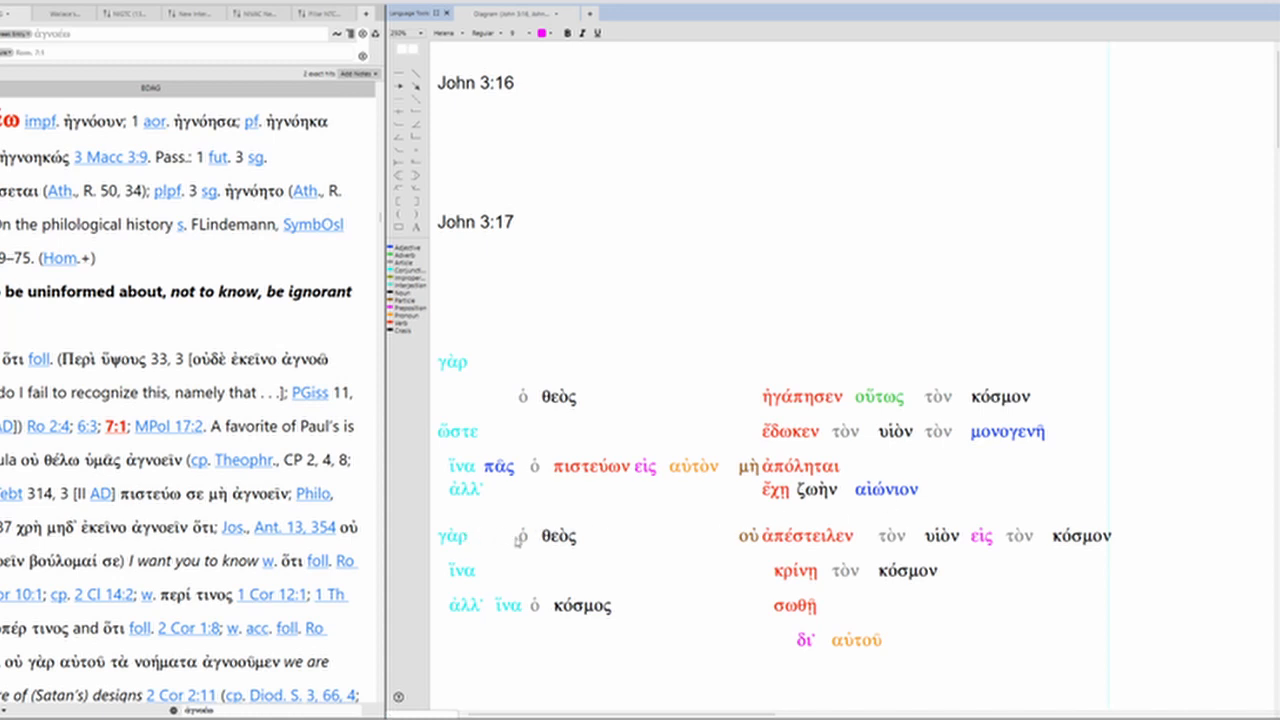
mouse_move(868, 540)
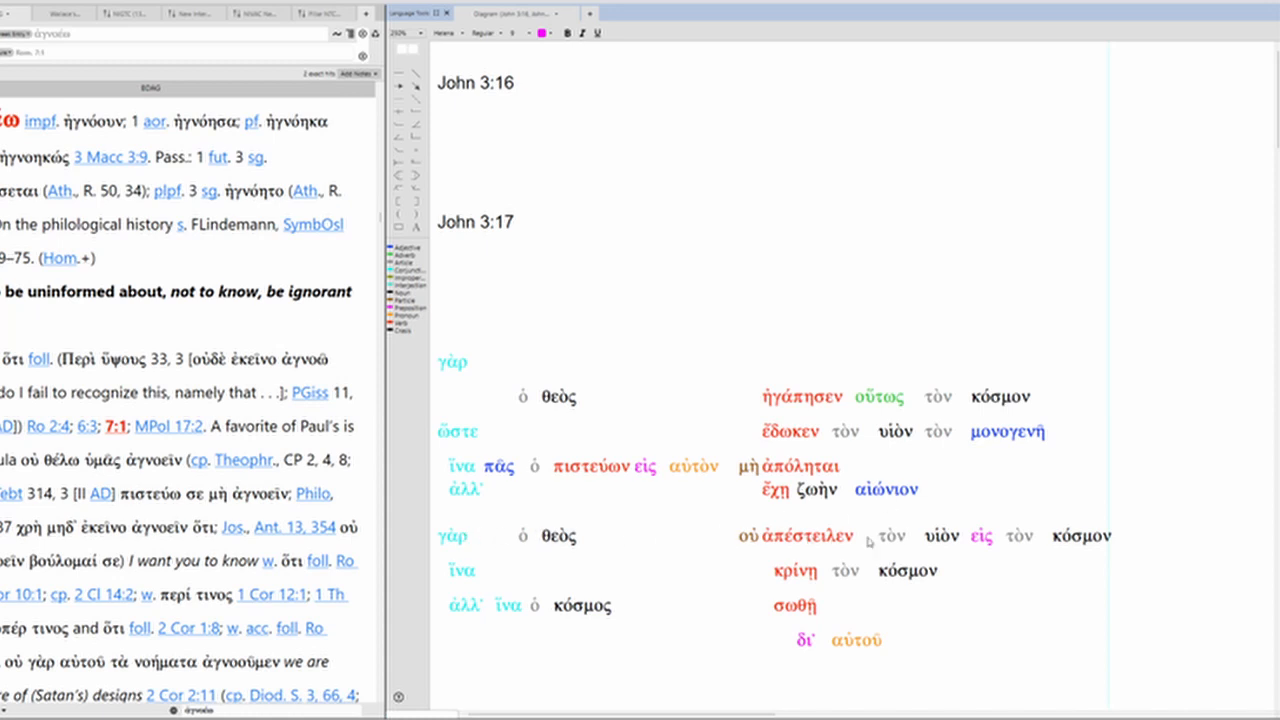
mouse_move(492, 562)
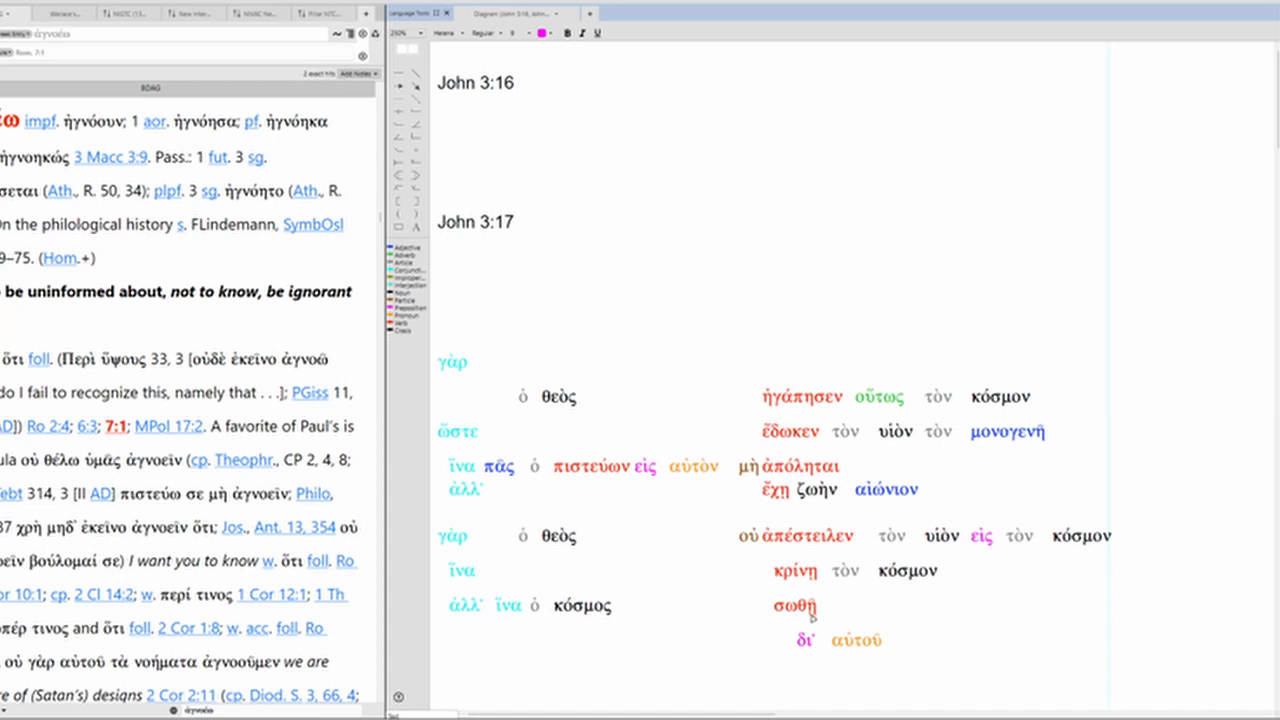
mouse_move(848, 672)
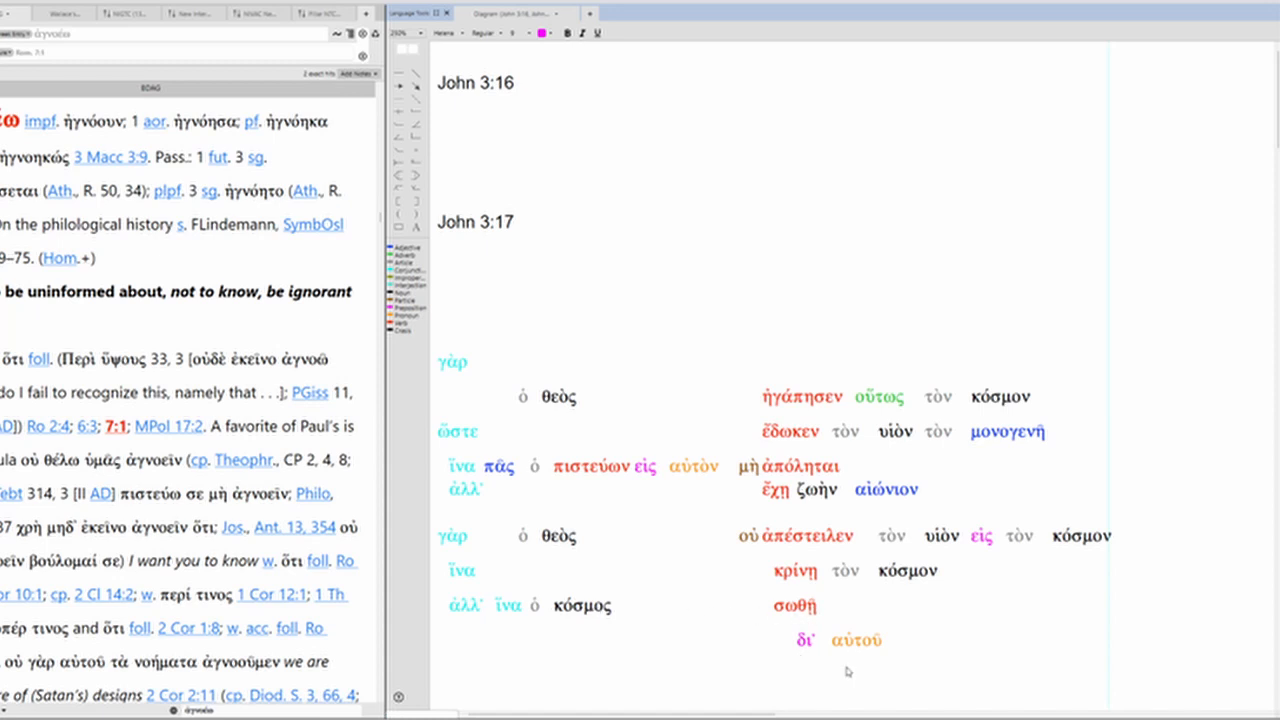
mouse_move(819, 662)
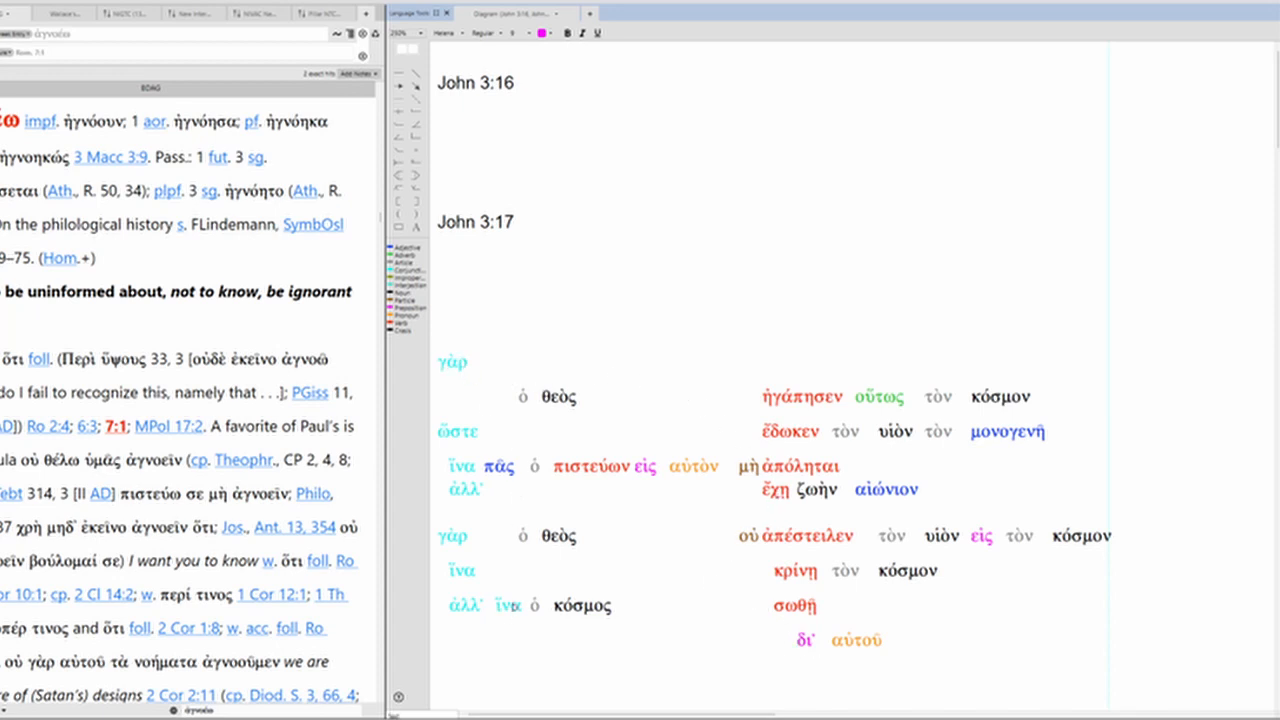
mouse_move(515, 402)
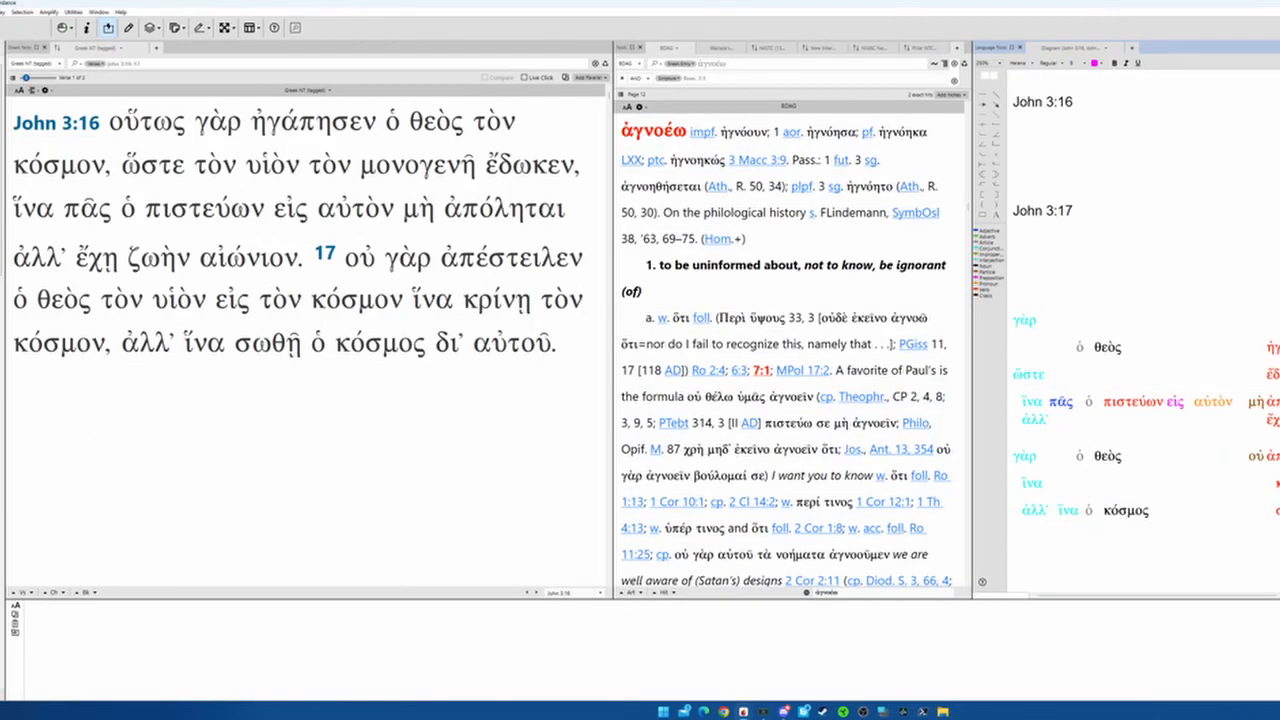
Close the diagram, open BDAG's γάρ entry, and highlight its marker-of-clarification sense
left_click(217, 122)
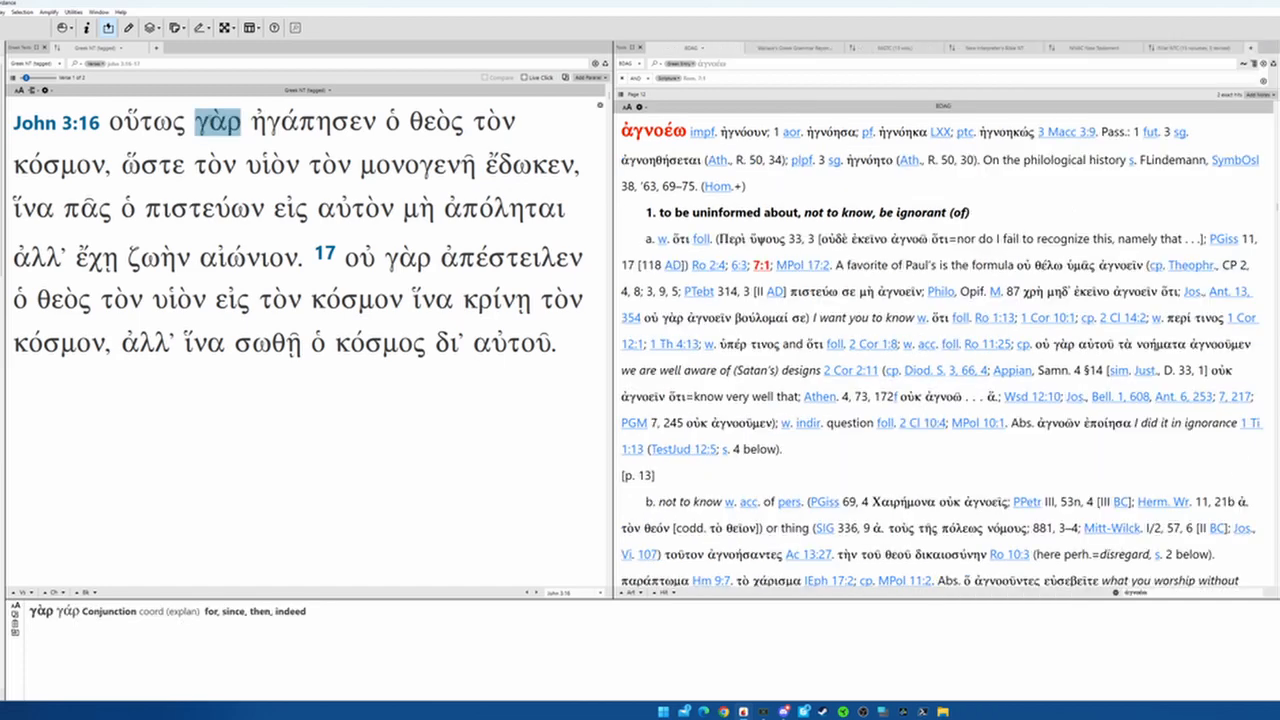
left_click(217, 121)
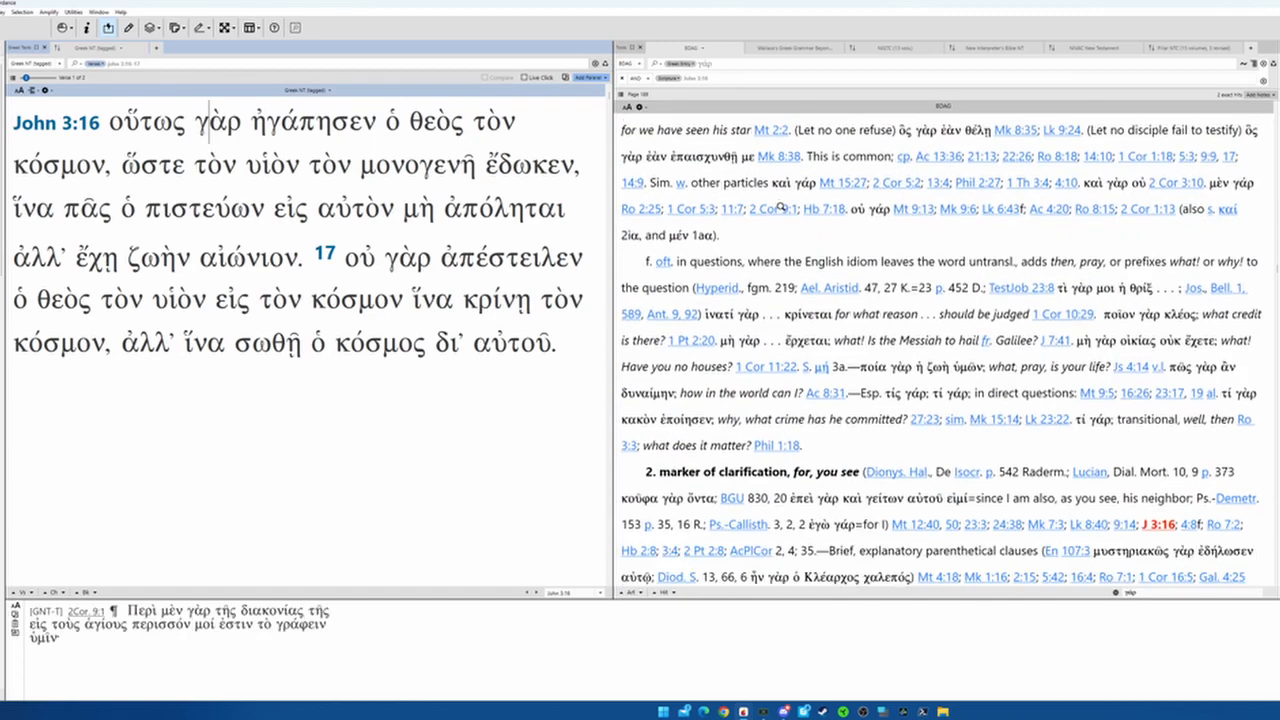
scroll("down", 3)
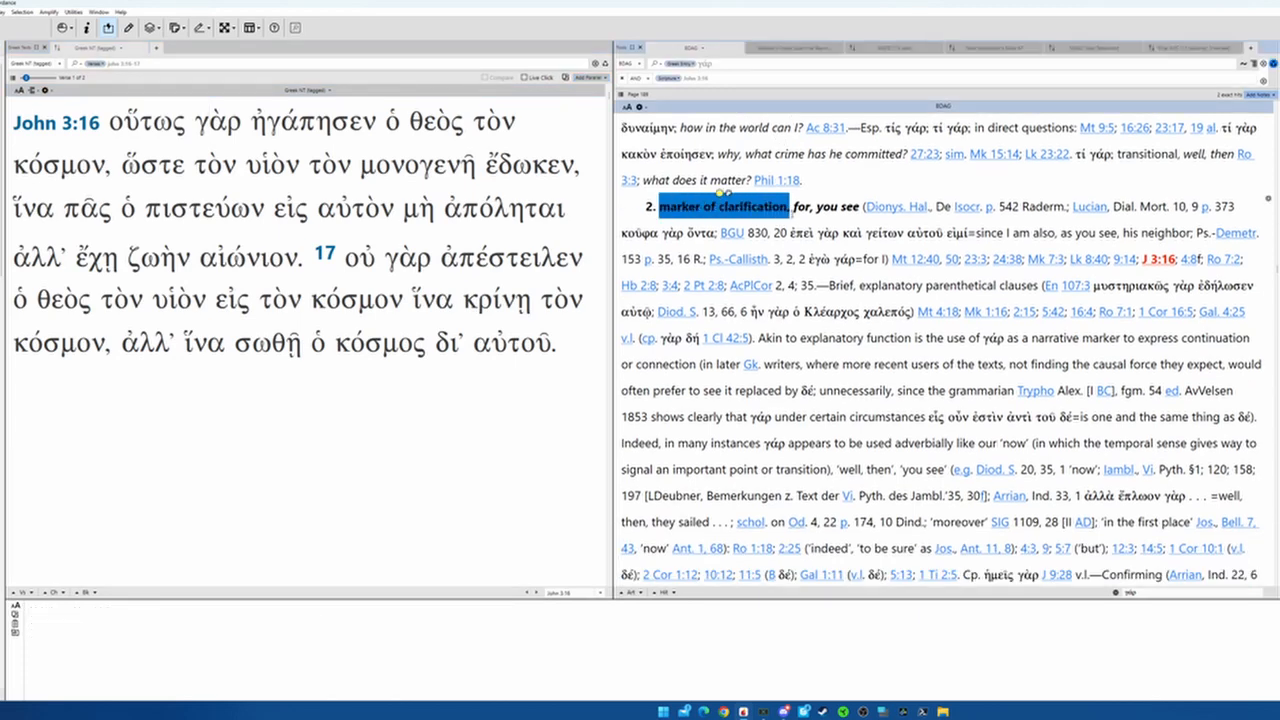
left_click(723, 206)
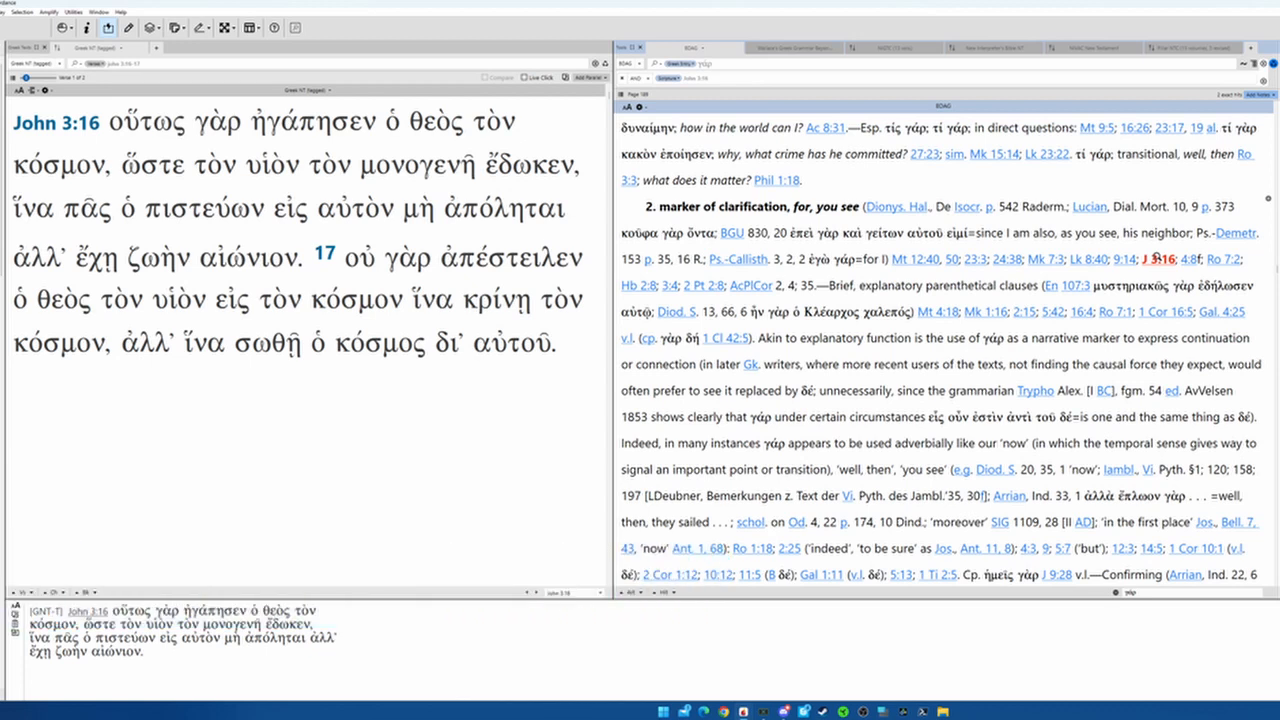
left_click(146, 122)
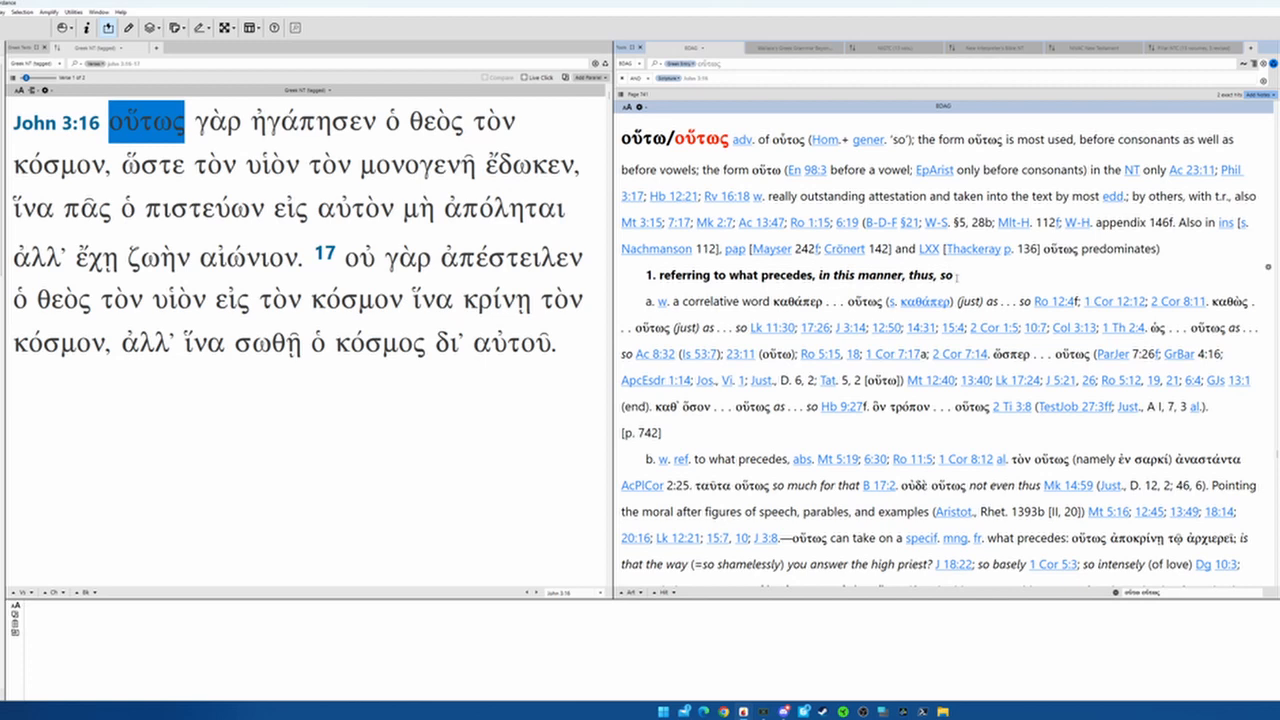
Read through BDAG's οὕτως entry, 'in this manner, thus, so'
scroll("down", 3)
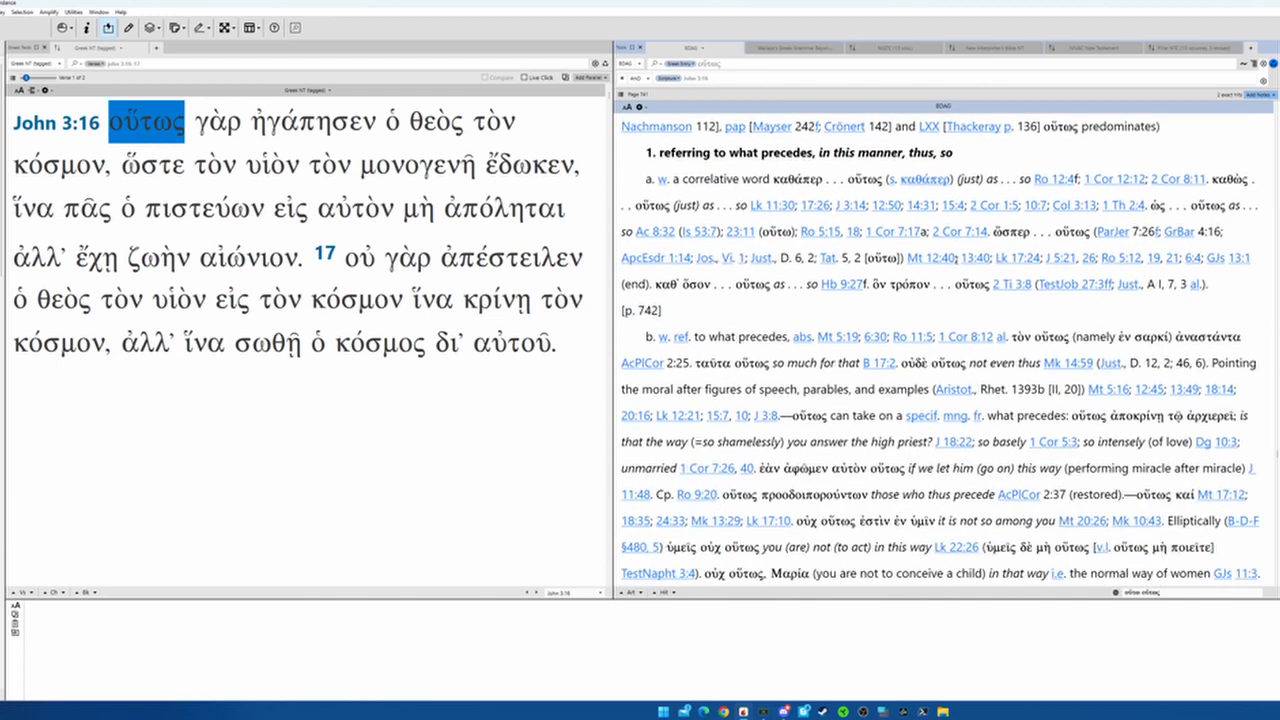
scroll("down", 3)
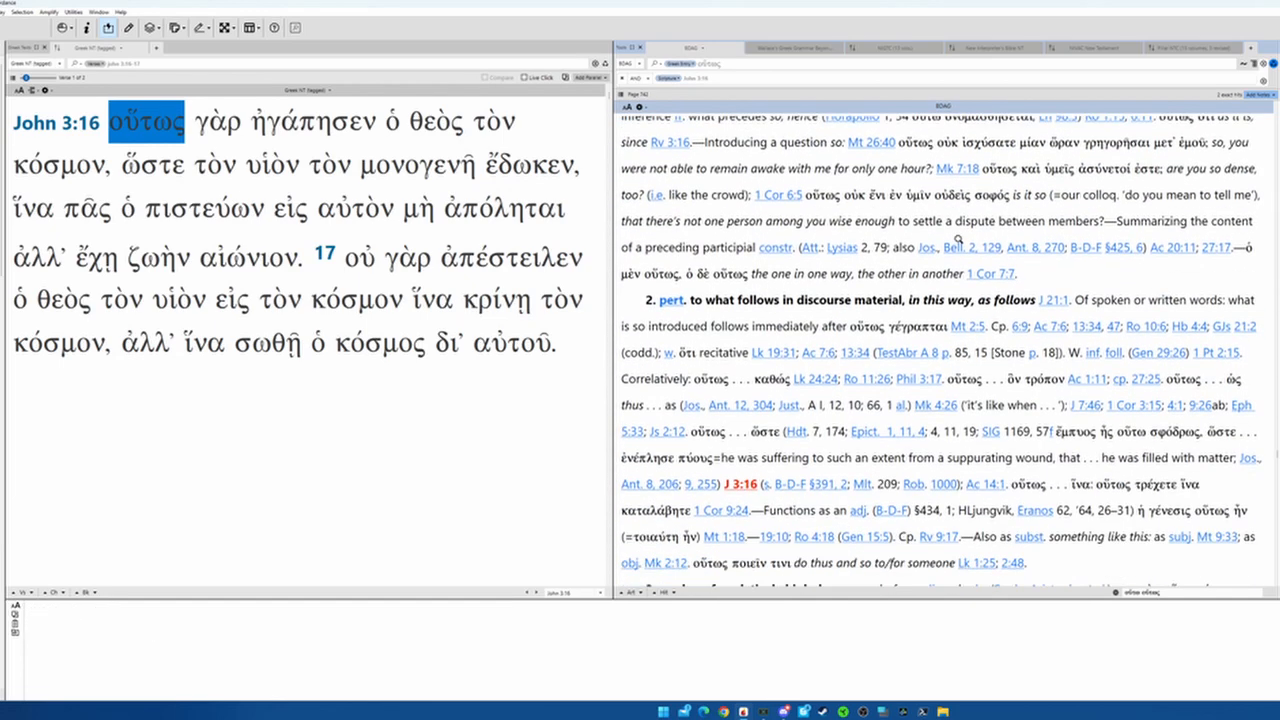
scroll("down", 3)
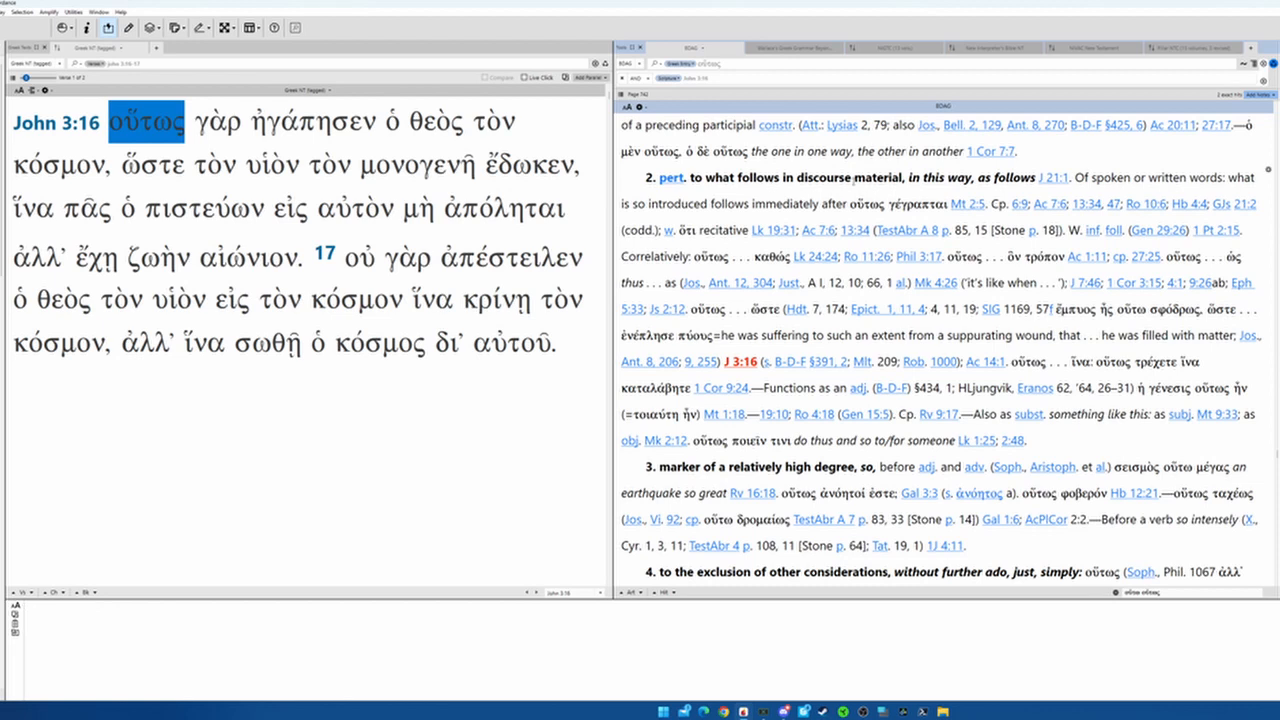
double_click(1005, 177)
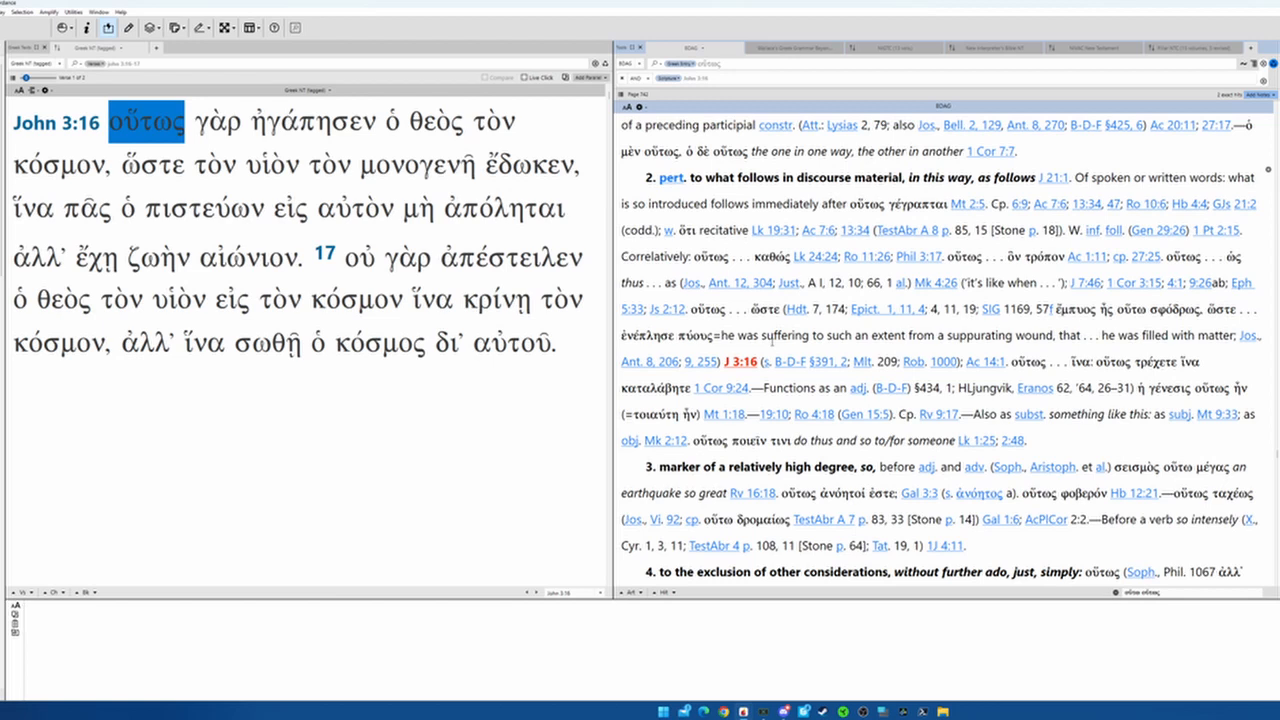
Parse οὐ and ἠγάπησεν, then read BDAG's ἀγαπάω entry
left_click(360, 257)
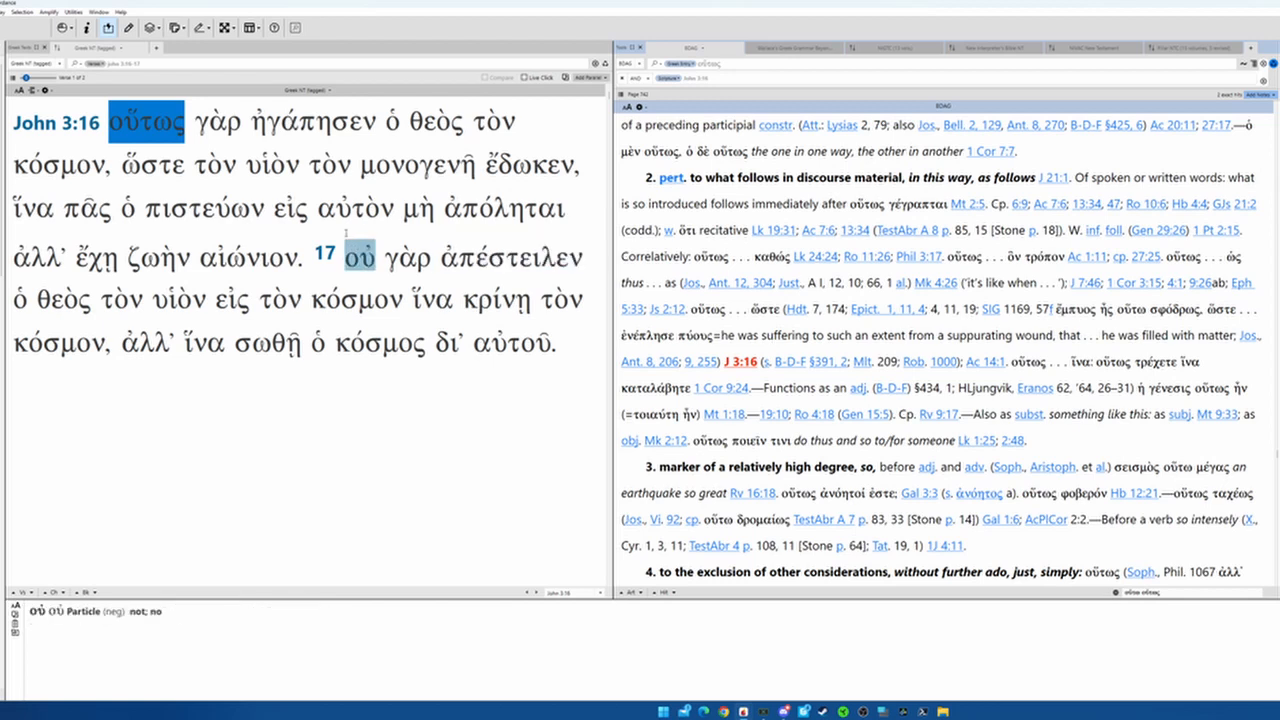
left_click(321, 122)
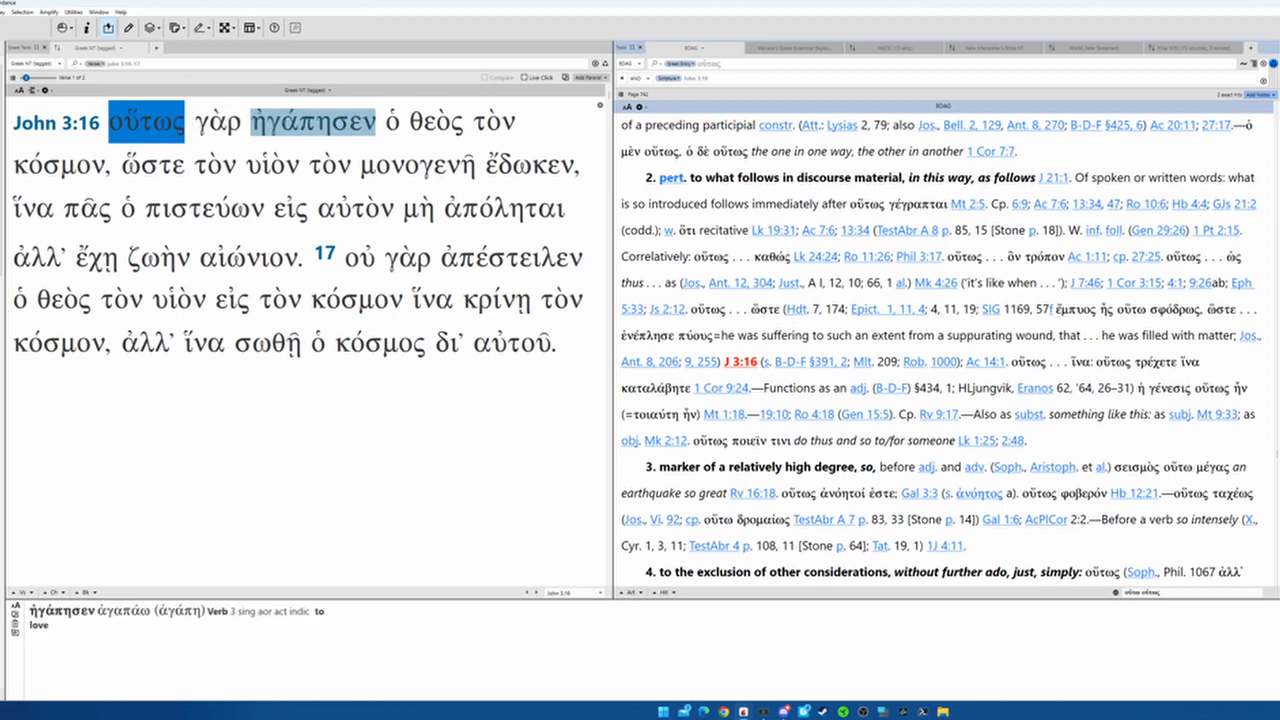
left_click(312, 122)
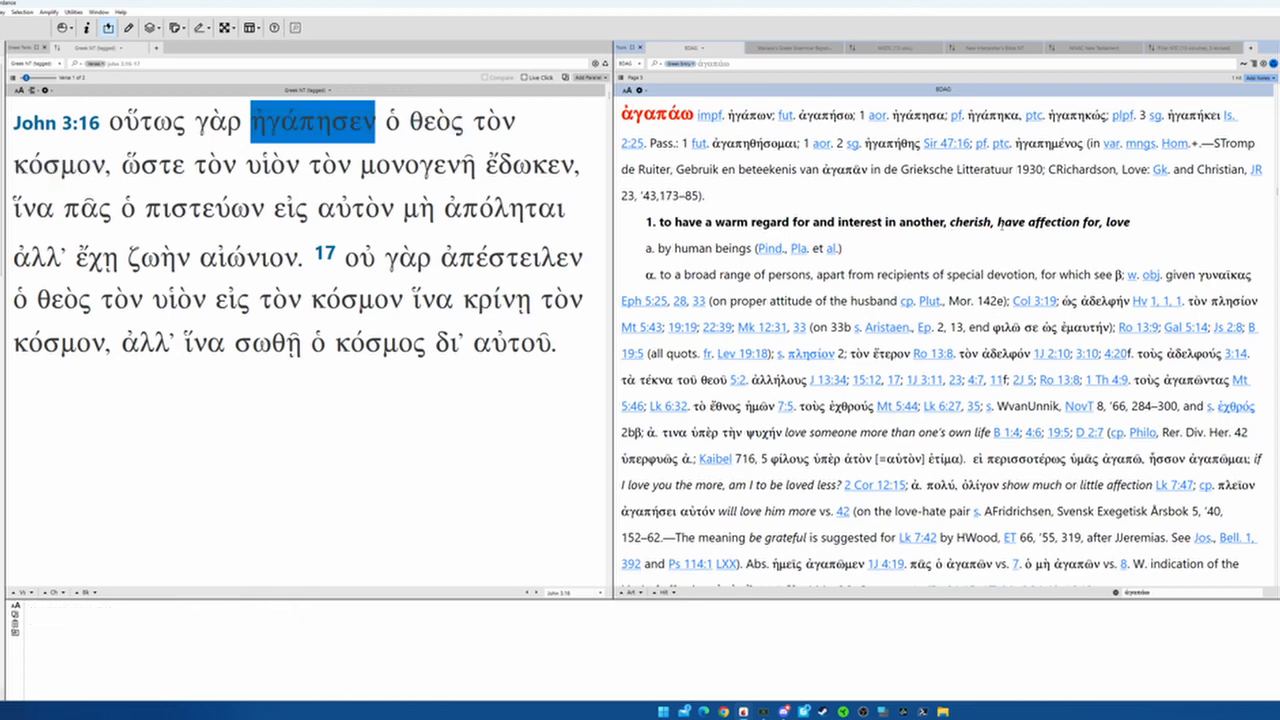
scroll("down", 3)
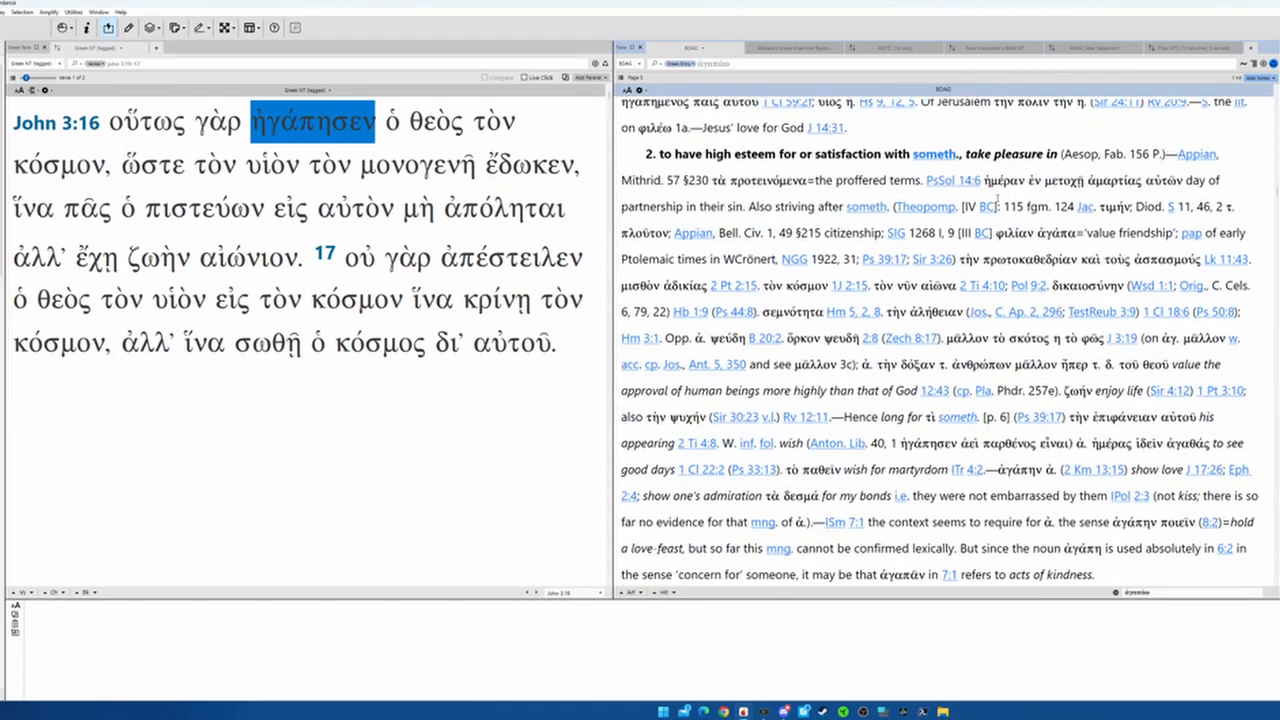
mouse_move(1267, 145)
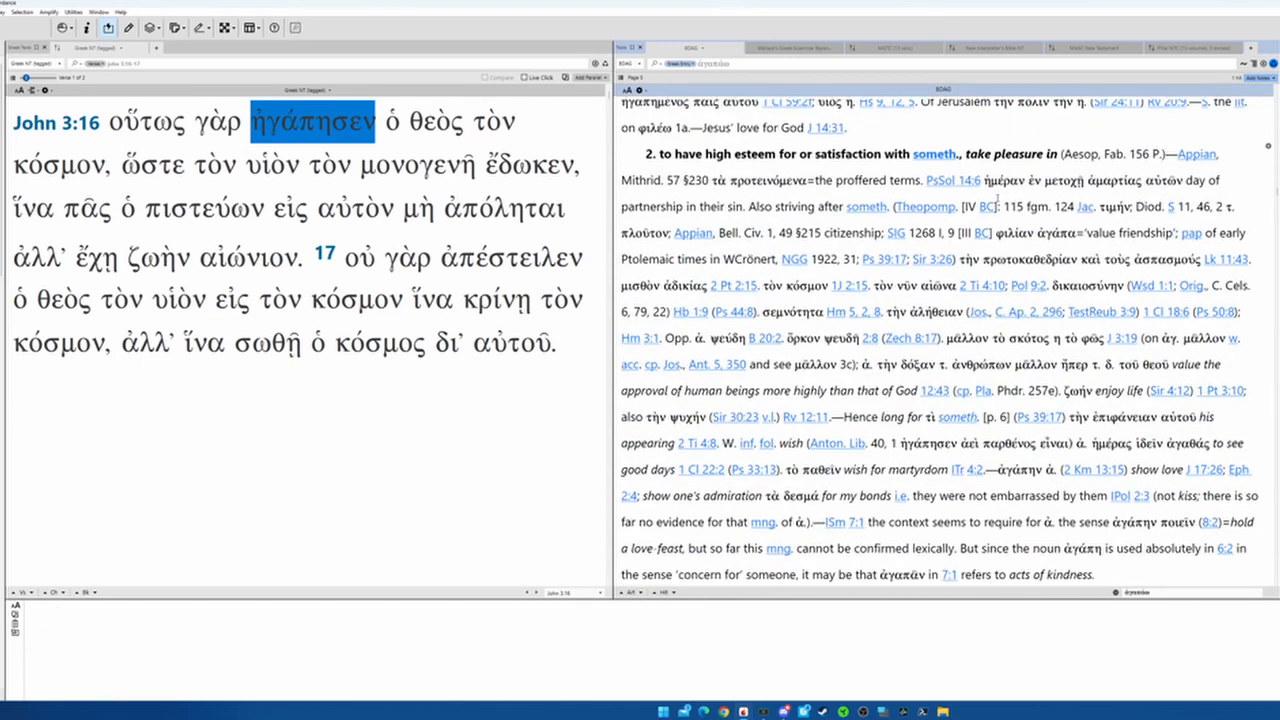
scroll("down", 3)
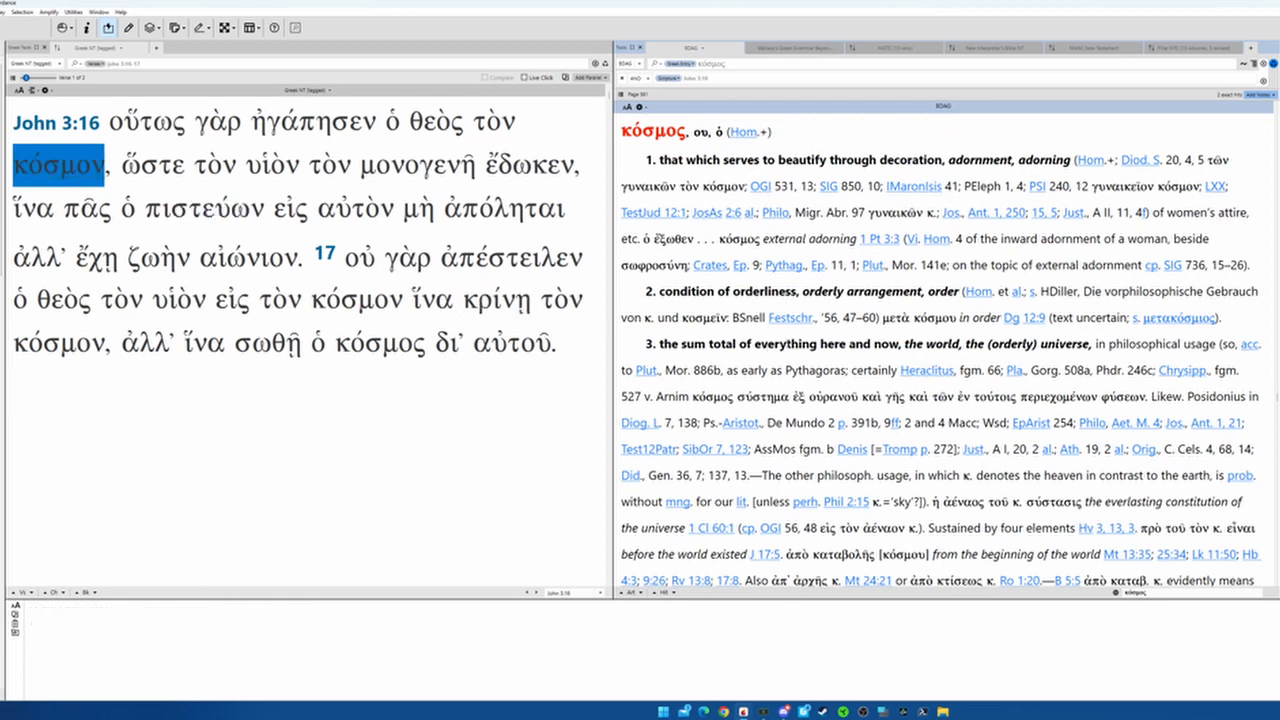
Highlight κόσμος's 'world, universe' sense and move to sense 6, 'humanity in general'
left_click_drag(785, 343, 1045, 343)
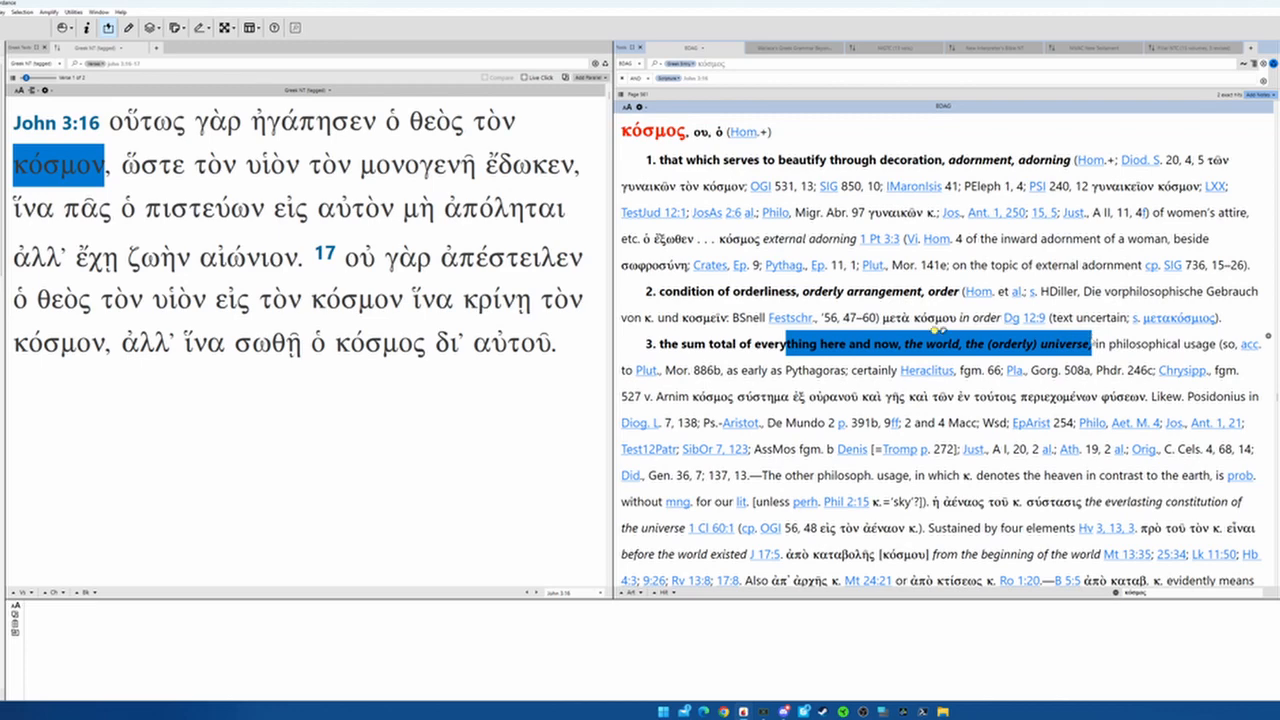
scroll("down", 3)
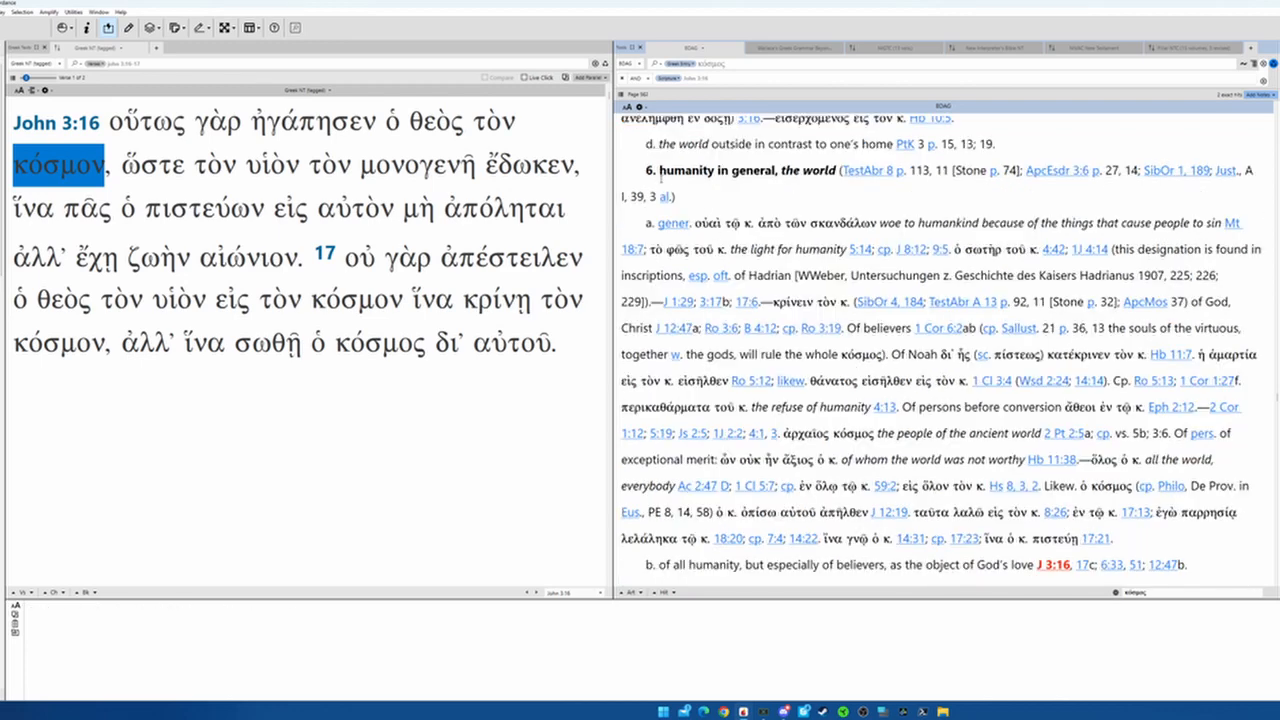
double_click(718, 170)
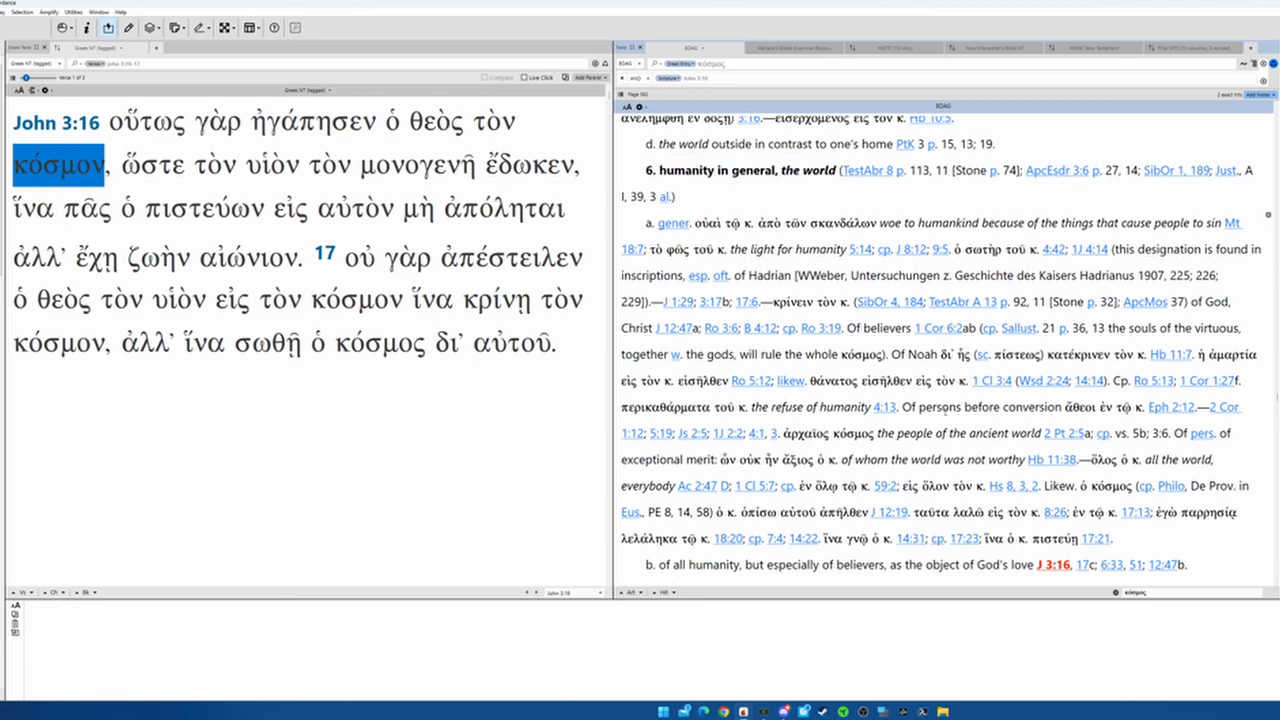
Check the parsing of ὥστε and open its BDAG entry
left_click(434, 121)
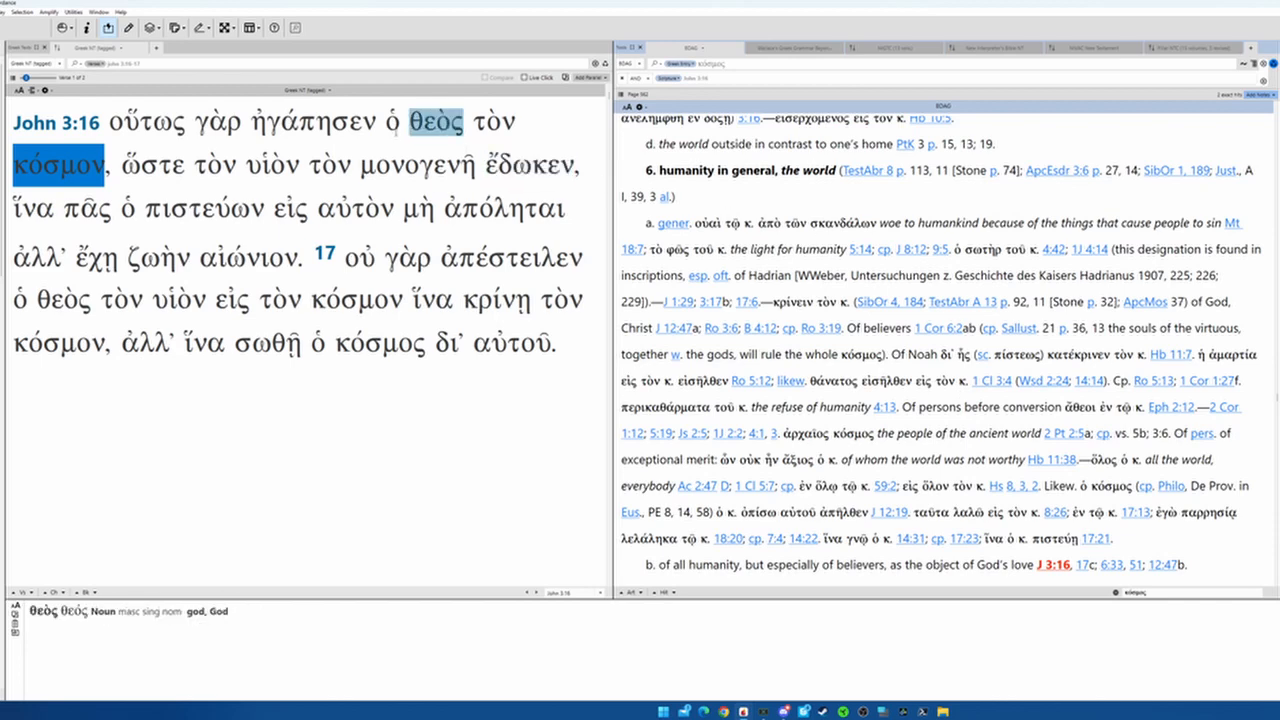
left_click(152, 165)
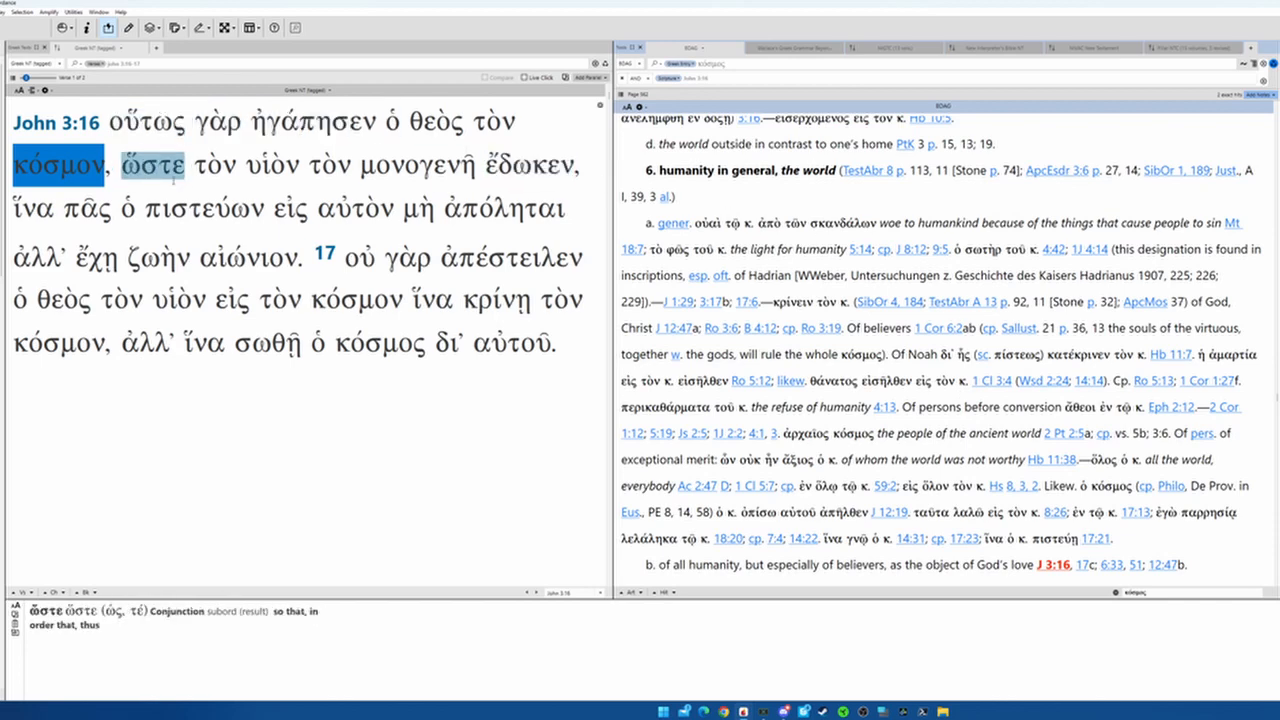
left_click(153, 165)
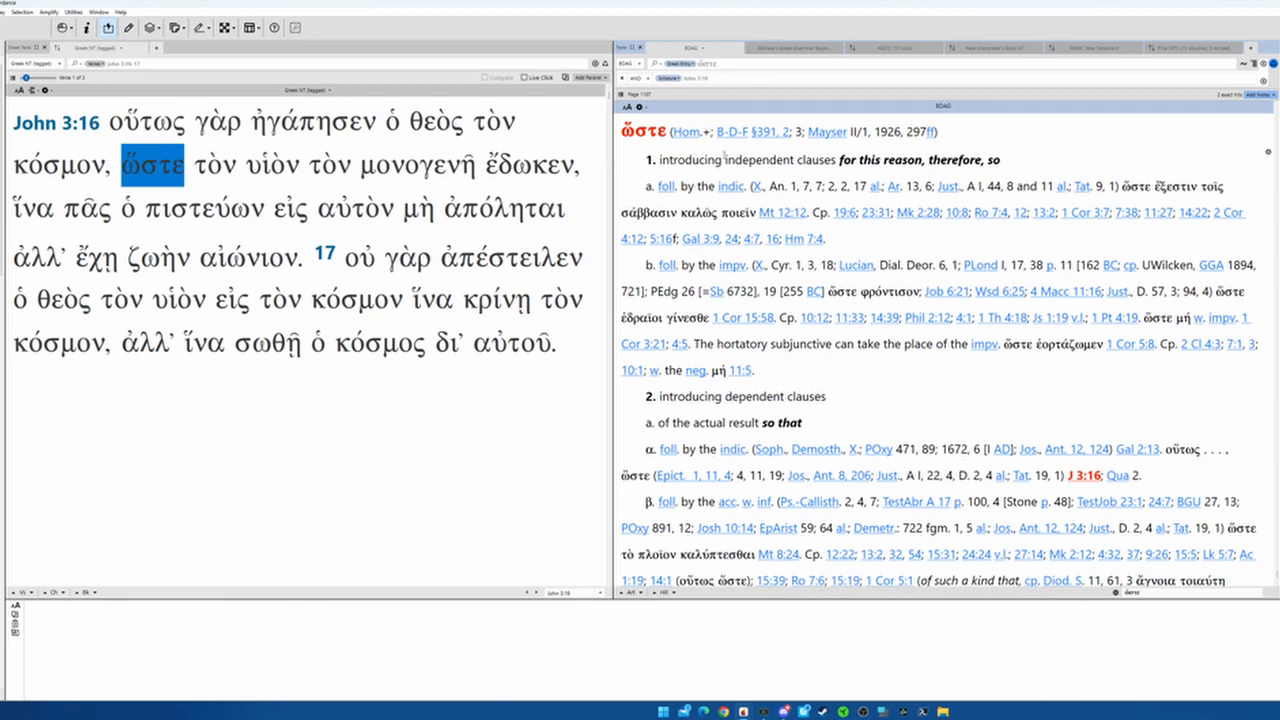
Scroll BDAG's ὥστε entry to sense 2a, 'so that', citing John 3:16
scroll("down", 3)
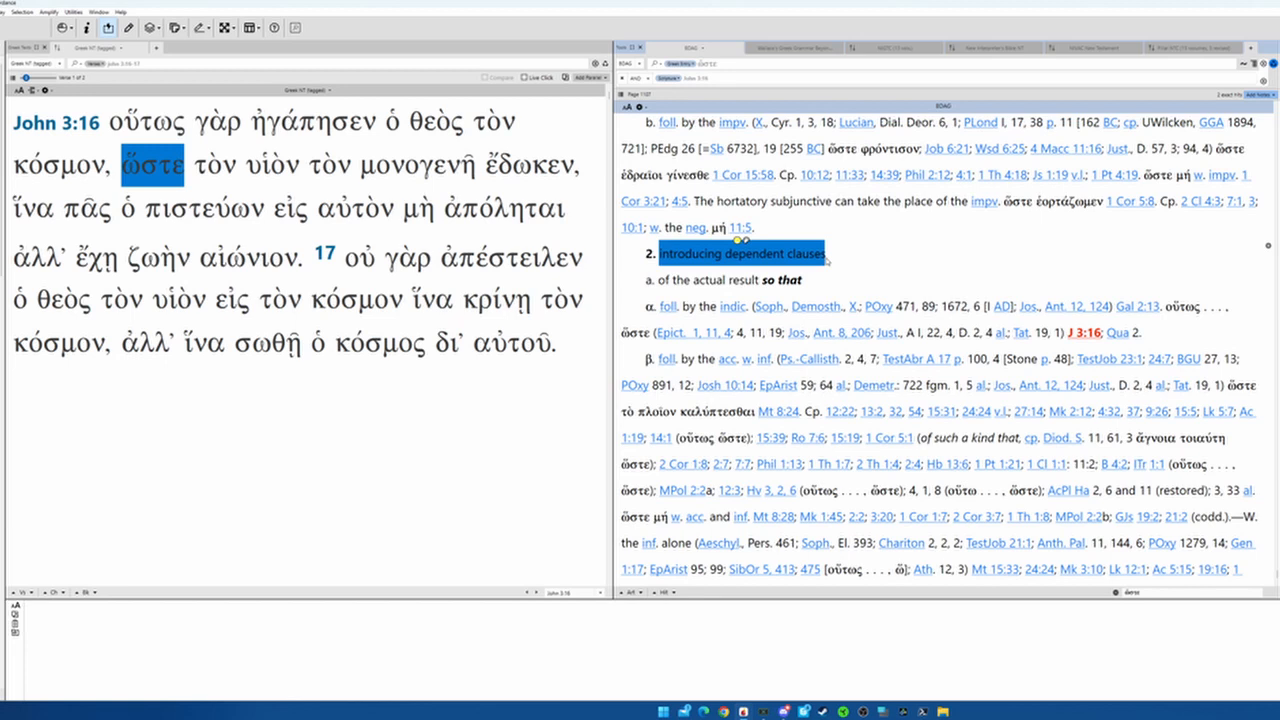
scroll("down", 3)
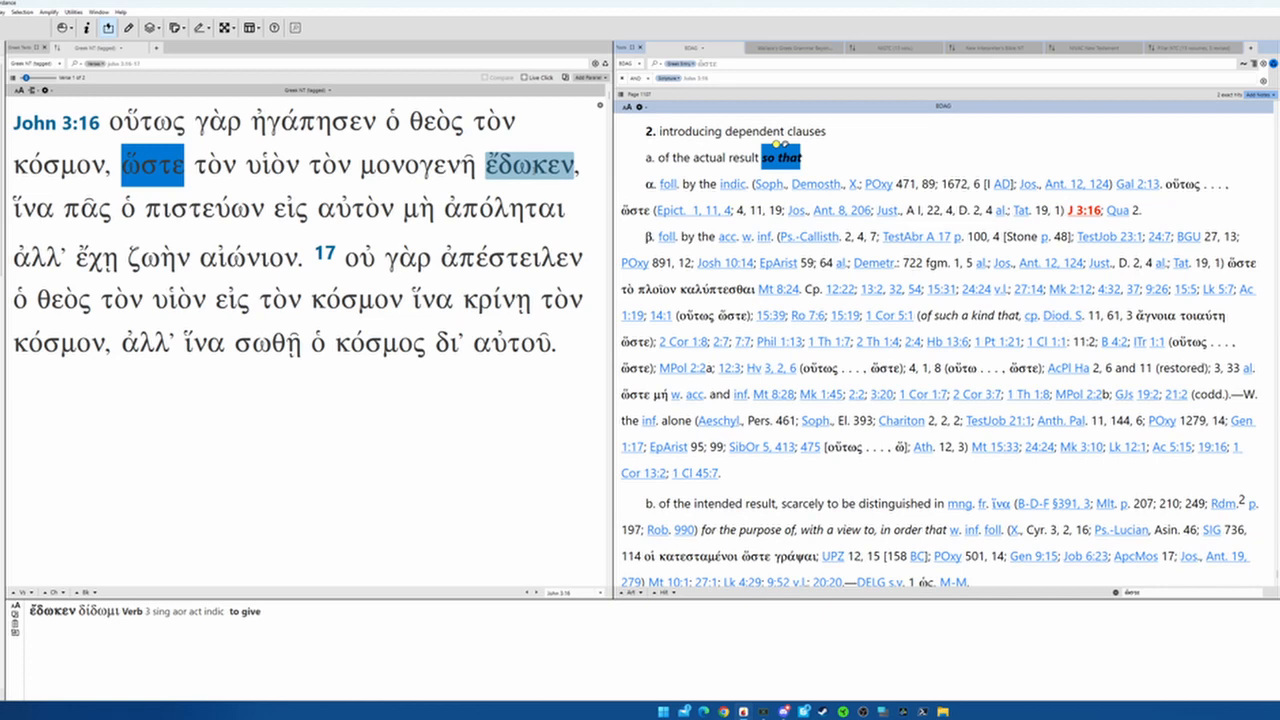
Check parsings of ὥστε, ἔδωκεν, υἱὸν and μονογενῆ, then open Wallace on the article as pronoun
left_click(152, 165)
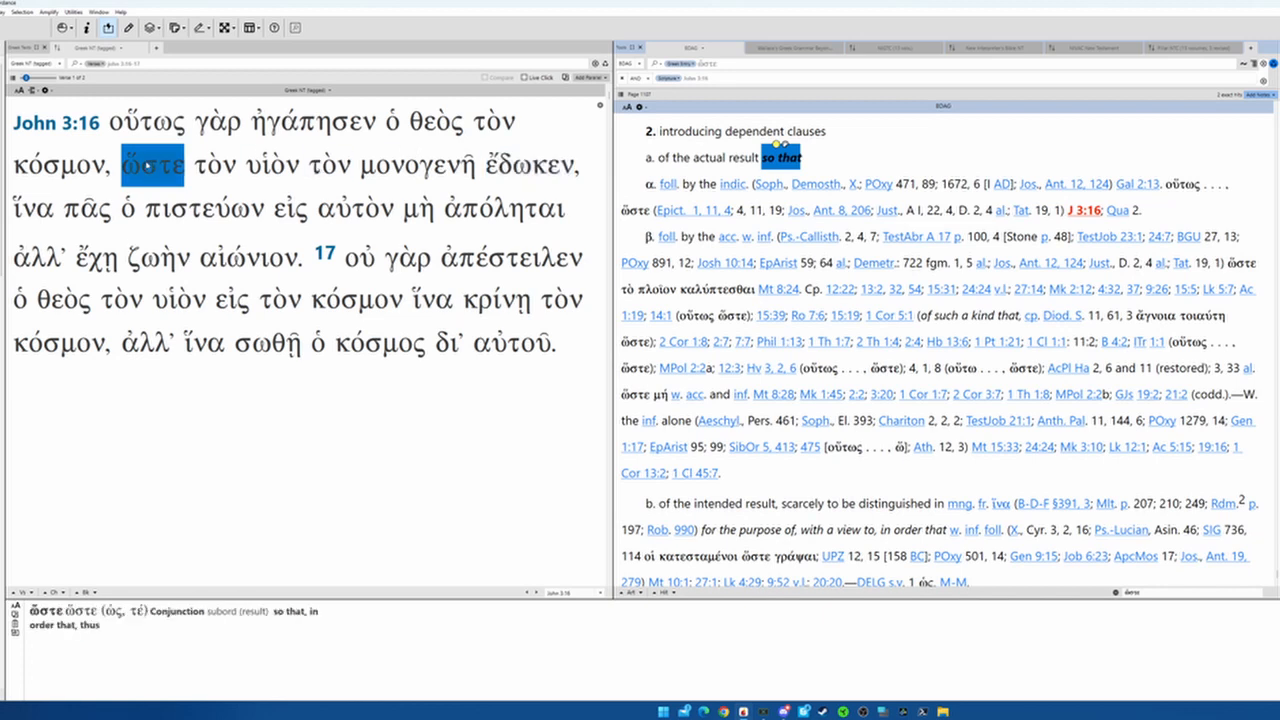
left_click(529, 165)
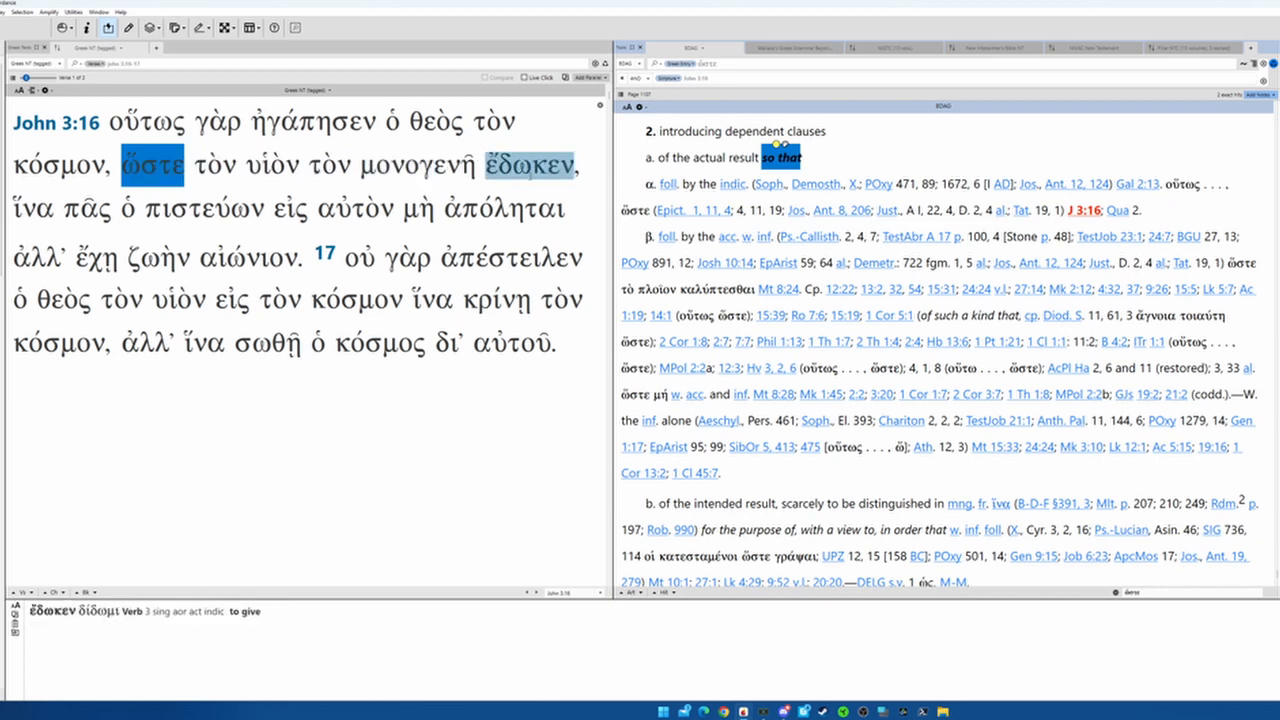
left_click(272, 165)
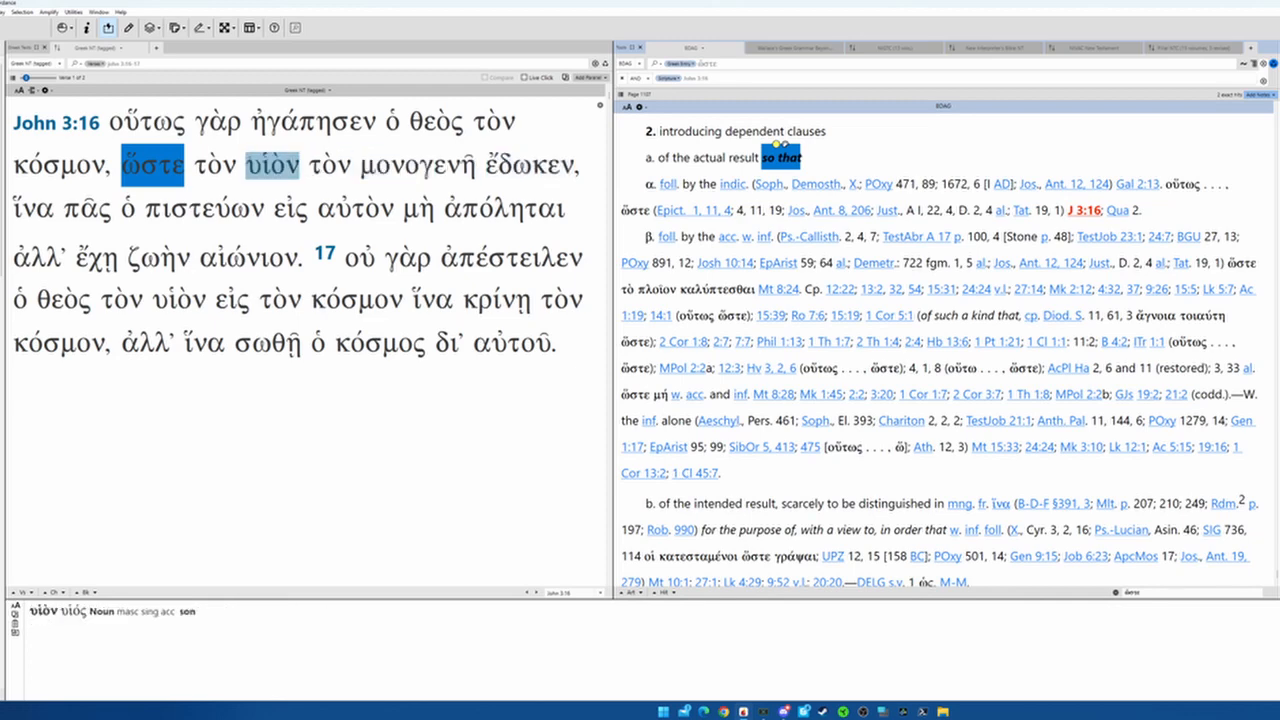
left_click(417, 165)
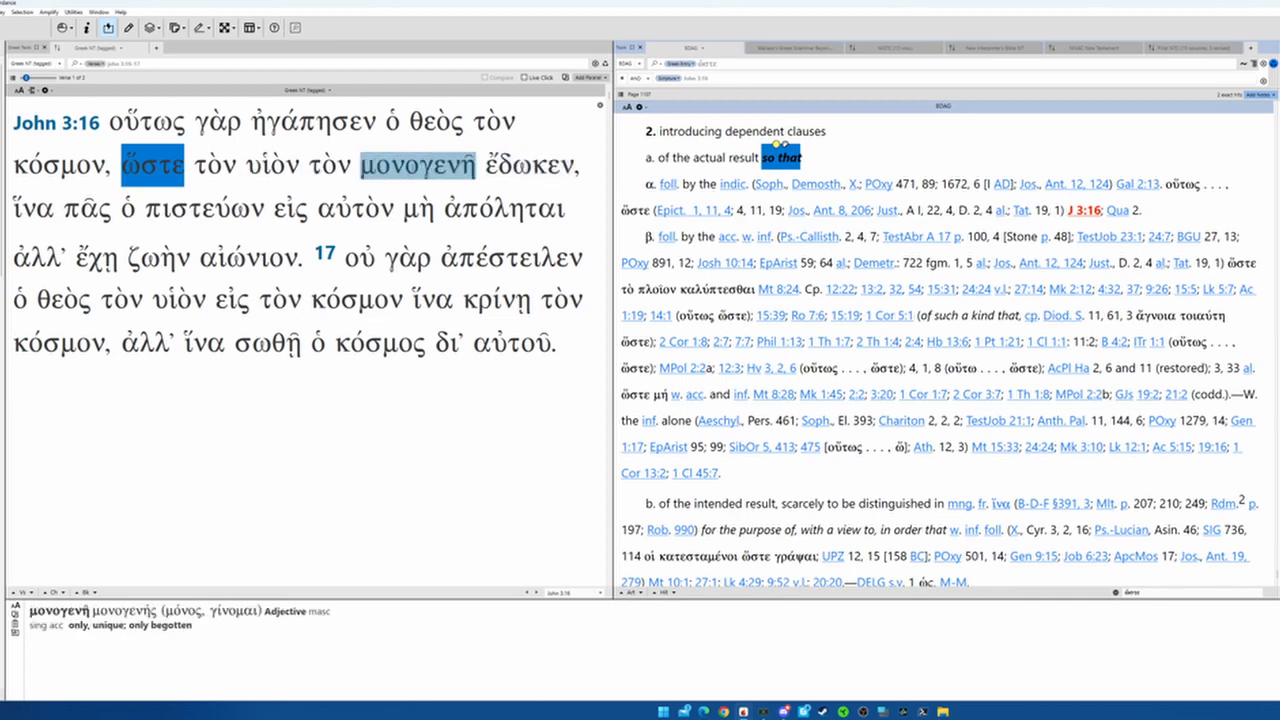
left_click(214, 165)
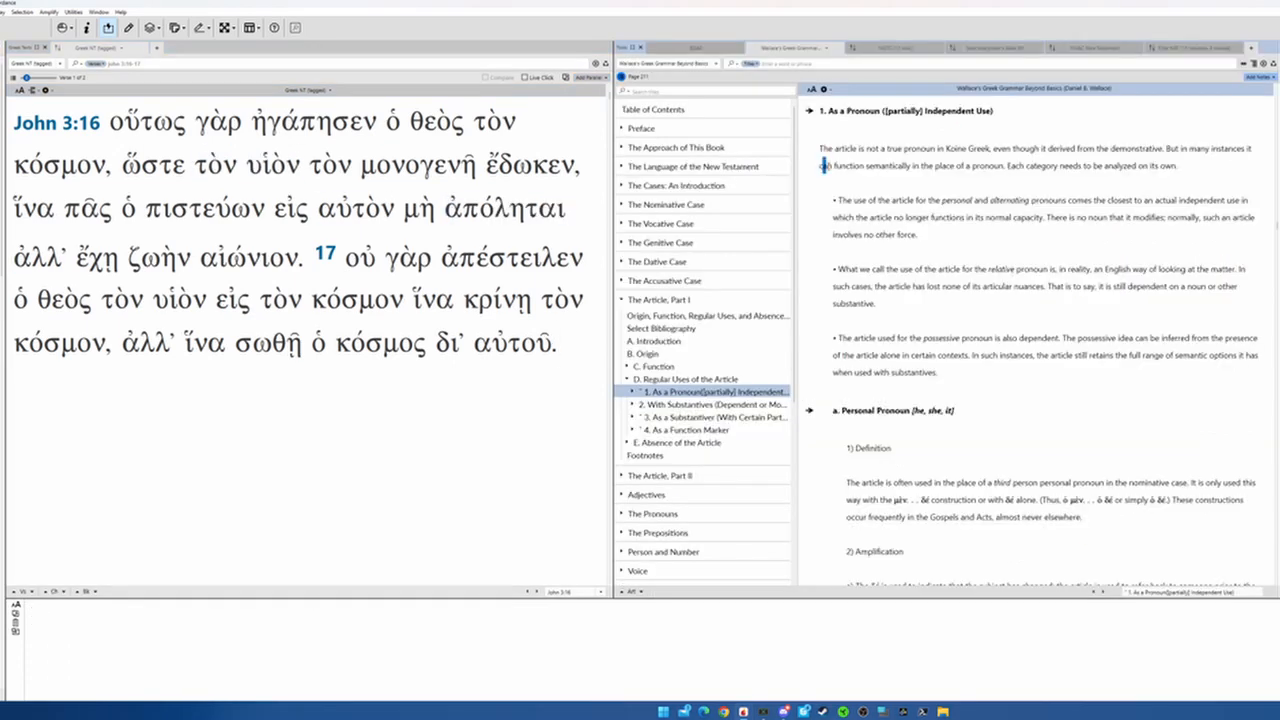
Read Wallace's personal, alternative, relative and possessive pronoun uses, highlighting a key sentence
left_click_drag(821, 166, 1003, 166)
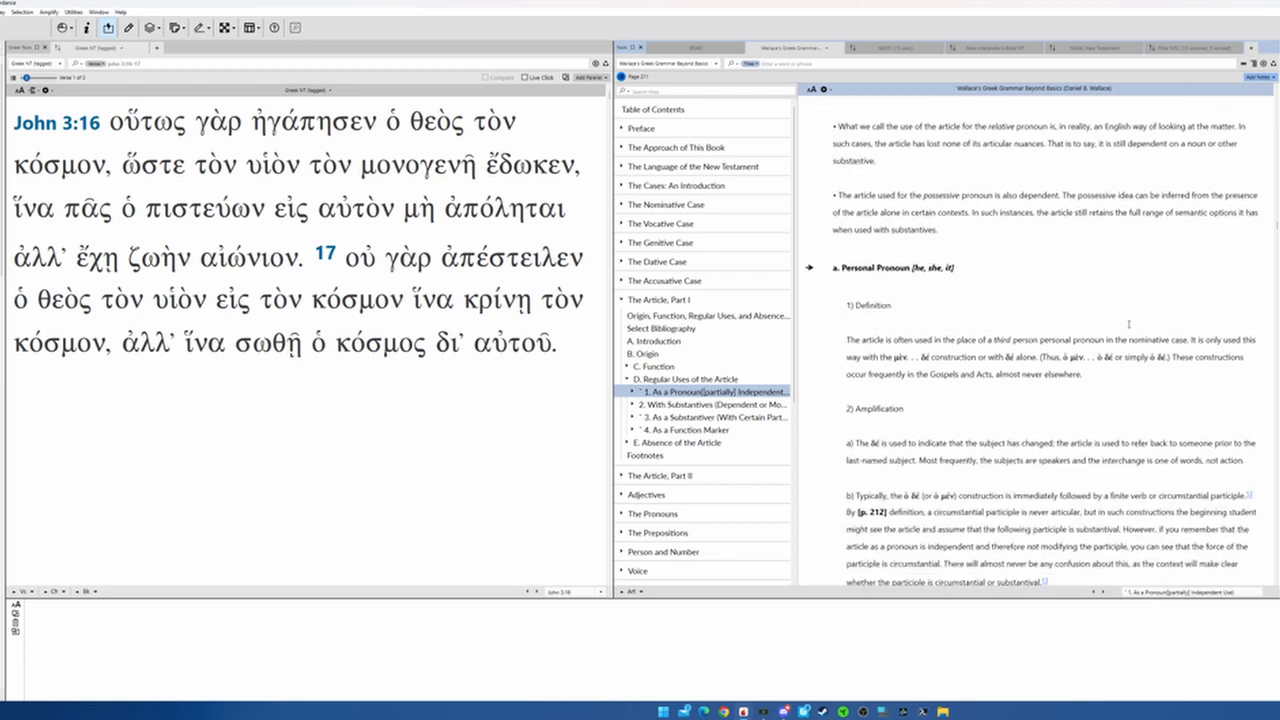
scroll("down", 3)
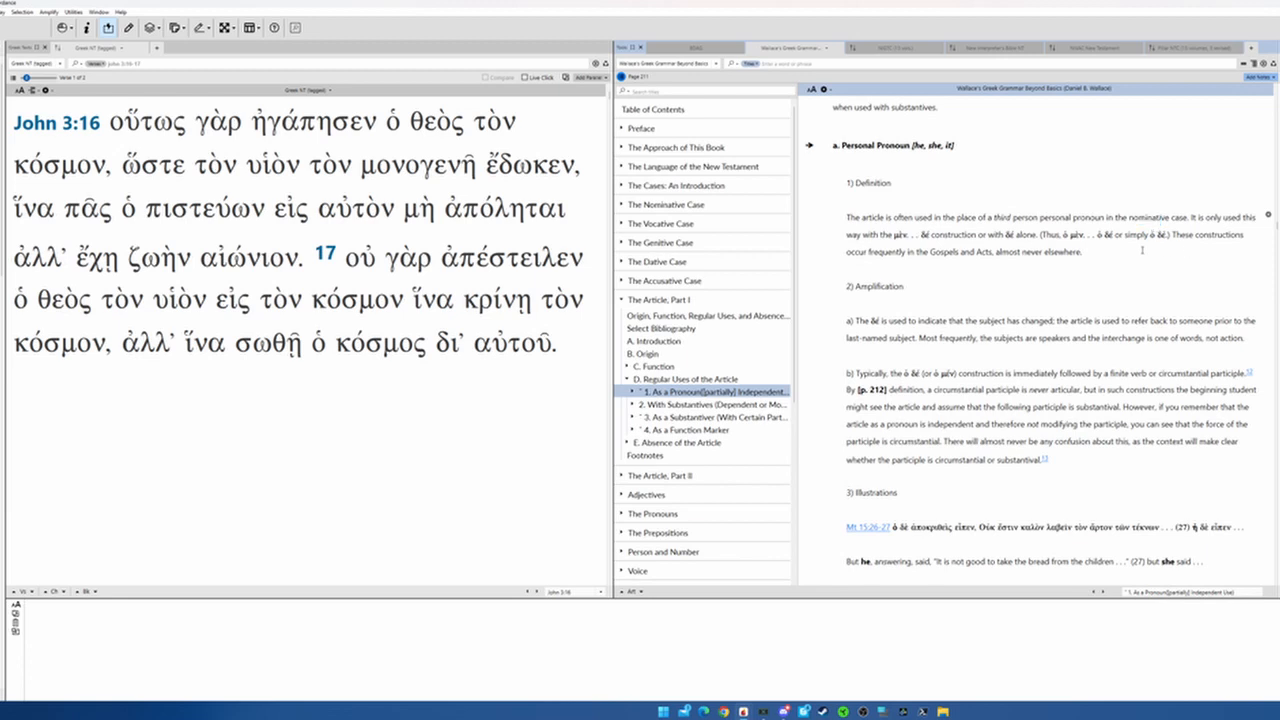
type("men")
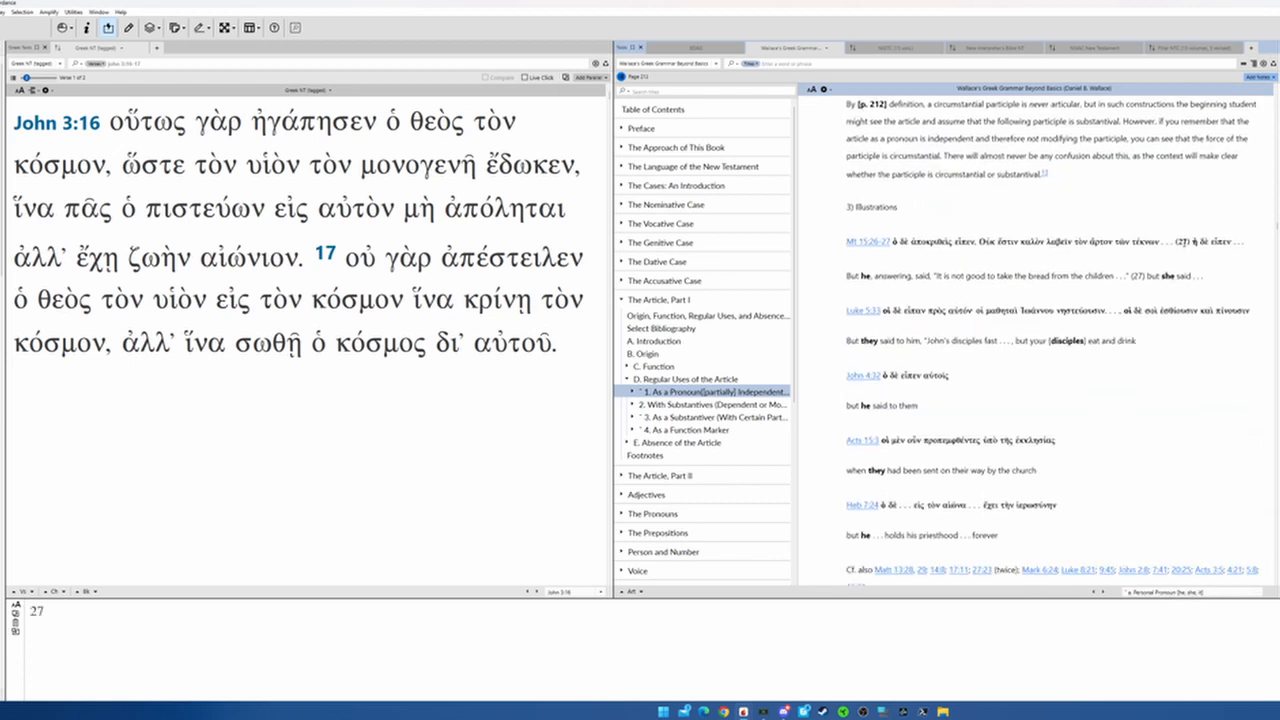
scroll("down", 3)
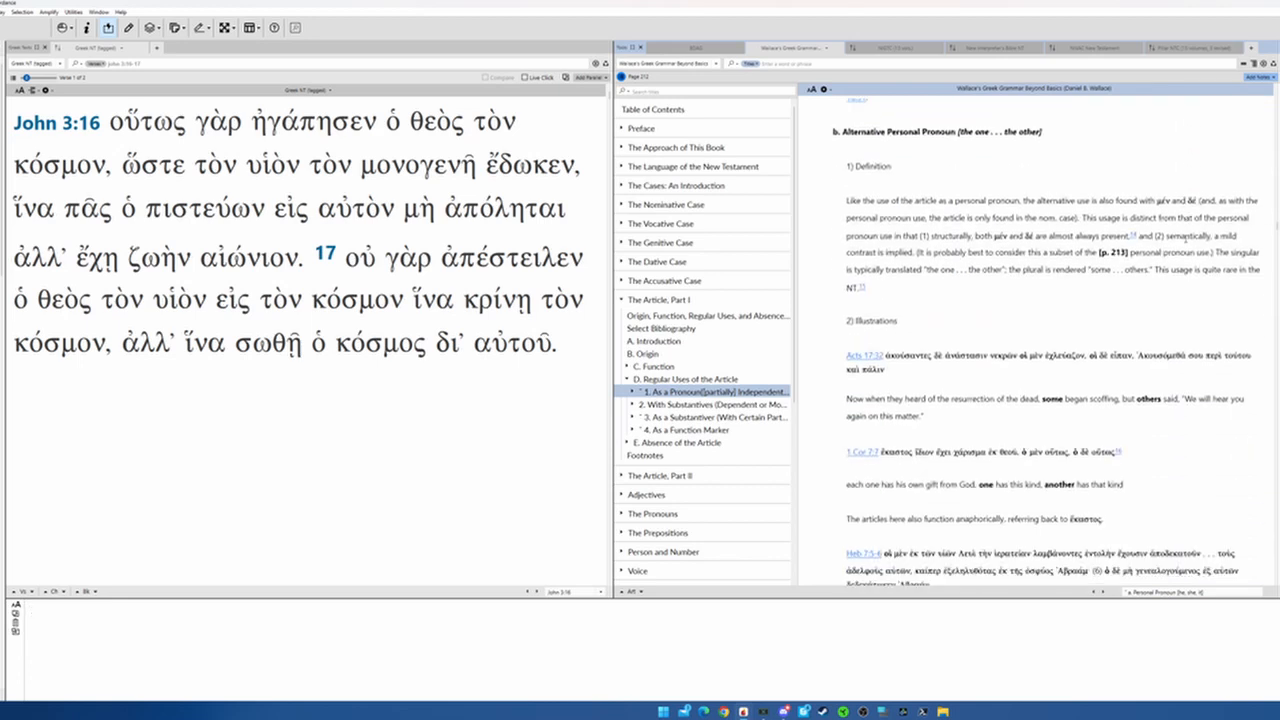
scroll("down", 3)
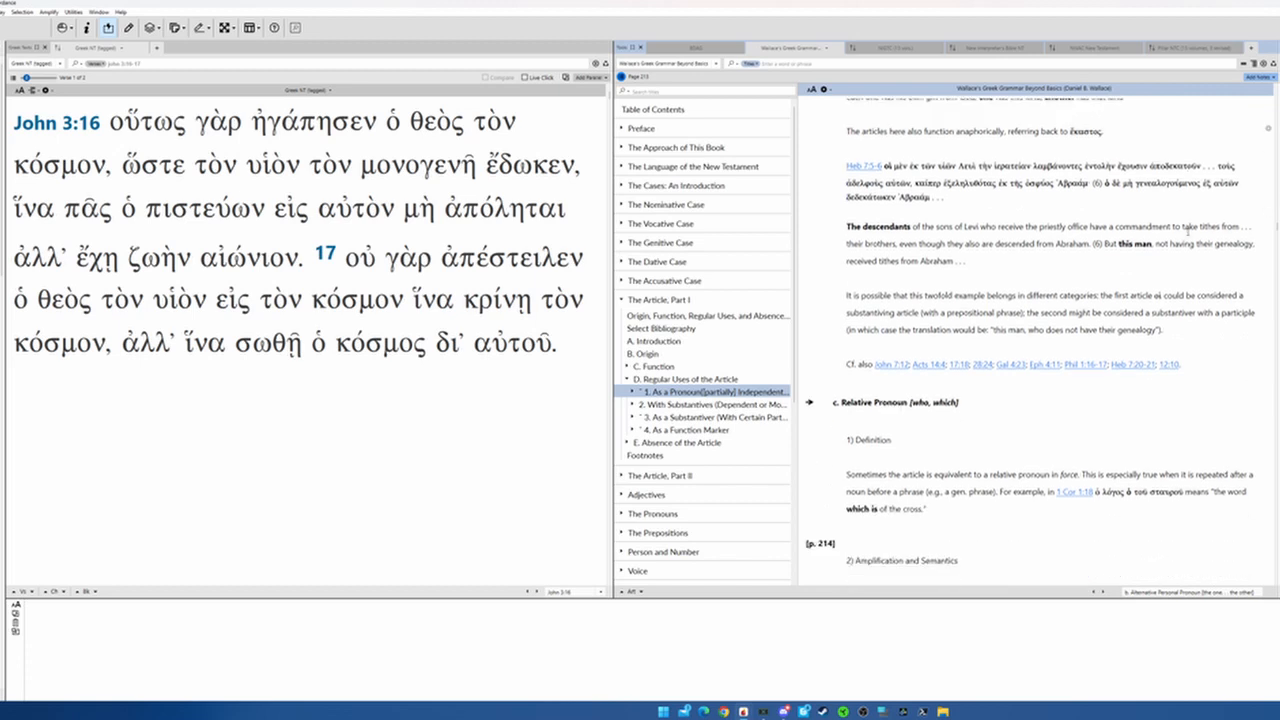
scroll("down", 3)
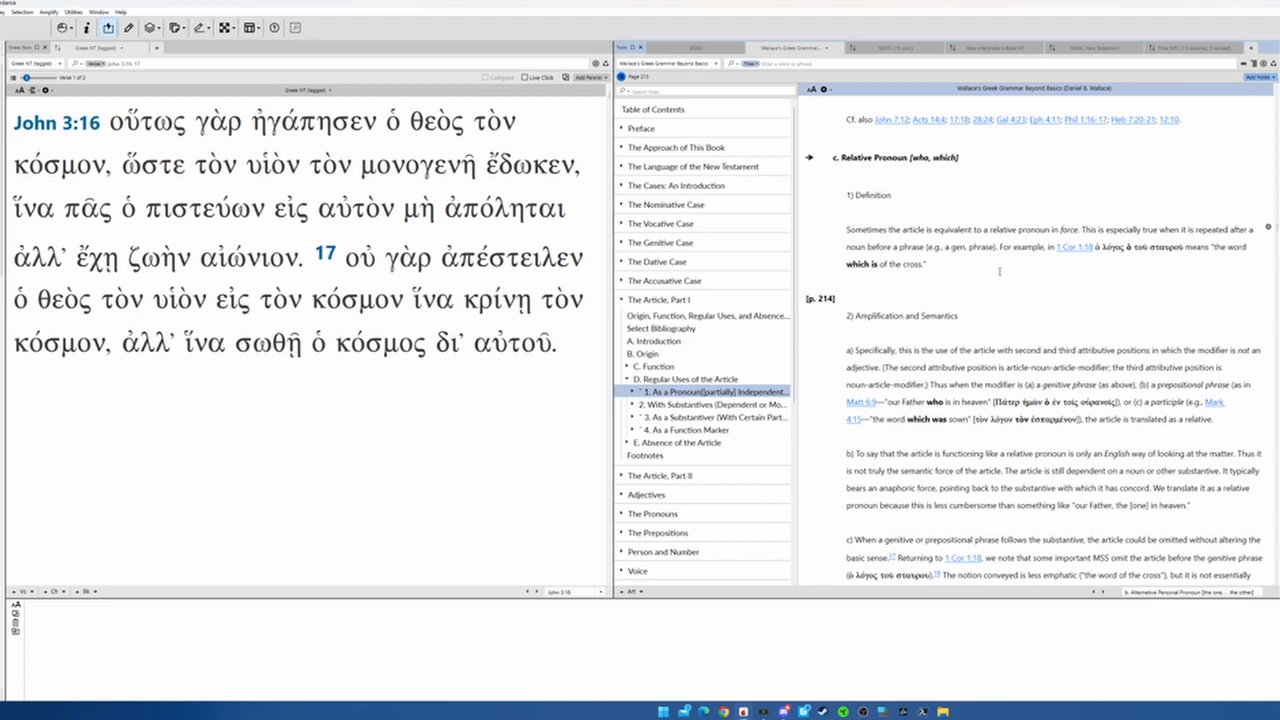
scroll("down", 3)
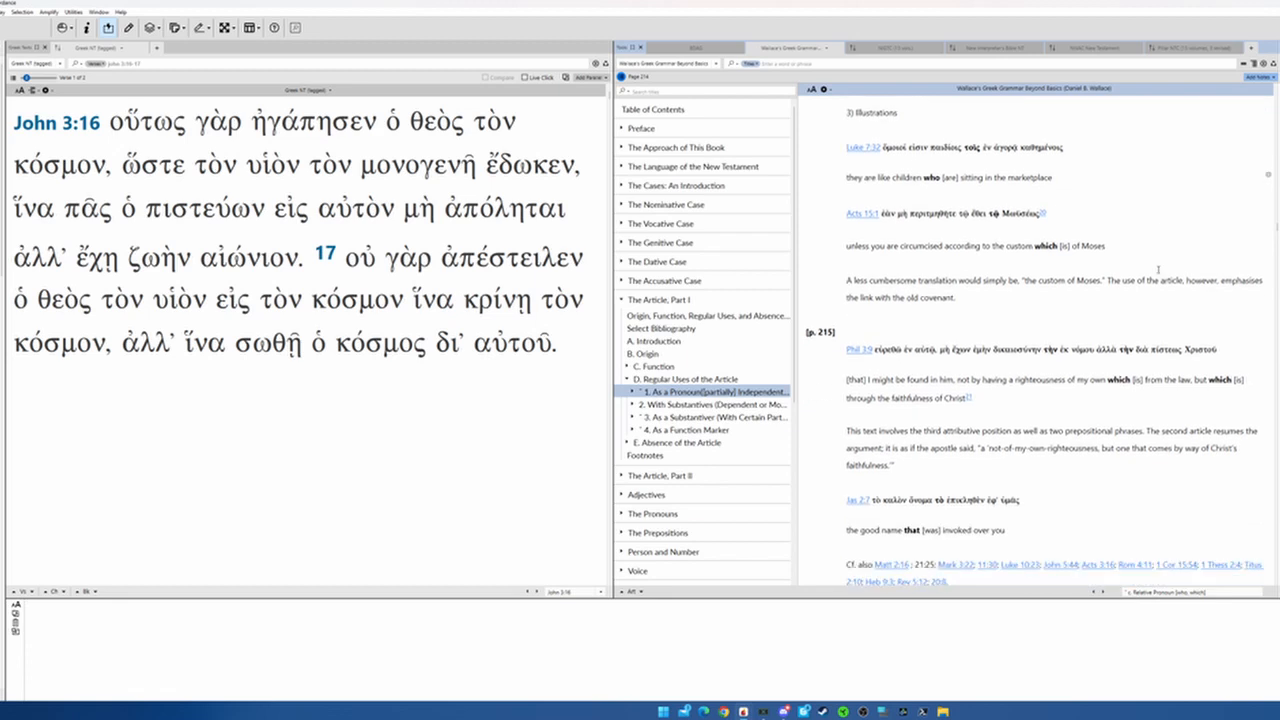
scroll("down", 3)
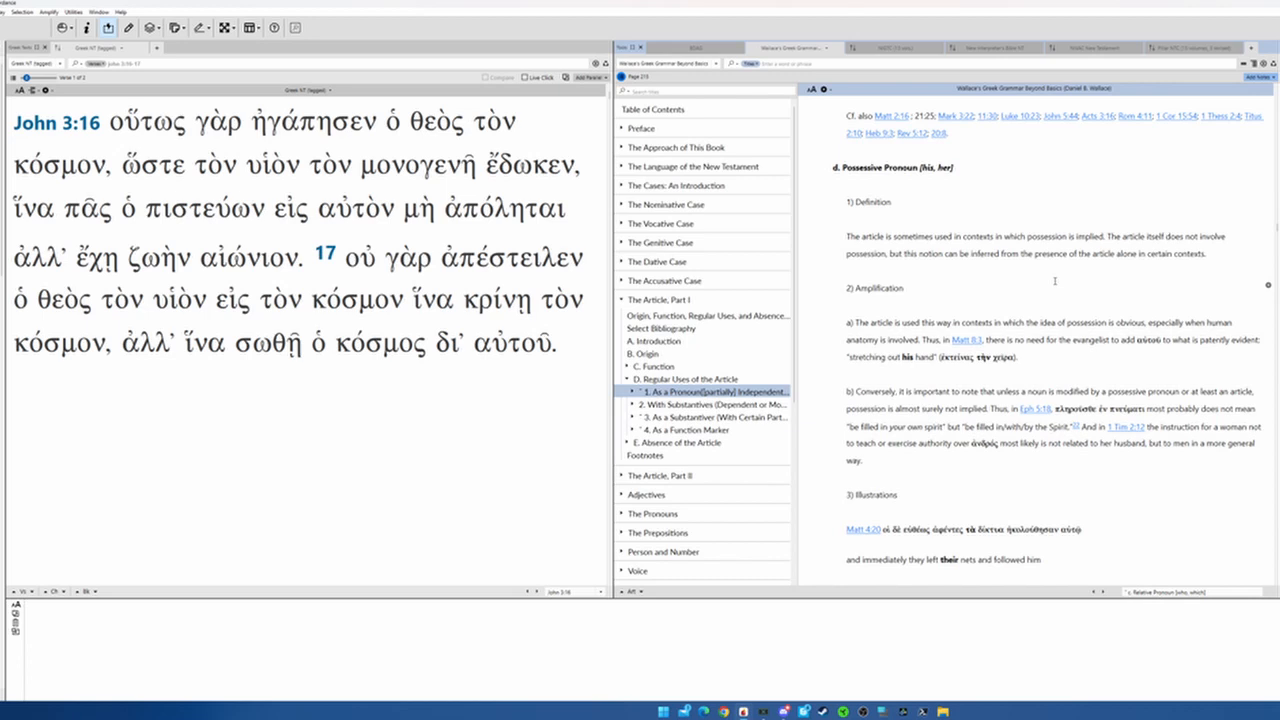
scroll("down", 3)
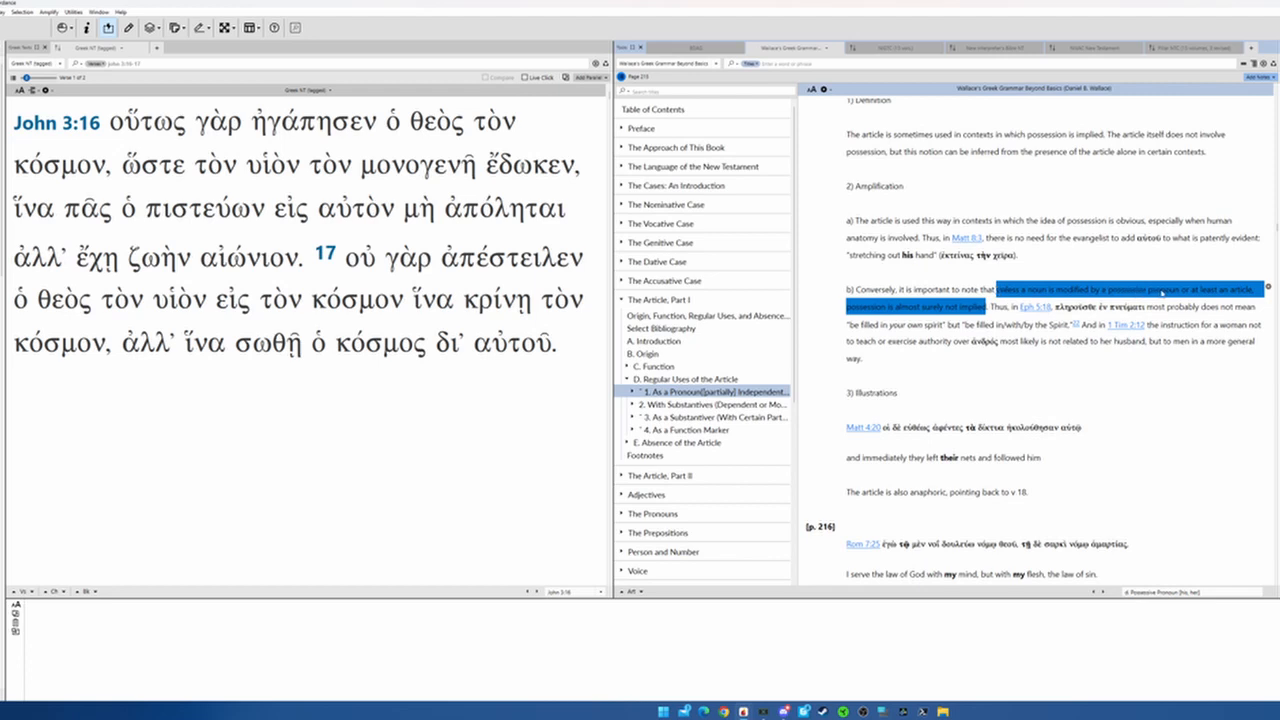
Clear the highlight, parse τὸν, υἱὸν and μονογενῆ, and open μονογενής in BDAG
left_click(152, 165)
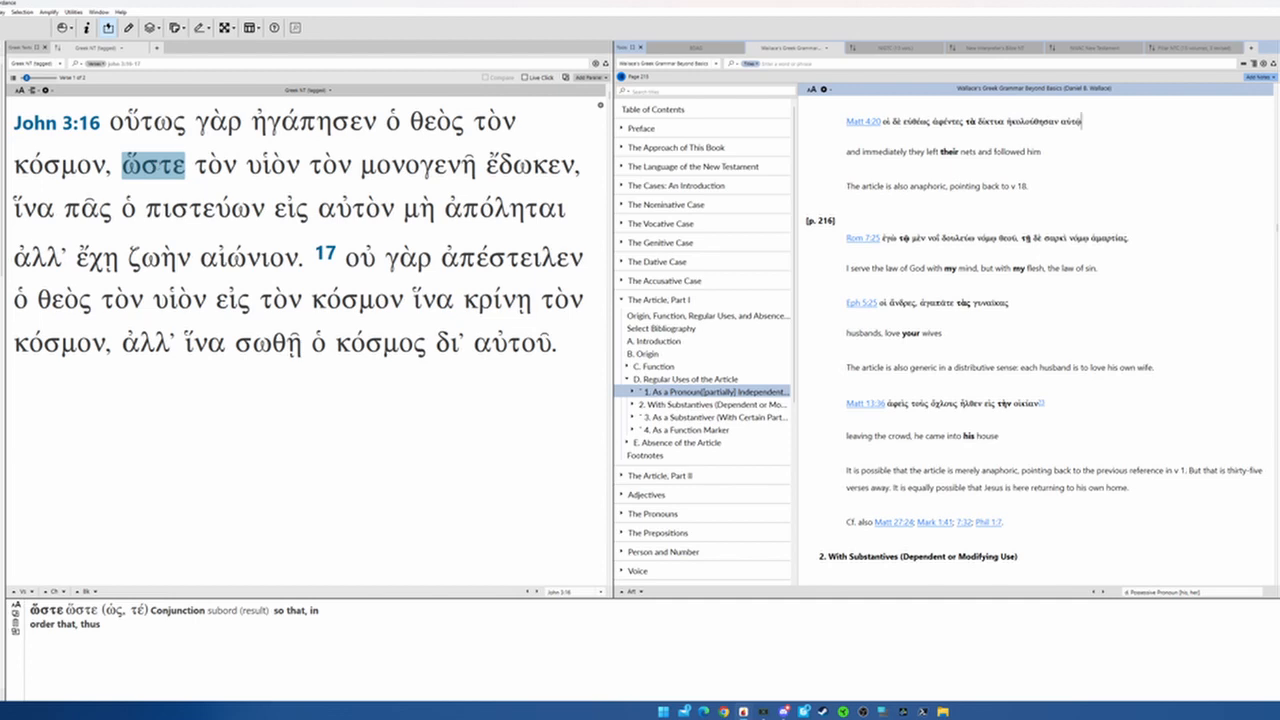
left_click(214, 165)
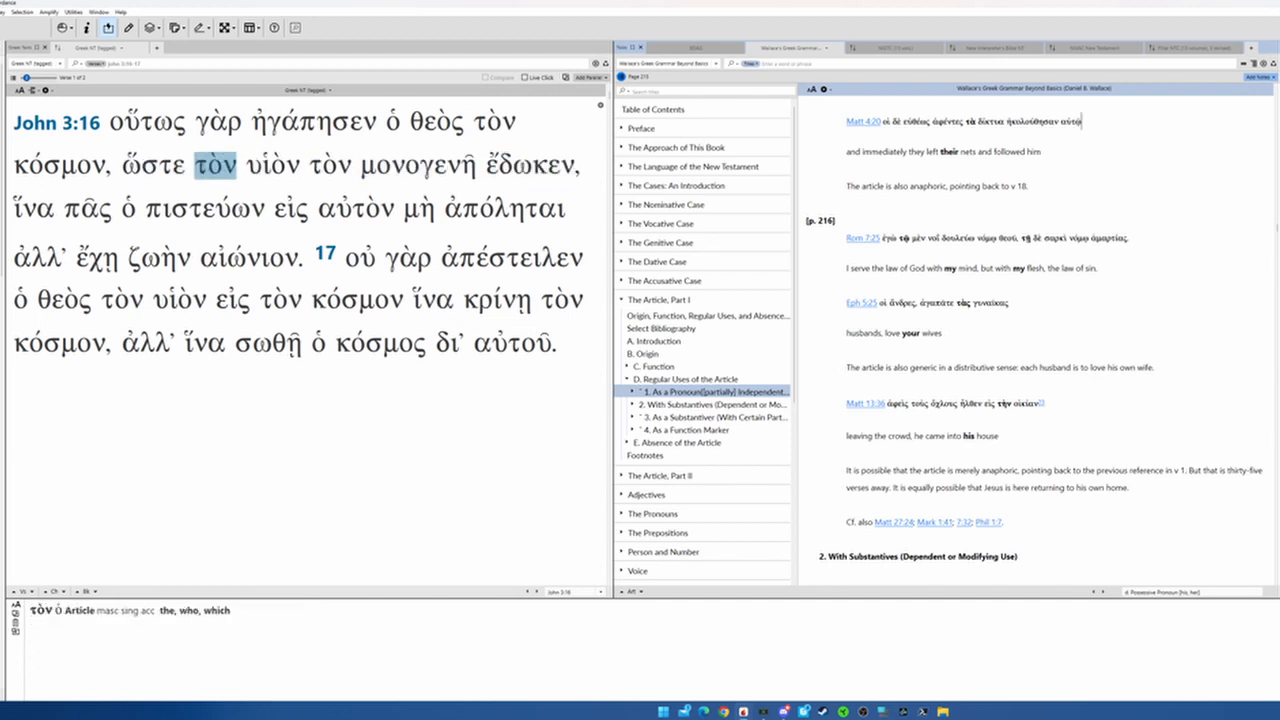
left_click(329, 165)
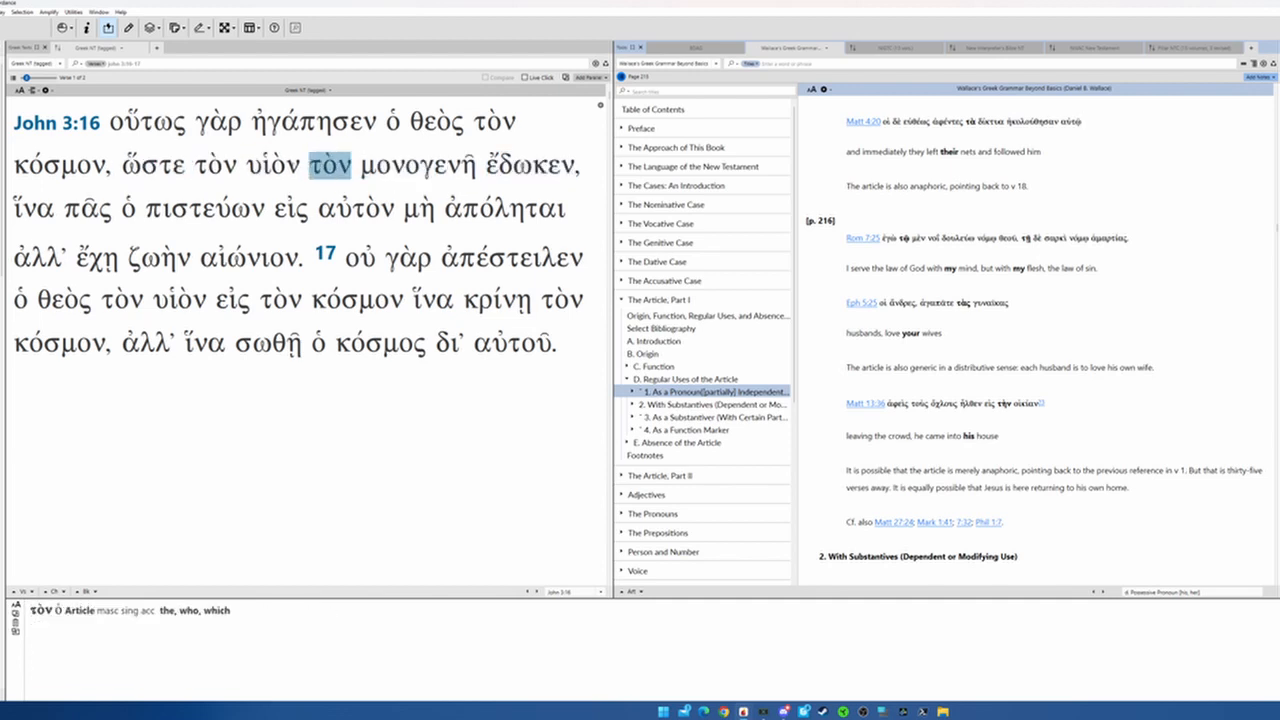
left_click(268, 165)
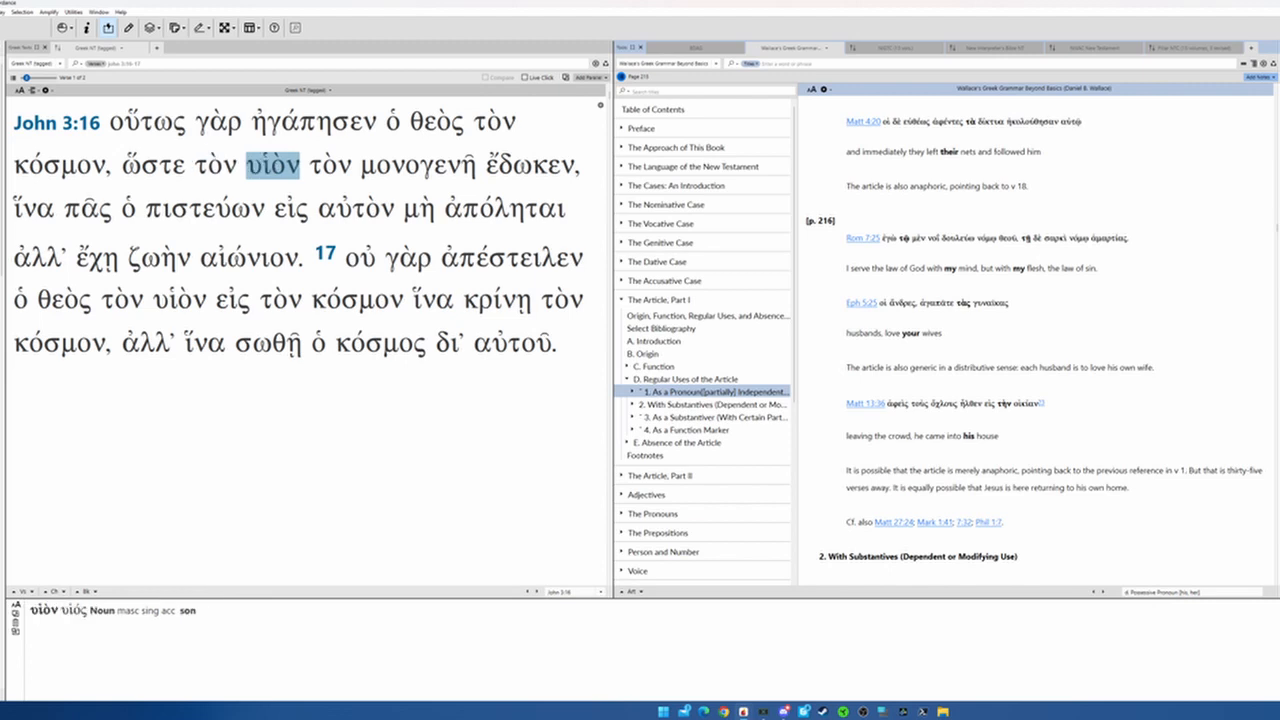
left_click(418, 164)
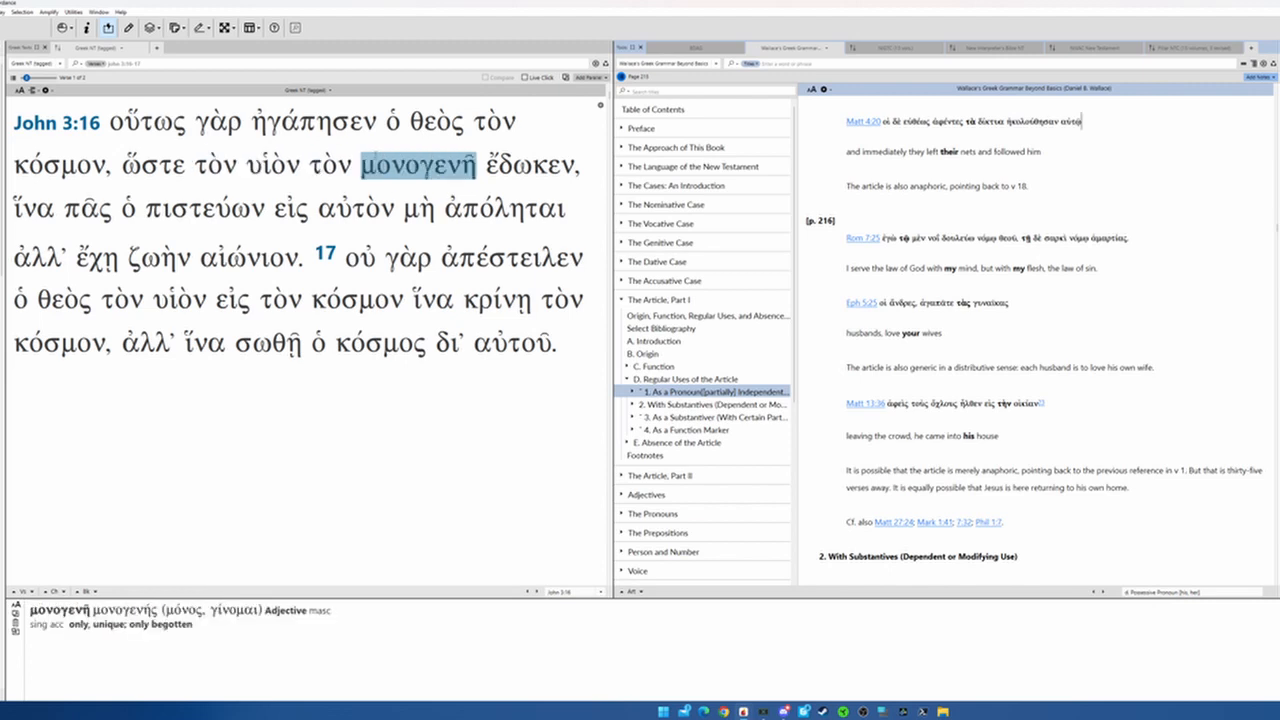
left_click(328, 165)
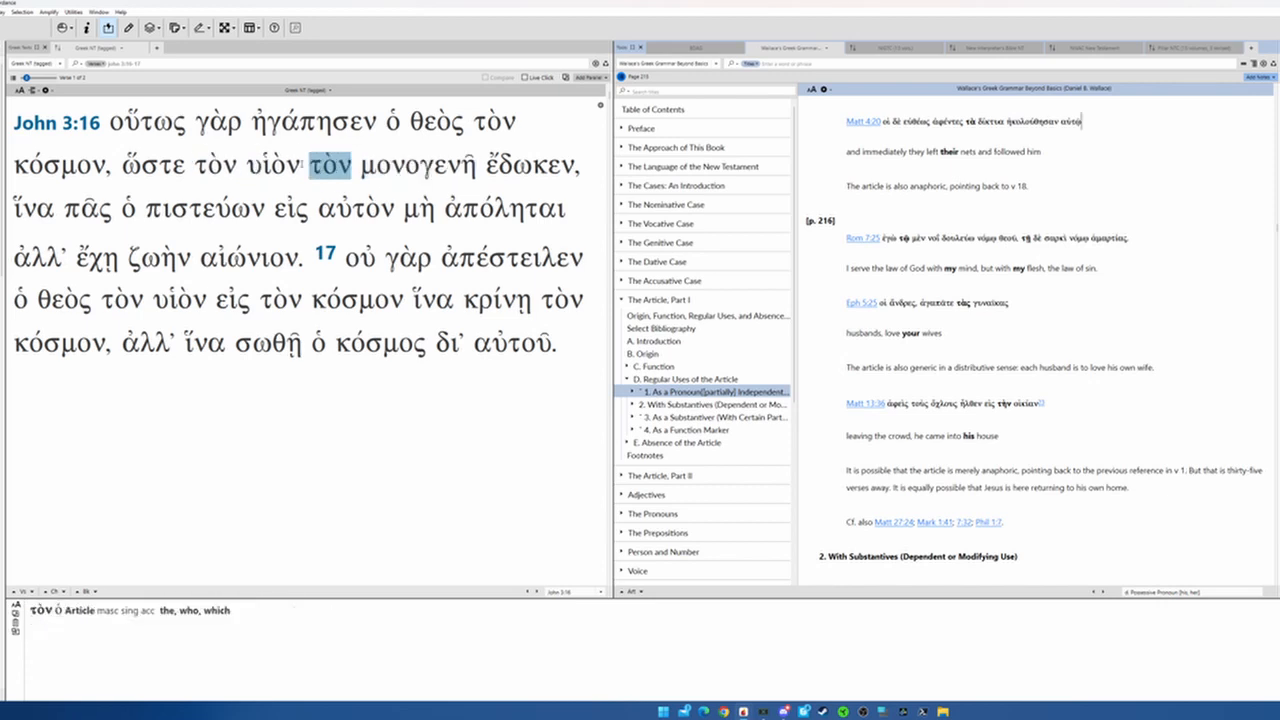
left_click(271, 165)
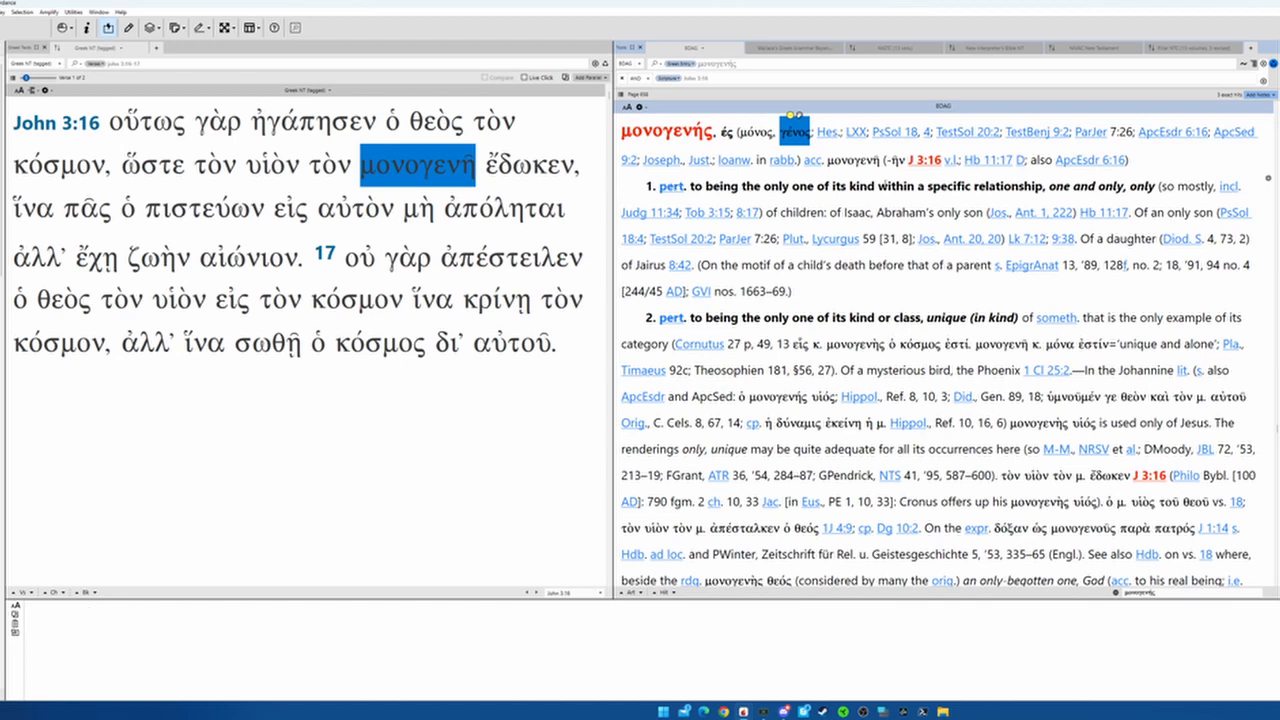
Read the BDAG μονογενής entry down to where μονόλιθος begins
scroll("down", 3)
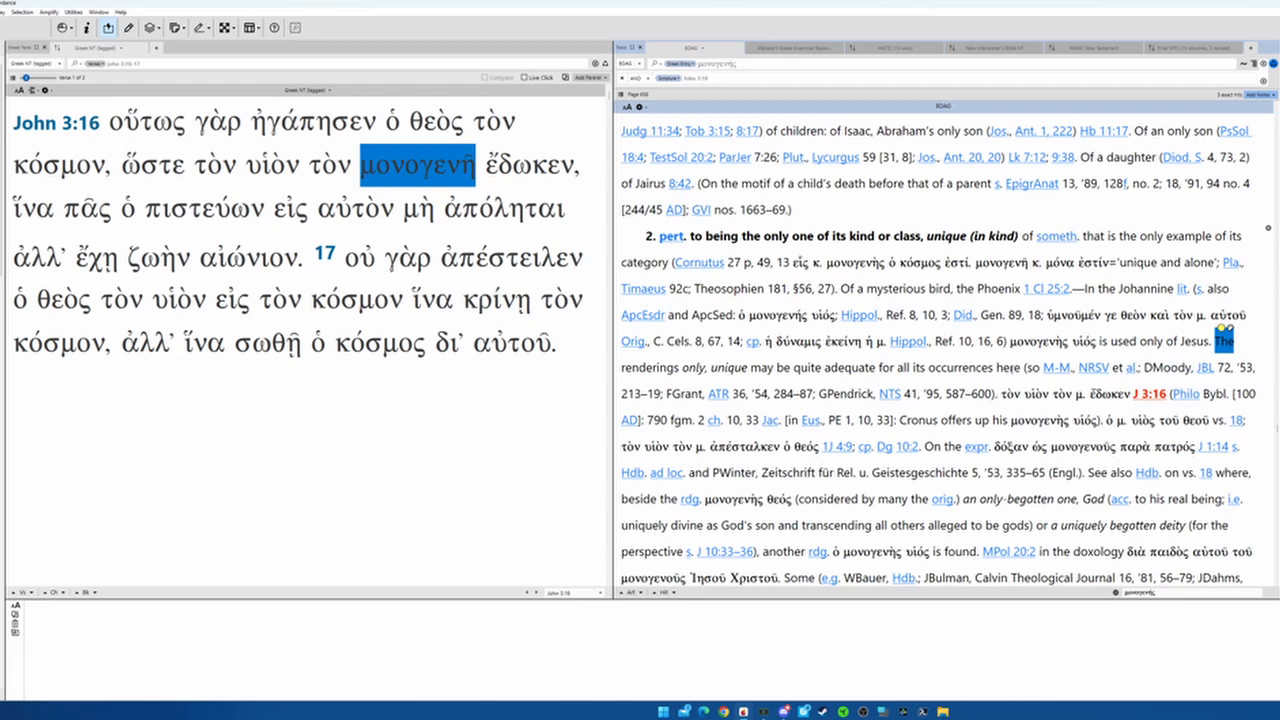
scroll("down", 3)
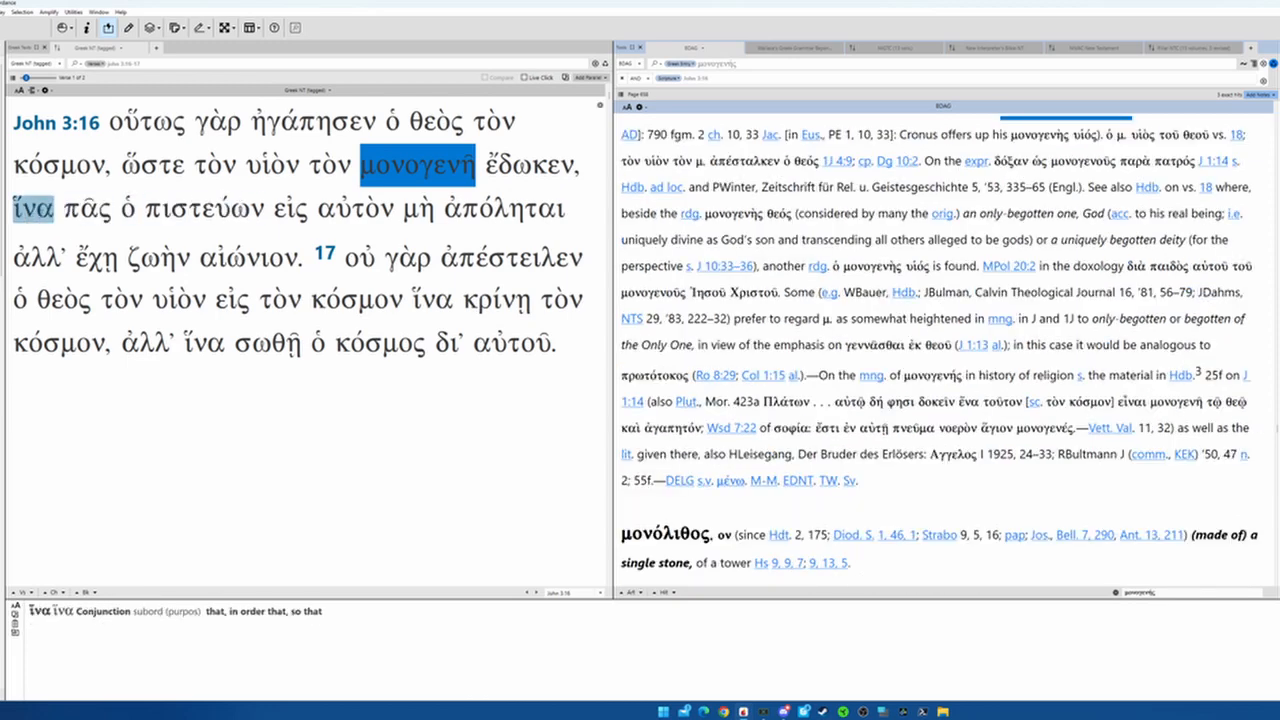
Check the parsings of ἔδωκεν, ἵνα, πιστεύων, αὐτὸν and εἰς in John 3:16
left_click(527, 165)
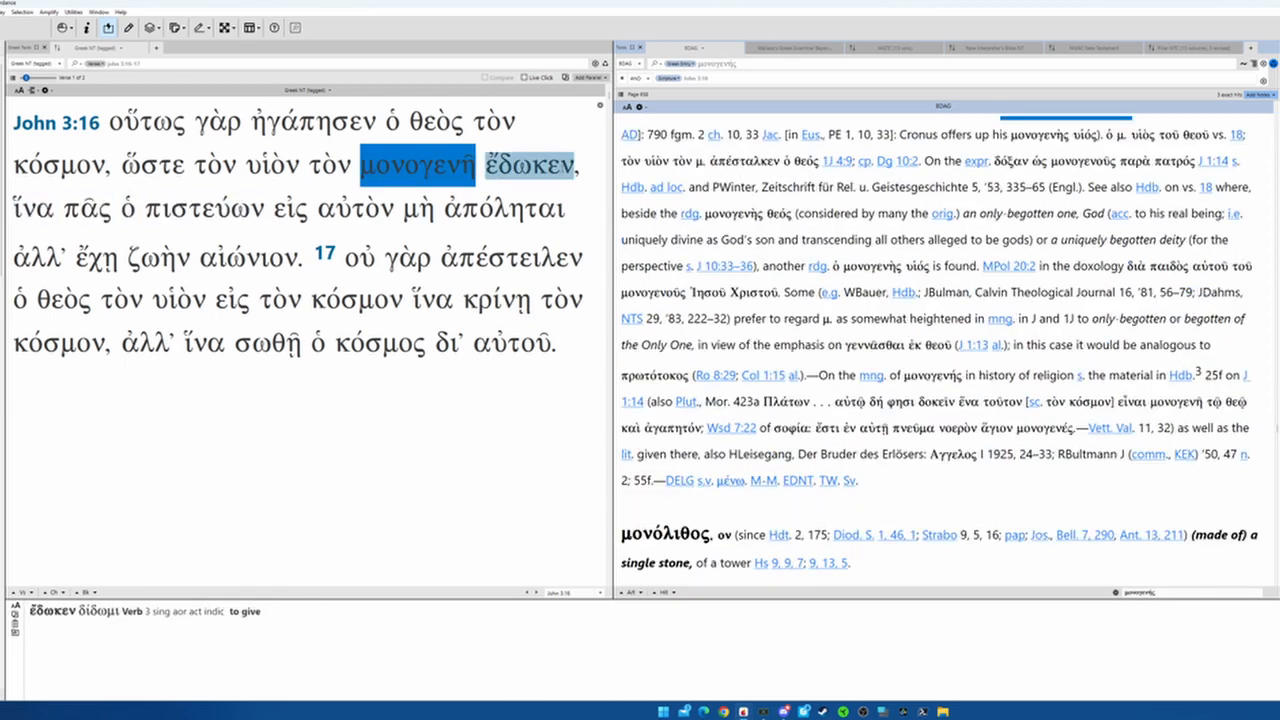
left_click(32, 210)
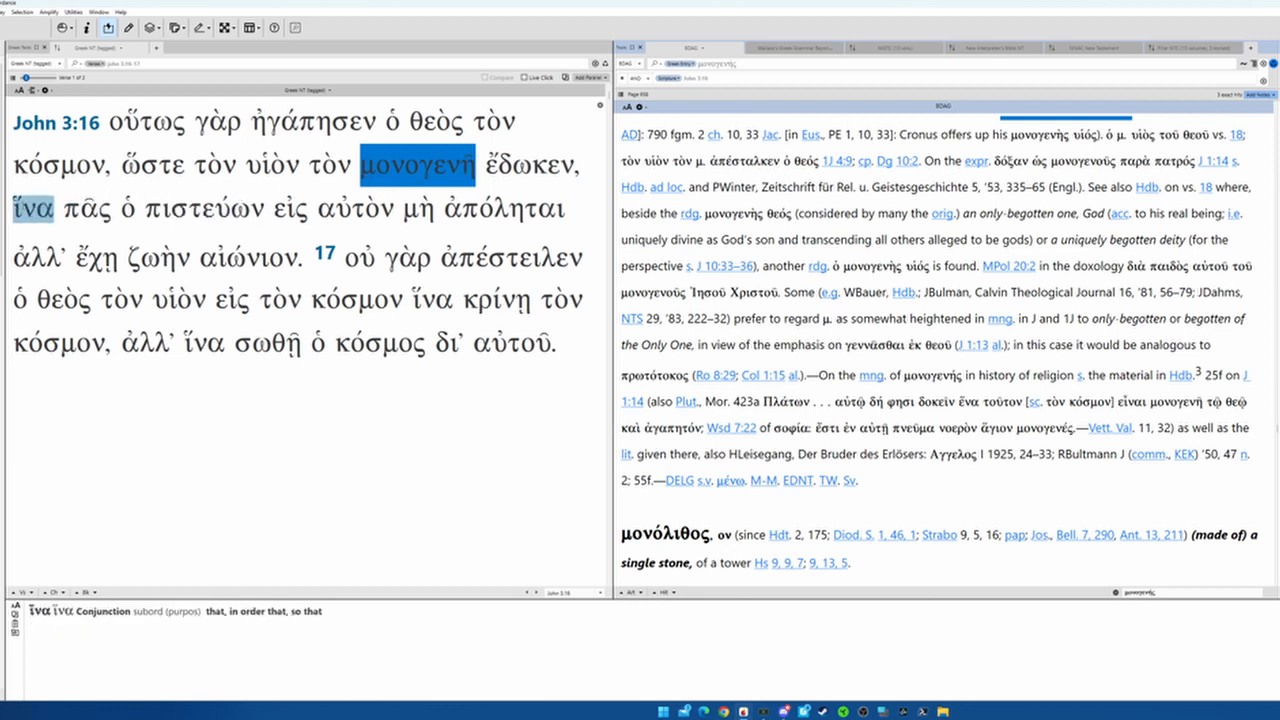
left_click(205, 210)
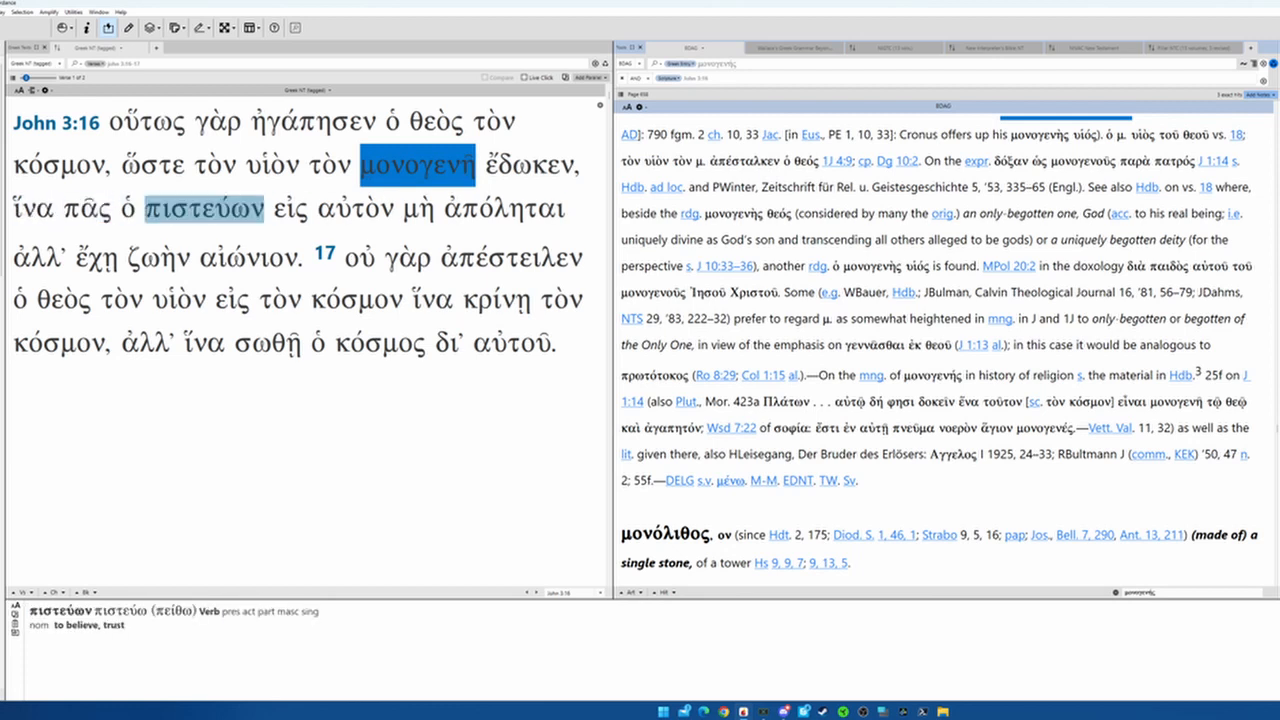
left_click(355, 210)
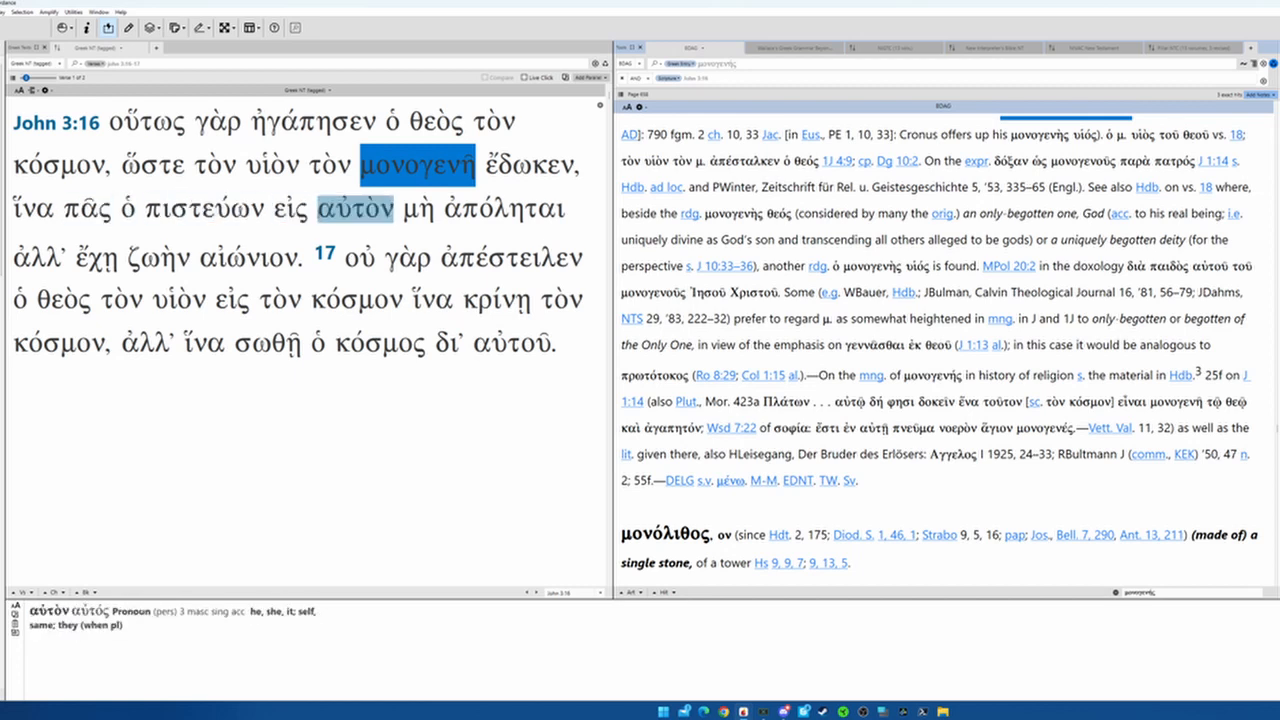
left_click(290, 210)
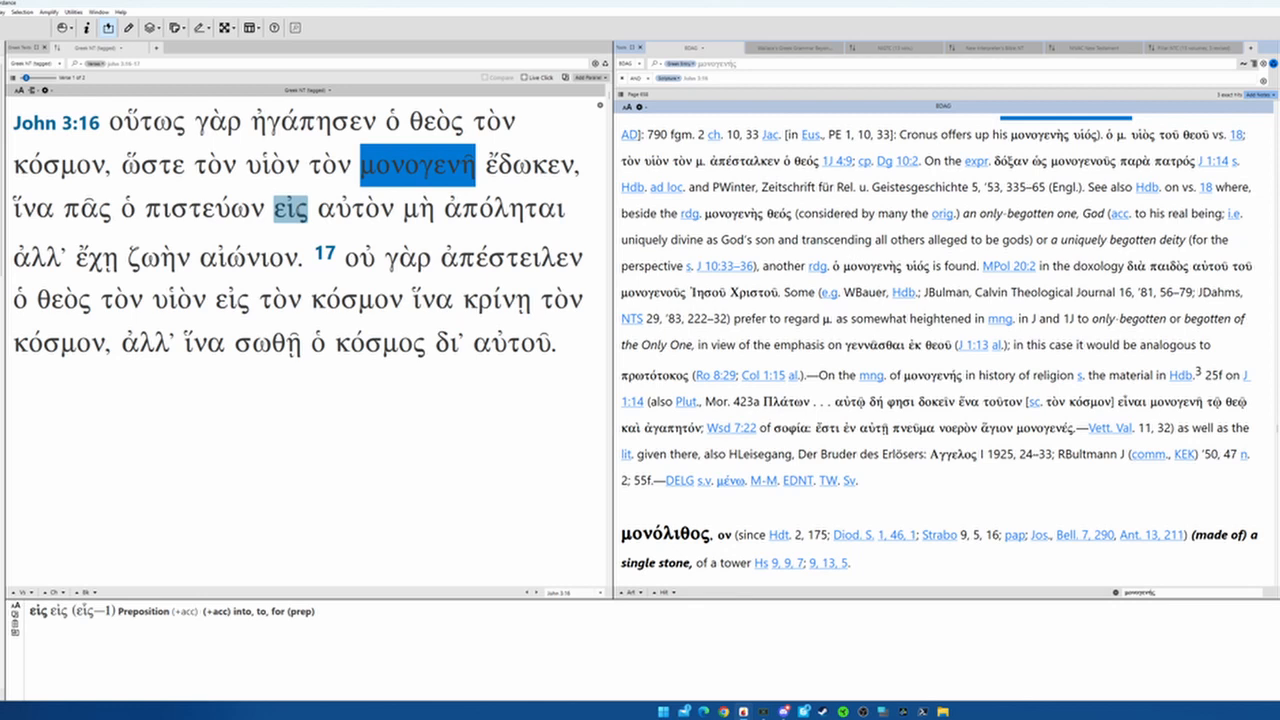
Recheck πιστεύων, εἰς, αὐτὸν and ἀπόληται, then open ἀπόλλυμι in BDAG
left_click(203, 210)
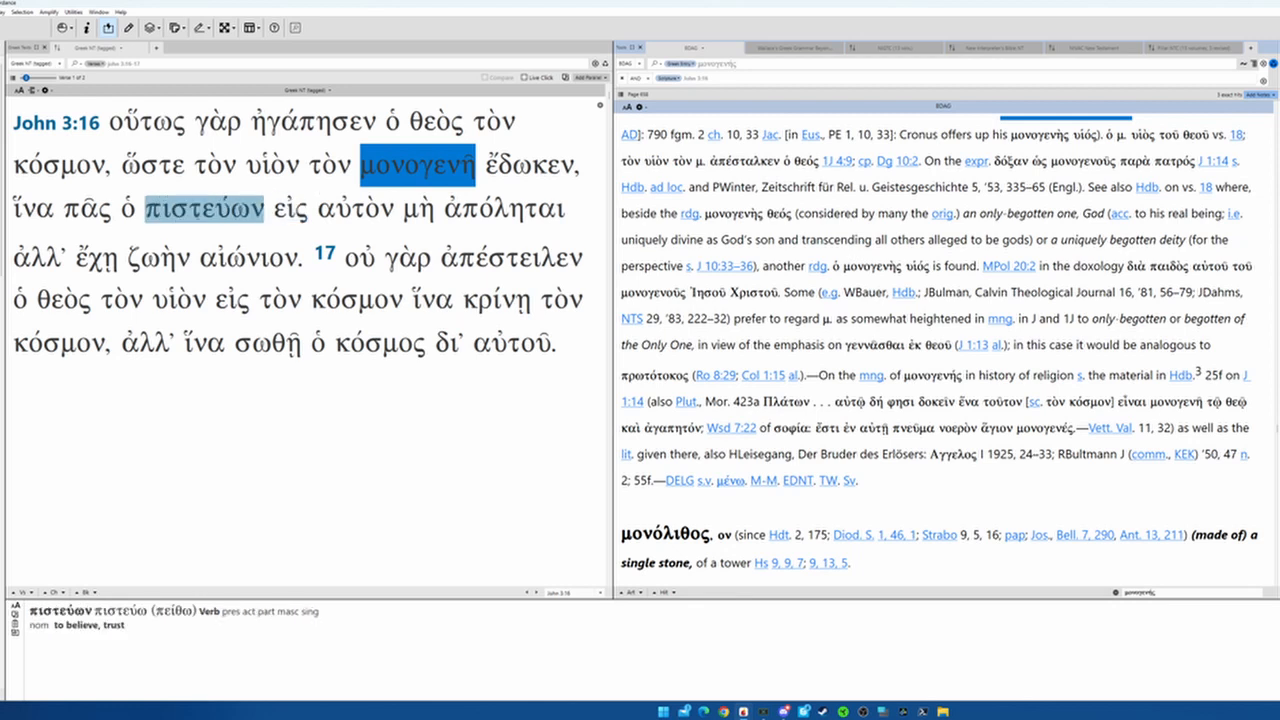
left_click(290, 210)
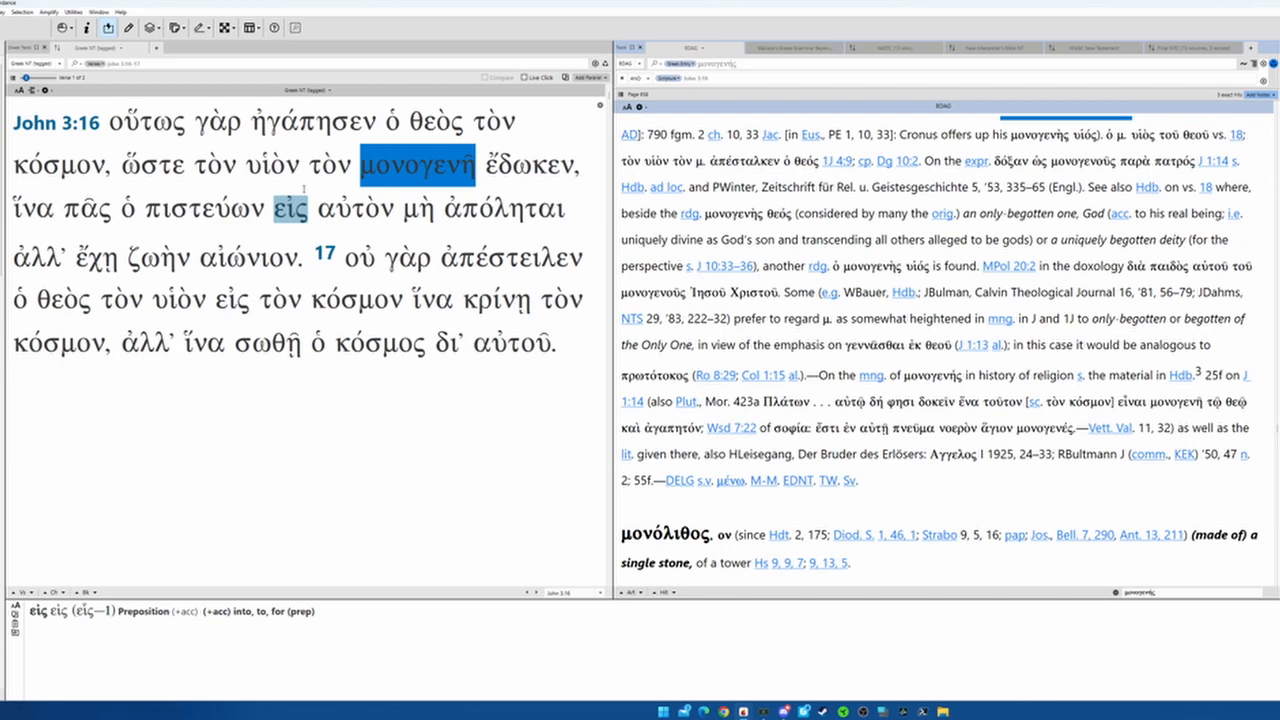
left_click(356, 210)
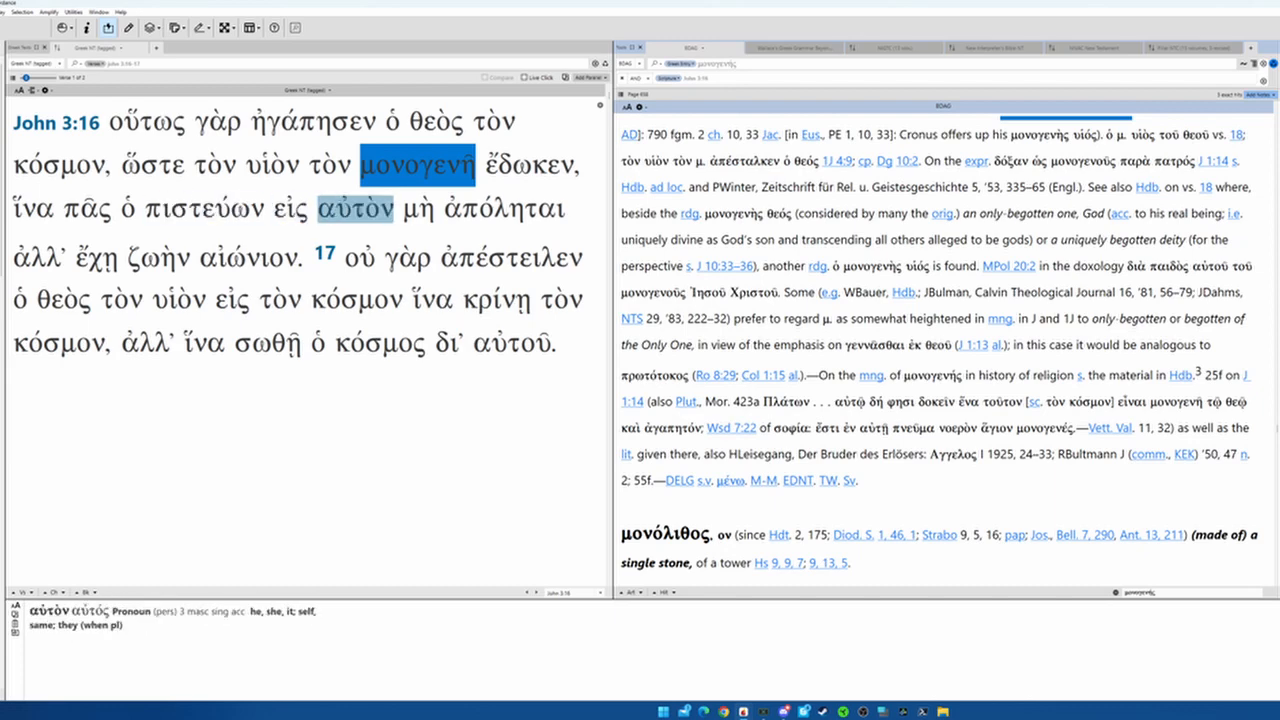
left_click(524, 210)
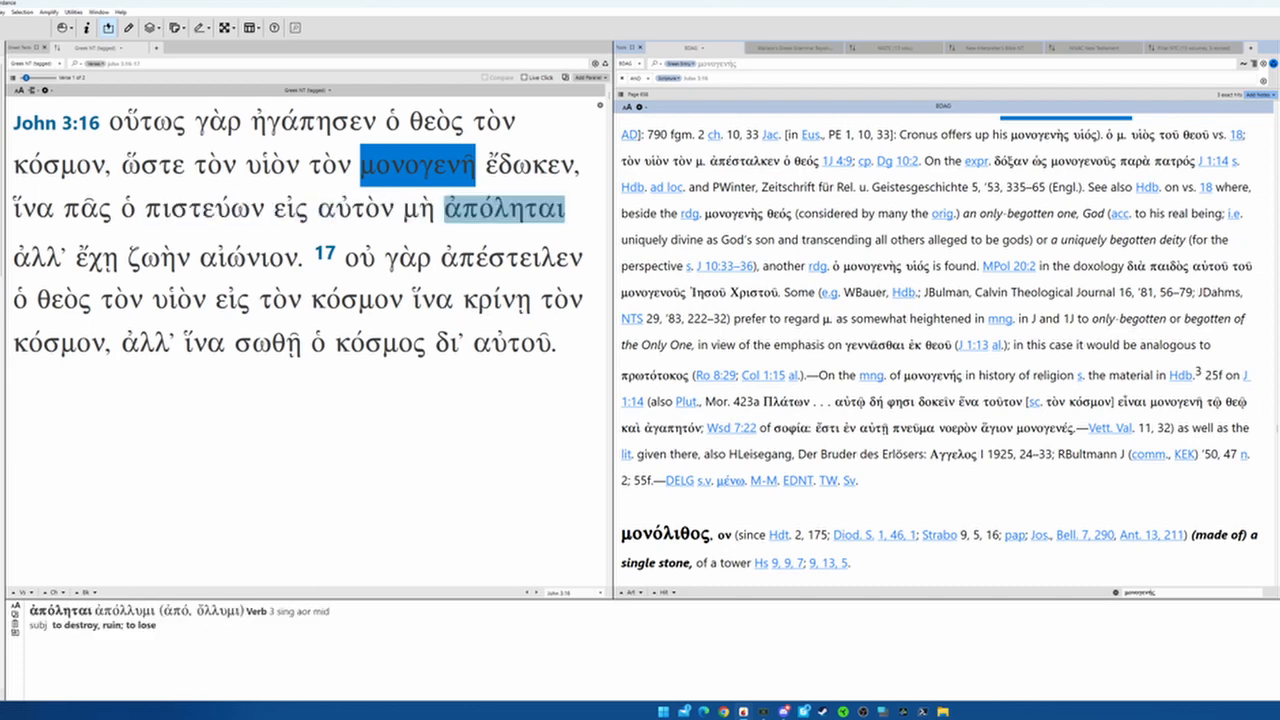
left_click(500, 209)
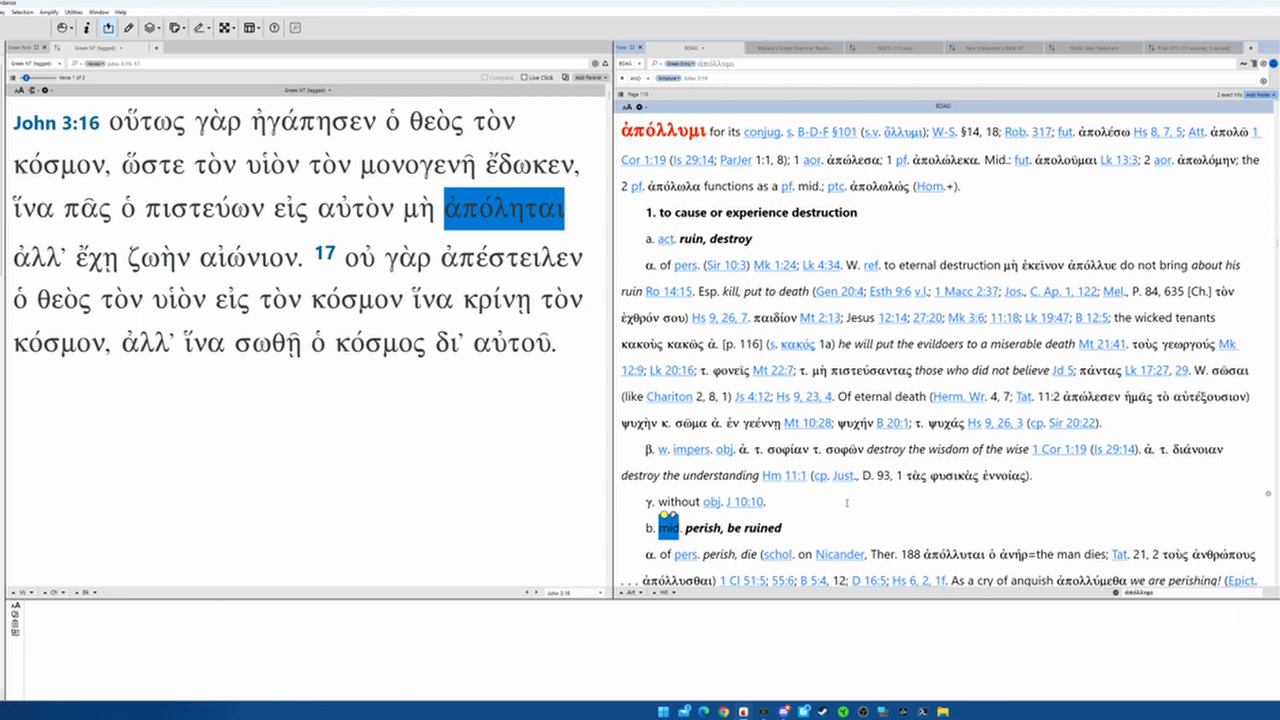
Read ἀπόλλυμι's 'perish, be ruined' sense citing J 3:16, then parse ἀπόληται and υἱὸν
scroll("down", 3)
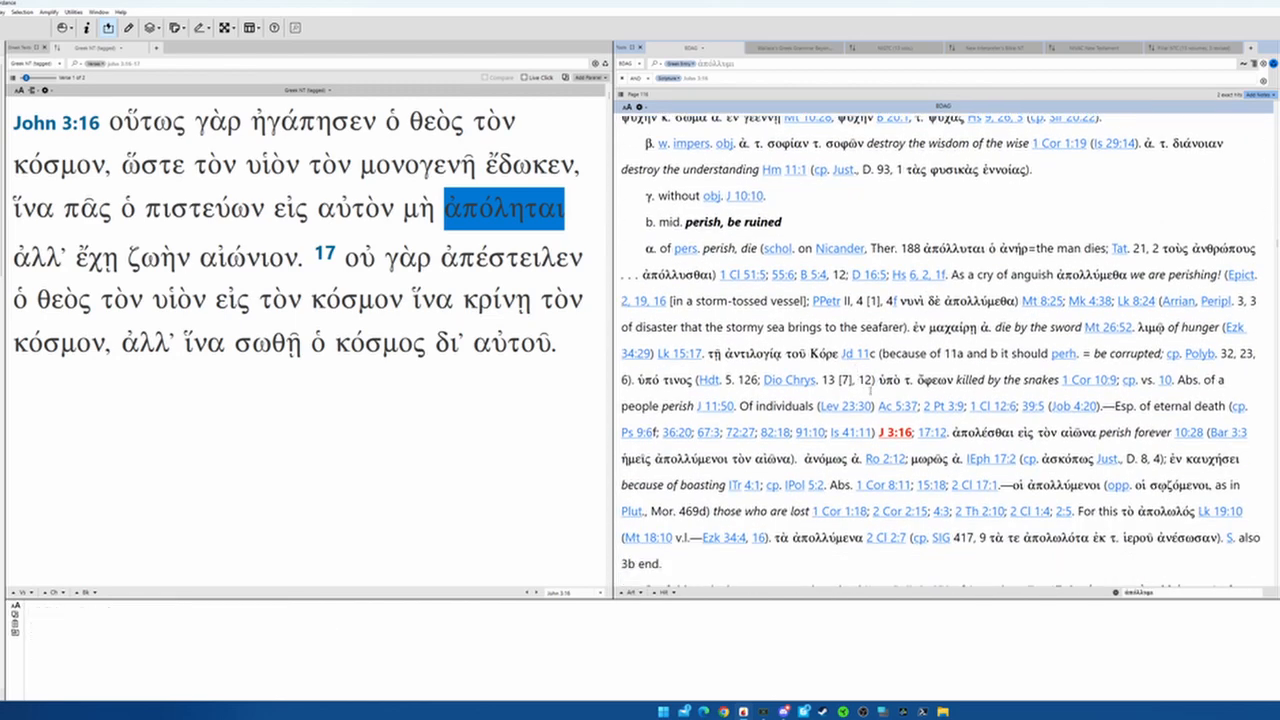
double_click(784, 406)
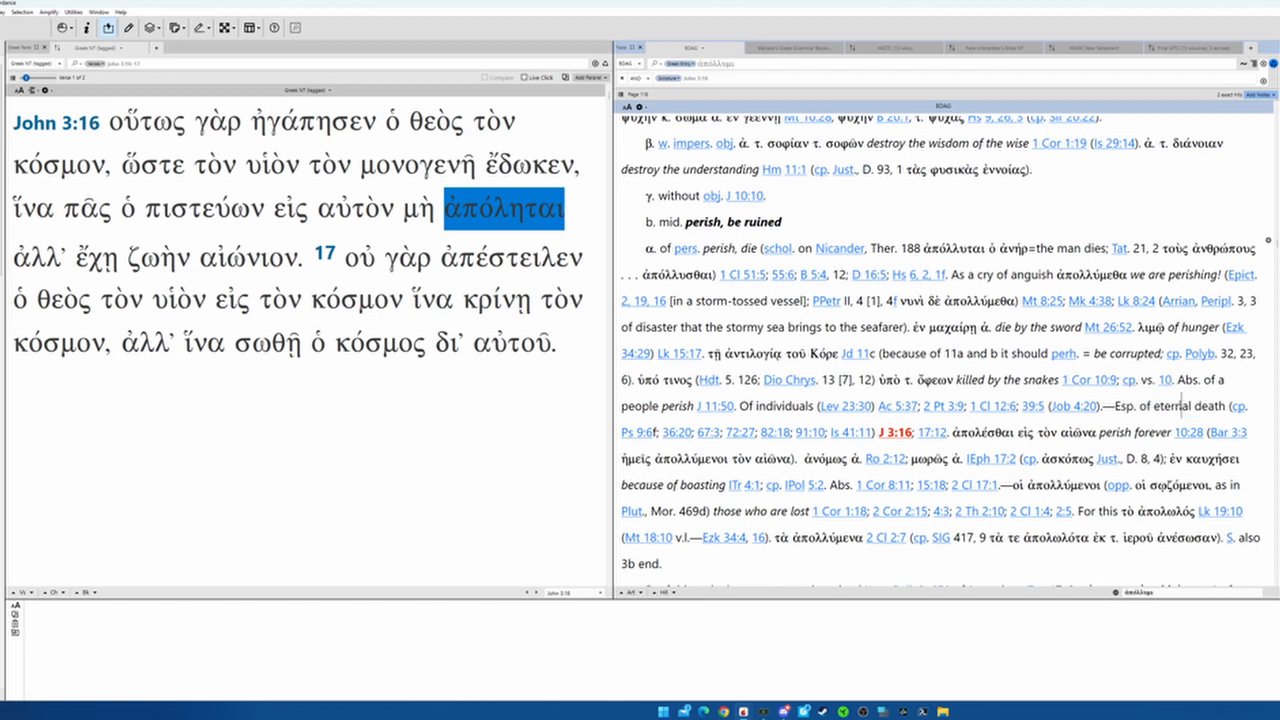
left_click(505, 208)
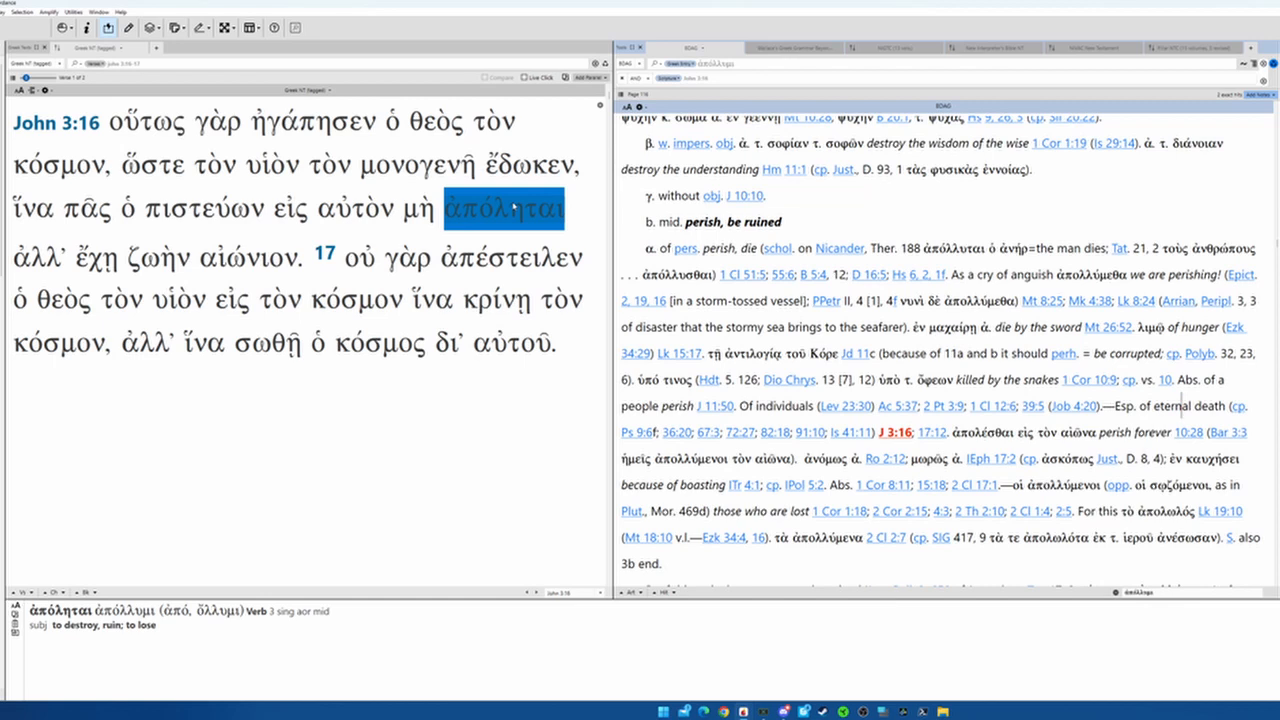
left_click(272, 160)
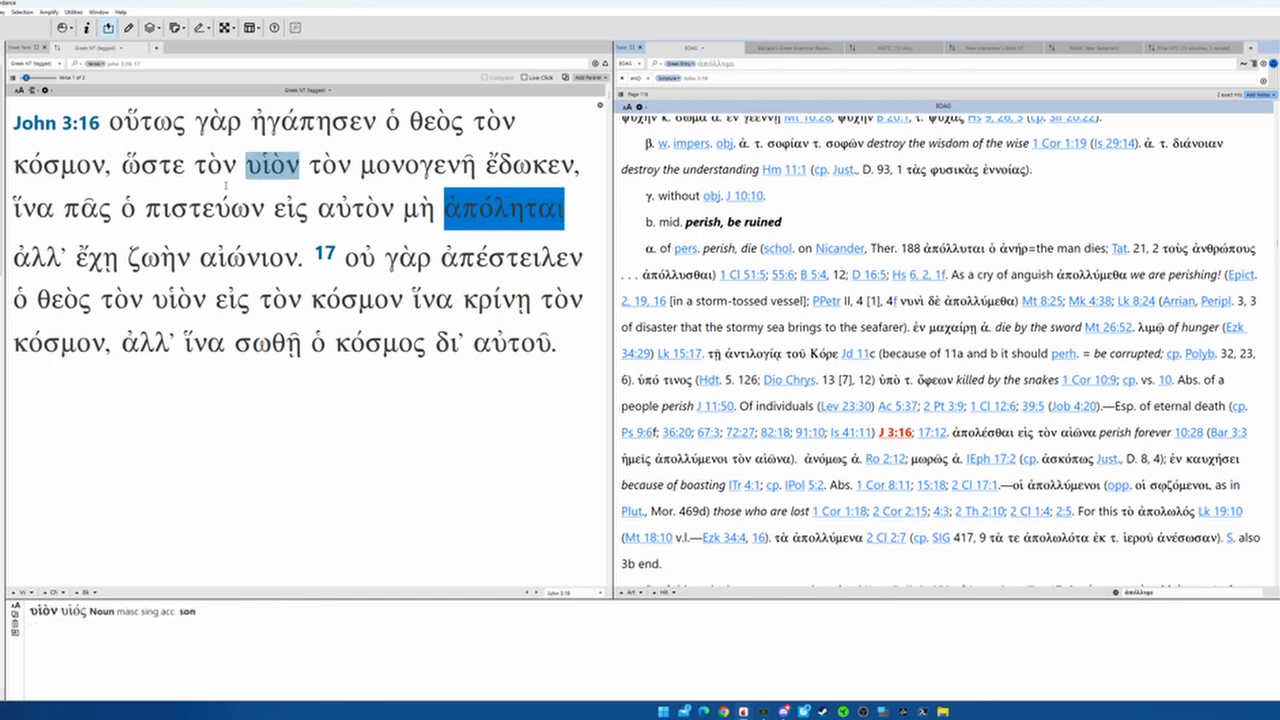
Parse ἵνα, αἰώνιον, οὐ, ἀπέστειλεν, υἱὸν, κόσμον and κρίνῃ
left_click(33, 208)
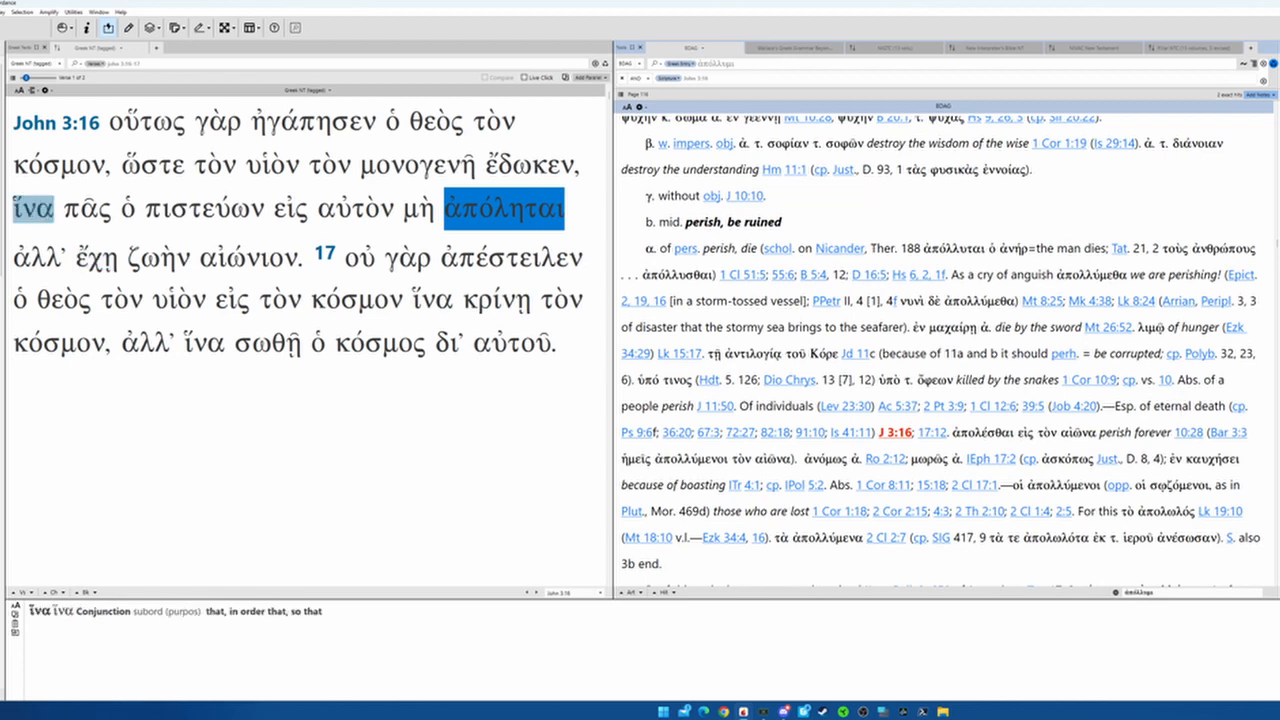
left_click(245, 257)
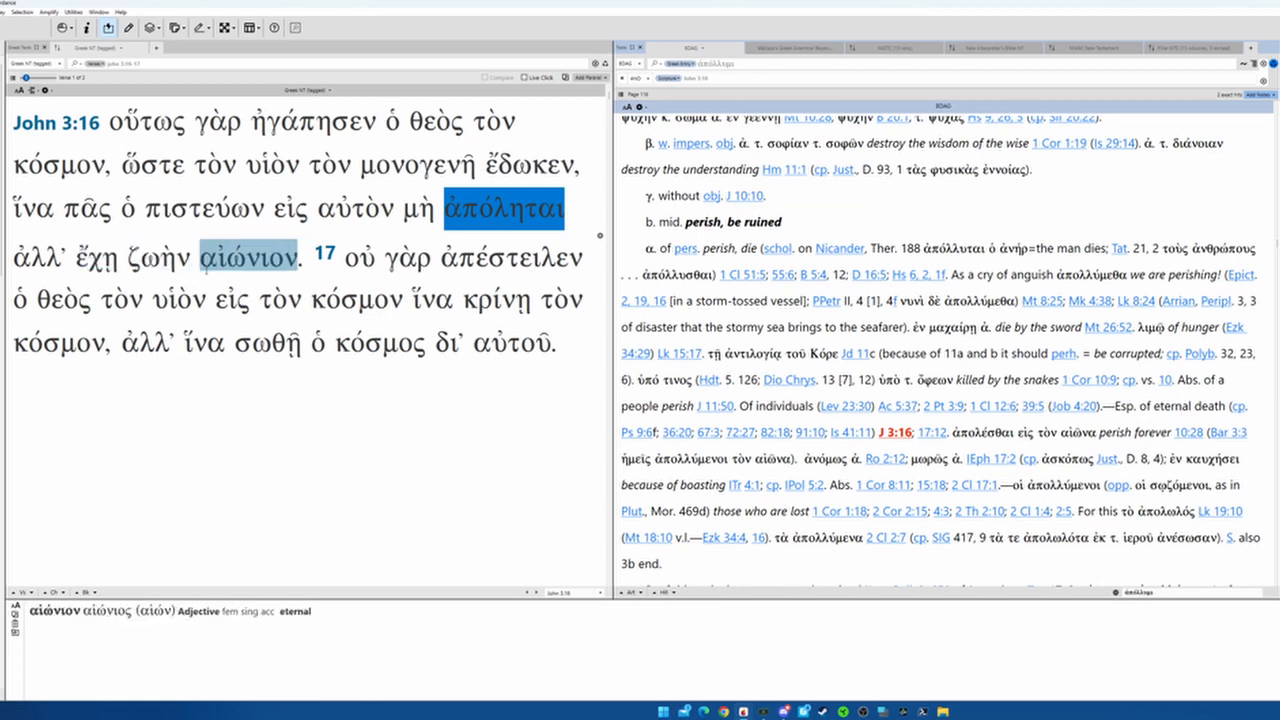
left_click(358, 257)
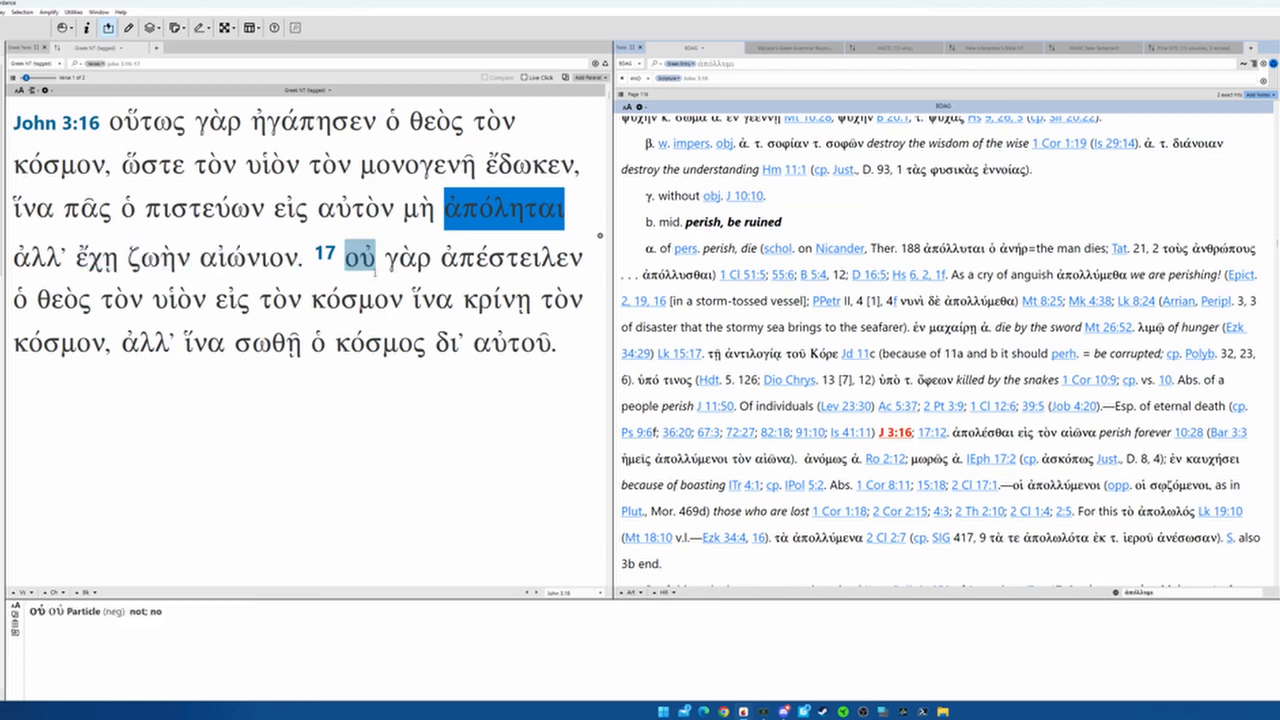
left_click(244, 257)
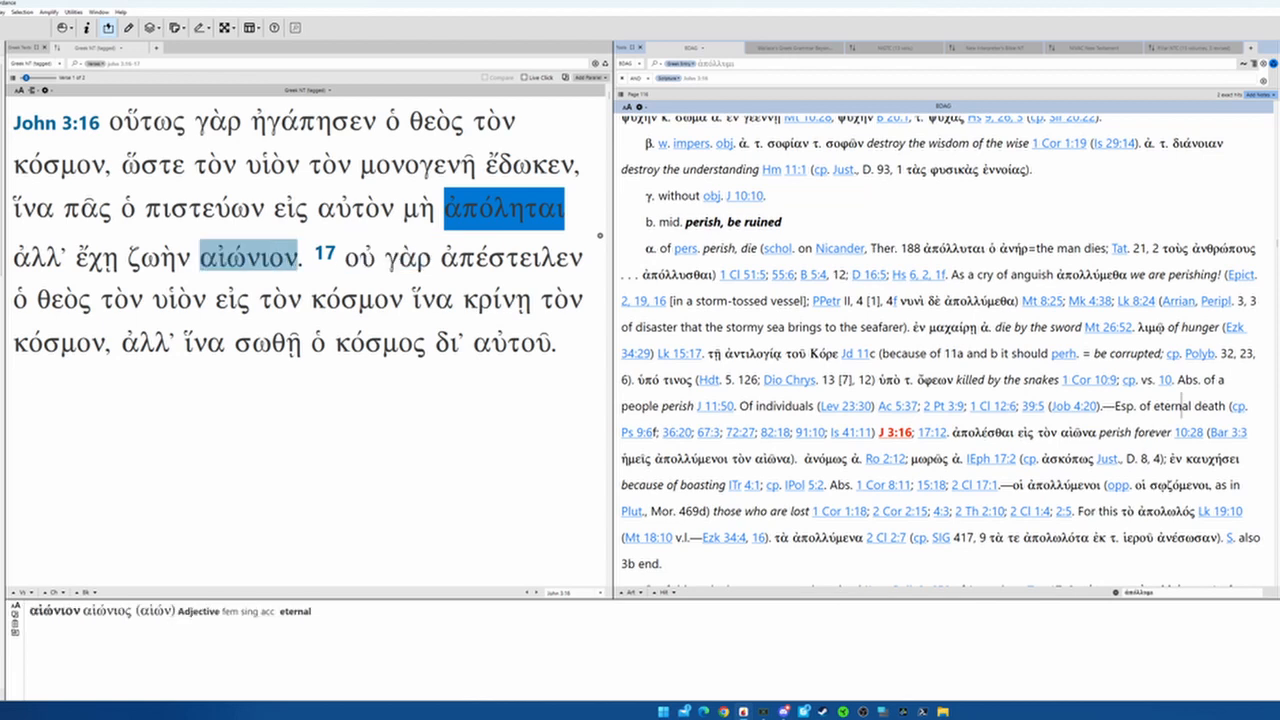
left_click(511, 257)
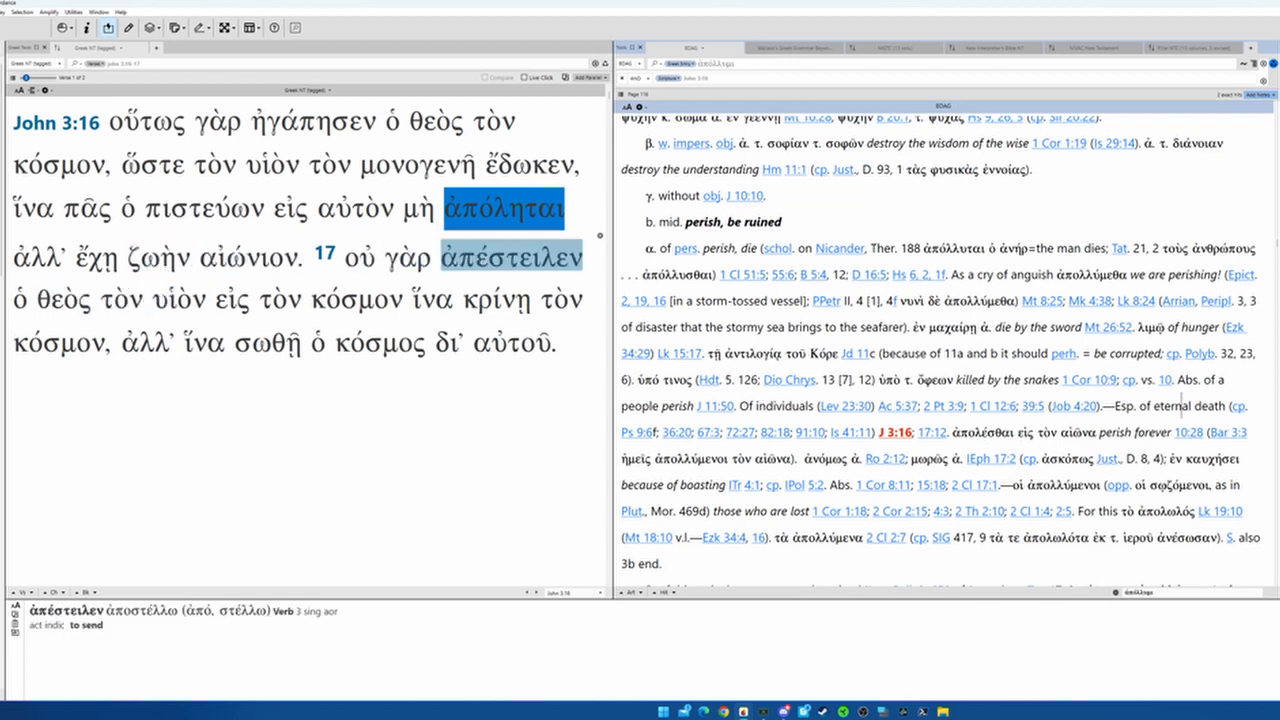
left_click(178, 300)
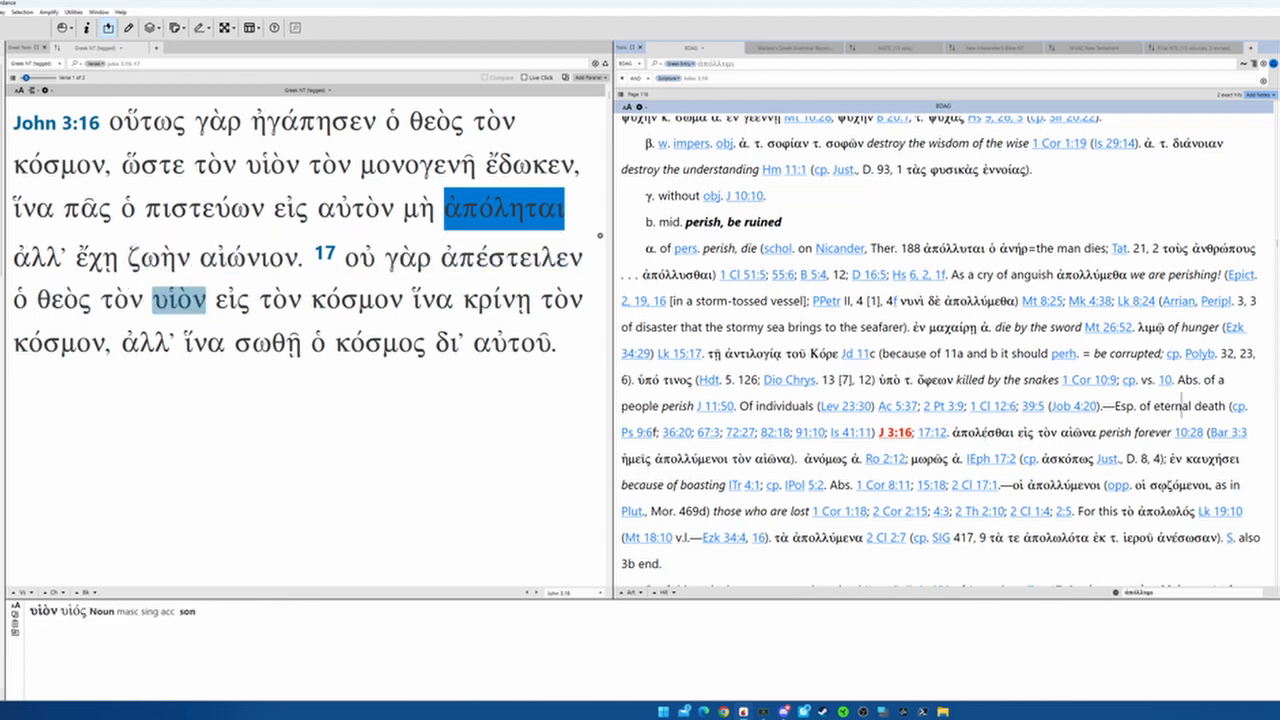
left_click(357, 299)
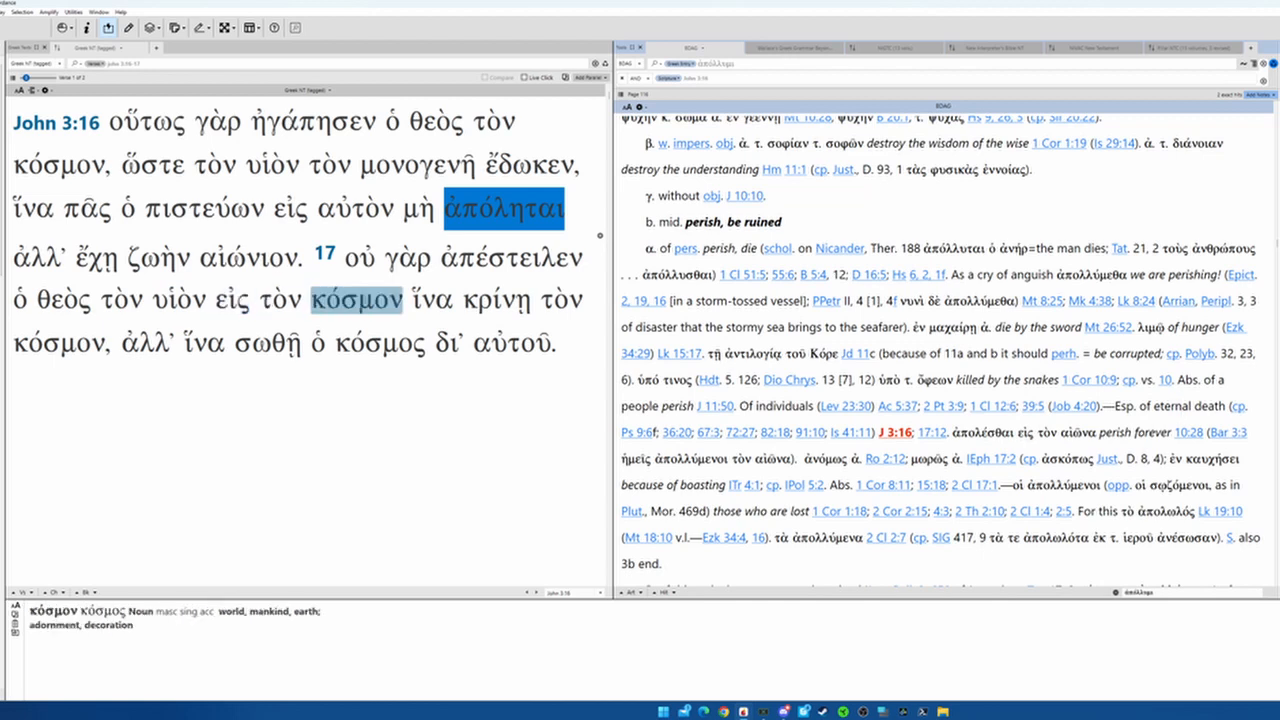
left_click(433, 300)
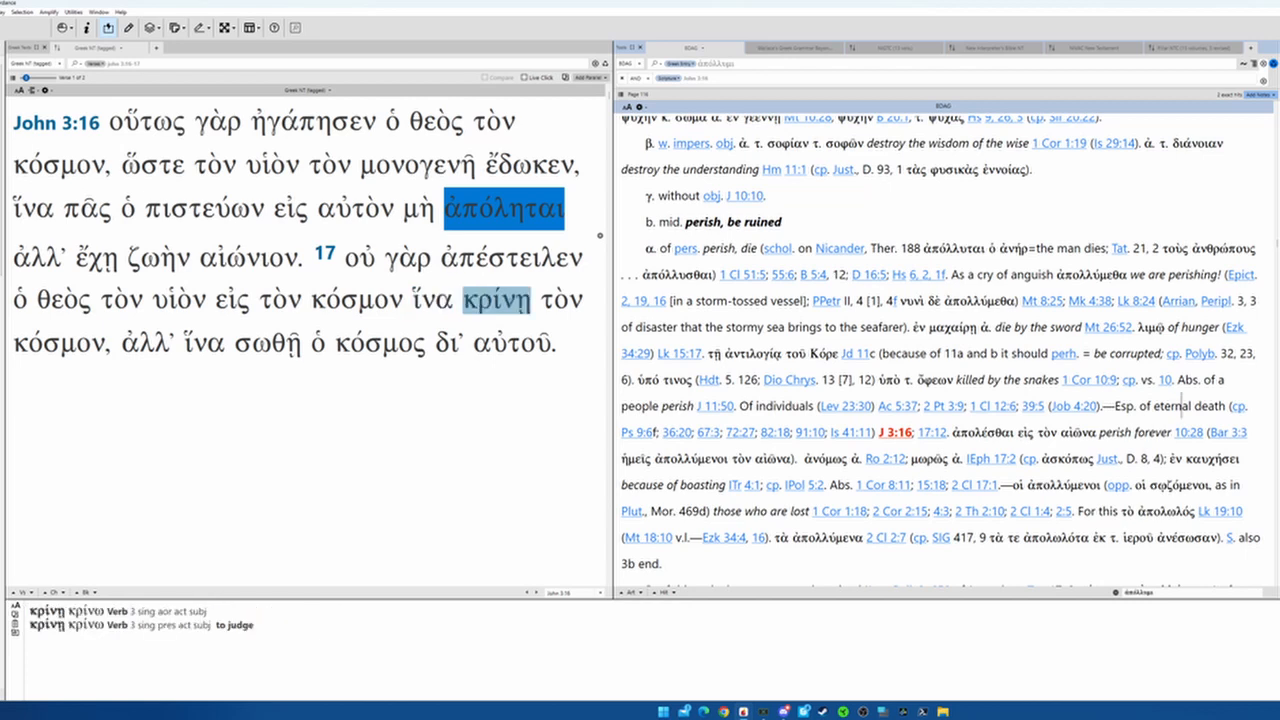
Parse θεὸς, υἱὸν, κρίνῃ, ἵνα and κόσμος in verse 17, then open σωθῇ's σῴζω entry
left_click(62, 300)
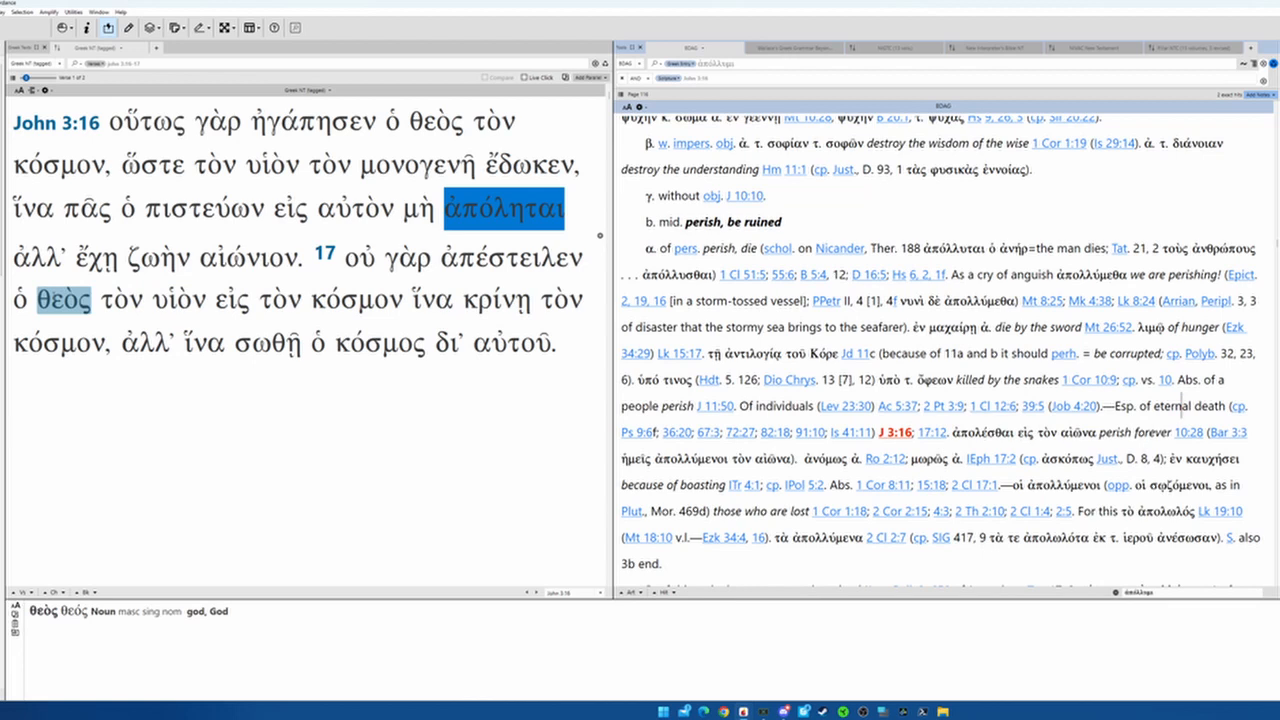
left_click(179, 299)
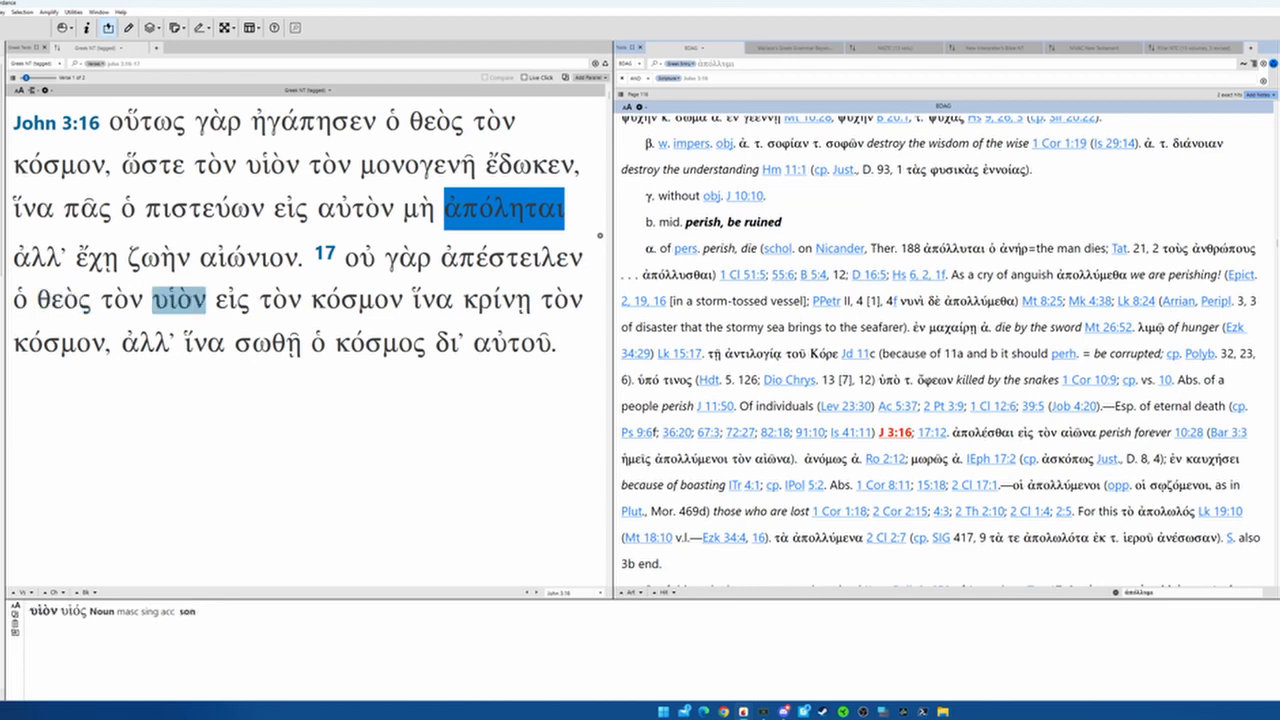
left_click(62, 300)
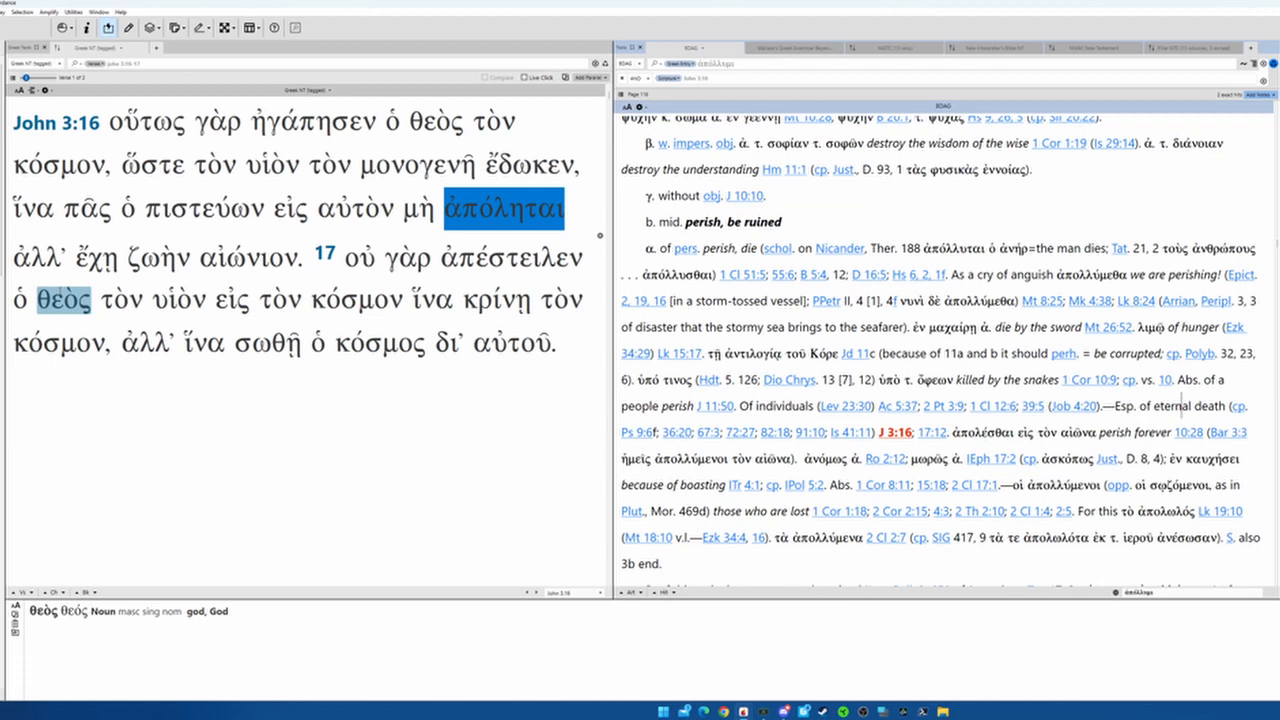
left_click(496, 300)
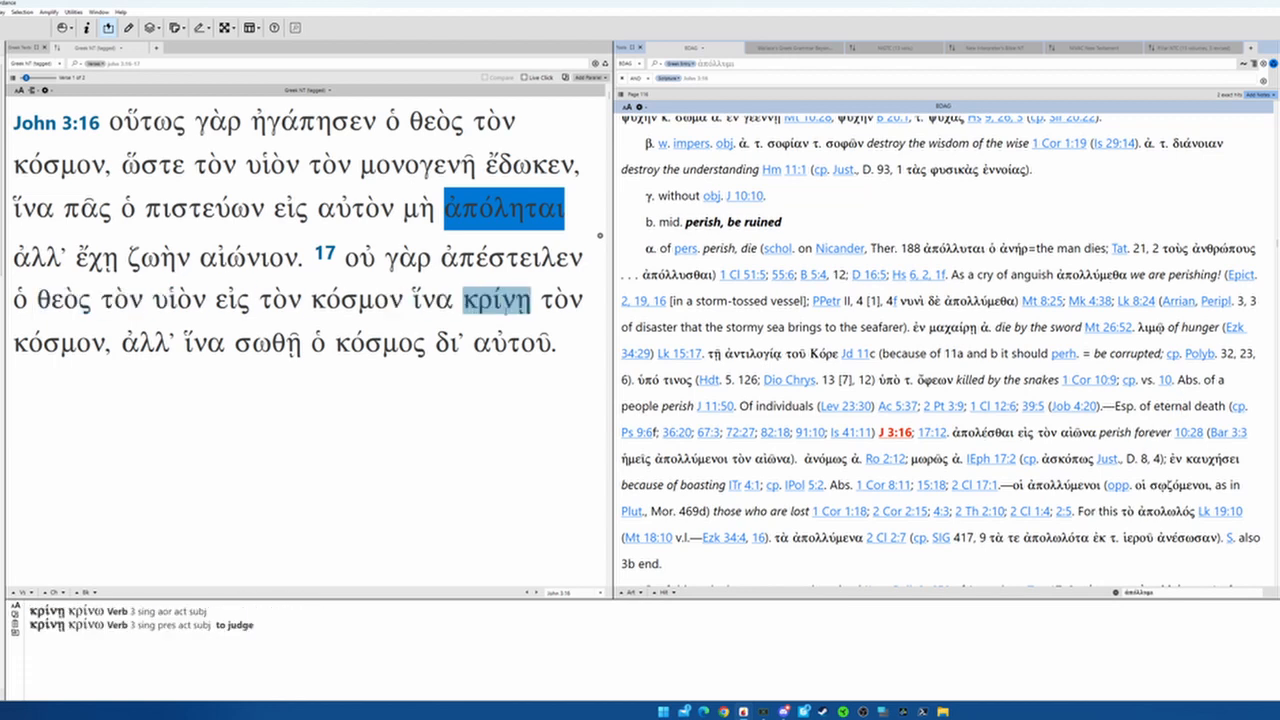
left_click(432, 300)
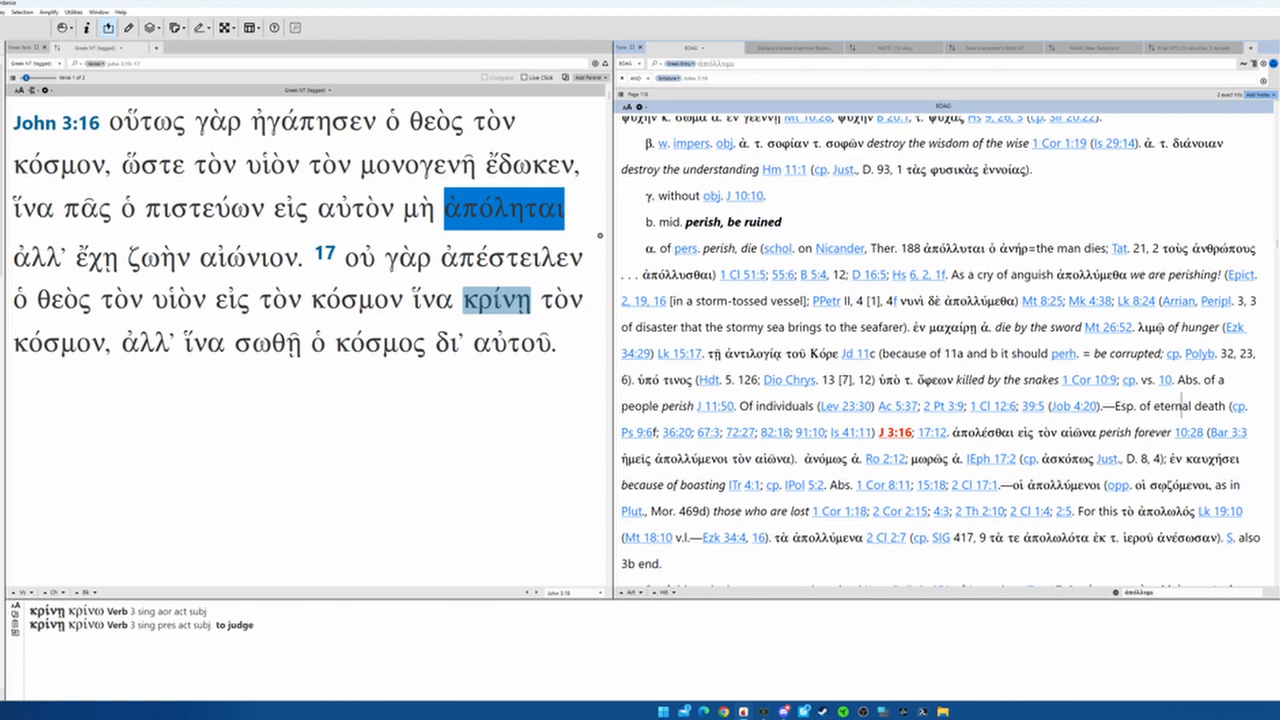
left_click(62, 300)
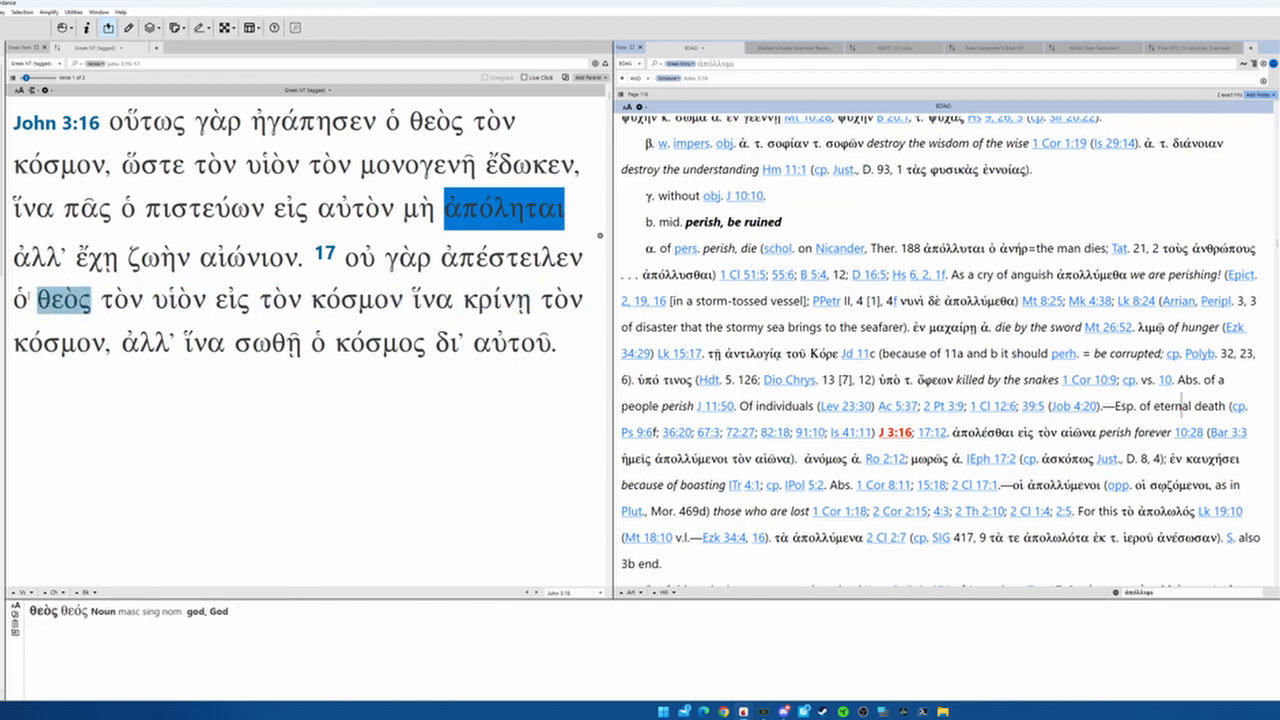
left_click(203, 343)
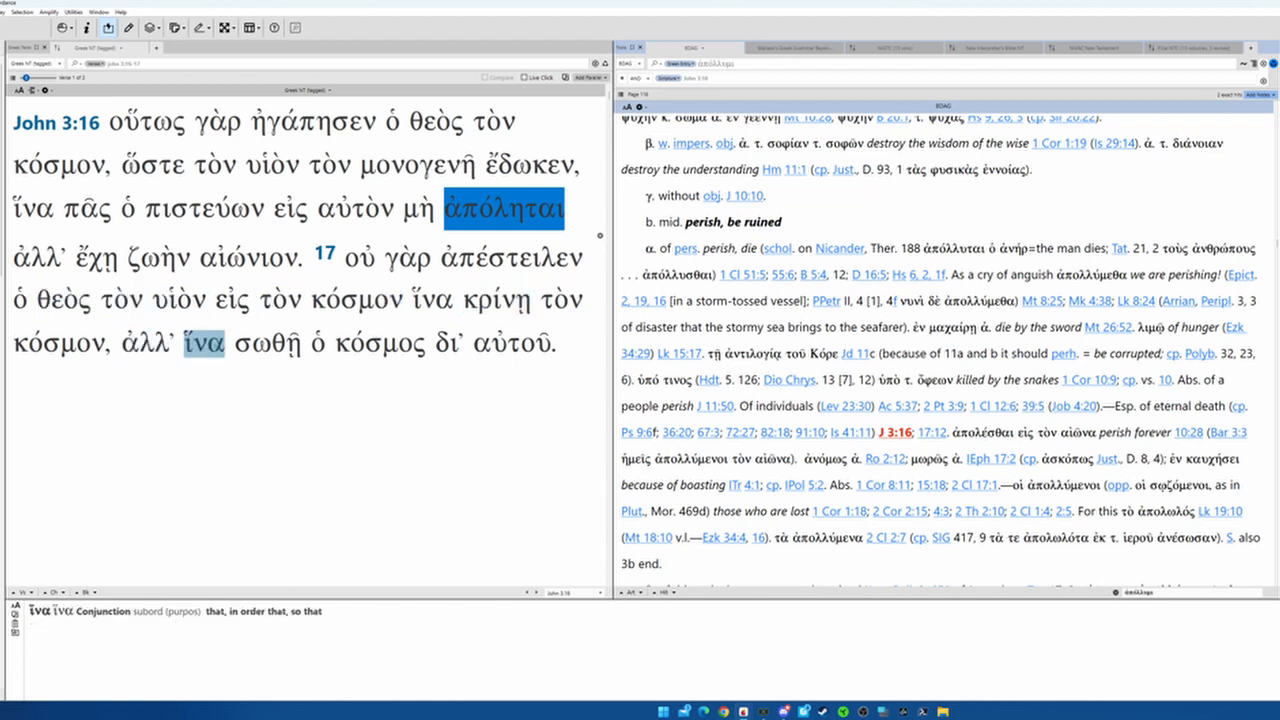
left_click(379, 343)
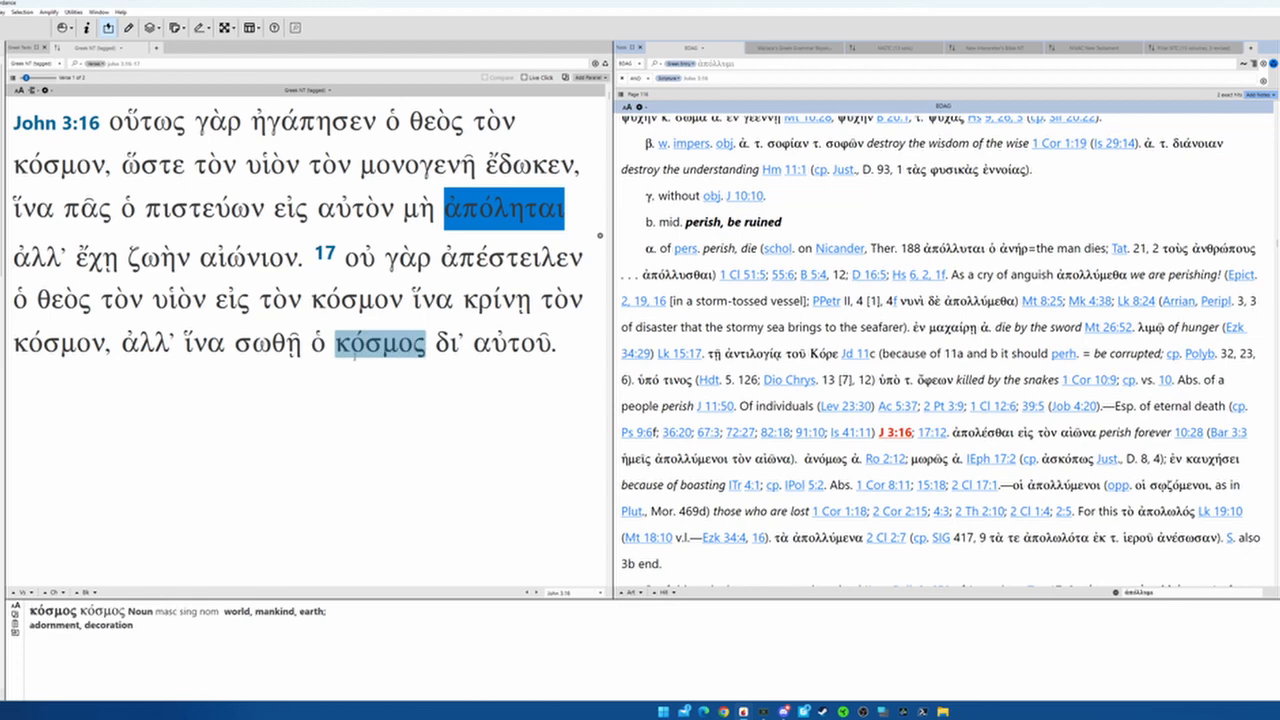
left_click(267, 343)
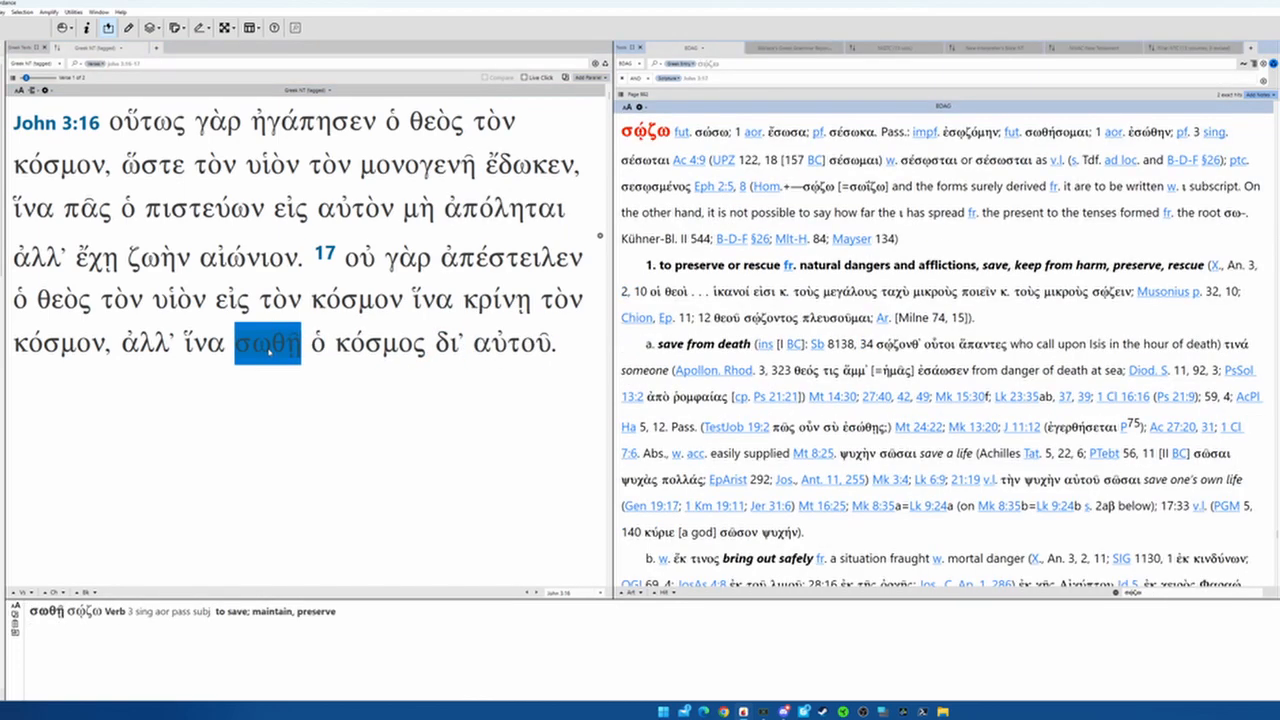
Read the σῴζω entry down to sense 2, preserving from eternal death, and mark 'judgment'
scroll("down", 3)
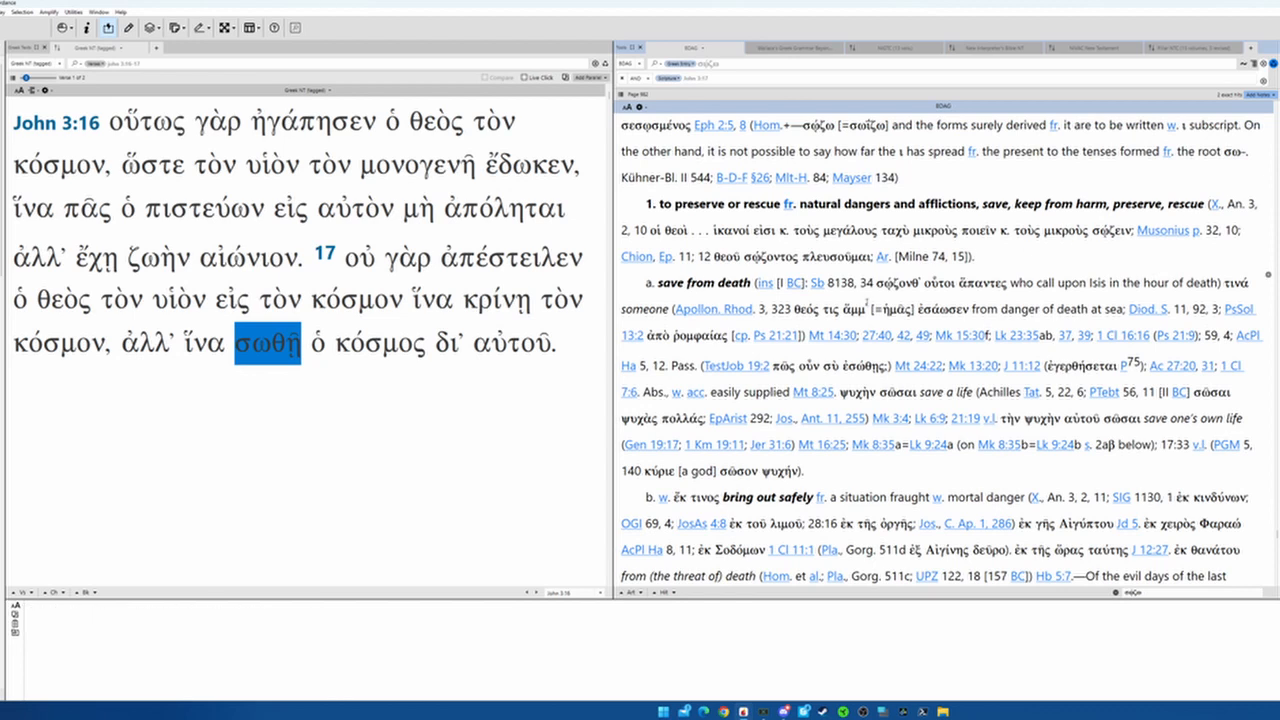
scroll("down", 3)
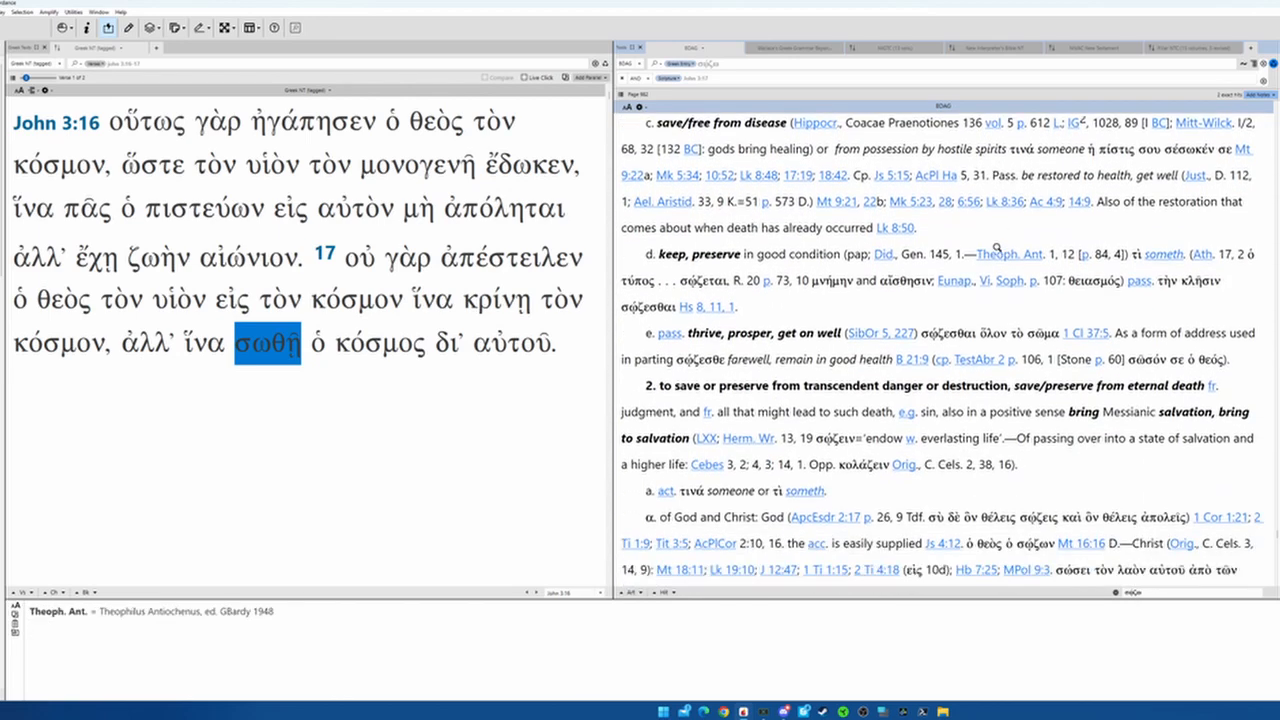
scroll("down", 3)
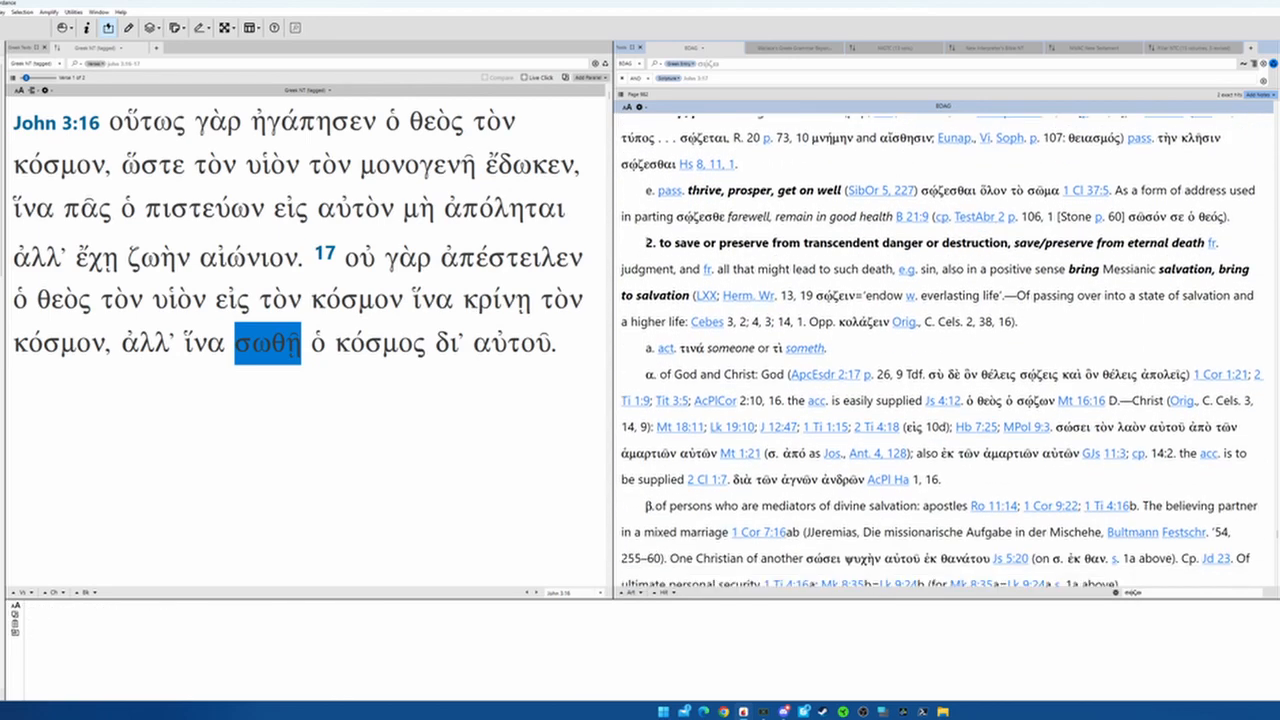
double_click(745, 243)
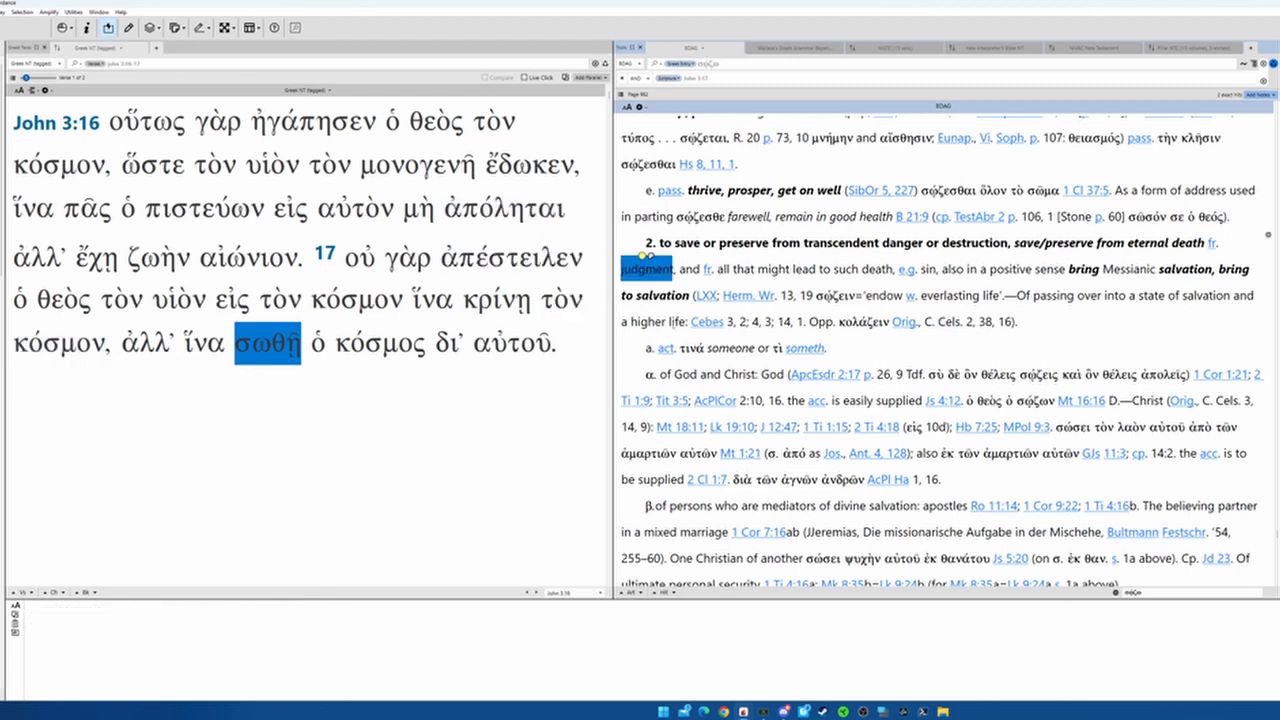
Recheck parsings of κρίνῃ, ἀπόληται, σωθῇ and αὐτοῦ, then look up δι᾽ in BDAG
left_click(496, 299)
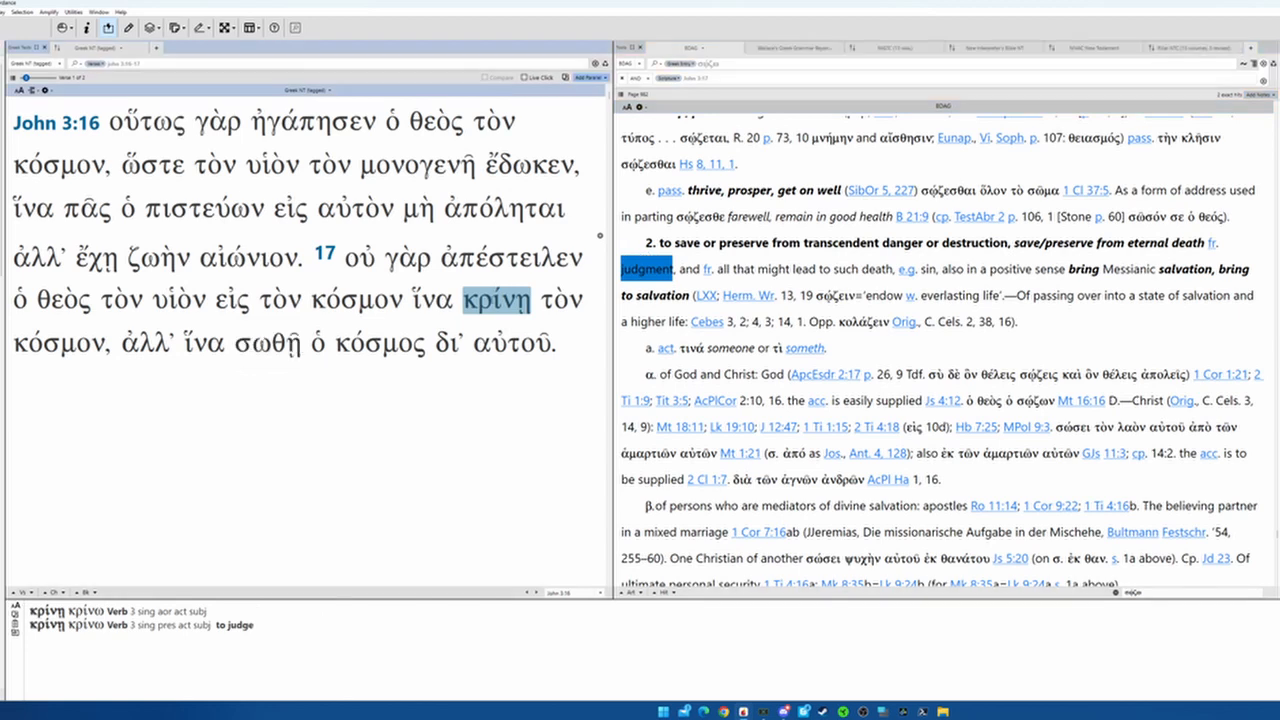
left_click(266, 344)
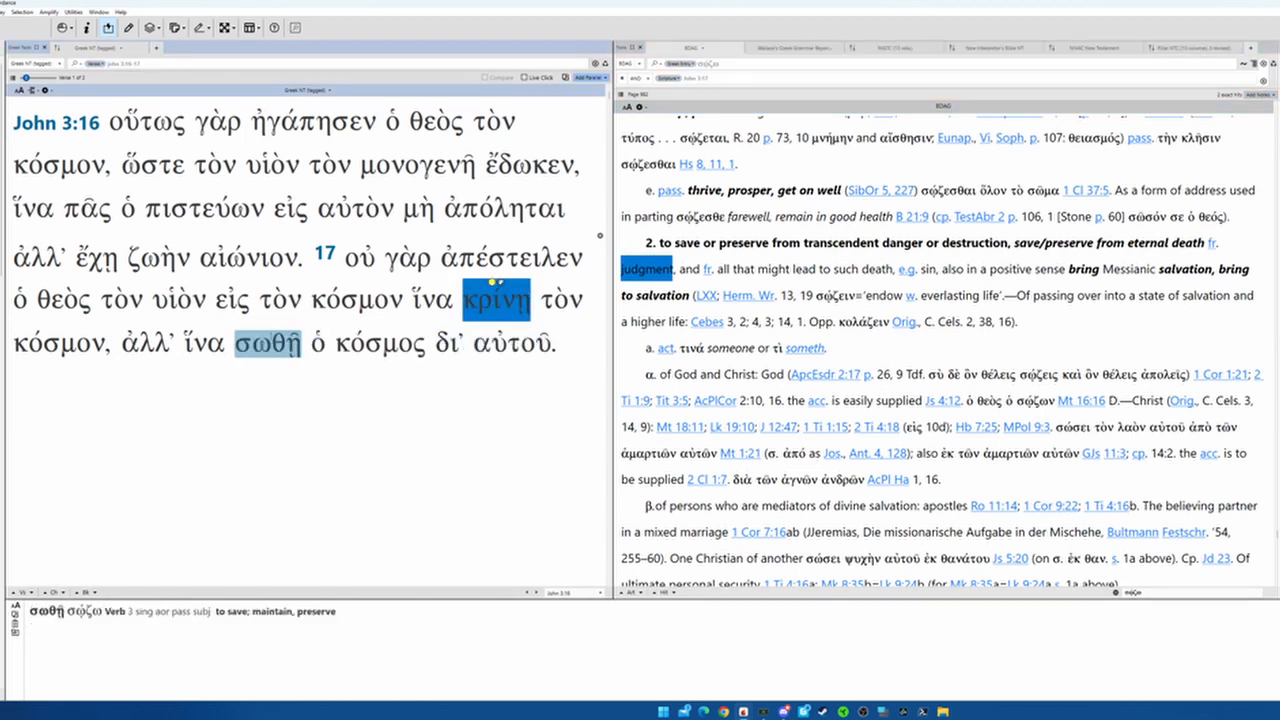
left_click(495, 298)
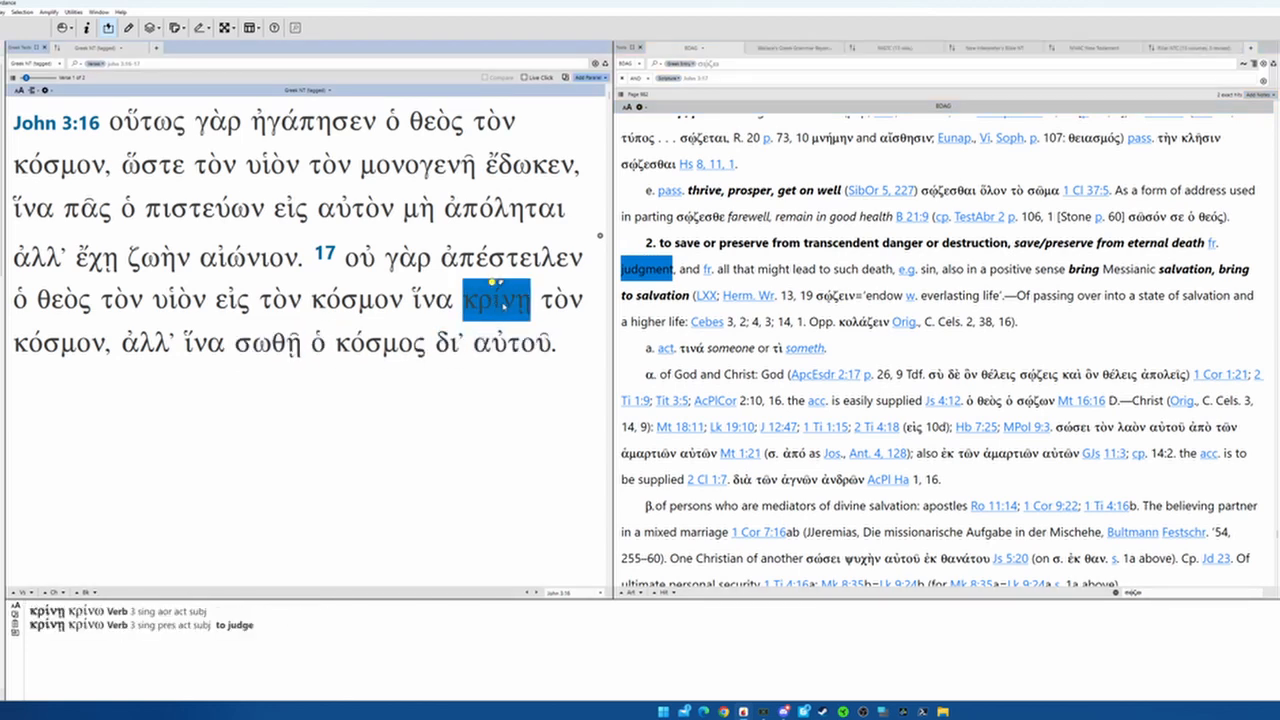
left_click(507, 209)
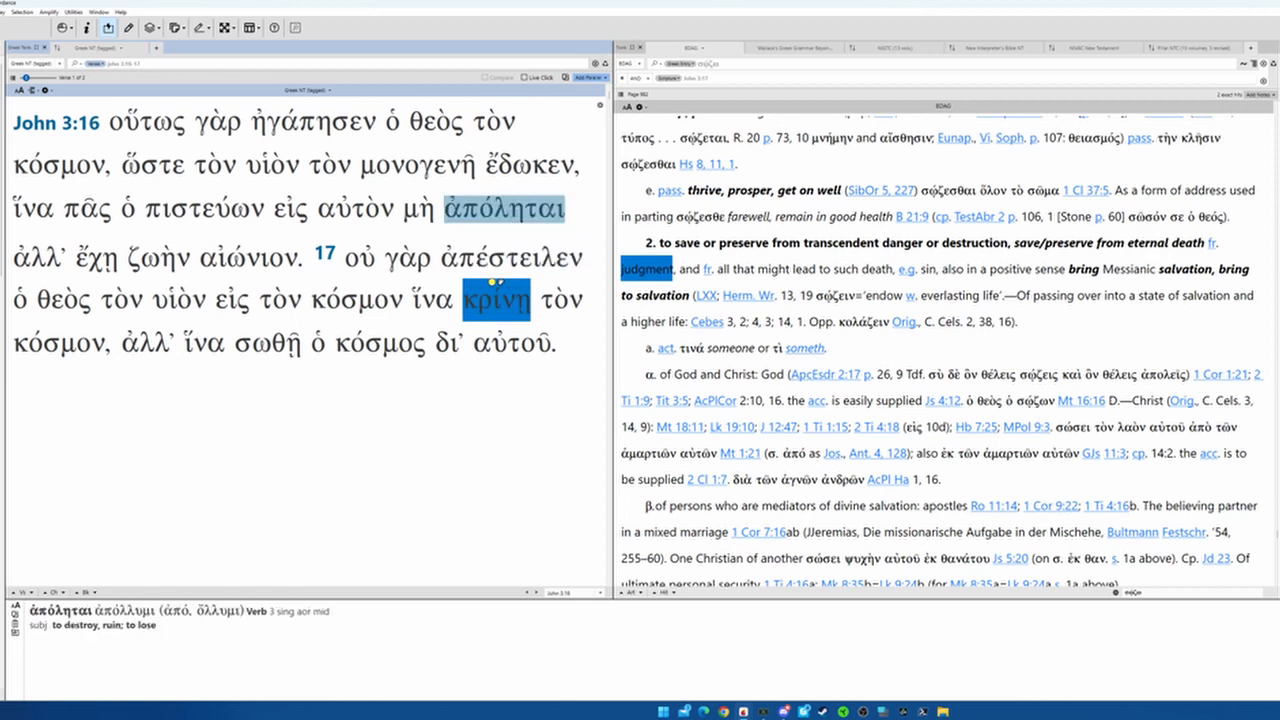
left_click(266, 344)
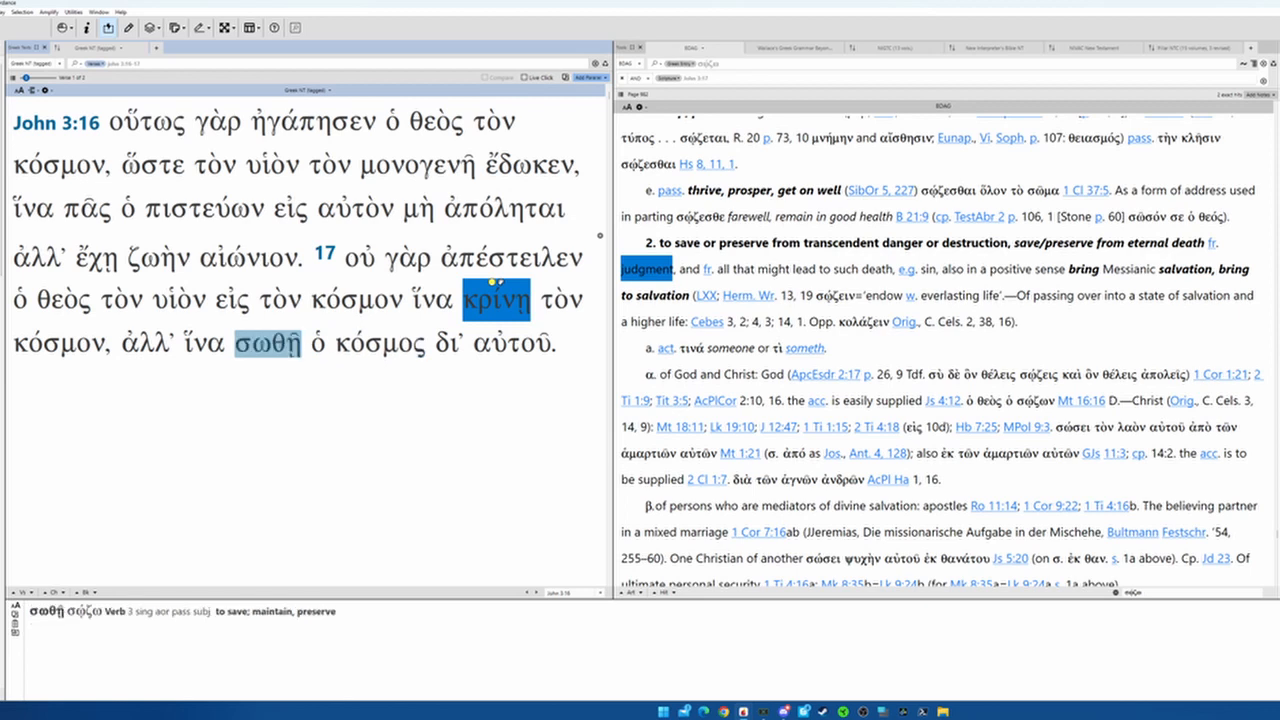
left_click(512, 344)
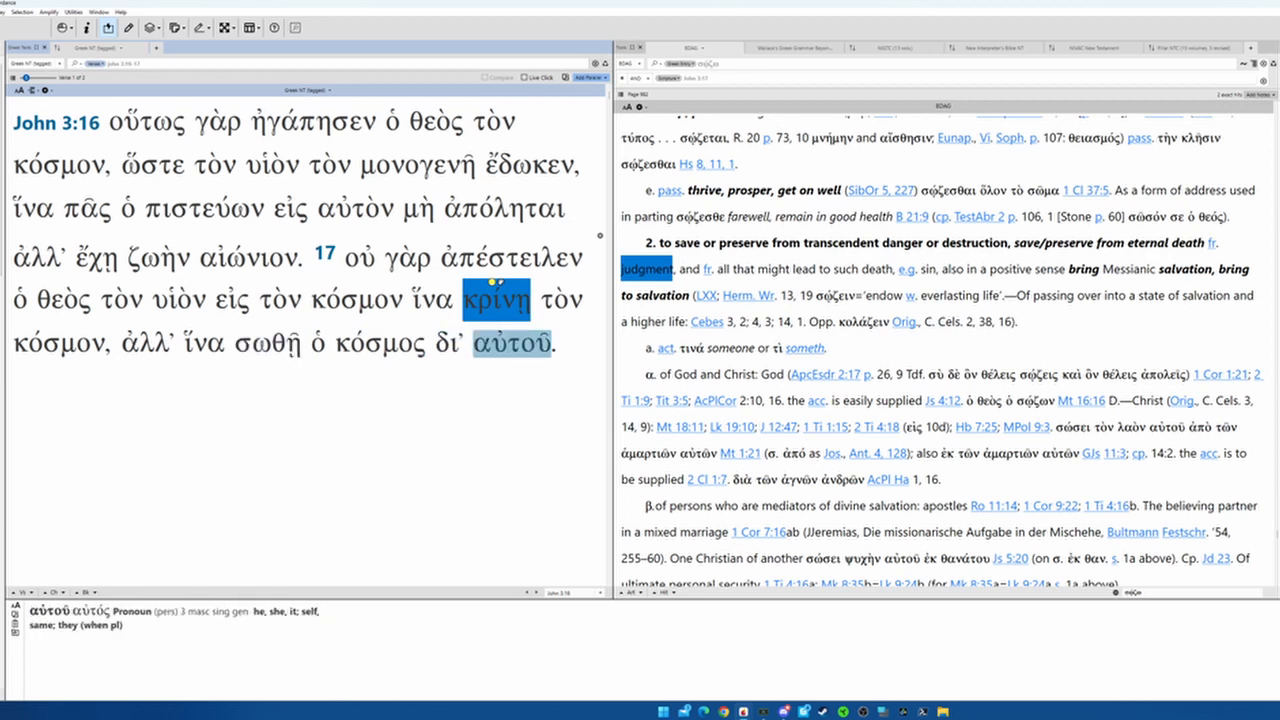
left_click(448, 343)
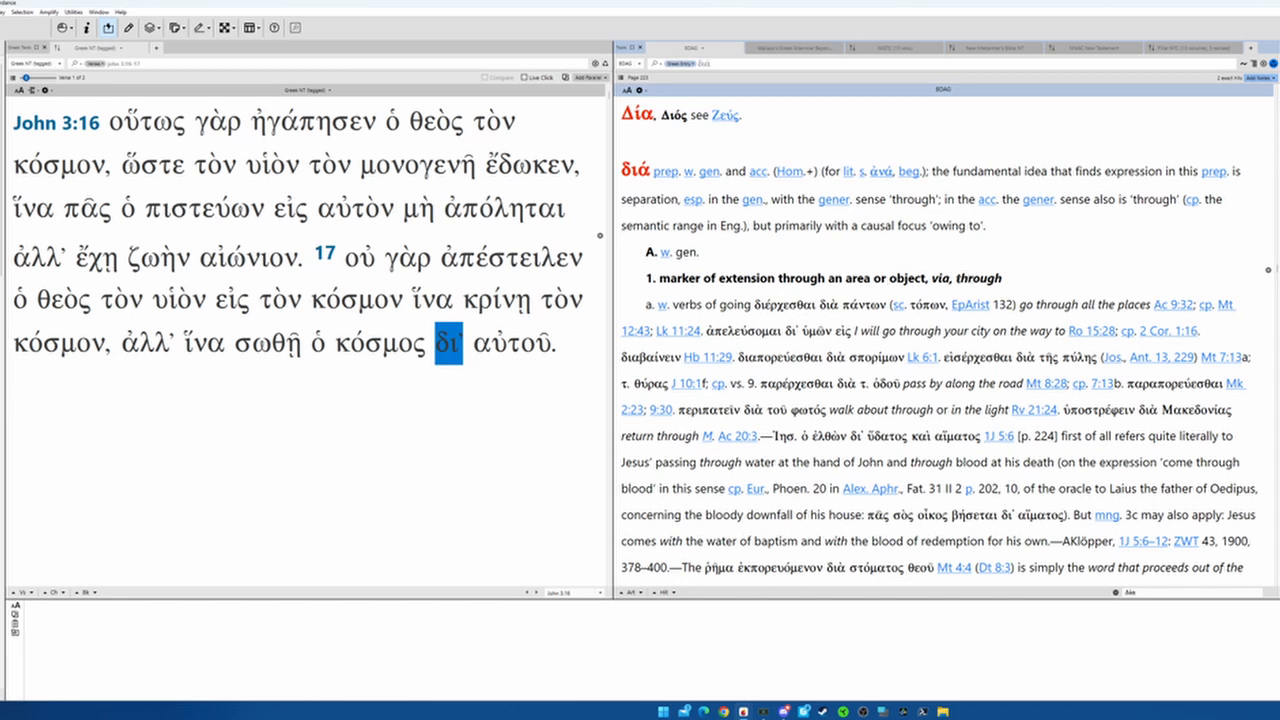
Mark the διά senses on extension through an area and on time
double_click(855, 278)
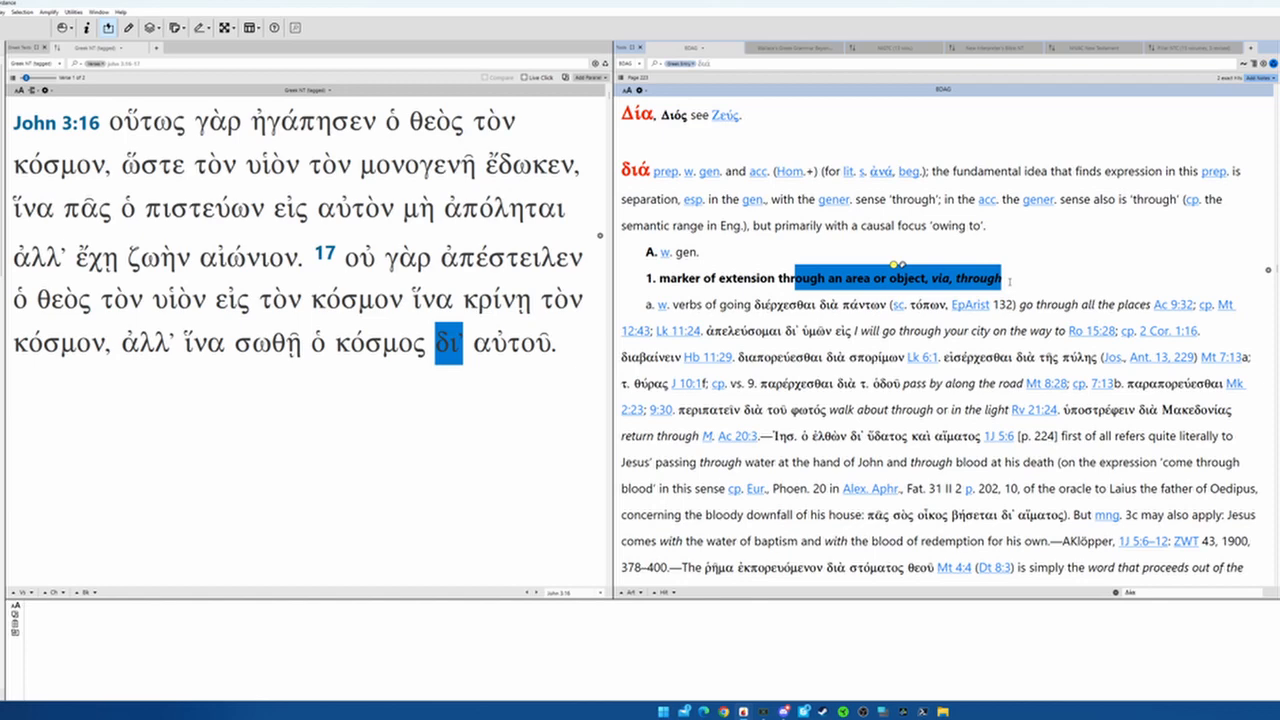
scroll("down", 3)
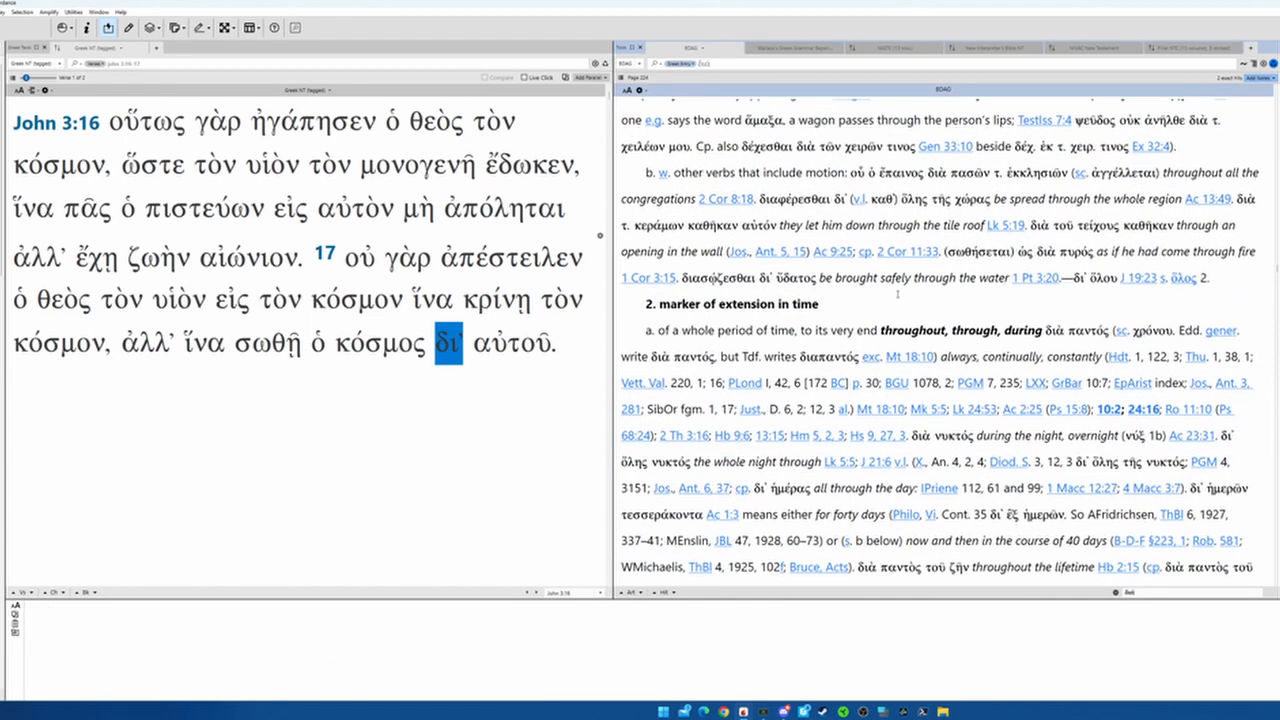
double_click(797, 304)
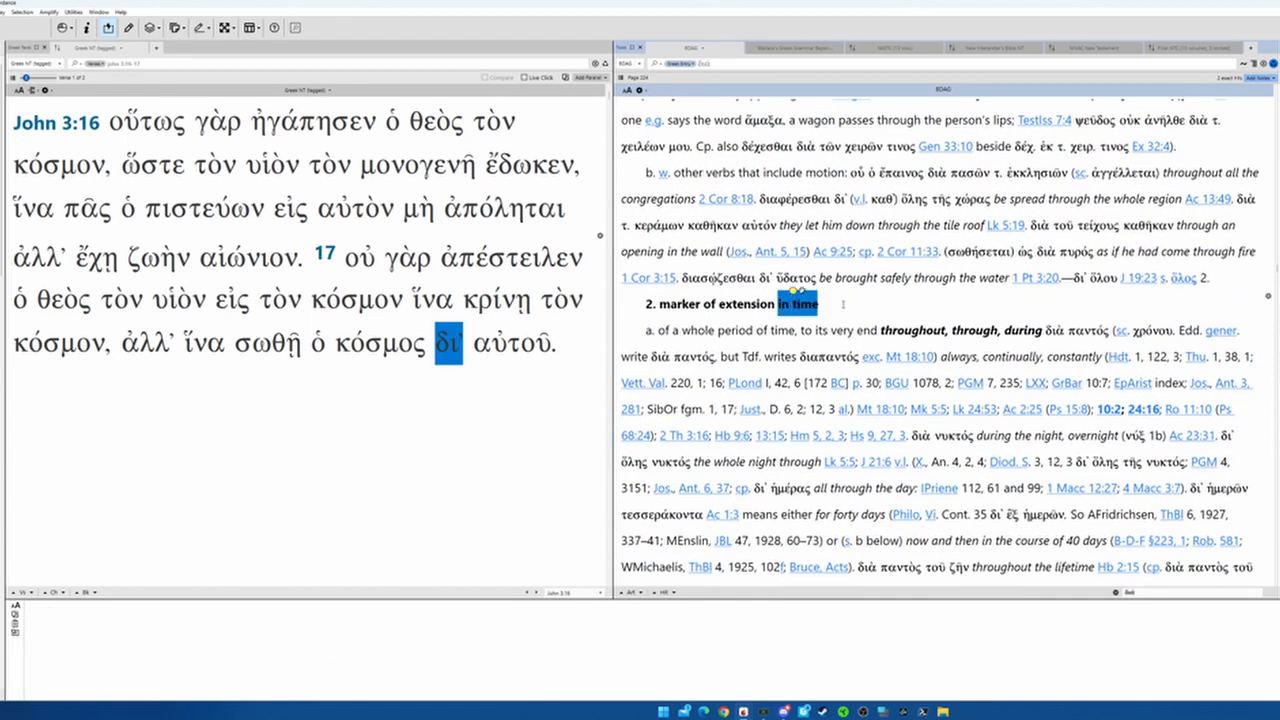
scroll("down", 3)
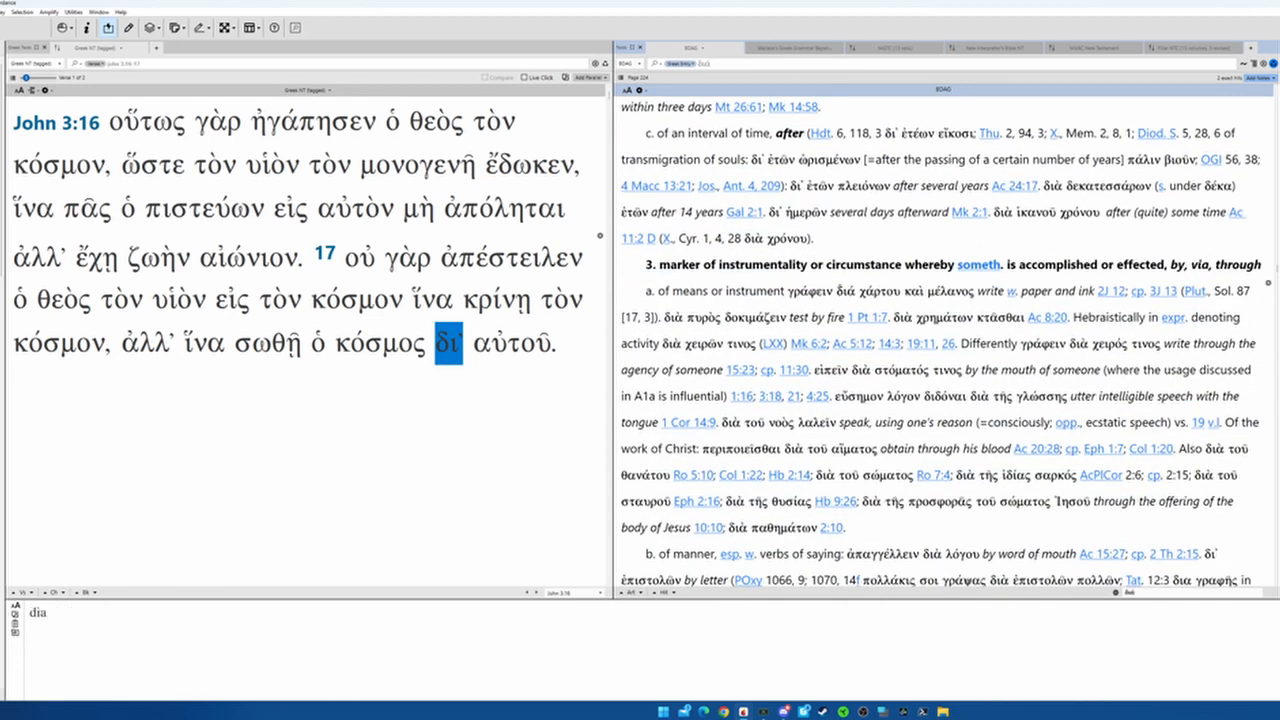
Read past the instrumentality senses to sense 4, personal agency 'through, by'
scroll("down", 3)
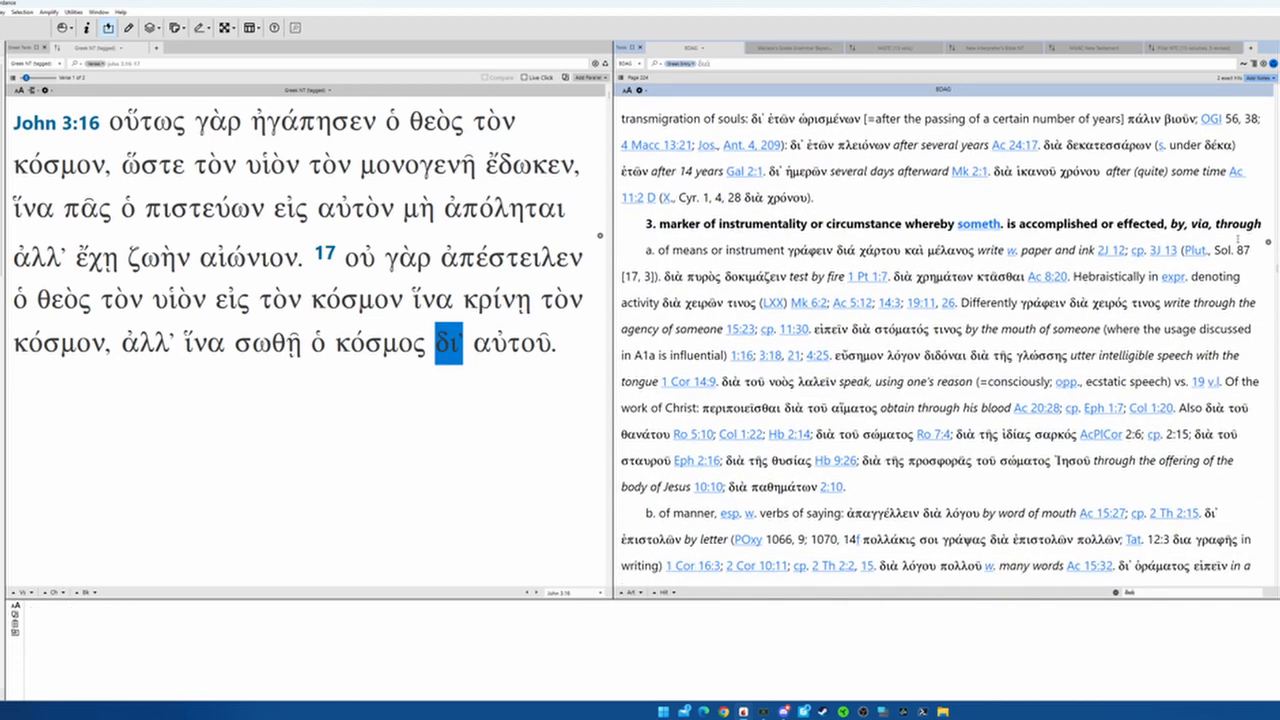
mouse_move(1239, 223)
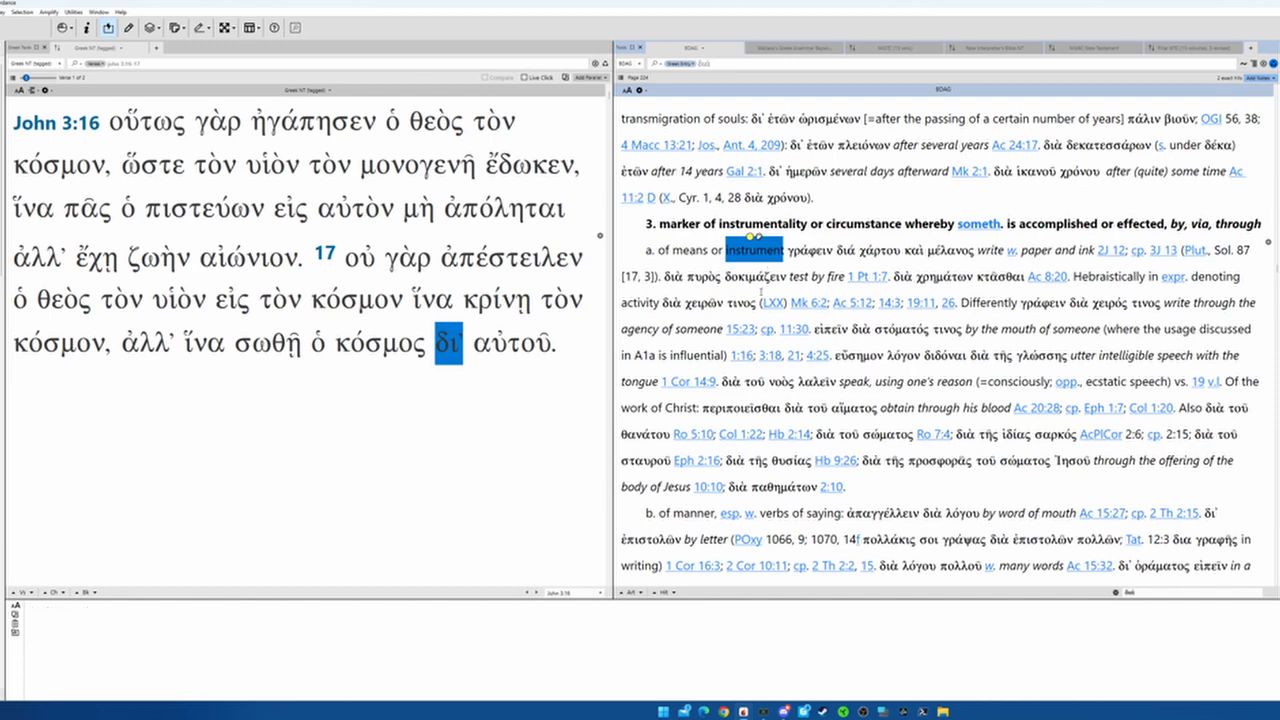
scroll("down", 3)
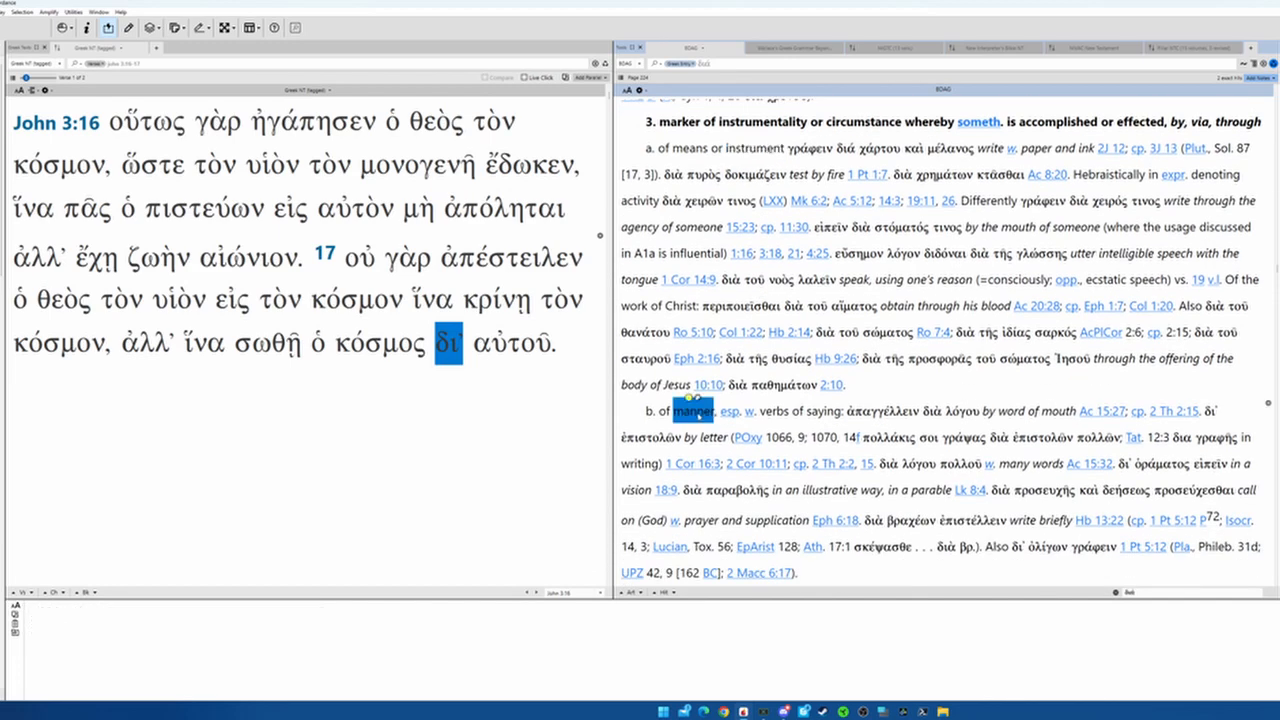
scroll("down", 3)
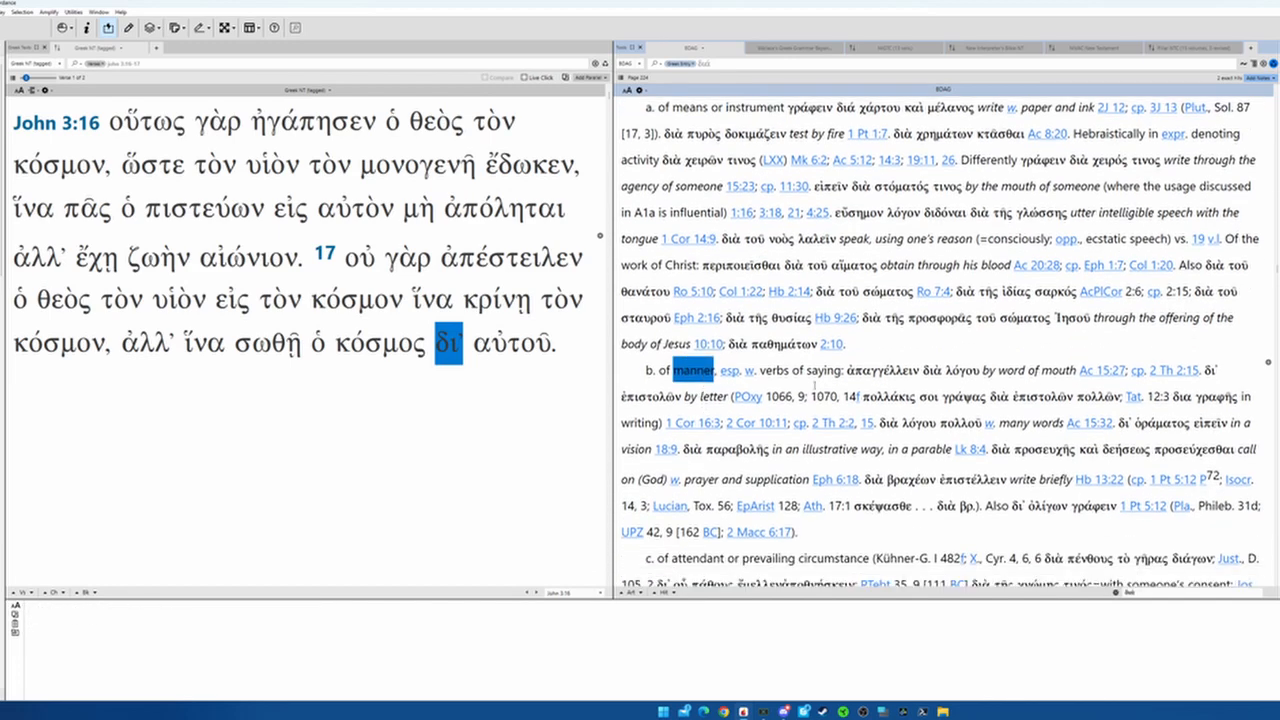
scroll("down", 3)
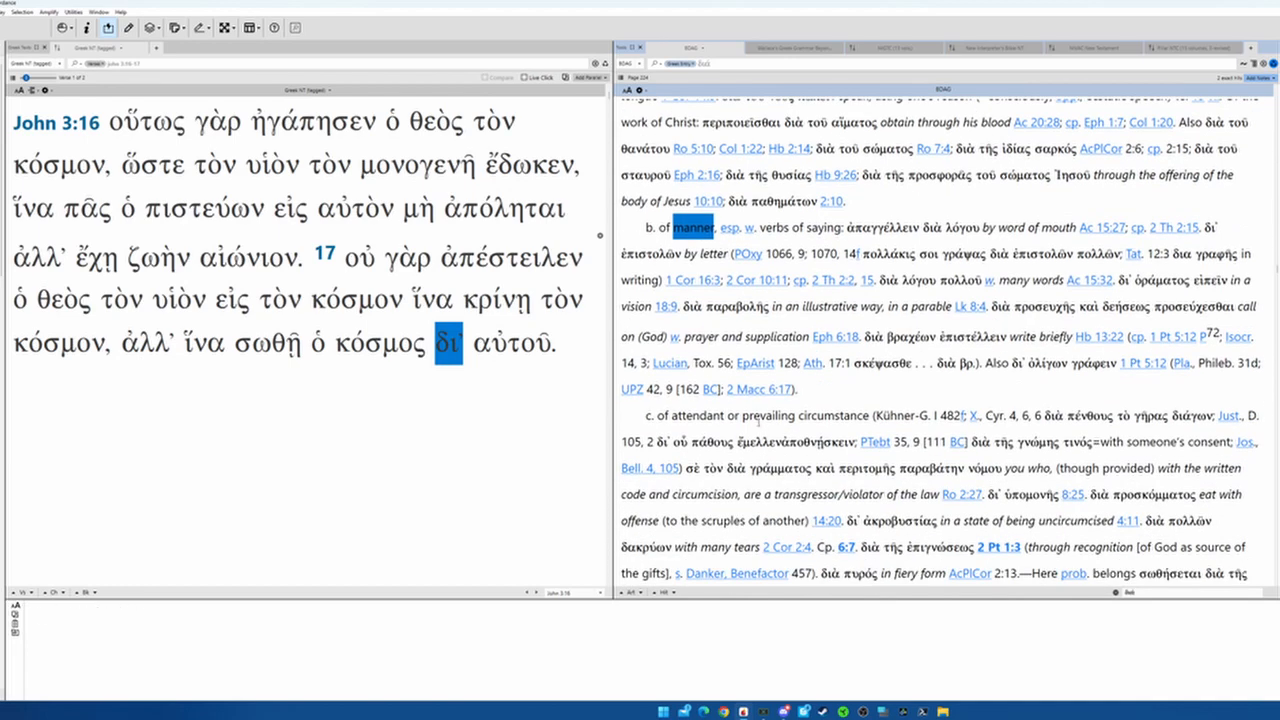
scroll("down", 3)
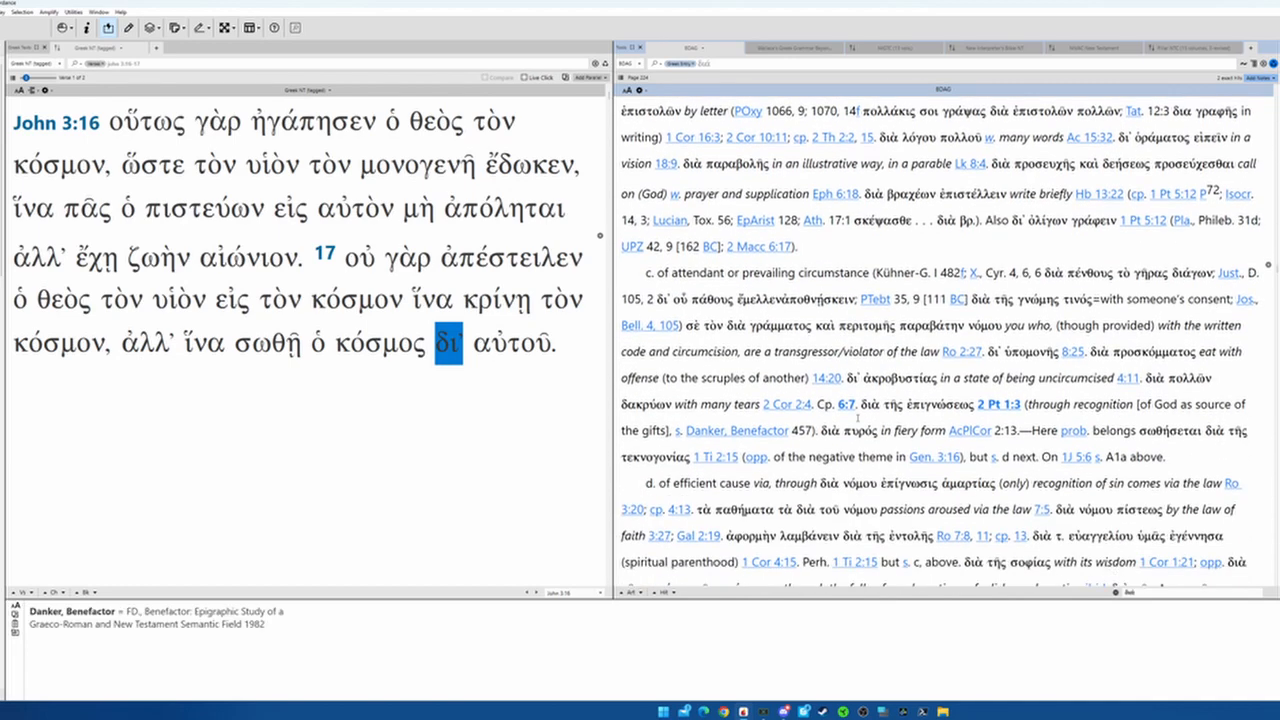
scroll("down", 3)
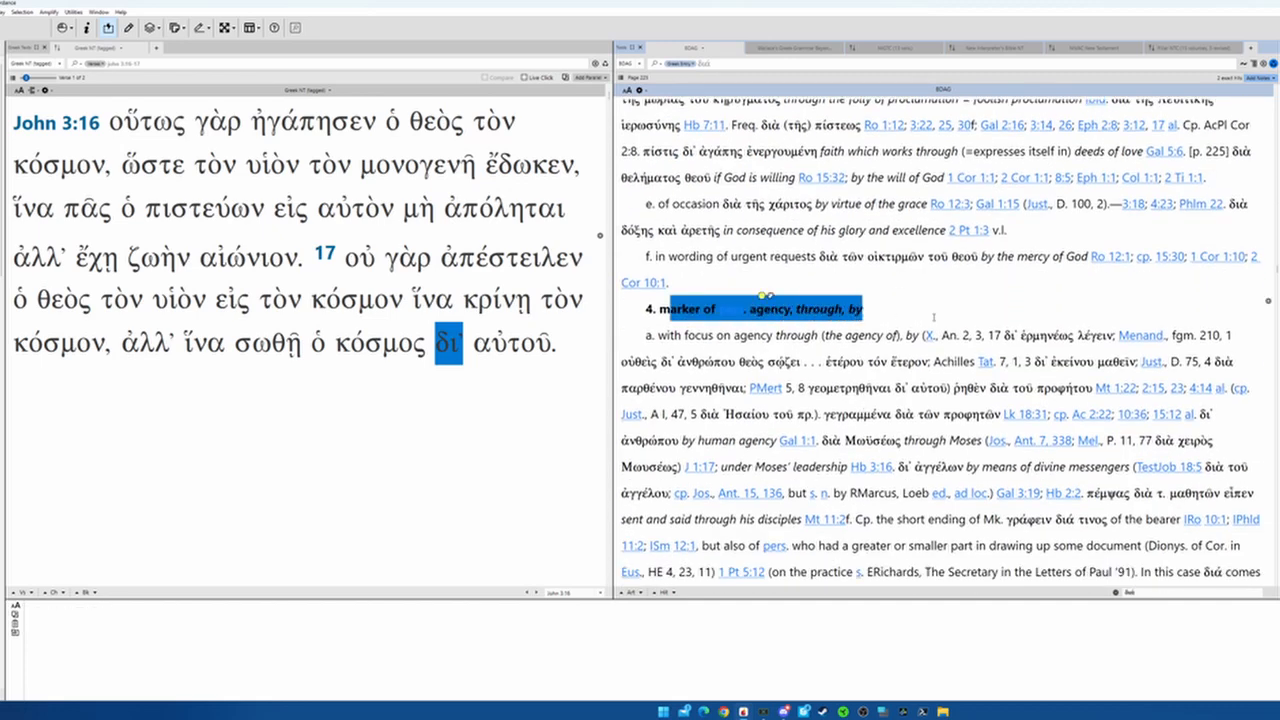
scroll("down", 3)
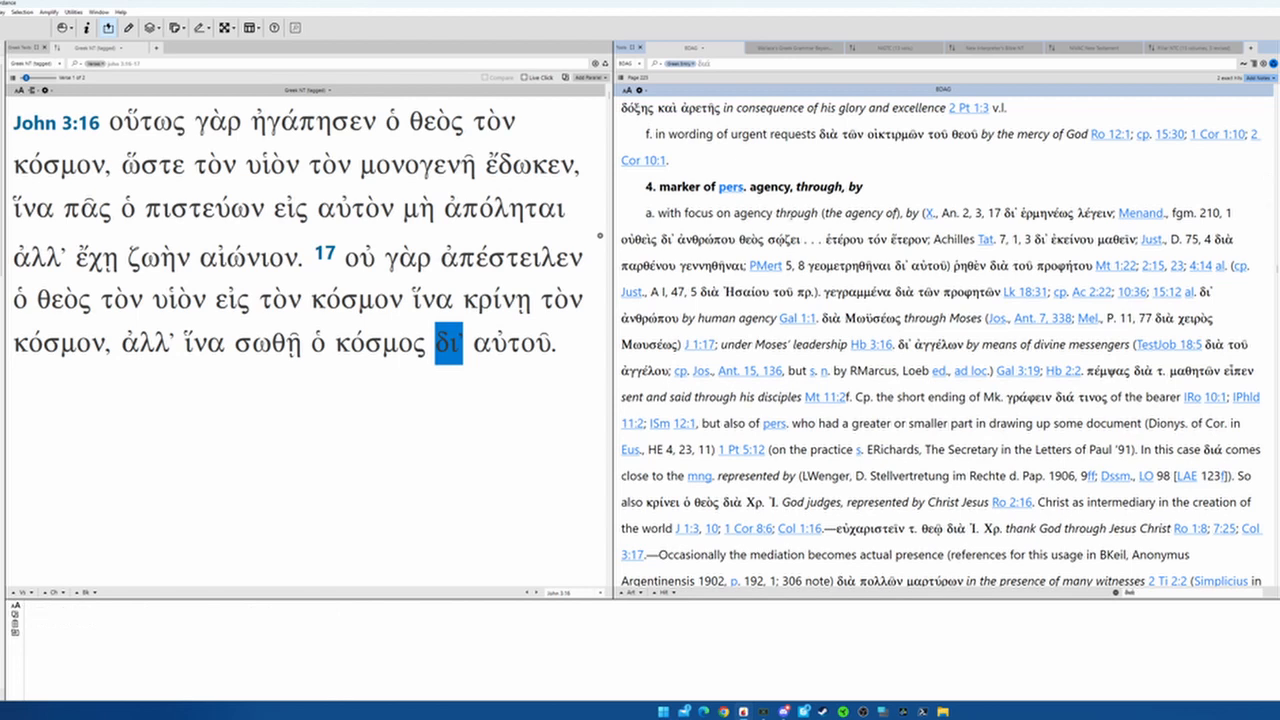